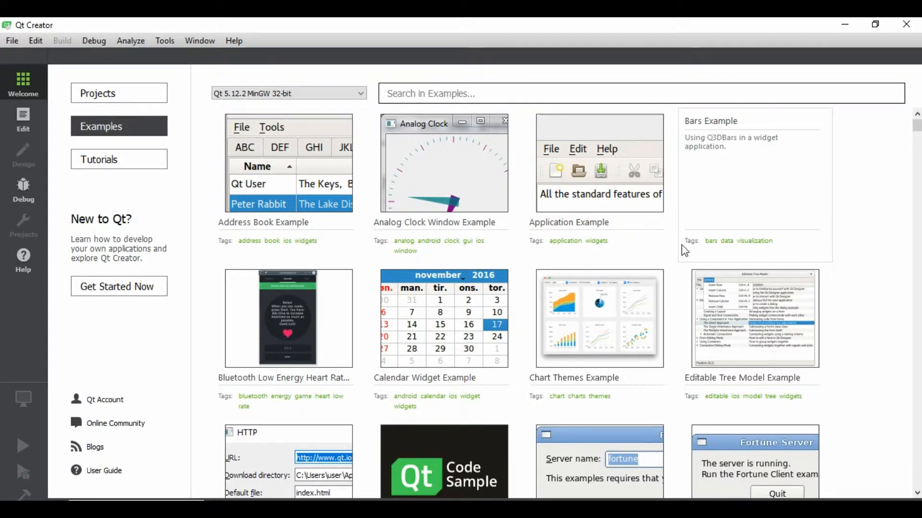
mouse_move(580, 217)
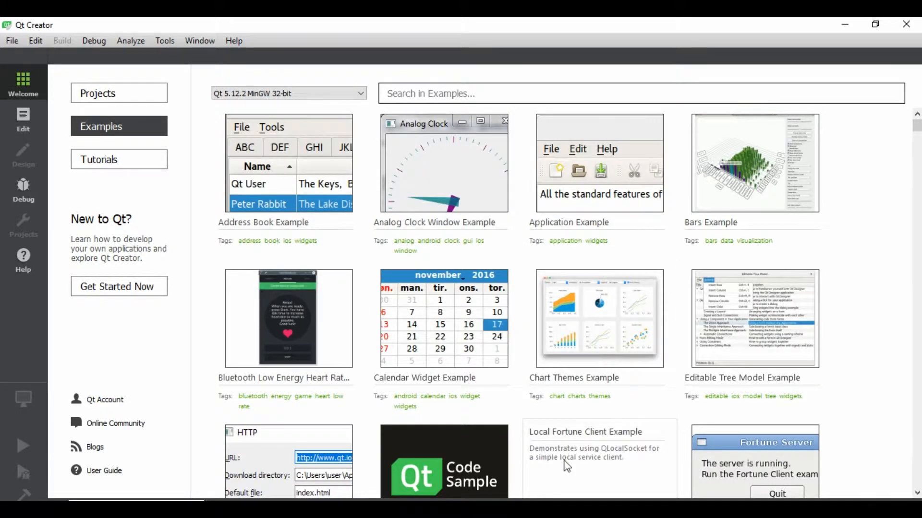
mouse_move(754, 163)
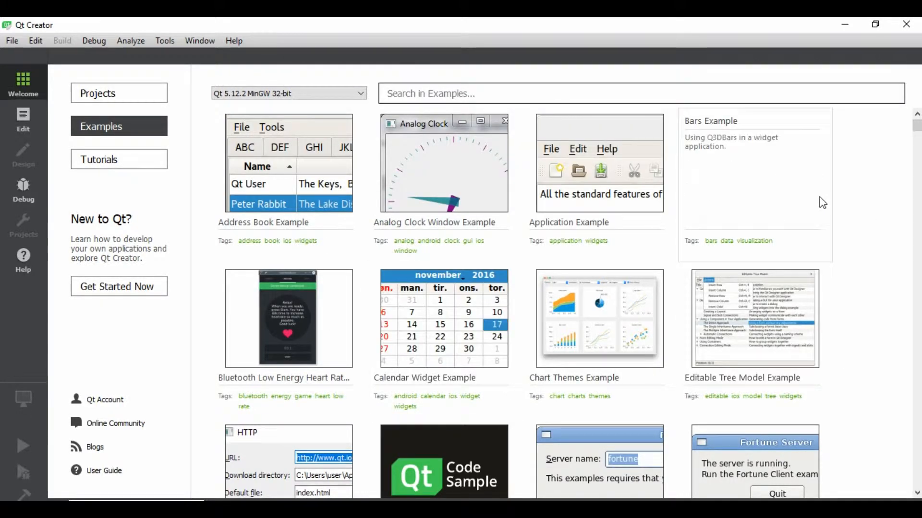
mouse_move(801, 195)
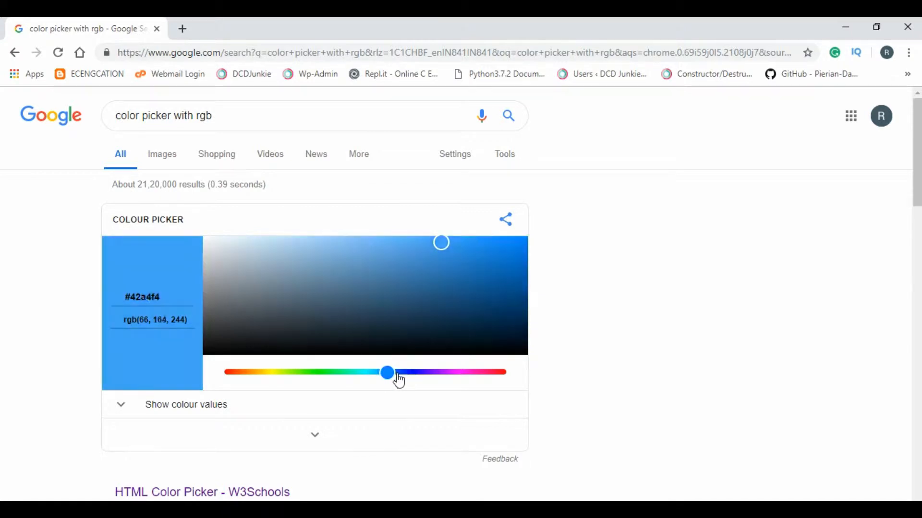
Shift Google's colour picker toward cyan and open the W3Schools HTML Color Picker result
left_click_drag(386, 373, 431, 372)
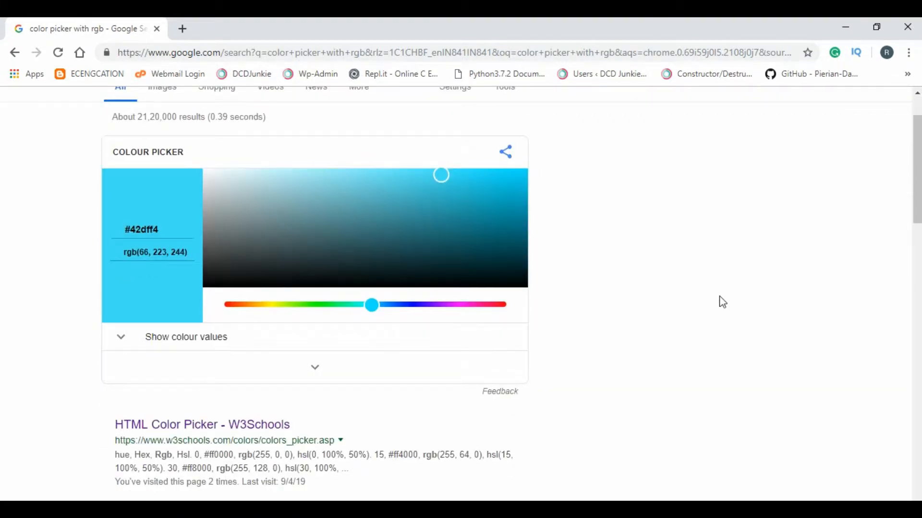
scroll("down", 3)
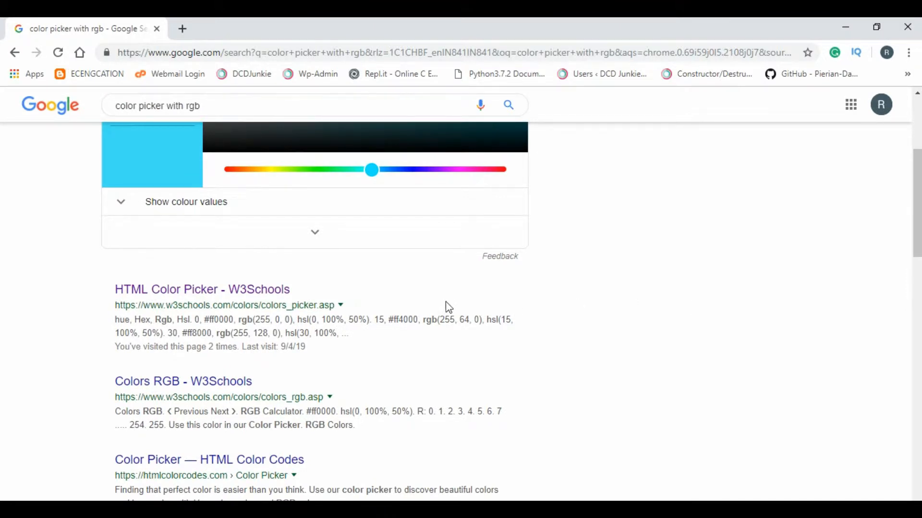
mouse_move(241, 294)
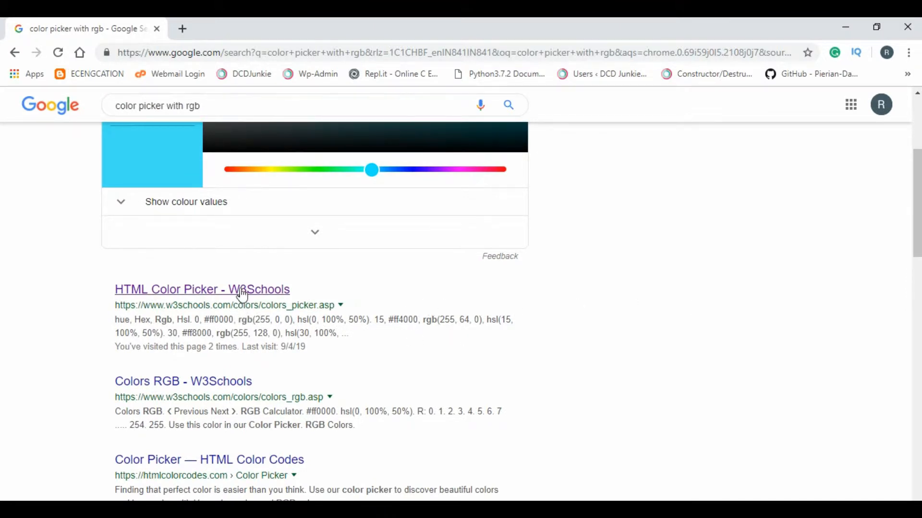
left_click(194, 290)
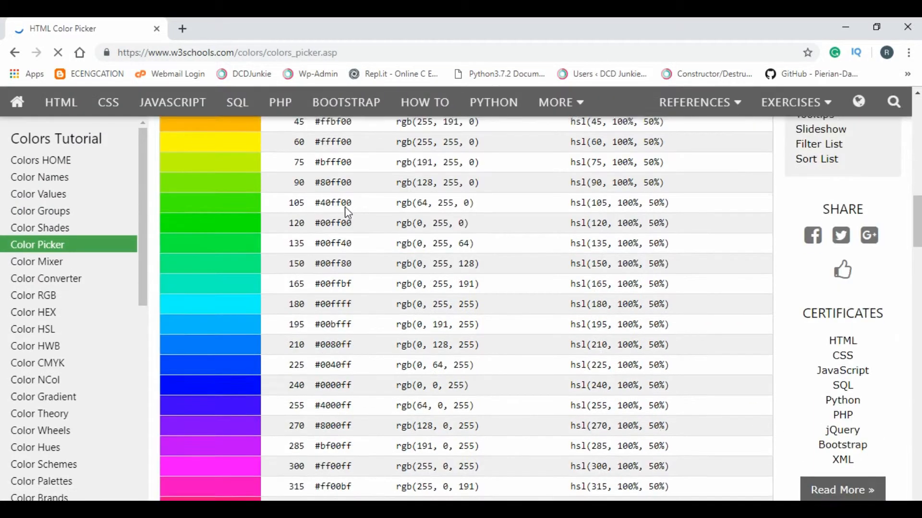
In the RGB mixer, try extremes: light cyan, white, magenta, pure blue and a greyish brown
scroll("down", 3)
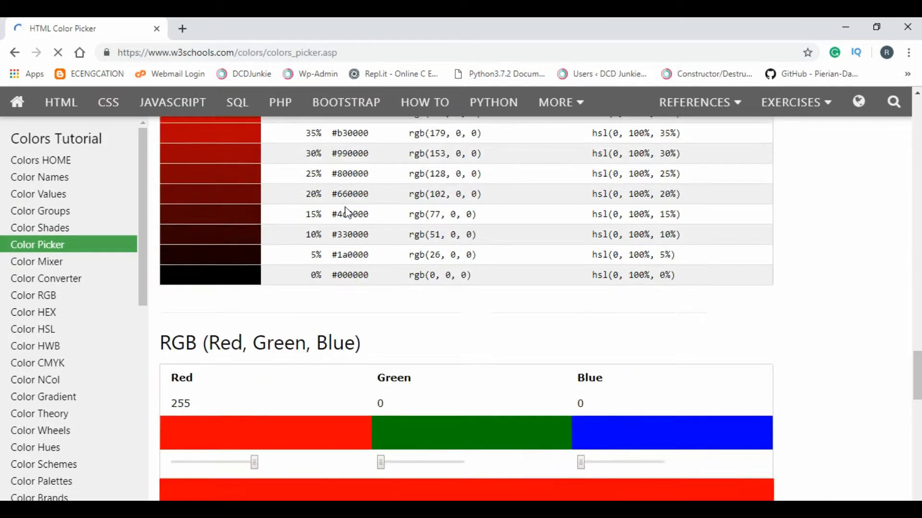
scroll("down", 3)
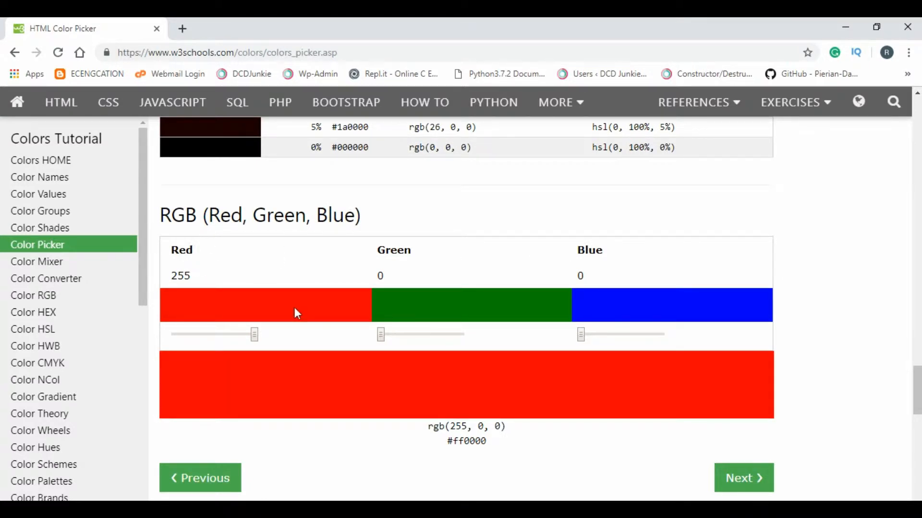
left_click_drag(254, 334, 233, 334)
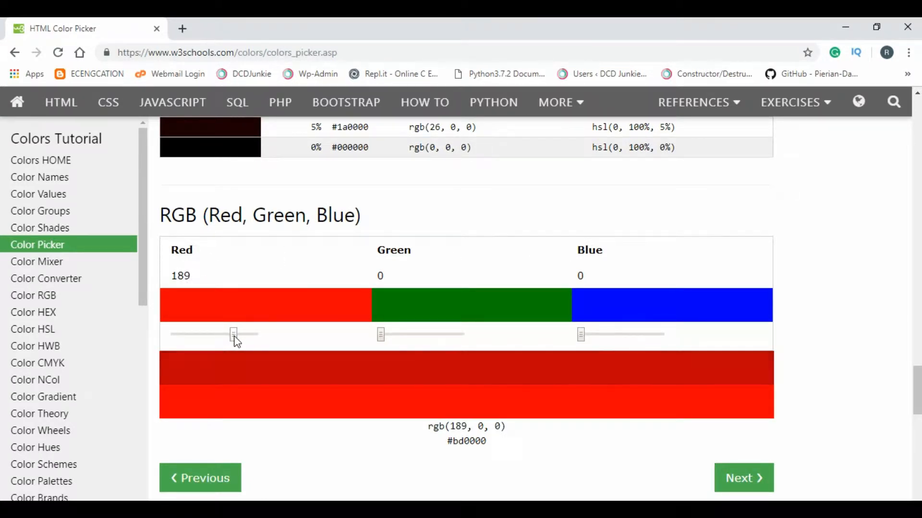
left_click_drag(233, 334, 228, 334)
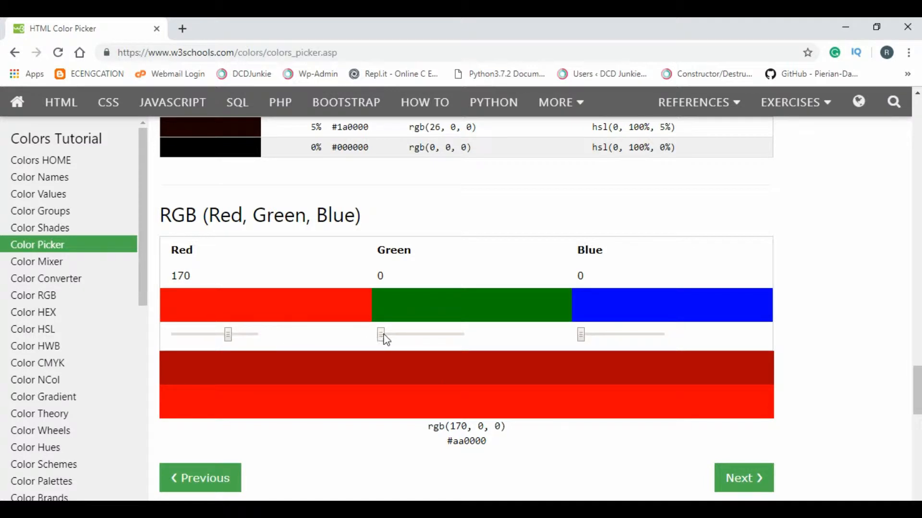
left_click_drag(381, 334, 460, 334)
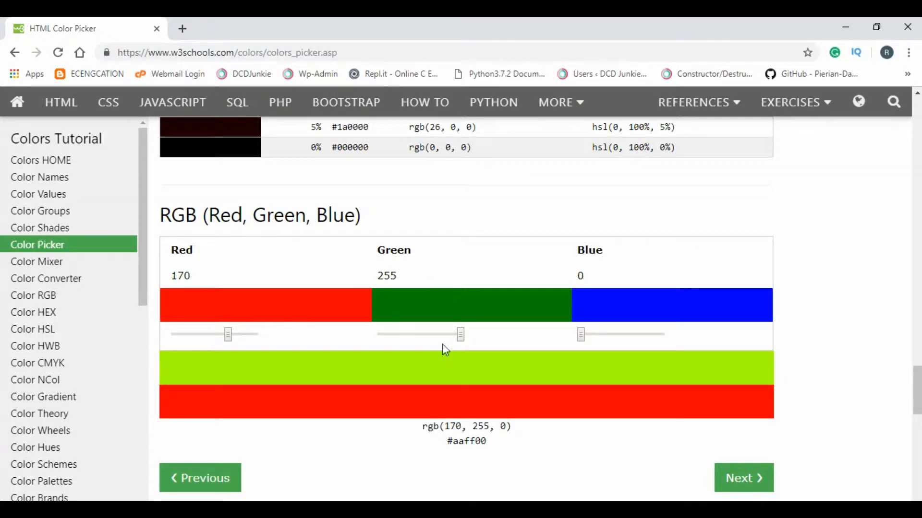
mouse_move(594, 339)
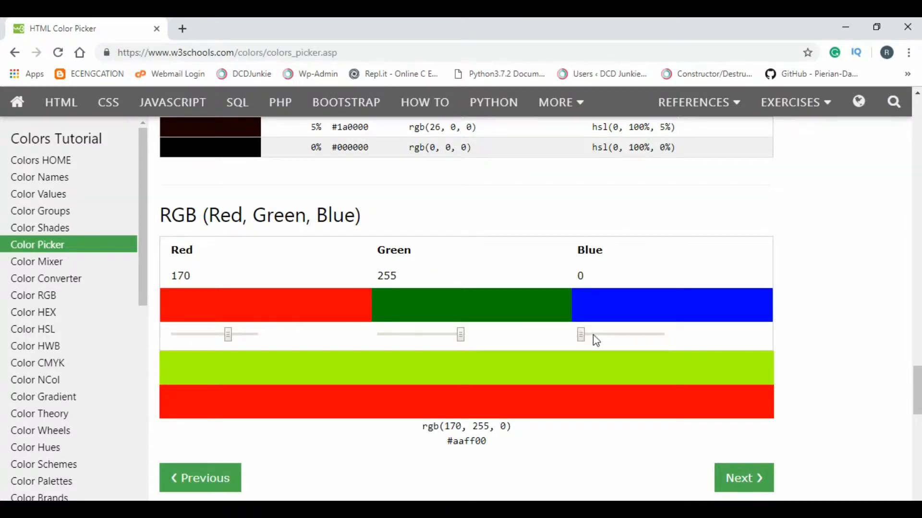
left_click_drag(580, 334, 660, 334)
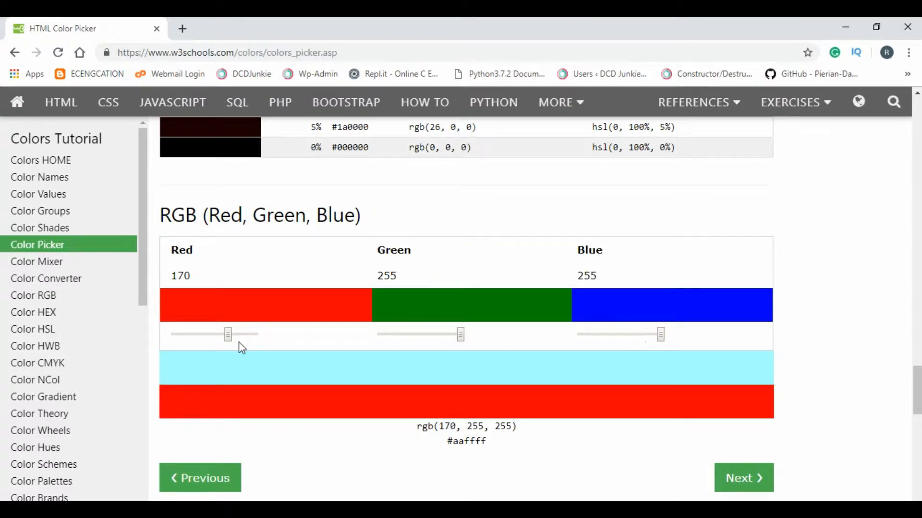
left_click_drag(229, 334, 254, 334)
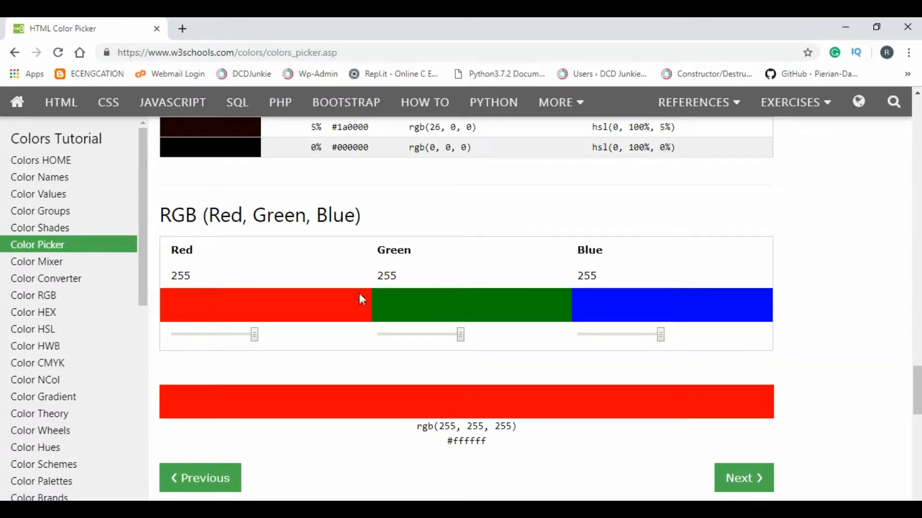
mouse_move(470, 360)
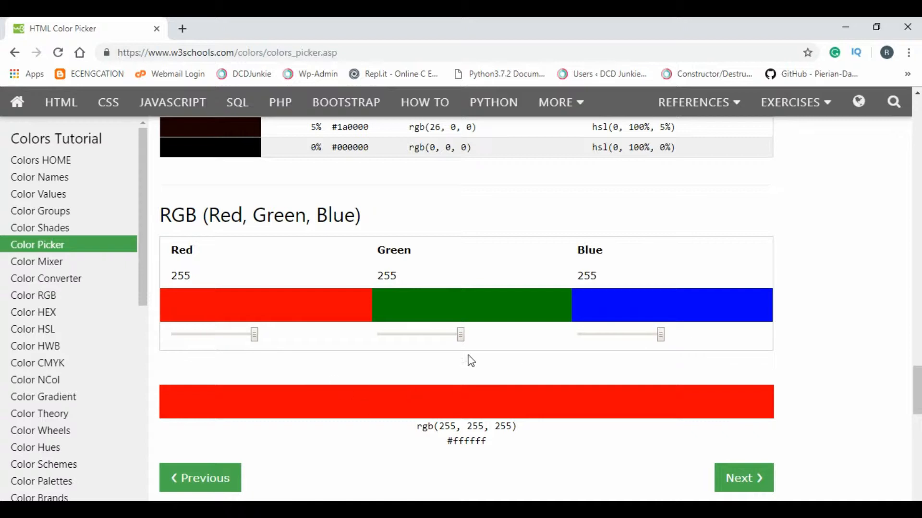
left_click_drag(460, 334, 380, 334)
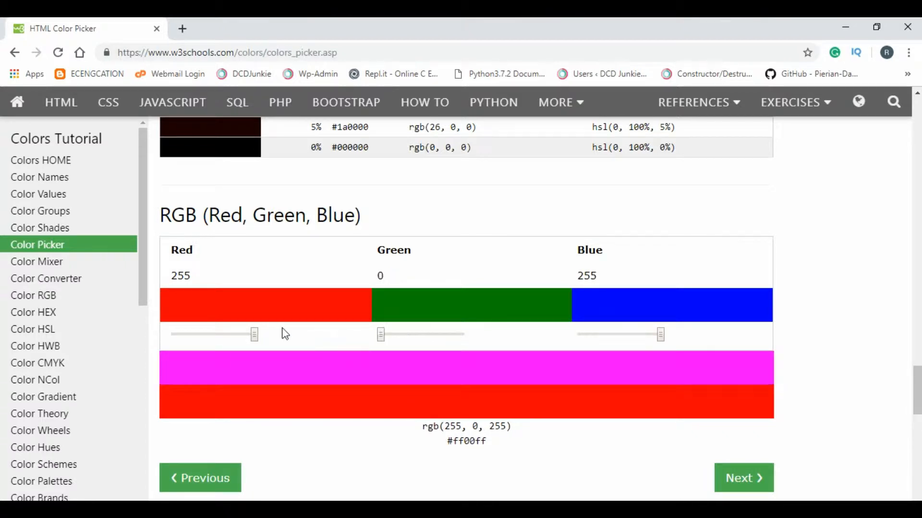
left_click_drag(253, 334, 174, 335)
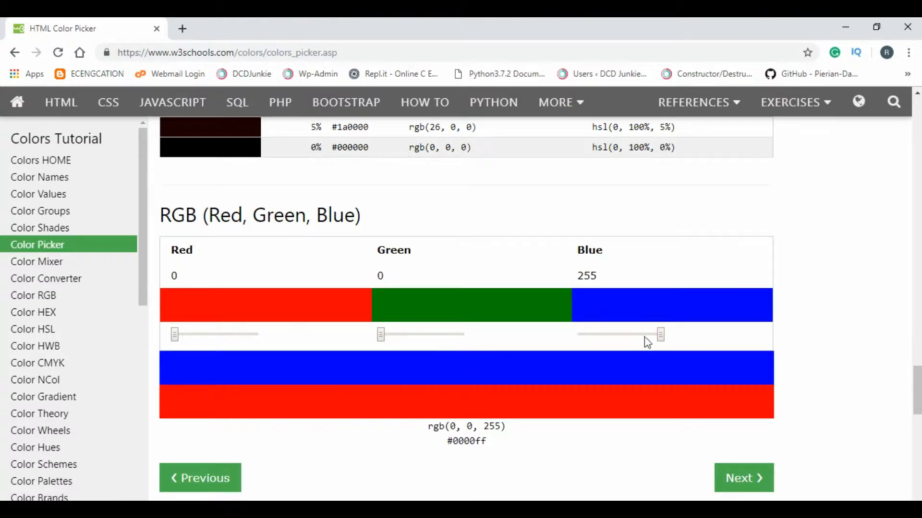
left_click_drag(661, 334, 580, 334)
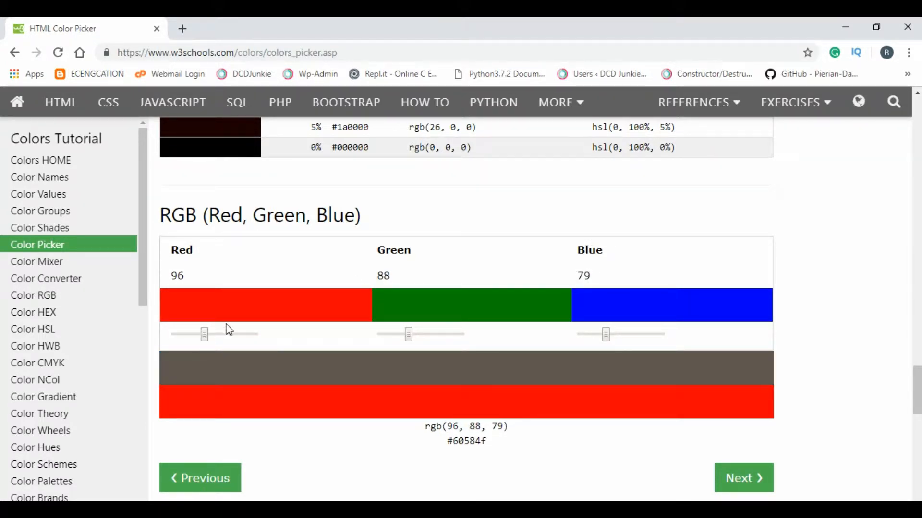
Mix rgb(139, 163, 111), then vary red through 213, 0, 255, 250 and 25
left_click_drag(204, 334, 218, 334)
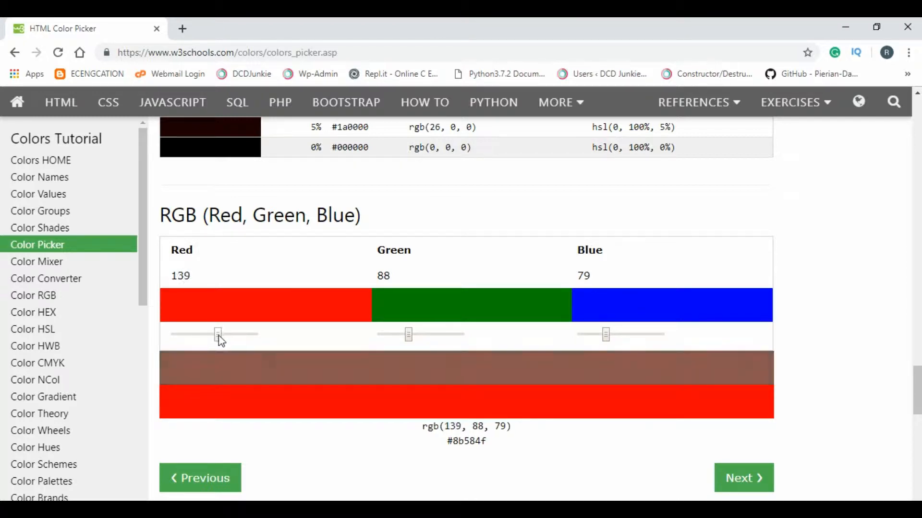
left_click_drag(218, 334, 204, 334)
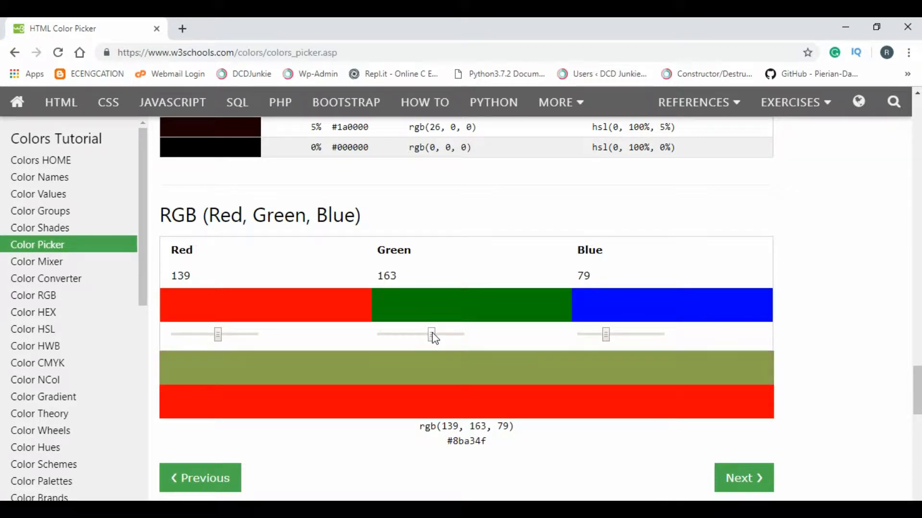
left_click_drag(606, 334, 616, 334)
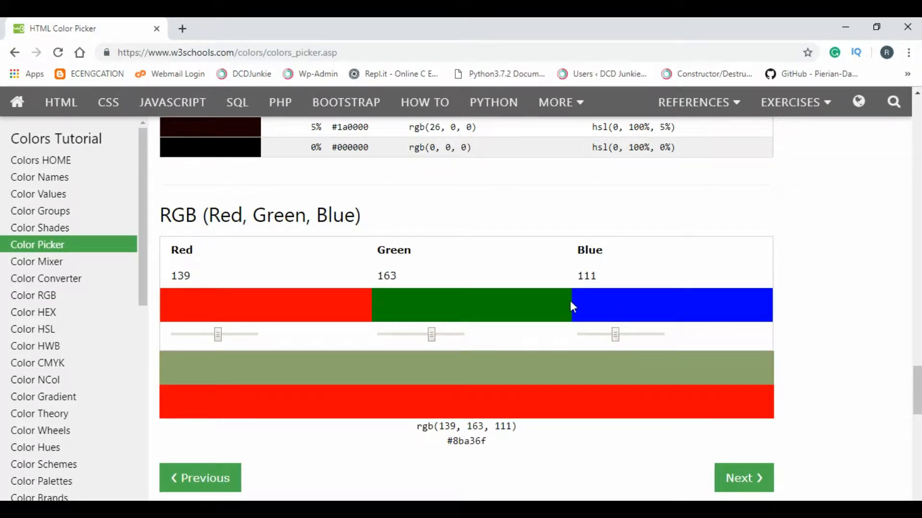
mouse_move(393, 367)
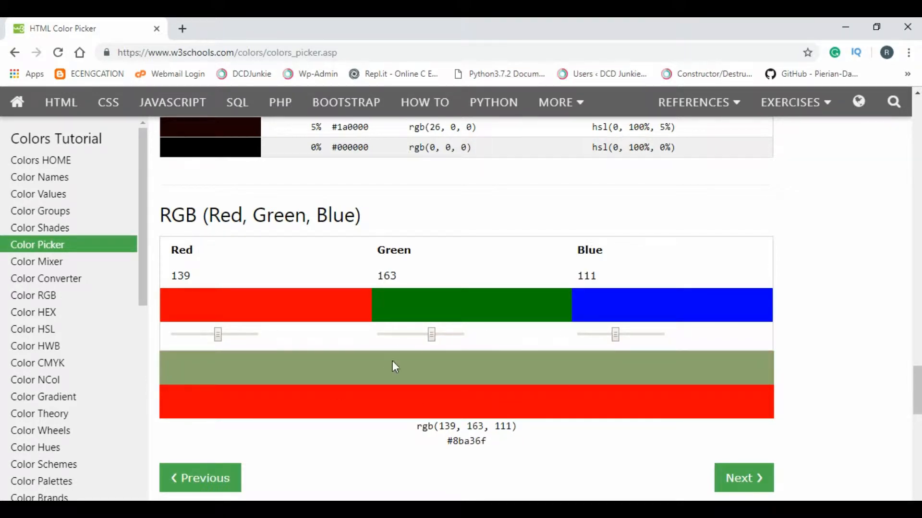
left_click_drag(218, 334, 241, 334)
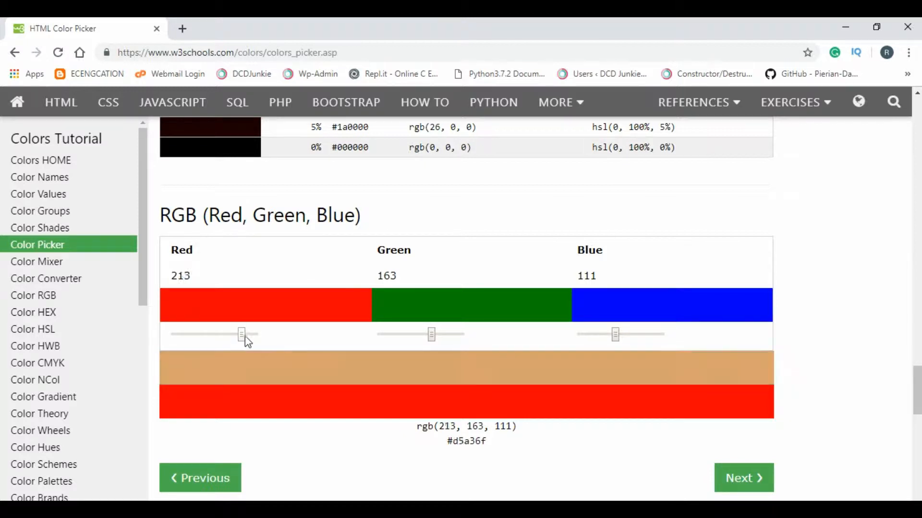
left_click_drag(241, 334, 174, 334)
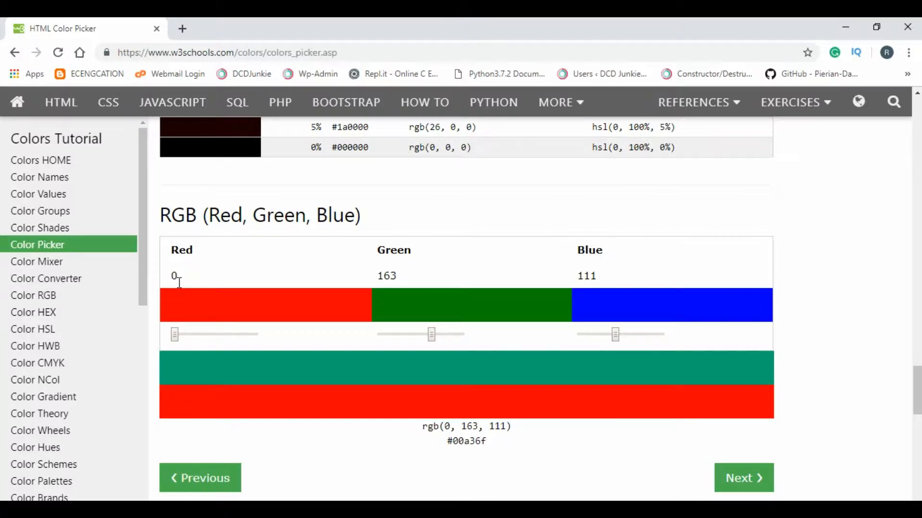
left_click_drag(175, 334, 252, 334)
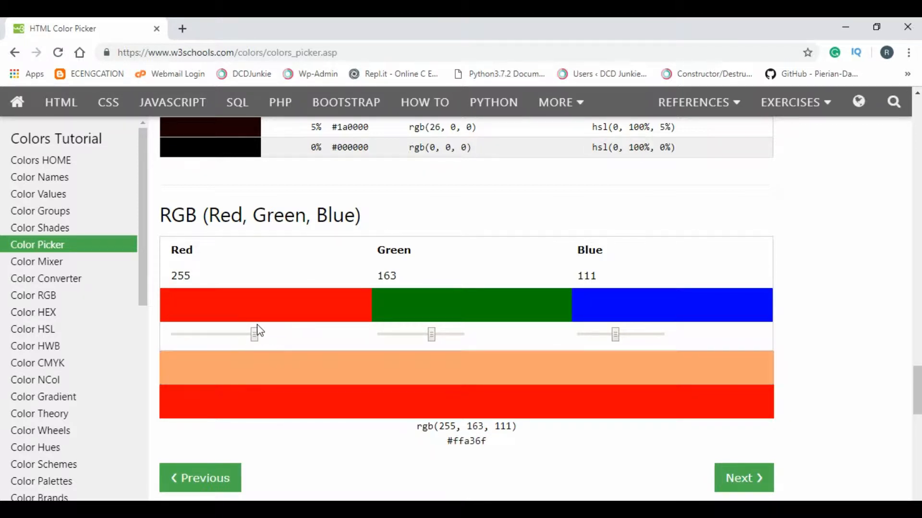
left_click_drag(254, 334, 252, 334)
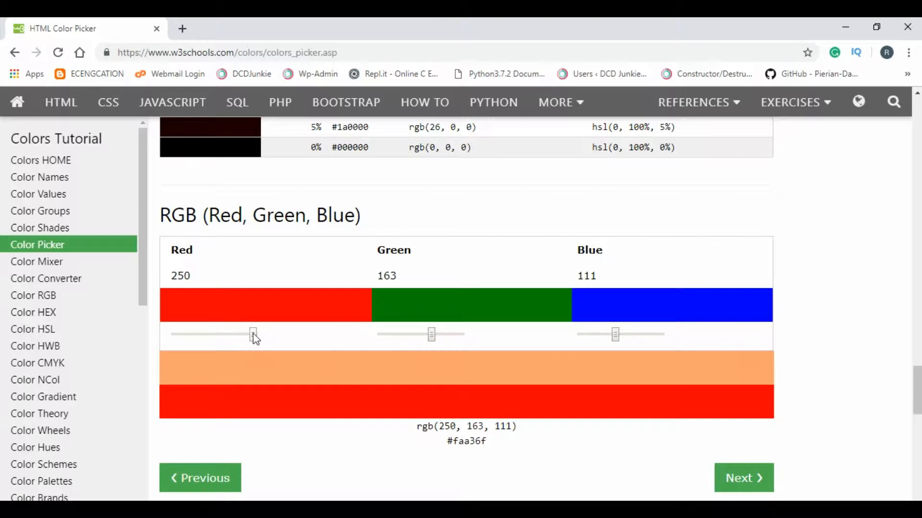
left_click_drag(253, 334, 182, 334)
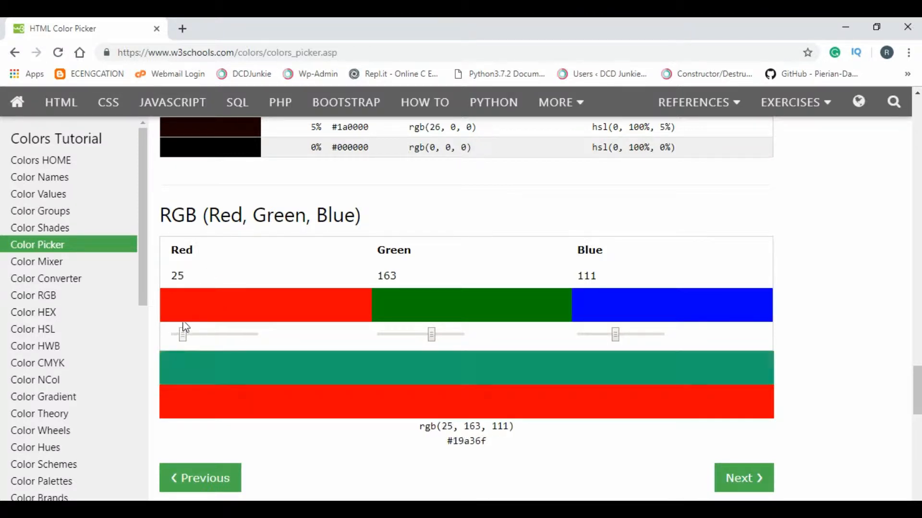
left_click_drag(183, 334, 250, 334)
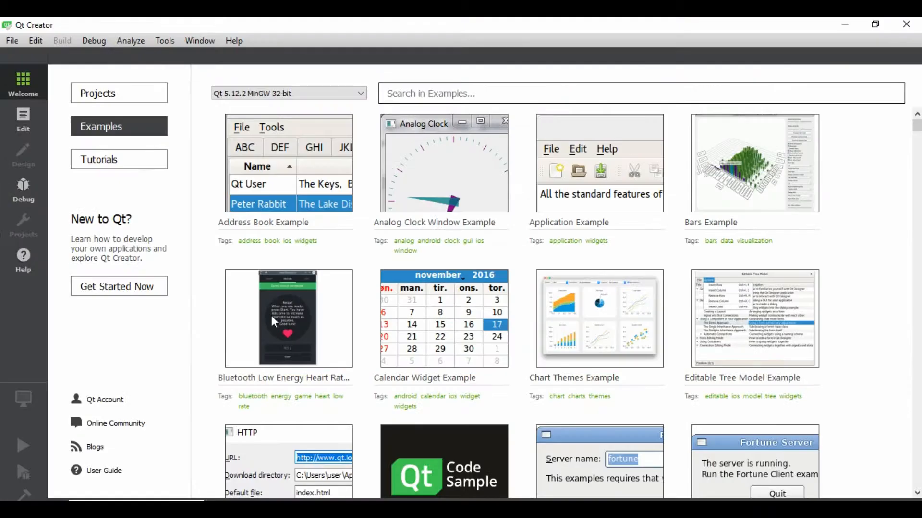
mouse_move(251, 41)
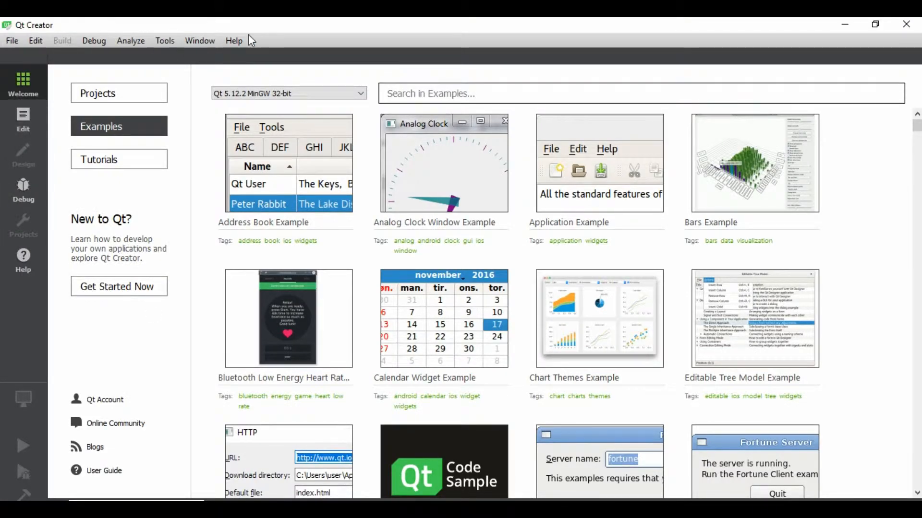
left_click(233, 41)
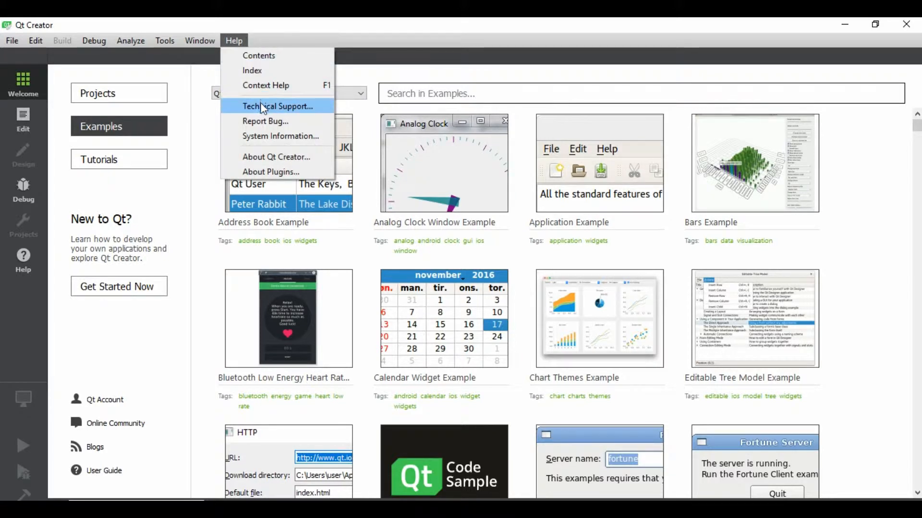
left_click(275, 158)
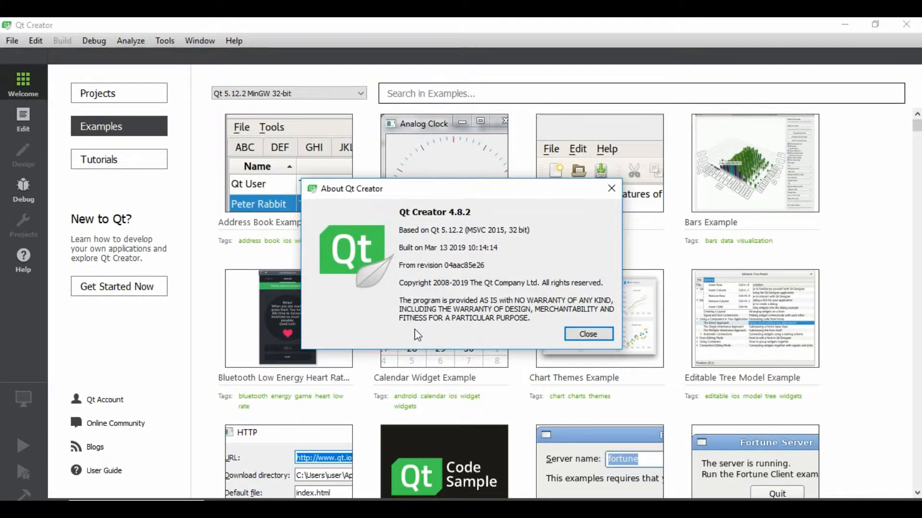
mouse_move(462, 246)
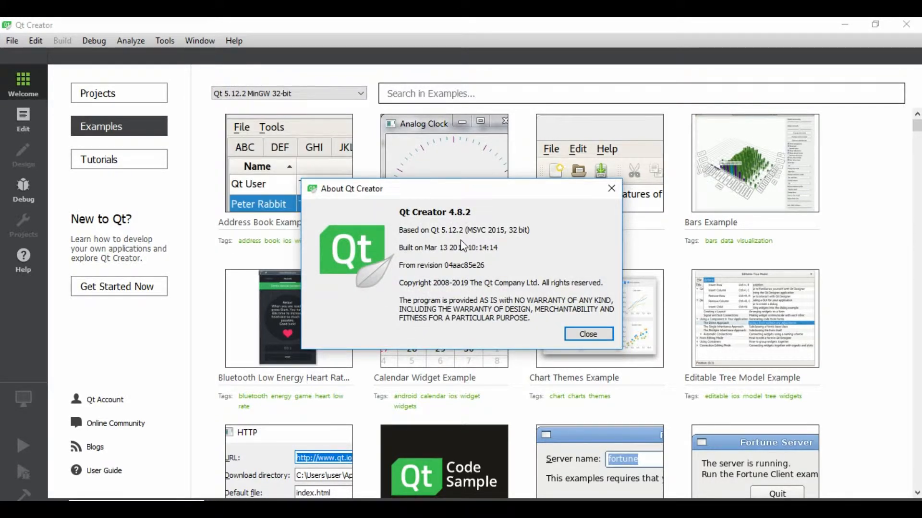
mouse_move(536, 262)
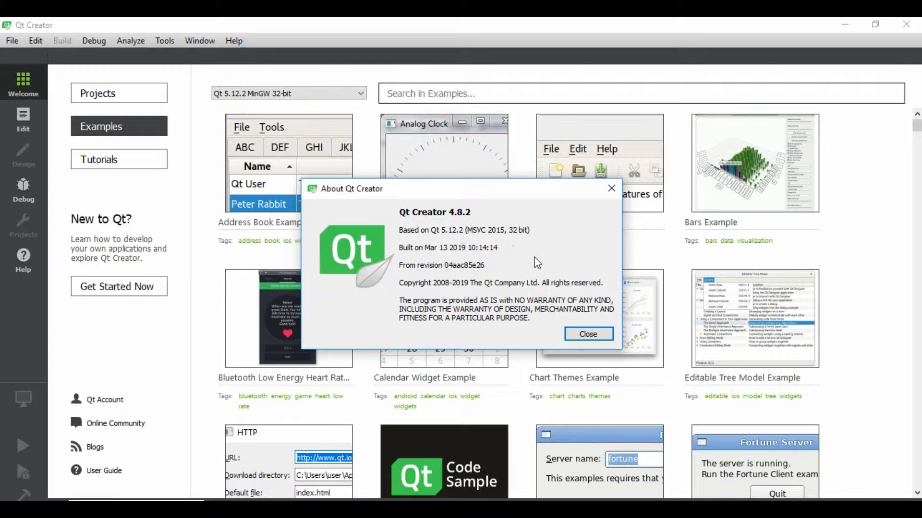
mouse_move(589, 334)
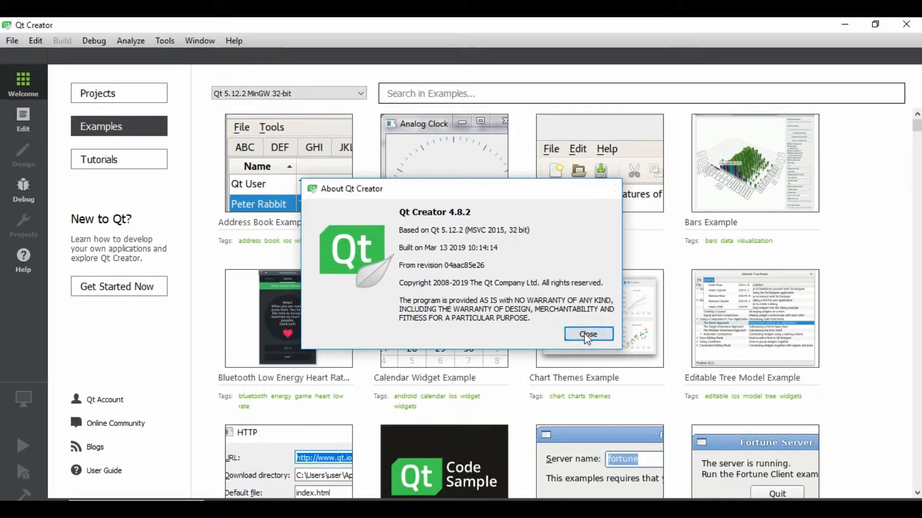
left_click(12, 41)
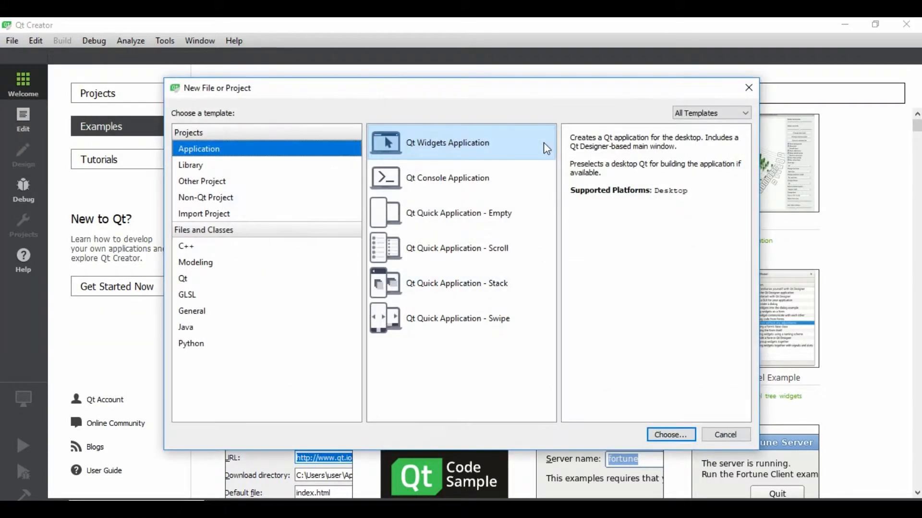
mouse_move(280, 215)
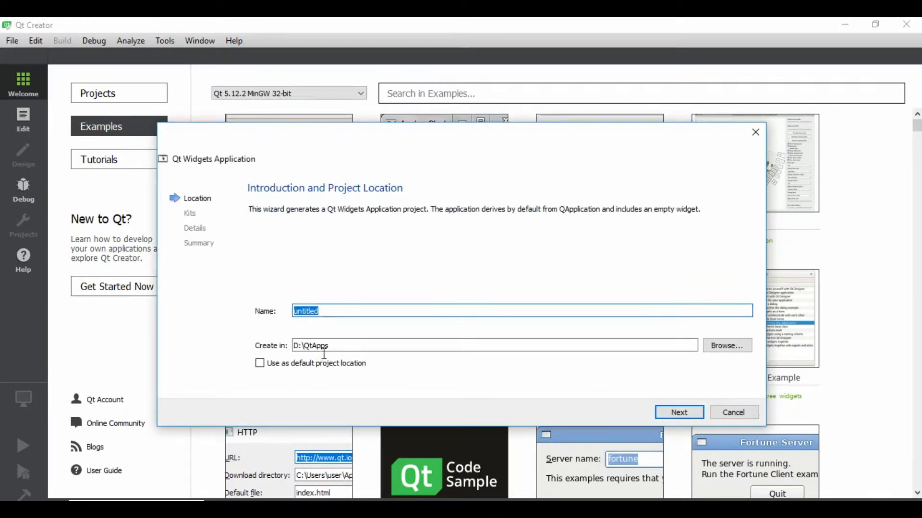
Name the new Qt Widgets project ColorPicker in D:\QtApps and keep both desktop kits
left_click(355, 311)
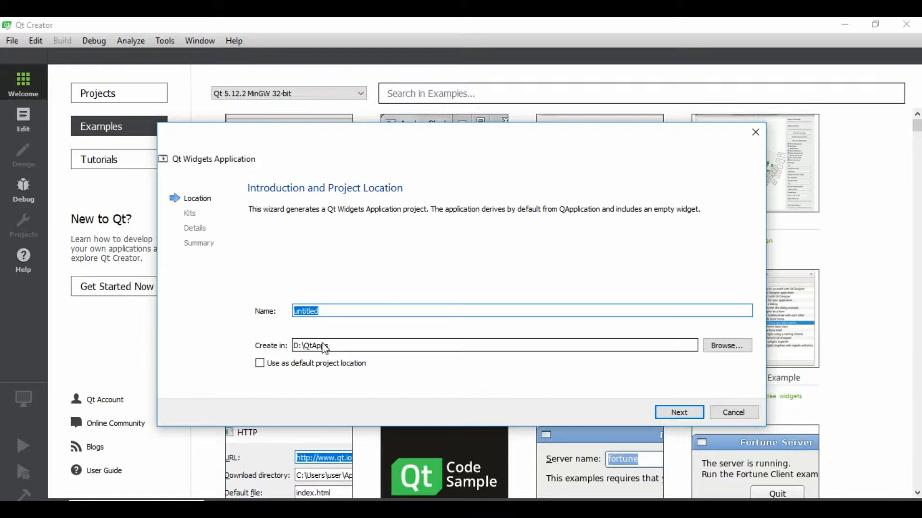
type("ColorPicker")
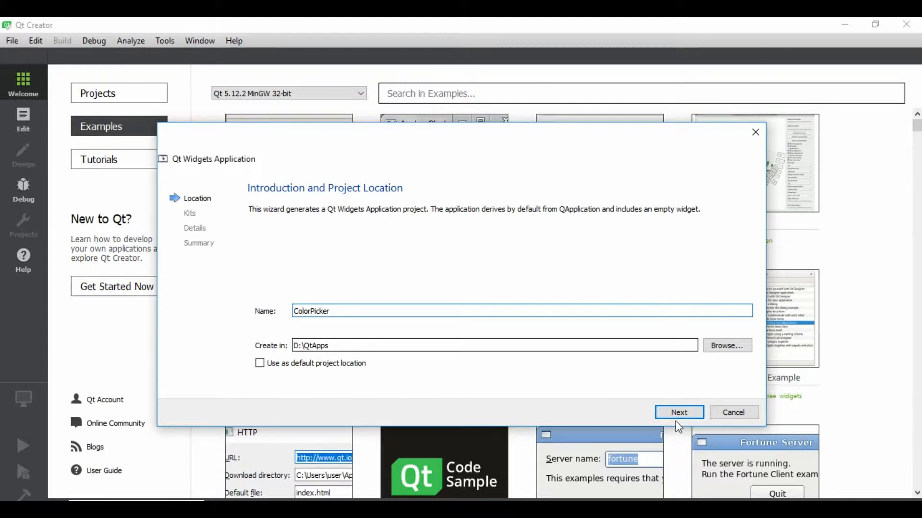
left_click(678, 413)
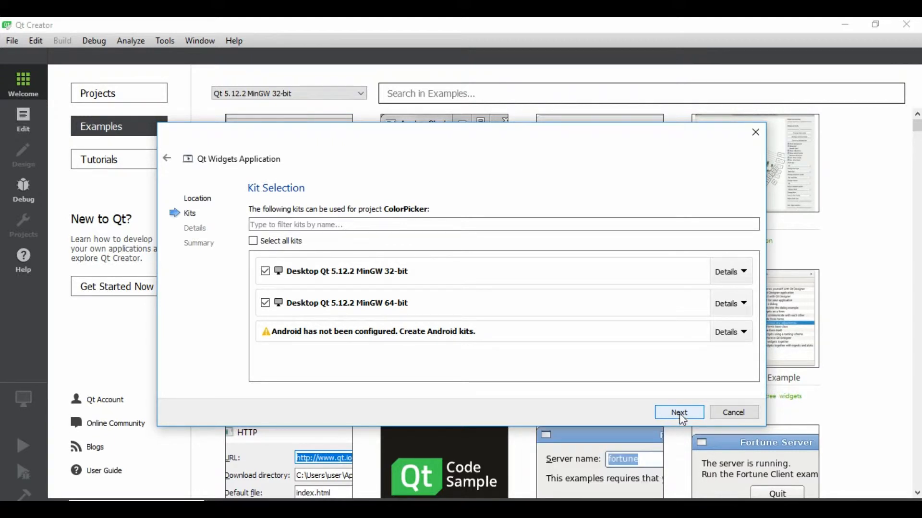
left_click(679, 413)
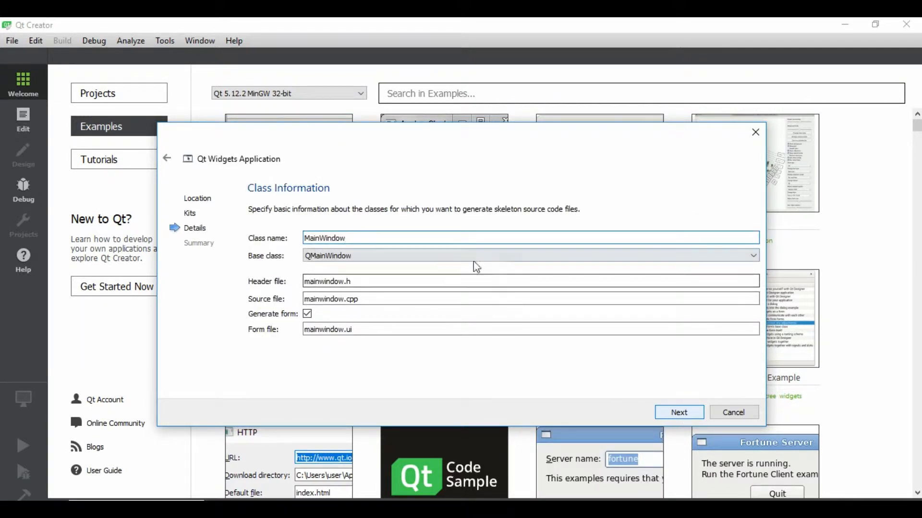
Define class colorpicker based on QWidget without a form file and create the project
type("c")
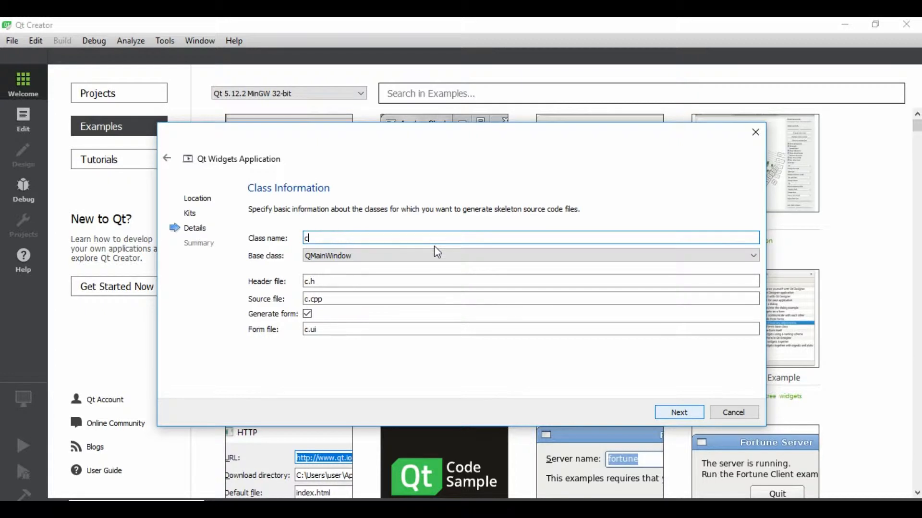
type("olorpic")
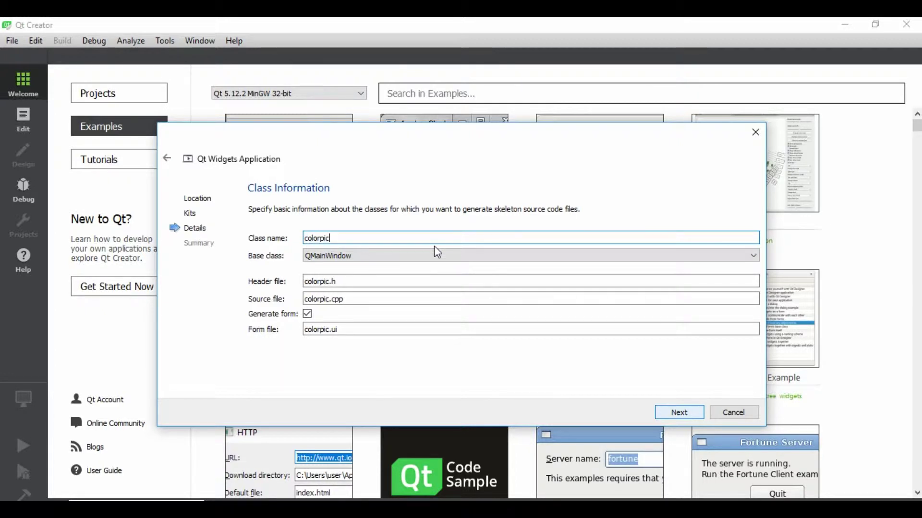
type("ker")
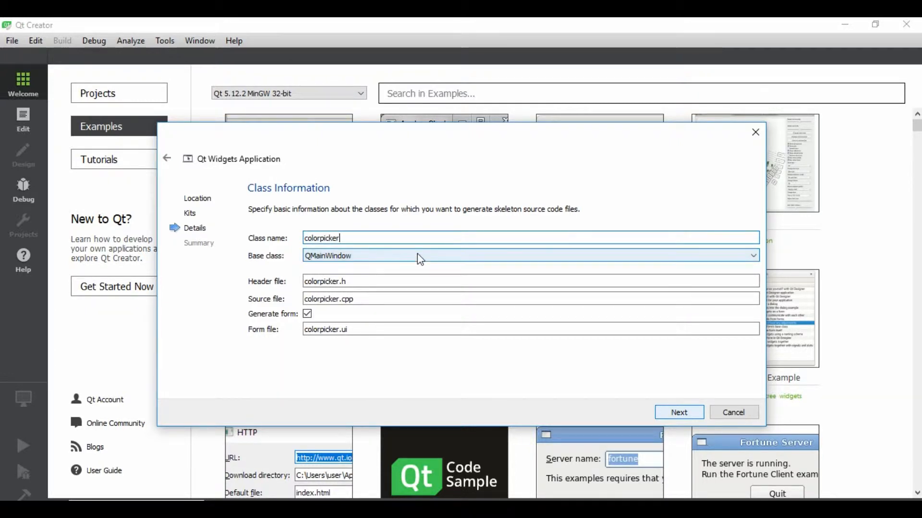
left_click(529, 240)
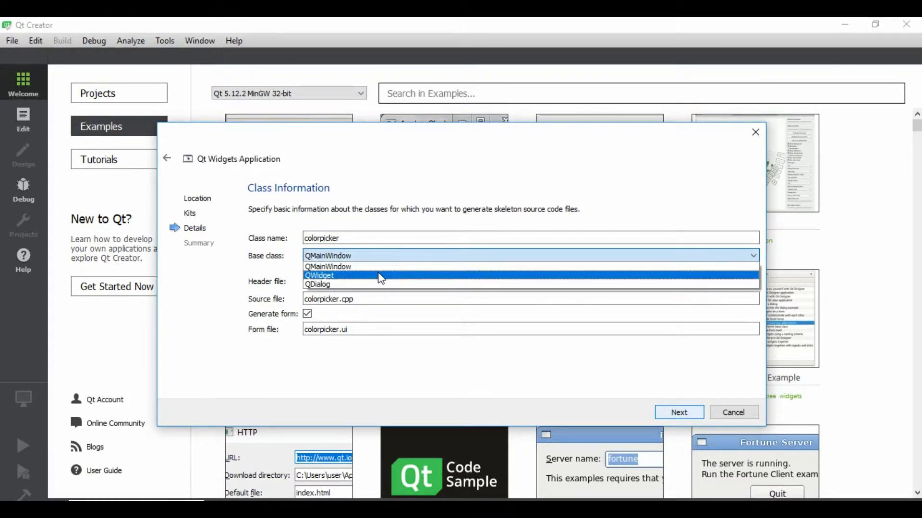
left_click(319, 275)
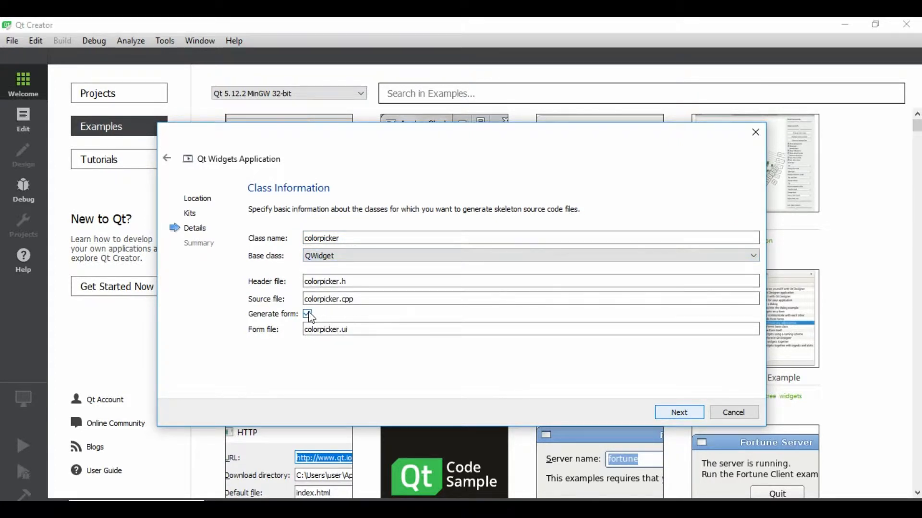
left_click(308, 314)
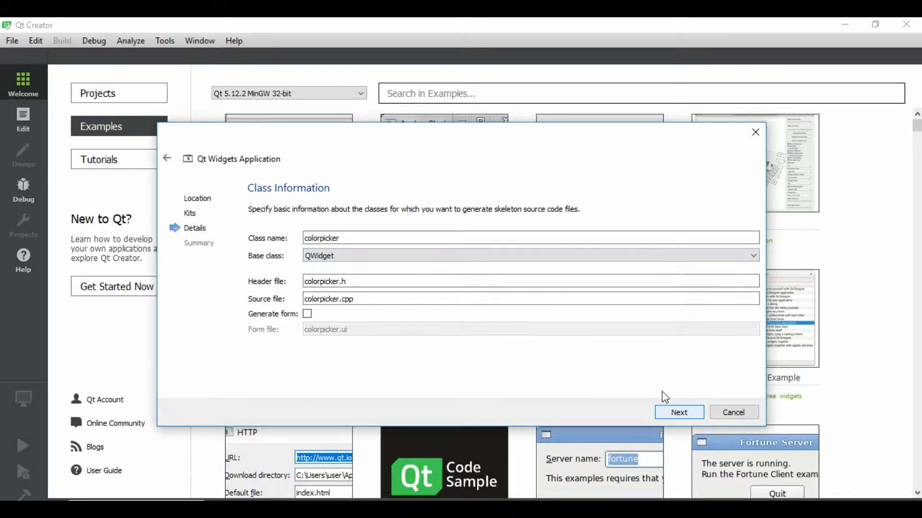
left_click(679, 412)
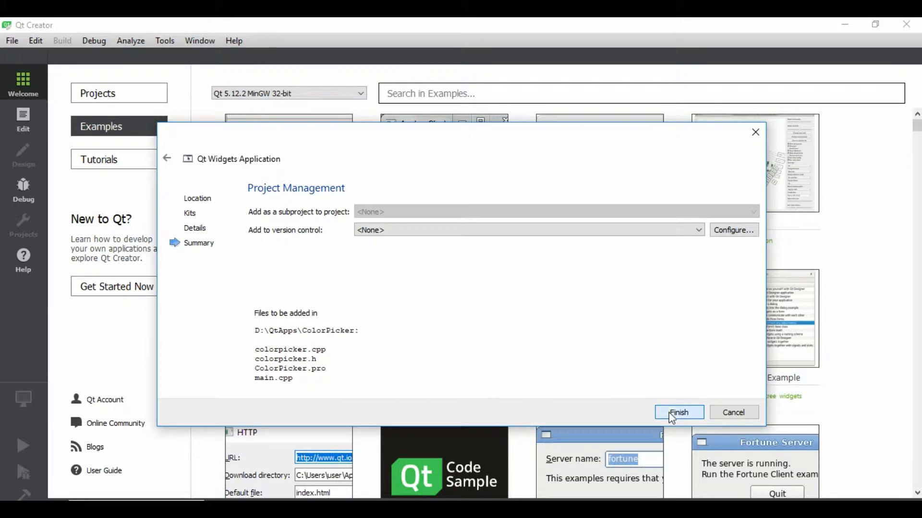
mouse_move(665, 167)
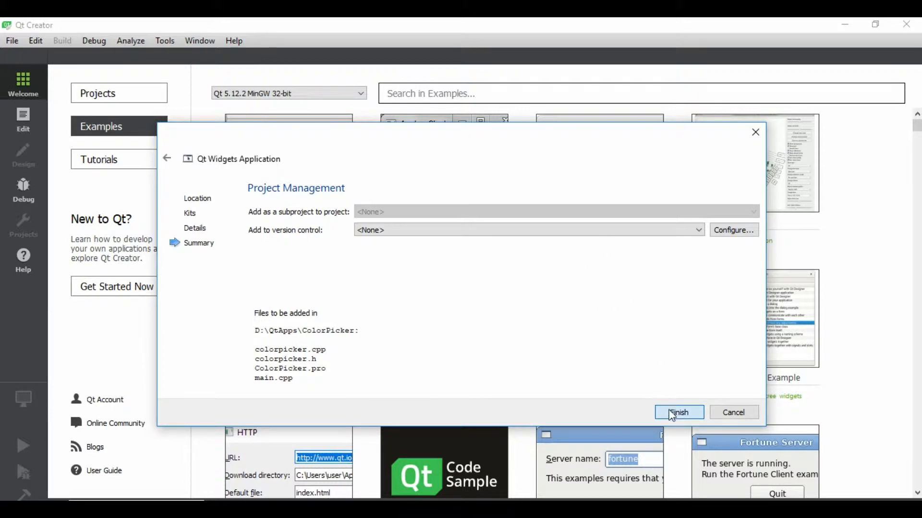
left_click(678, 413)
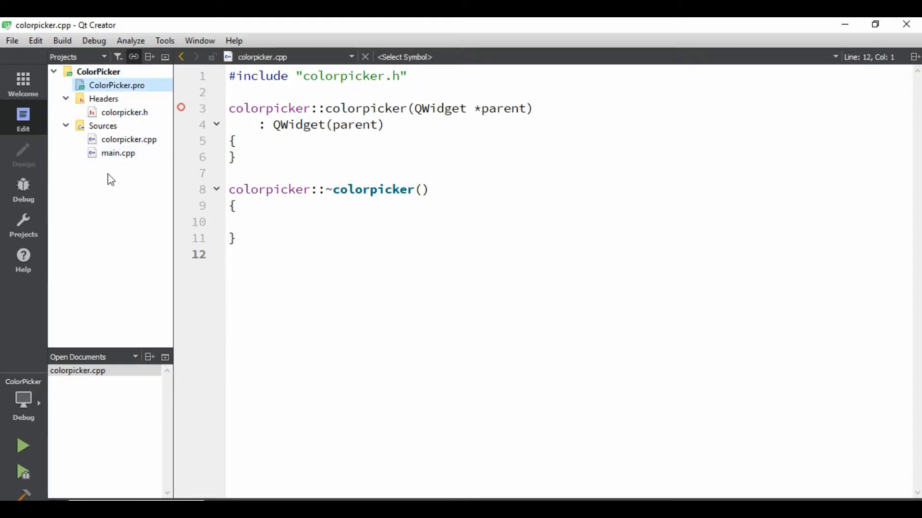
Show colorpicker.cpp from the loaded ColorPicker project's tree
left_click(129, 139)
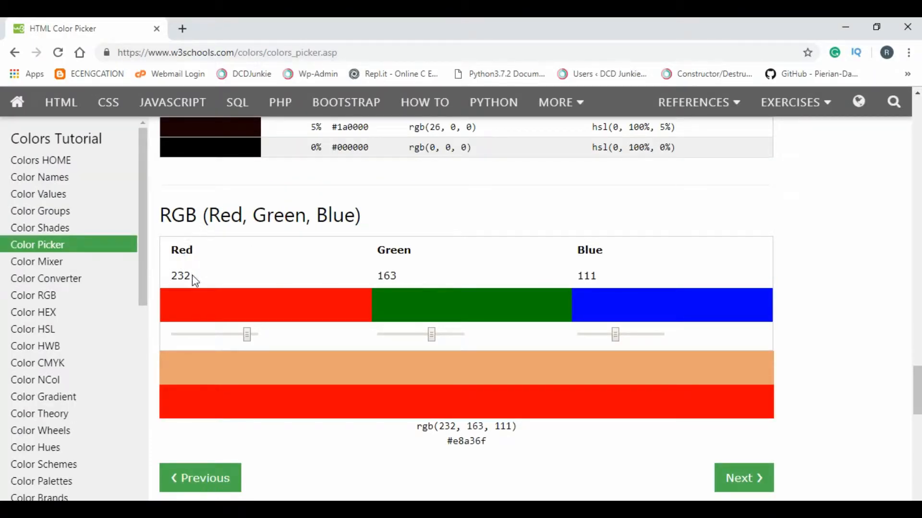
Slide red through 129, 150 and 161 up to 222, giving rgb(222, 163, 111)
left_click_drag(246, 334, 217, 334)
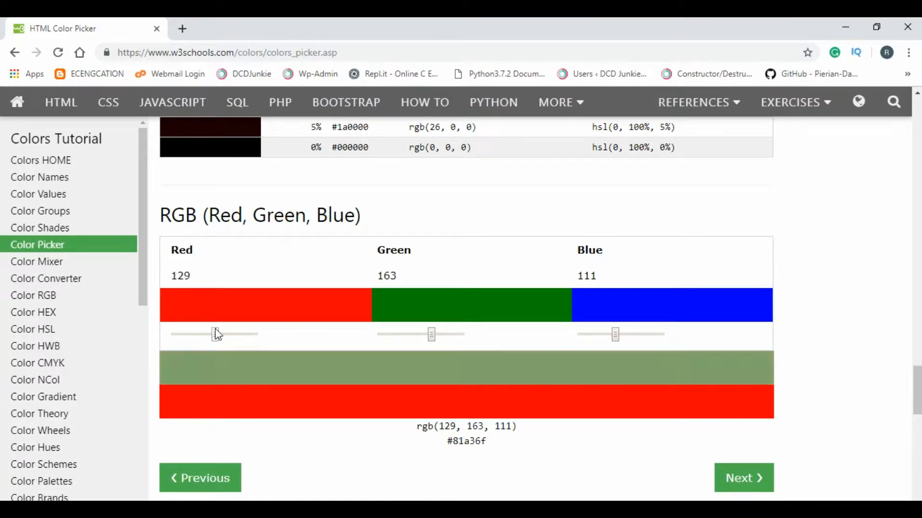
left_click_drag(216, 334, 222, 334)
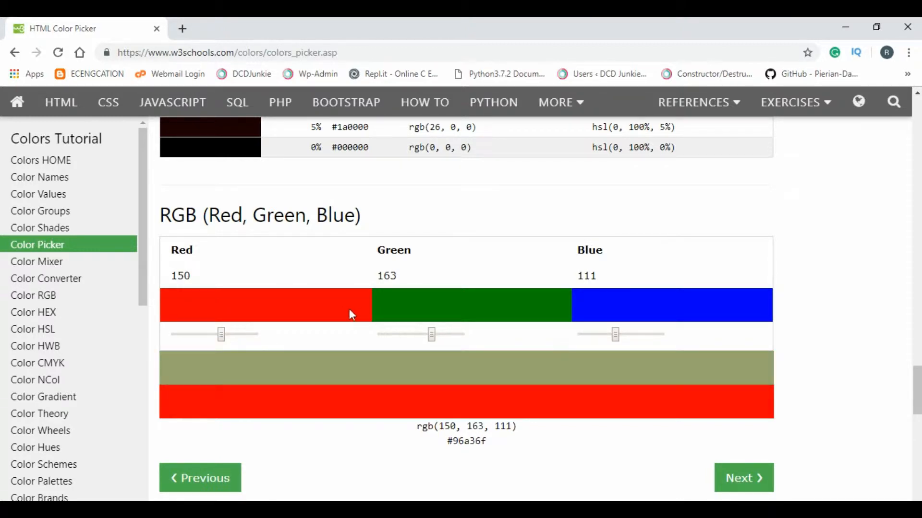
mouse_move(205, 349)
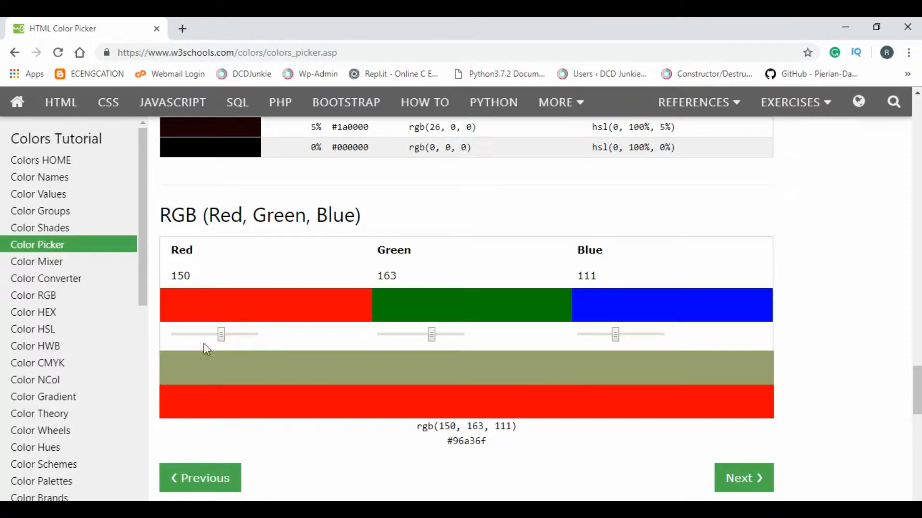
left_click_drag(221, 334, 225, 334)
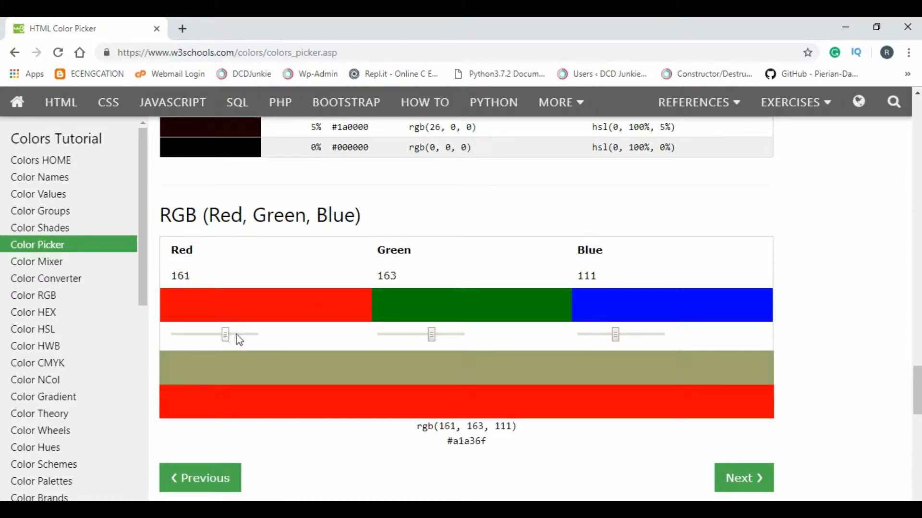
left_click_drag(225, 334, 245, 334)
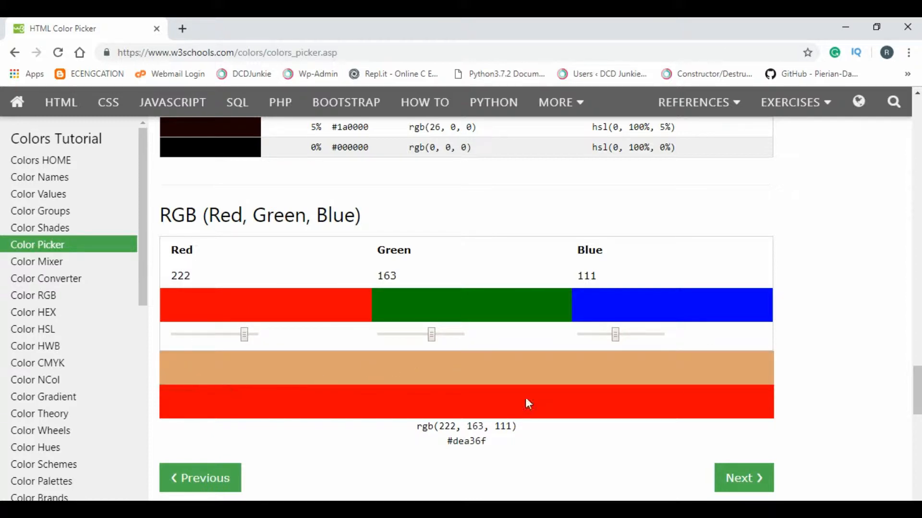
mouse_move(640, 386)
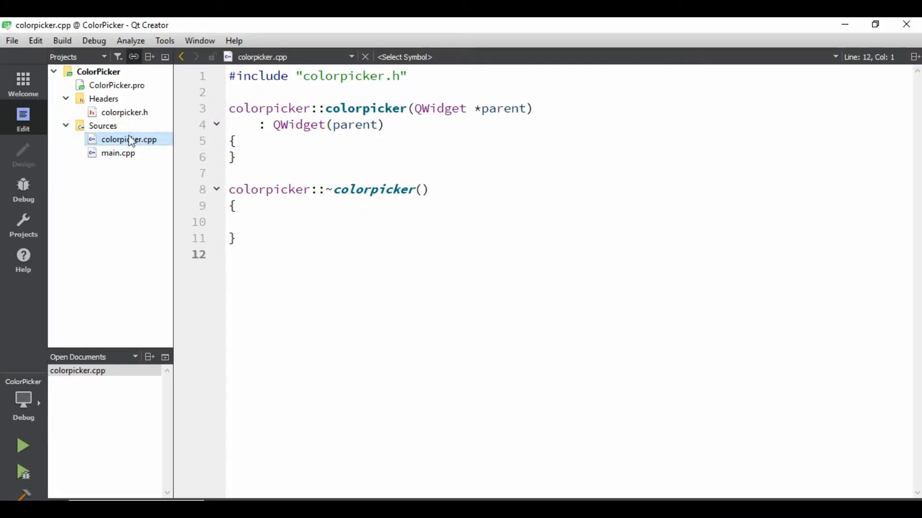
Add #include<QSlider> and #include<QLabel> to colorpicker.h
double_click(123, 112)
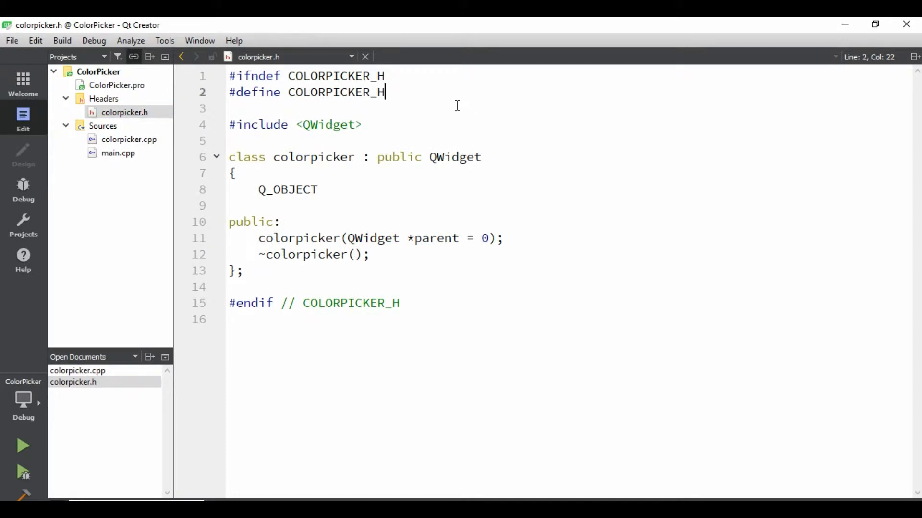
left_click(400, 124)
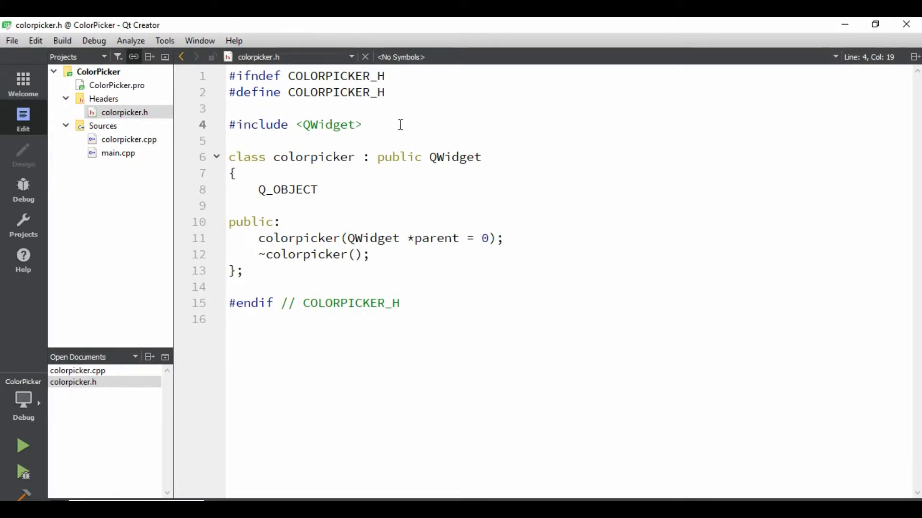
type("#inc")
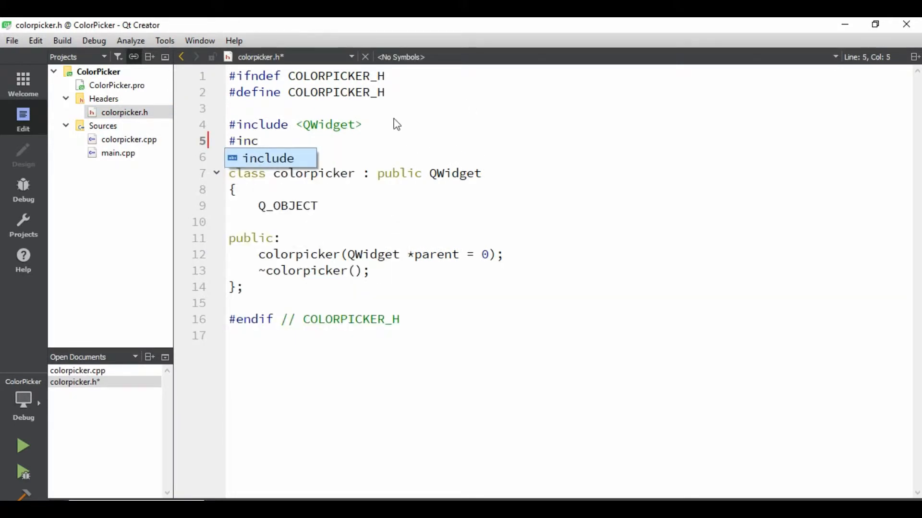
type("lude<q")
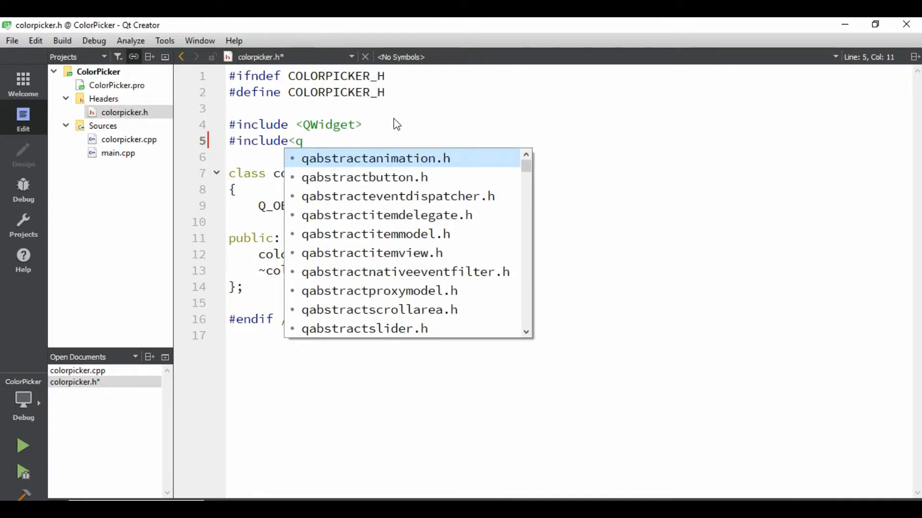
type("Slider>")
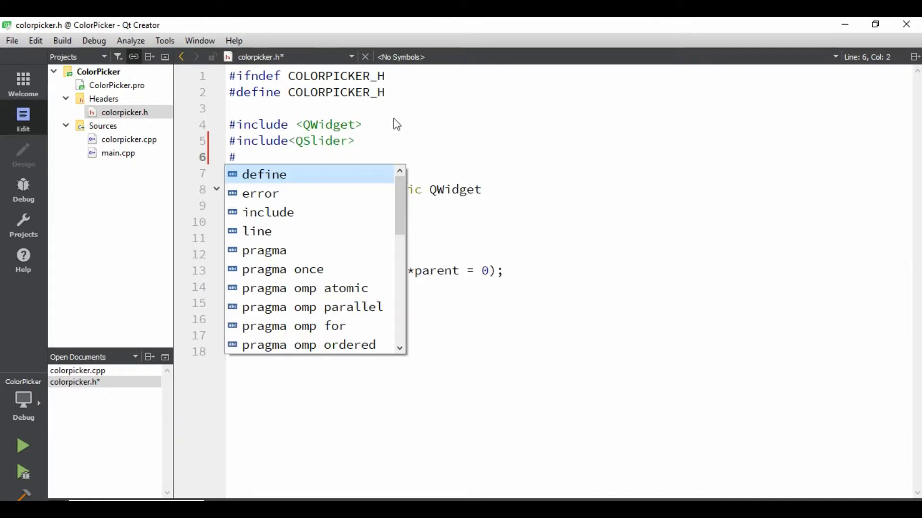
type("include<")
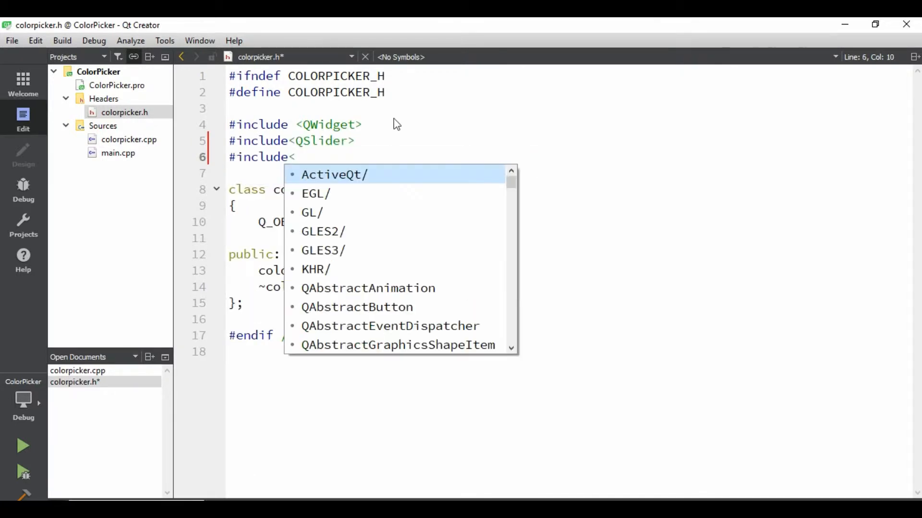
type("Qlab")
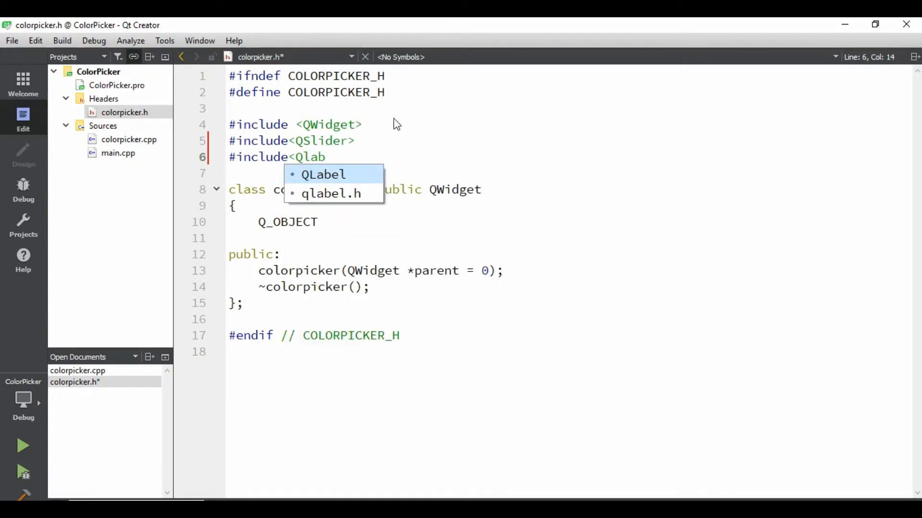
key("Enter")
type("Qs")
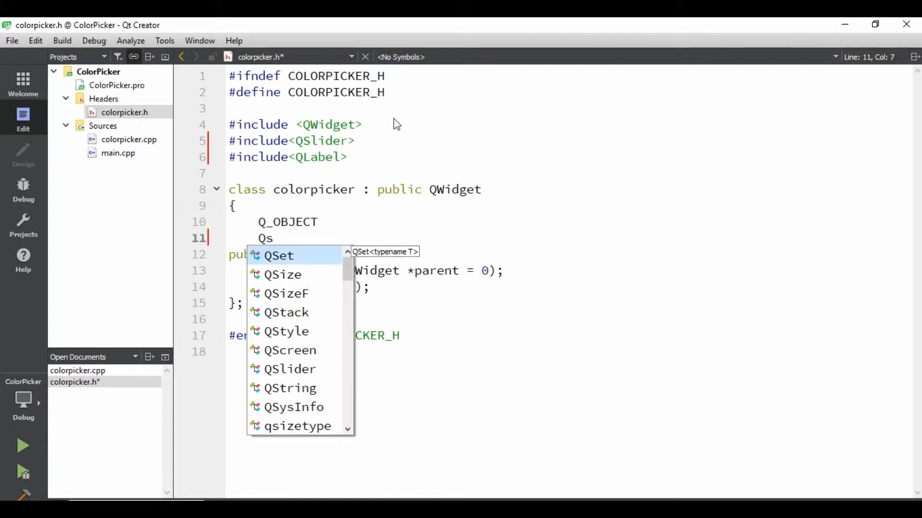
Declare QSlider *s_red, *s_blue, *s_green and QLabel *l_ pointer members
type("lider")
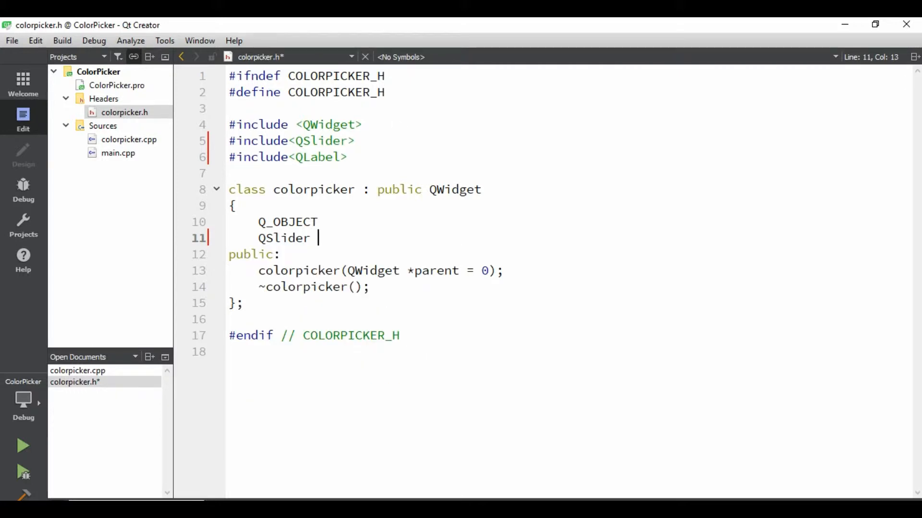
type("*")
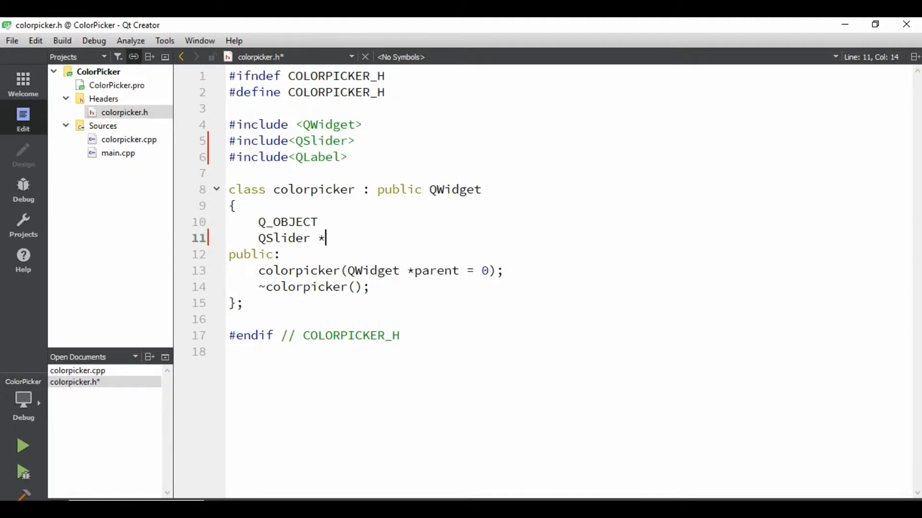
type("s_red")
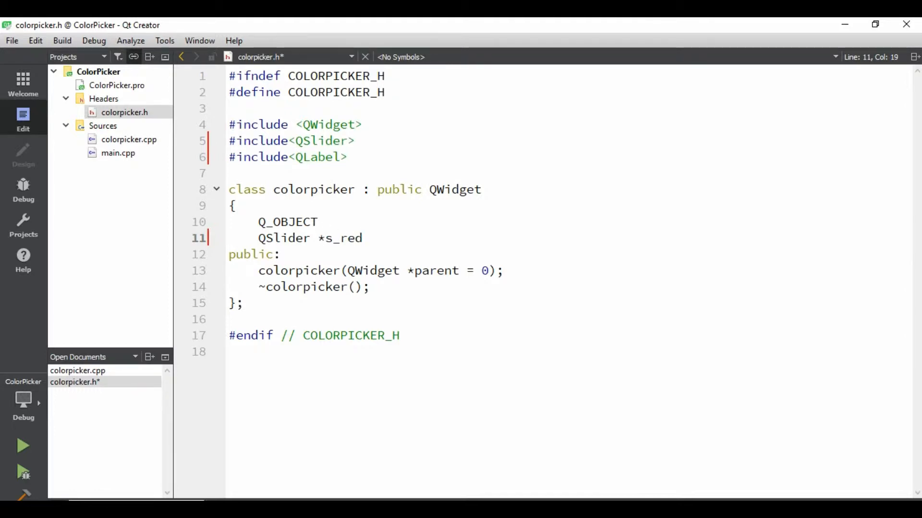
type(";")
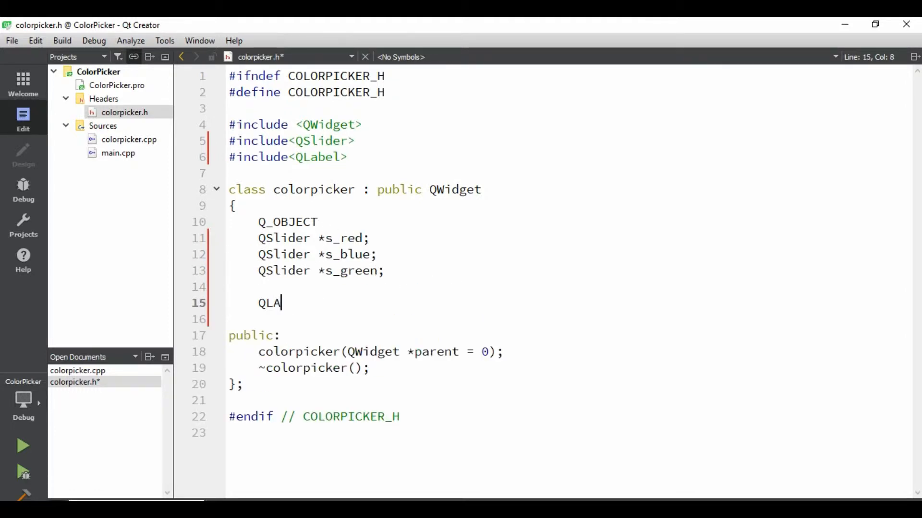
type("bel")
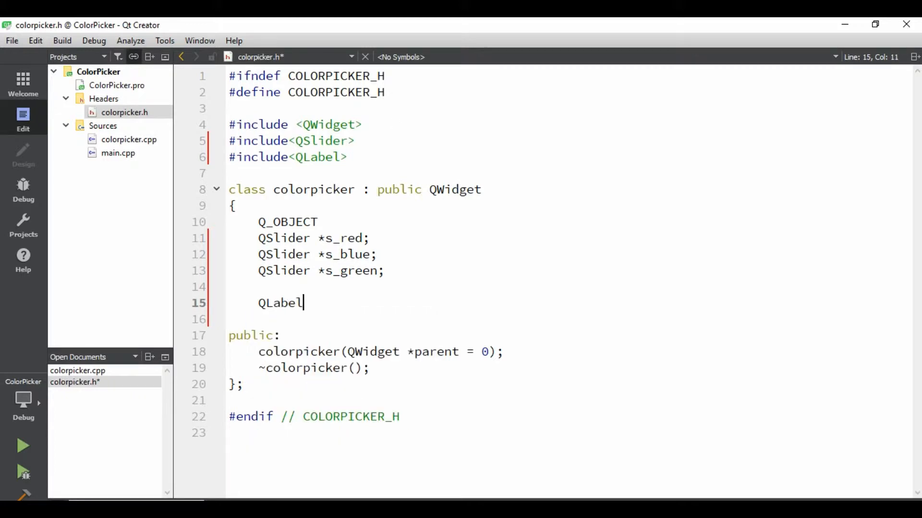
type("*l_red;")
type("QLabel *l_blue;")
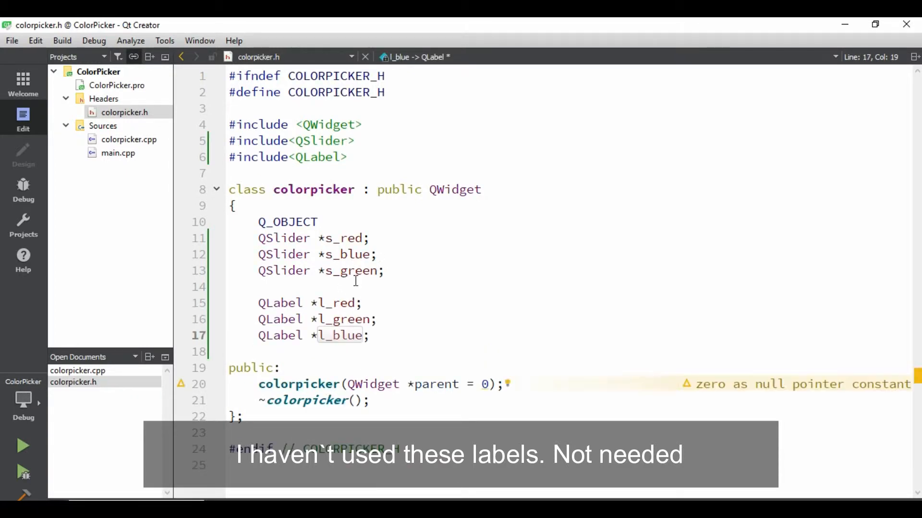
double_click(352, 271)
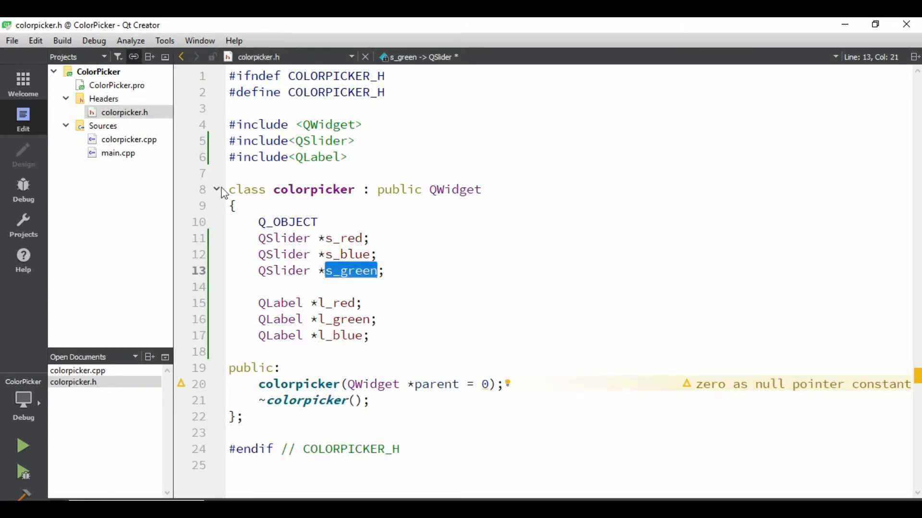
left_click(128, 139)
type("s")
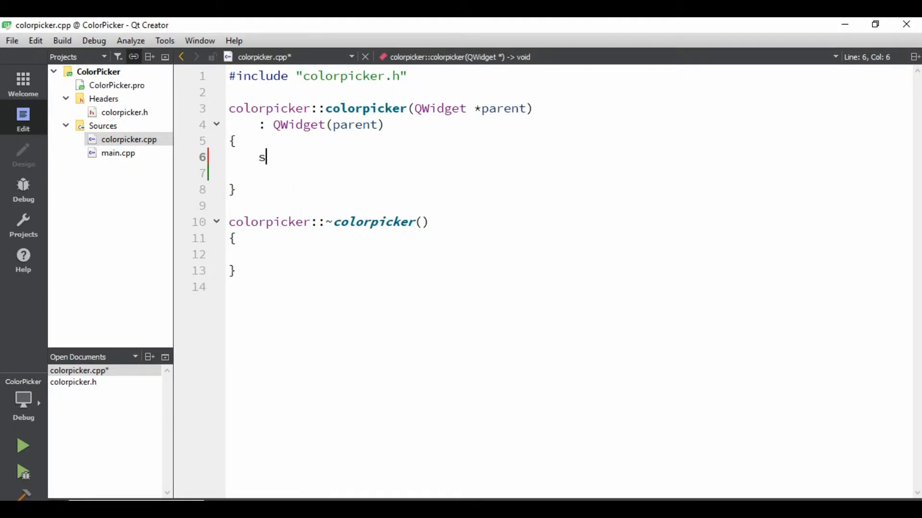
Create s_red as a new QSlider(this) with range 0 to 255 in the constructor
type("_red = n")
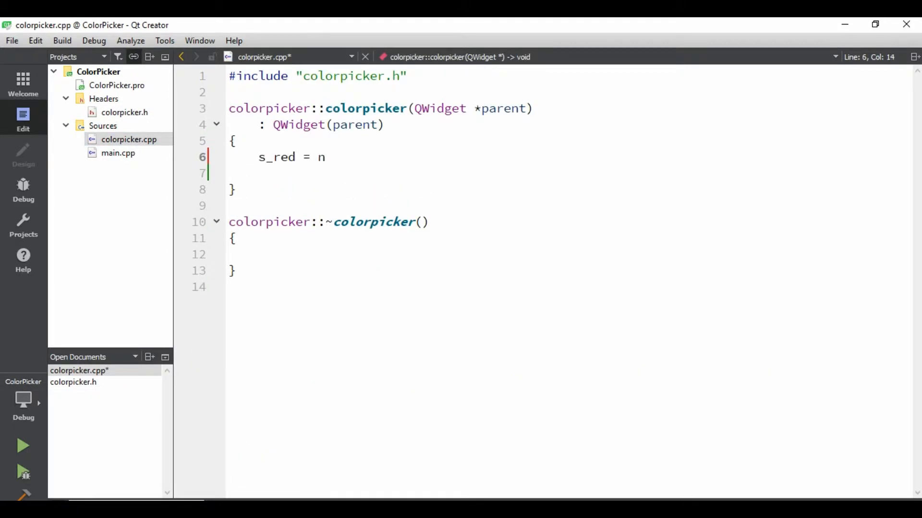
type("ew QS")
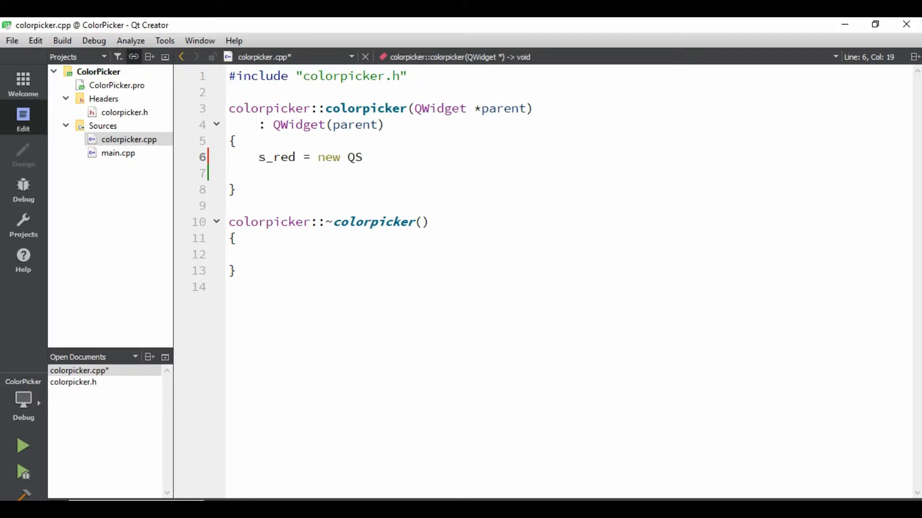
type("lider")
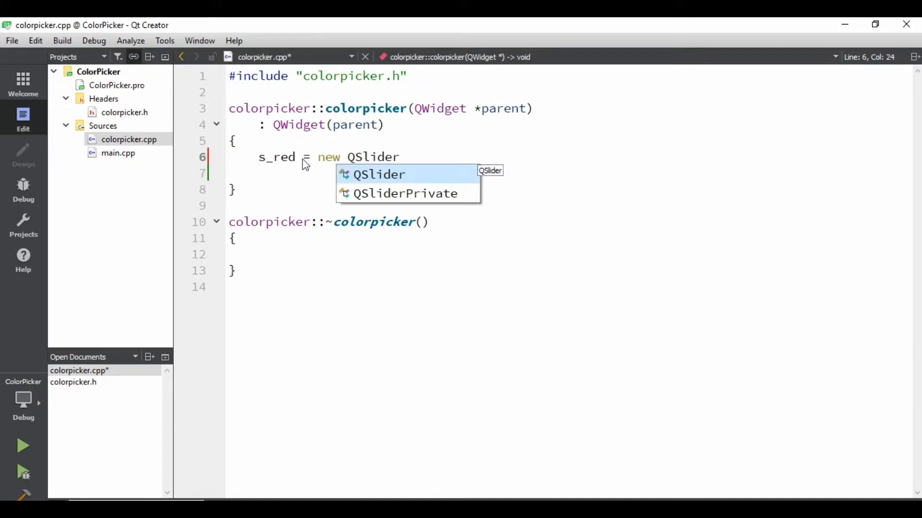
type("(this)")
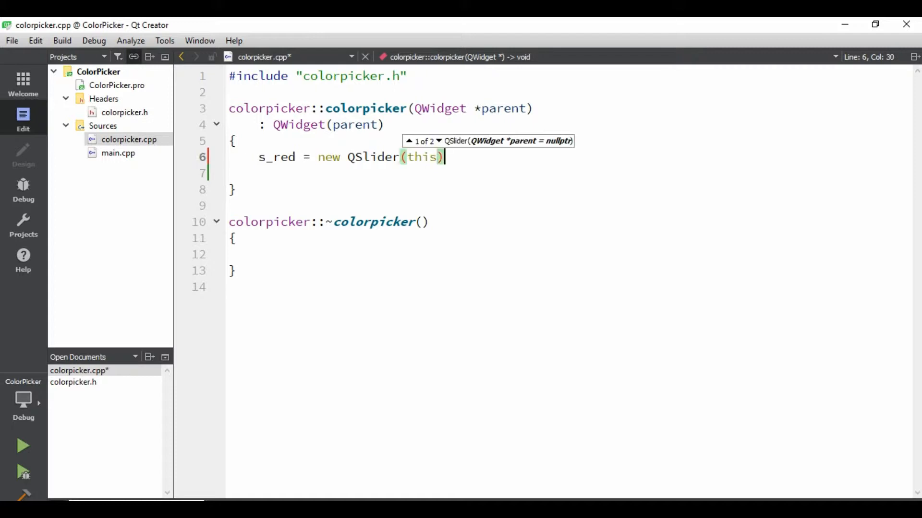
type(";")
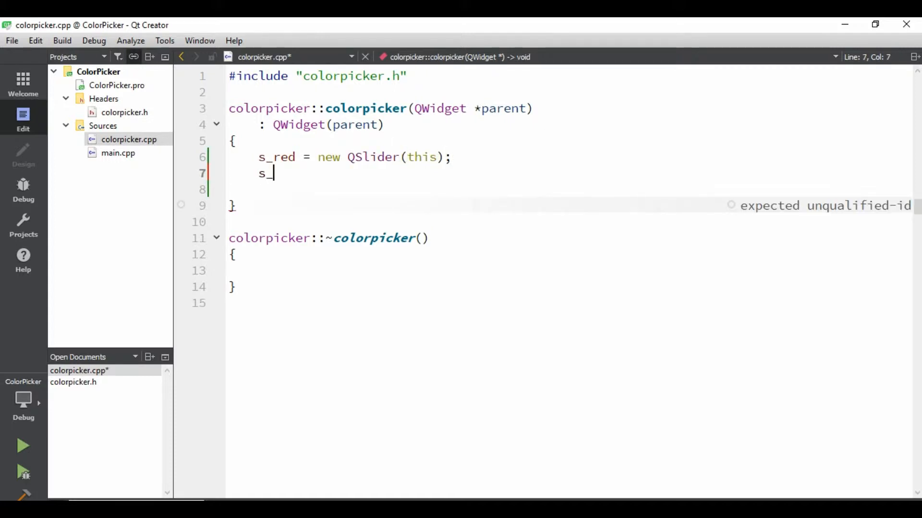
type("red->")
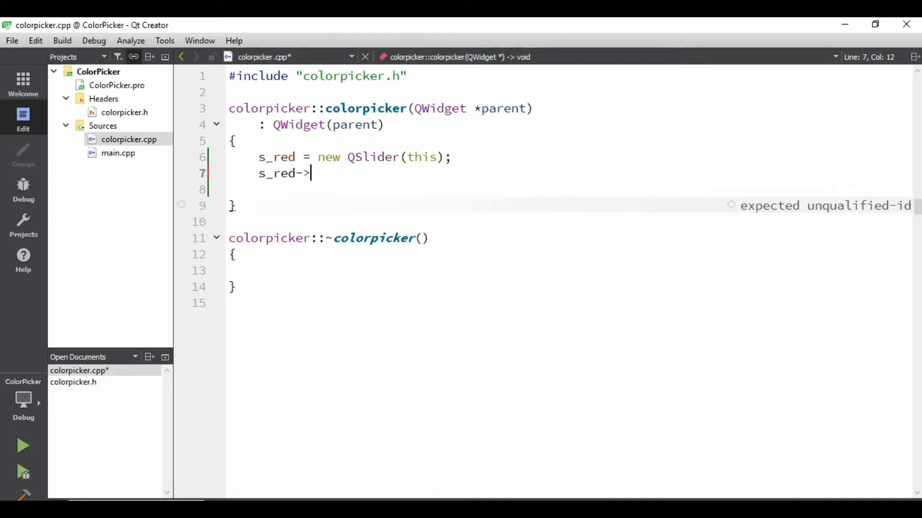
type("setRange(")
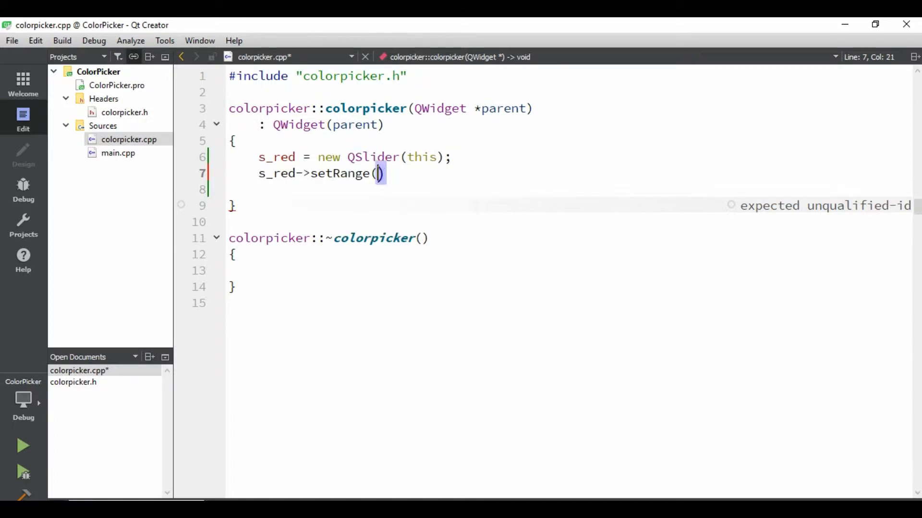
type("0,2")
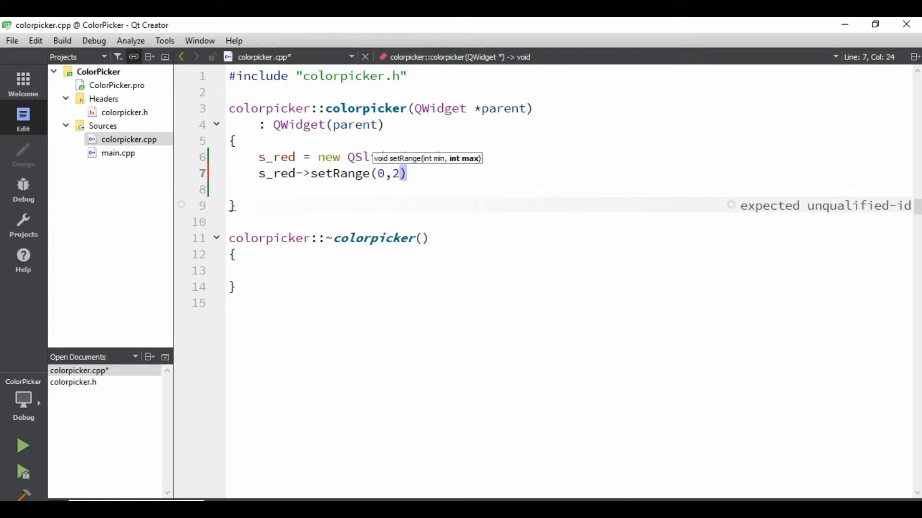
type("55")
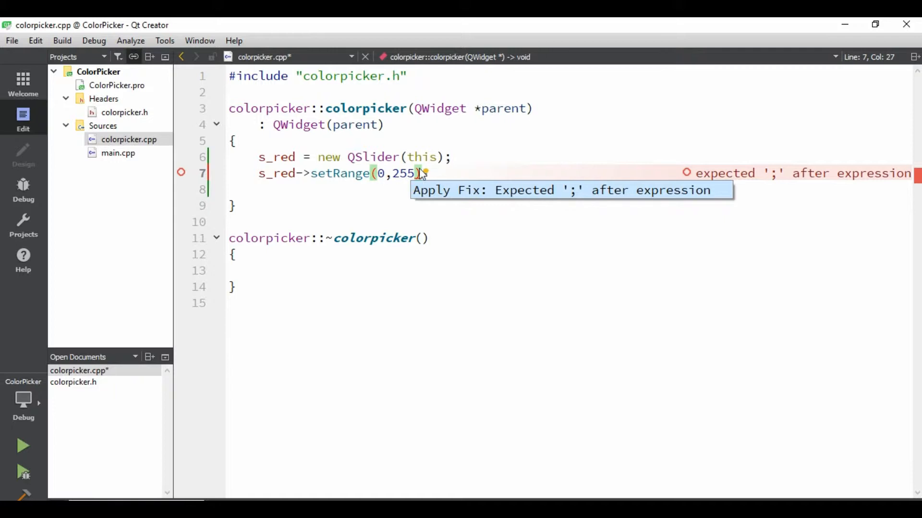
mouse_move(547, 194)
type("s")
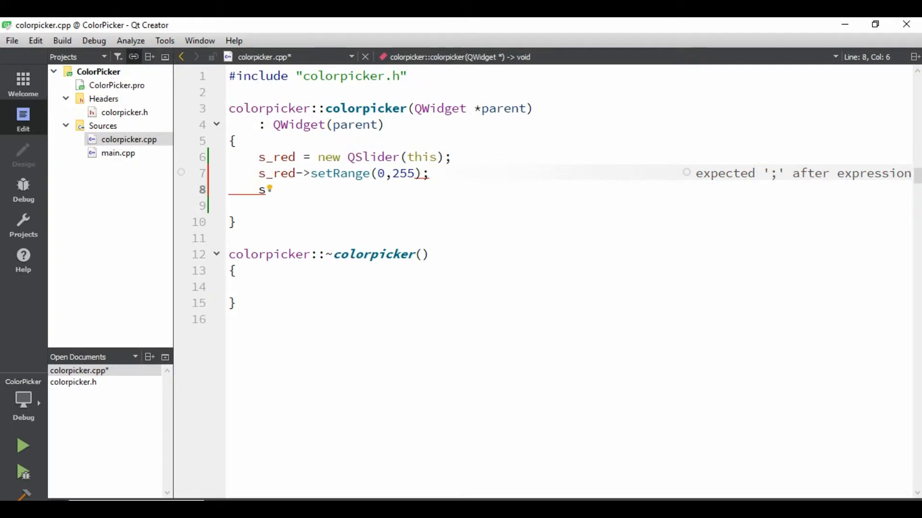
Make the red slider horizontal and move it to (10,10)
type("_red->")
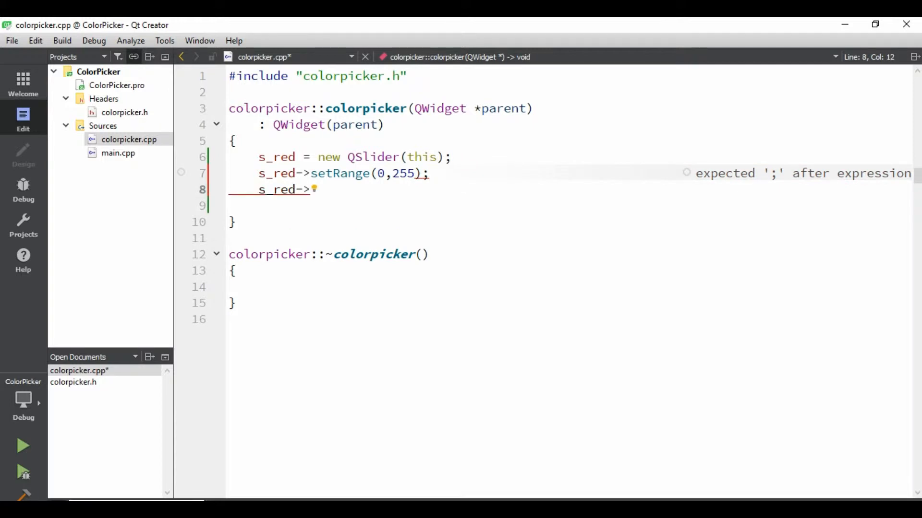
type("setOrientation(Q")
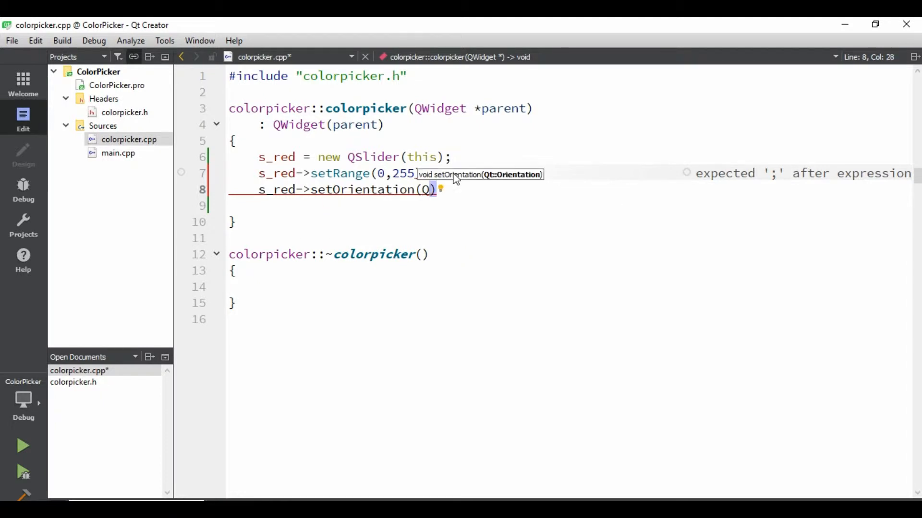
type("t::H")
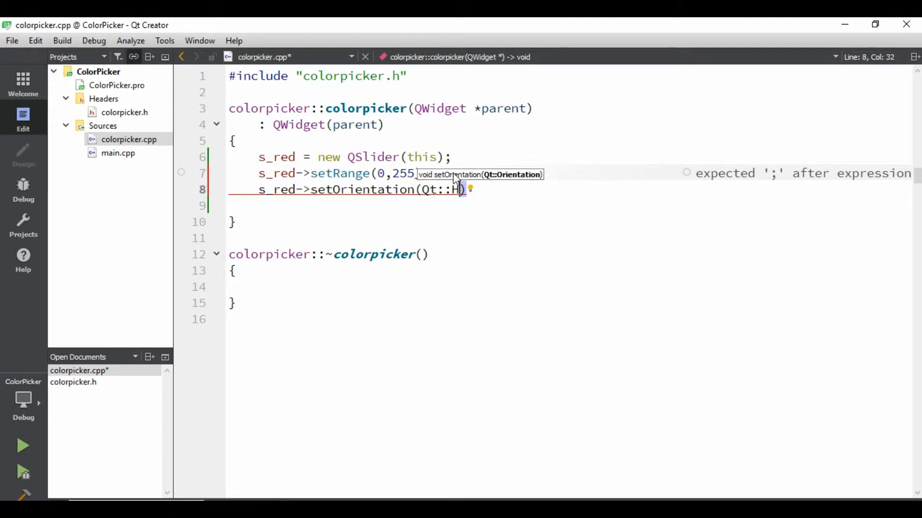
type("orizontal")
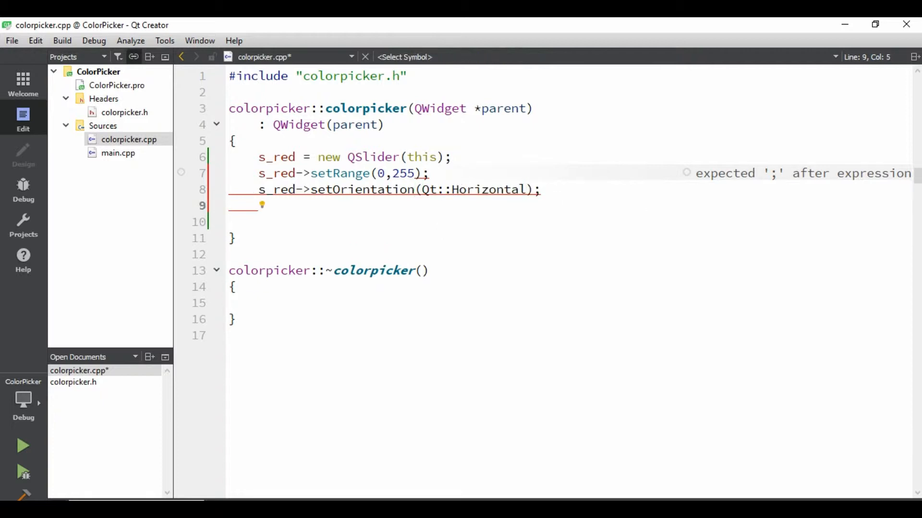
type("s")
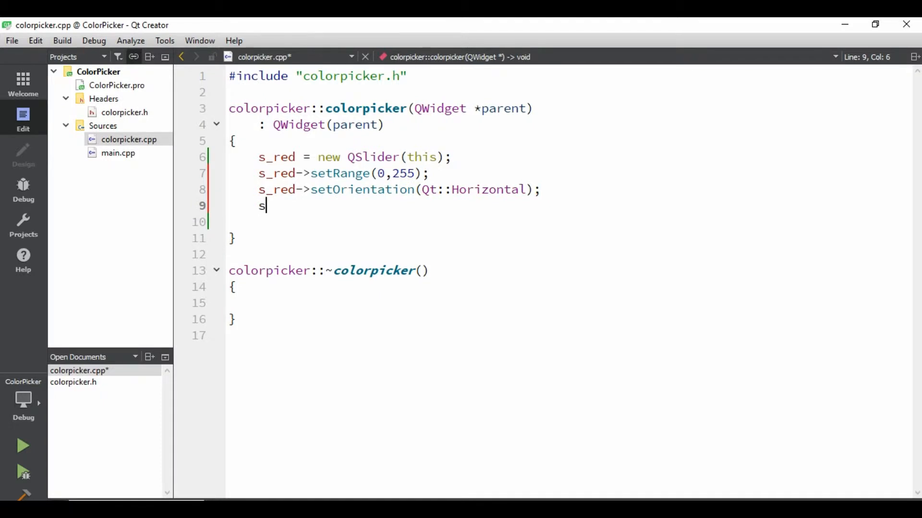
type("_")
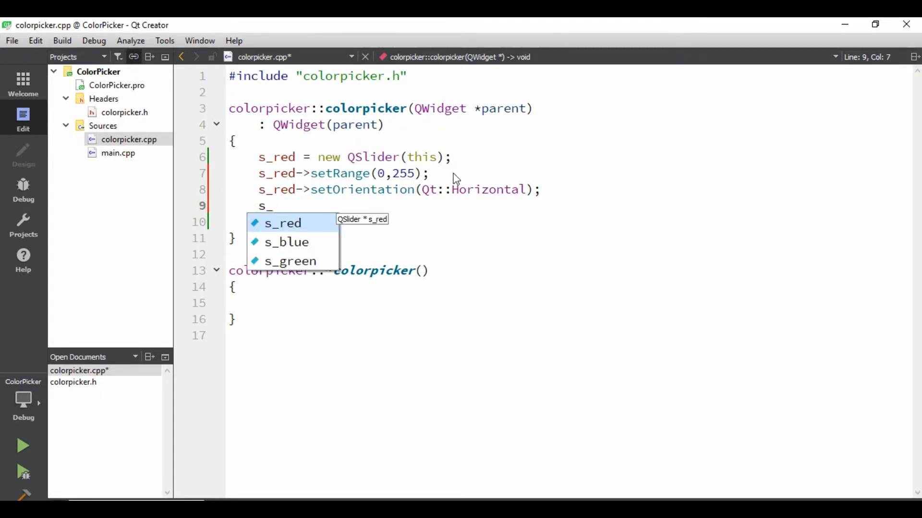
key("Escape")
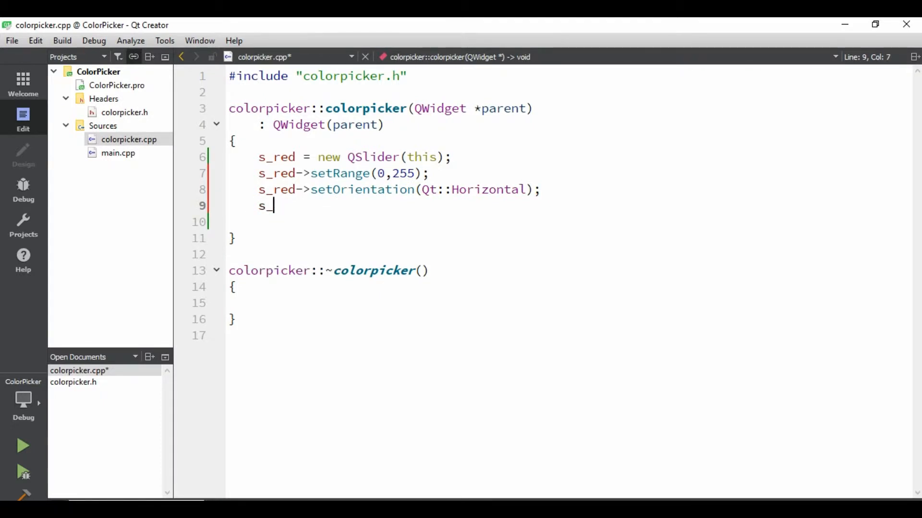
type("_red->moove")
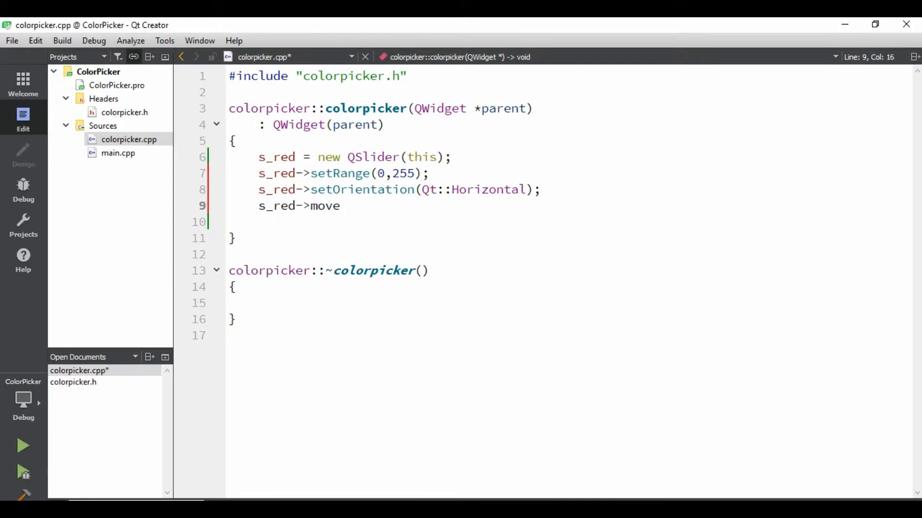
type("(10,10);")
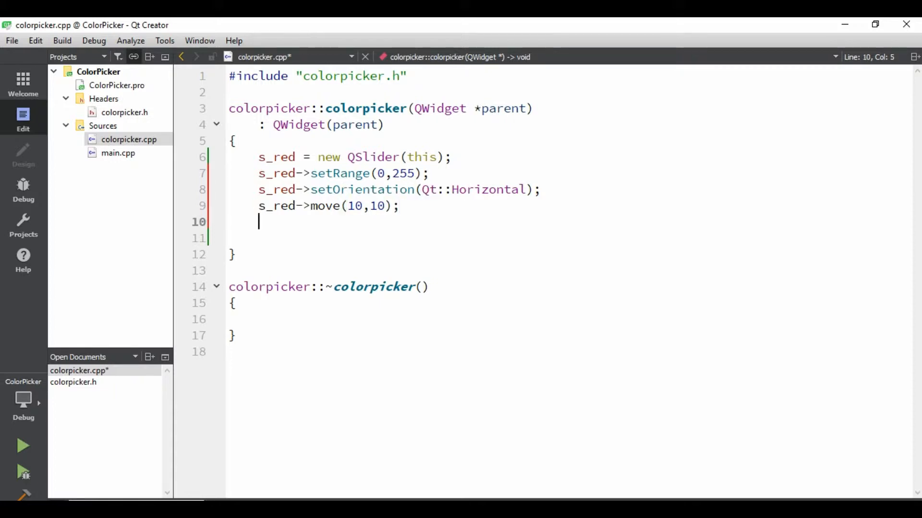
Give the red slider a starting value of 10 and save to build and run
type("s")
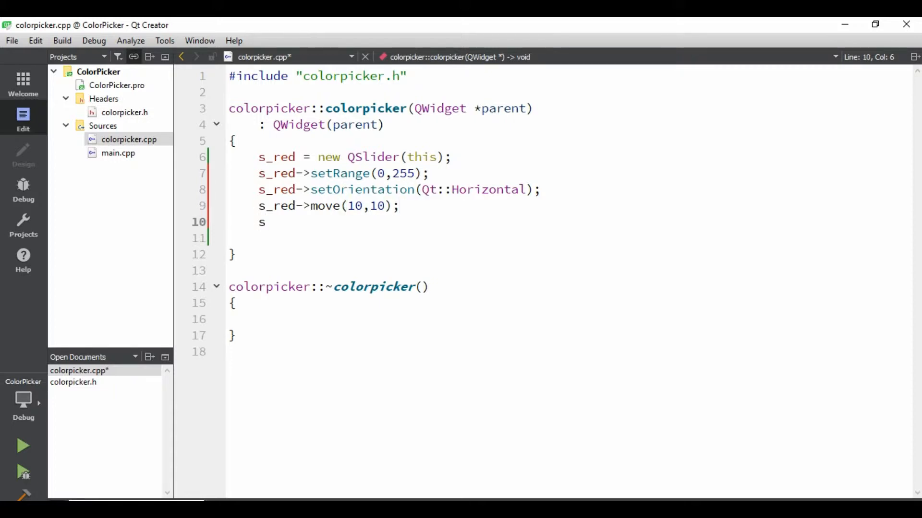
type("_red->se")
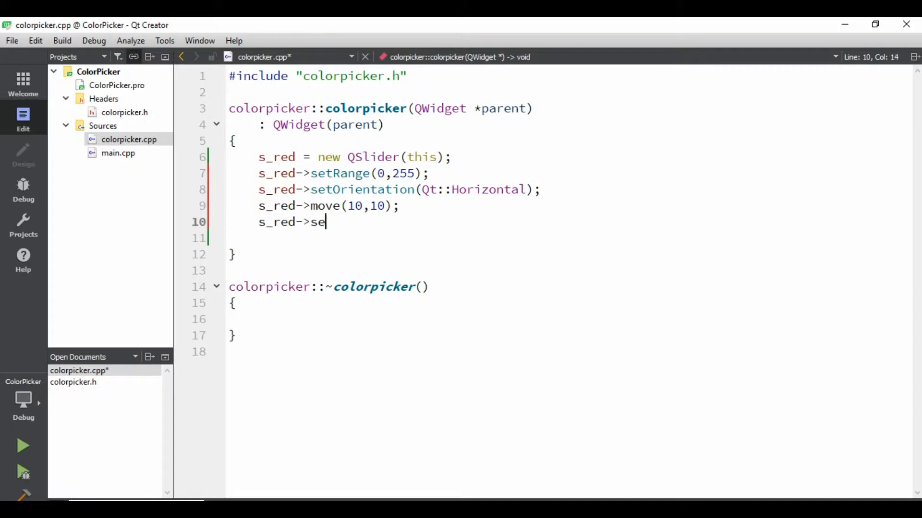
key("BackSpace")
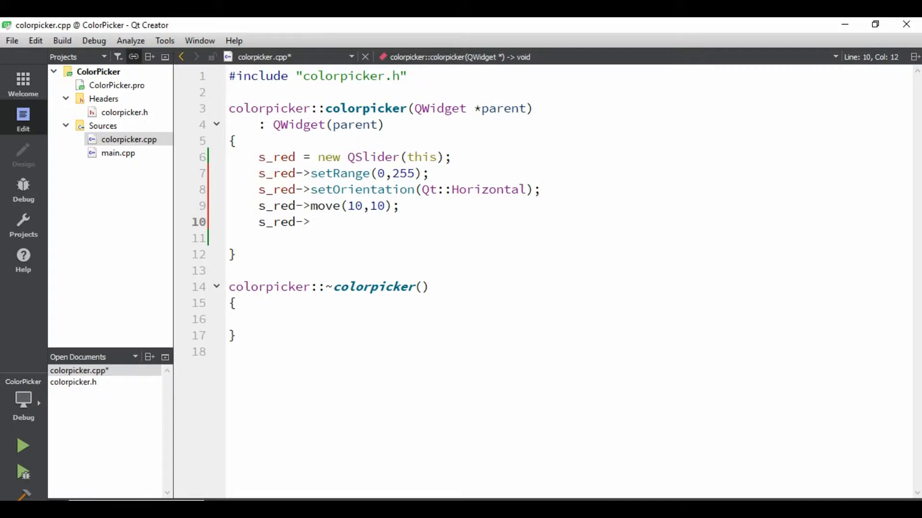
type("setv")
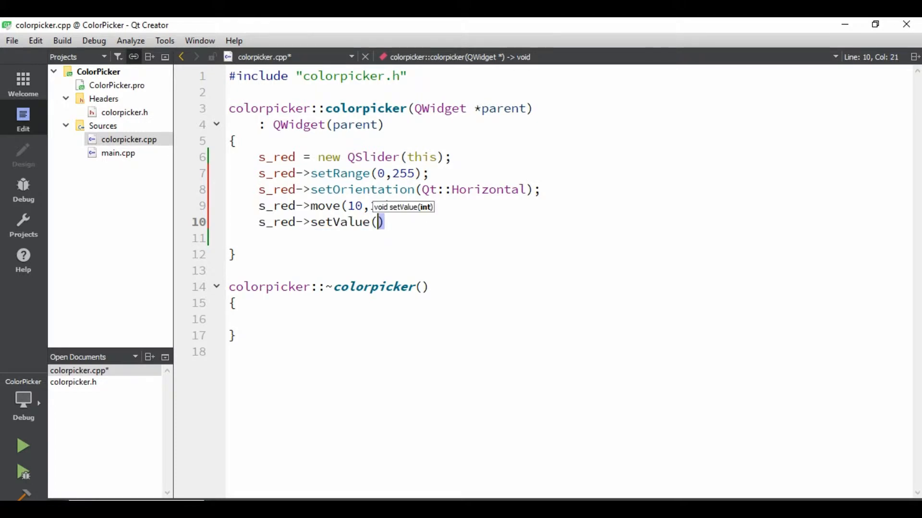
type("10")
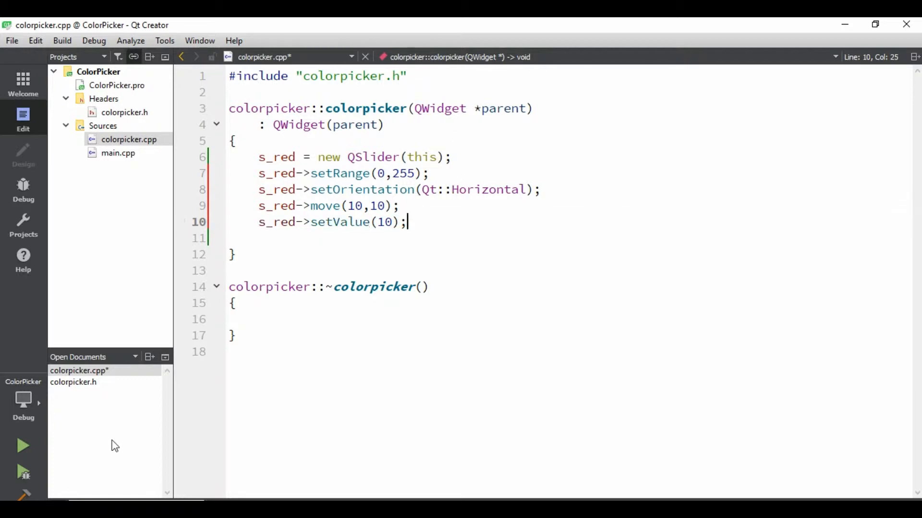
key("Ctrl+S")
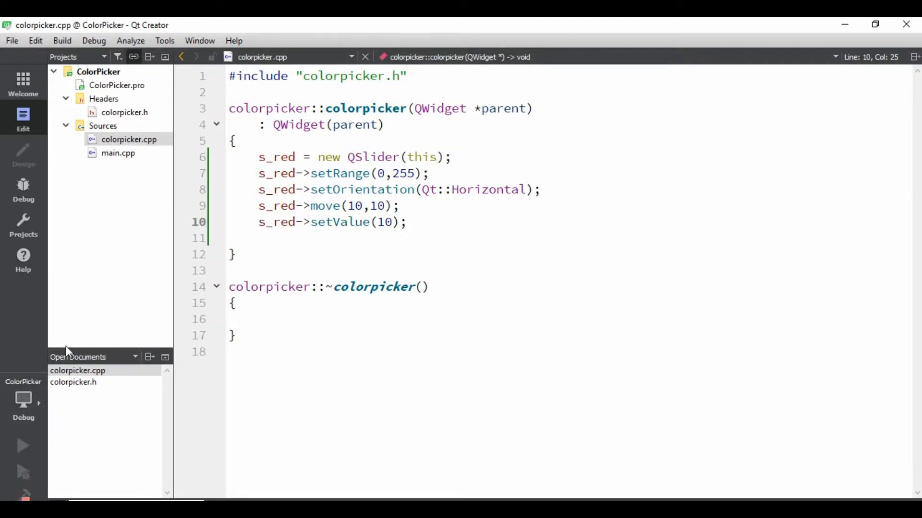
mouse_move(28, 457)
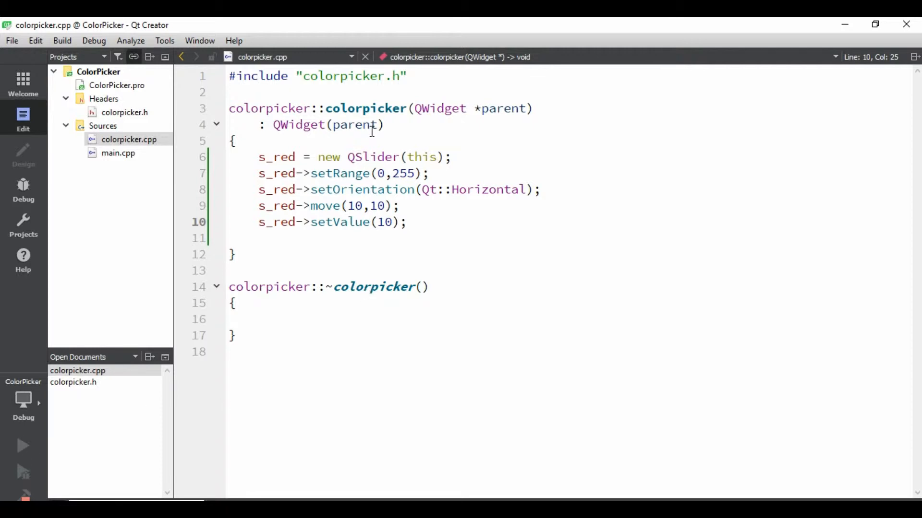
left_click(21, 446)
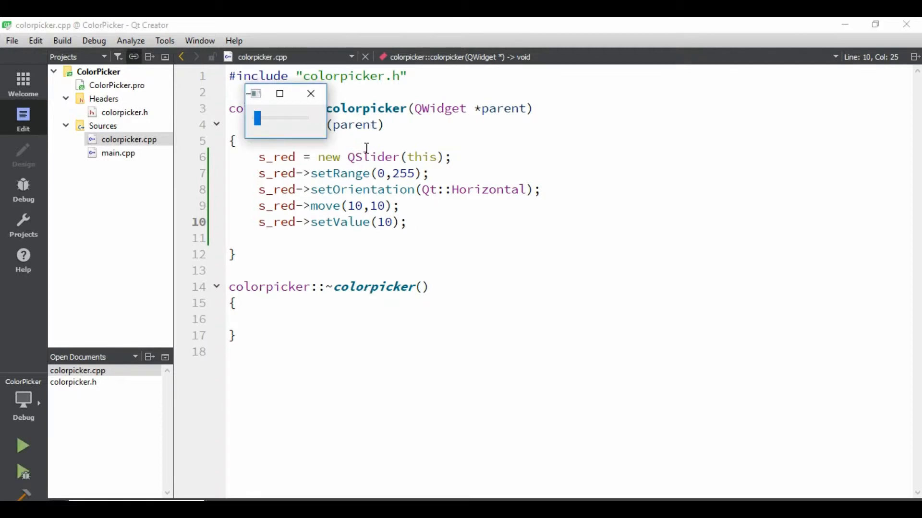
mouse_move(302, 98)
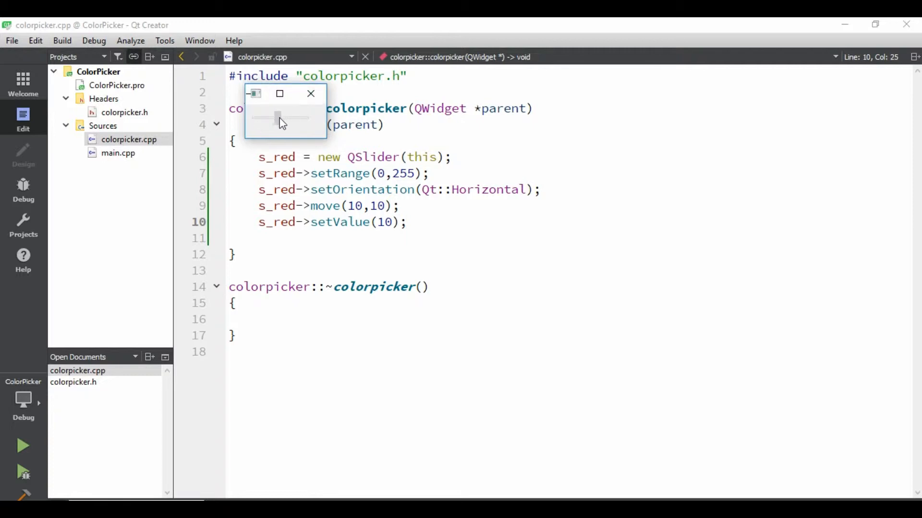
left_click_drag(278, 116, 294, 116)
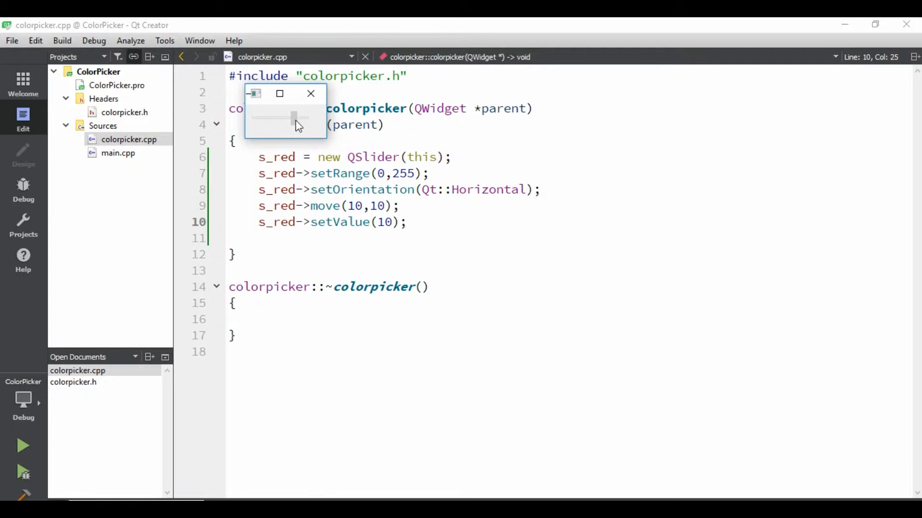
left_click_drag(296, 119, 281, 119)
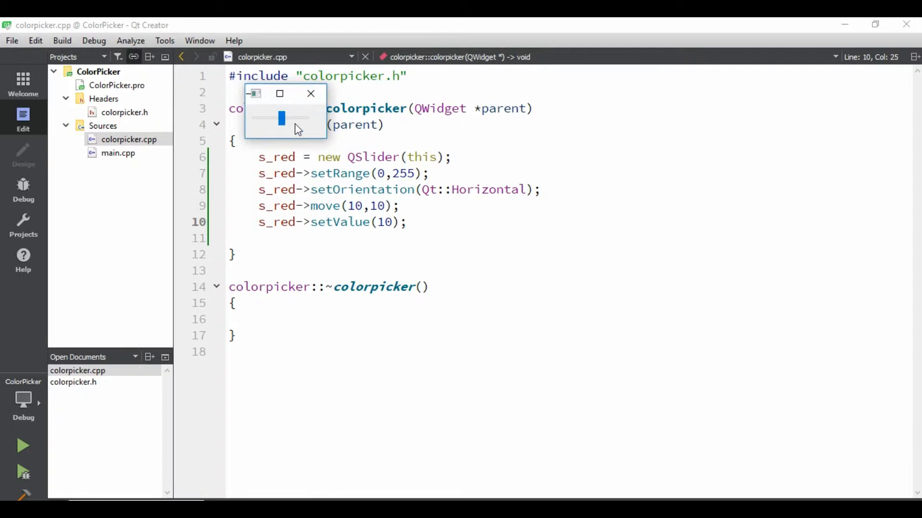
left_click(336, 125)
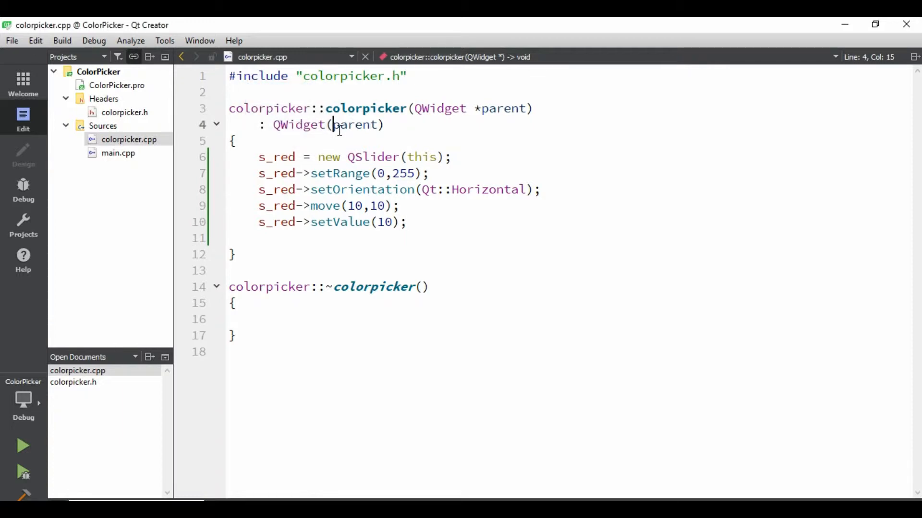
Fix the window size at 400 by 300 with this->setFixedSize
type("ti")
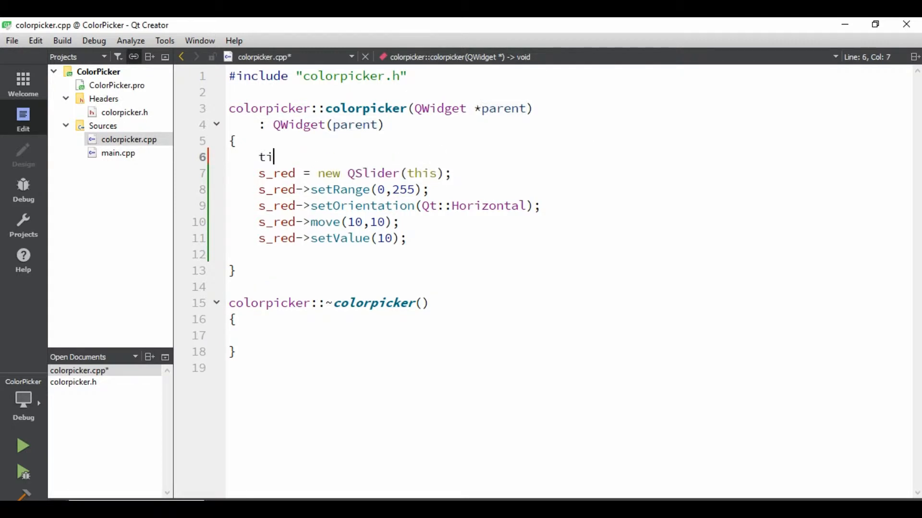
type("his")
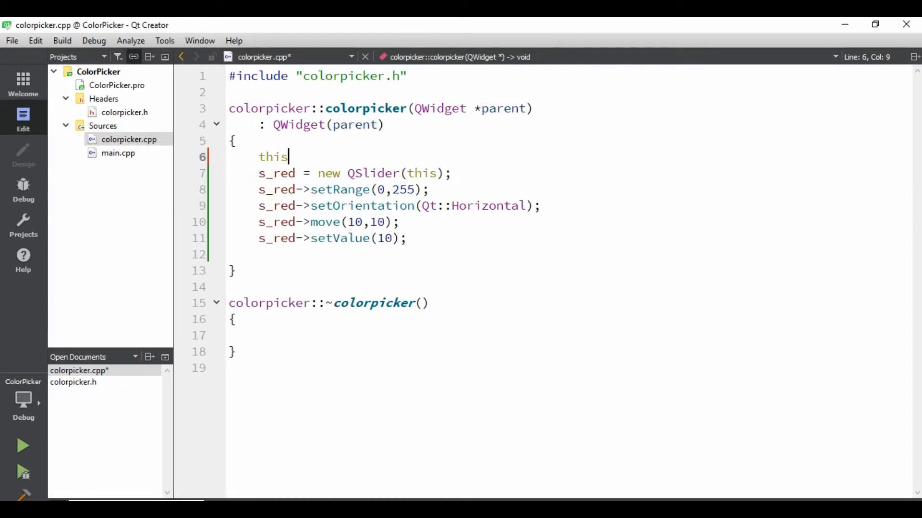
type("->se")
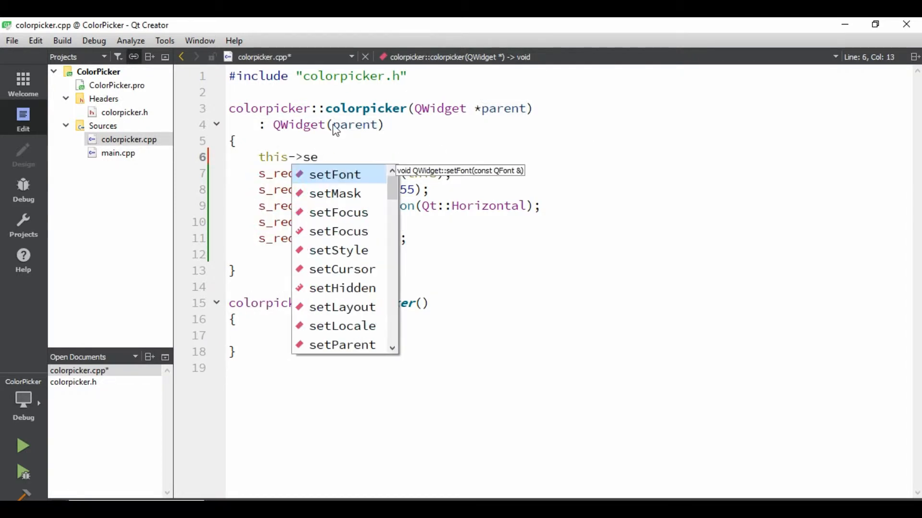
type("FixedSize(")
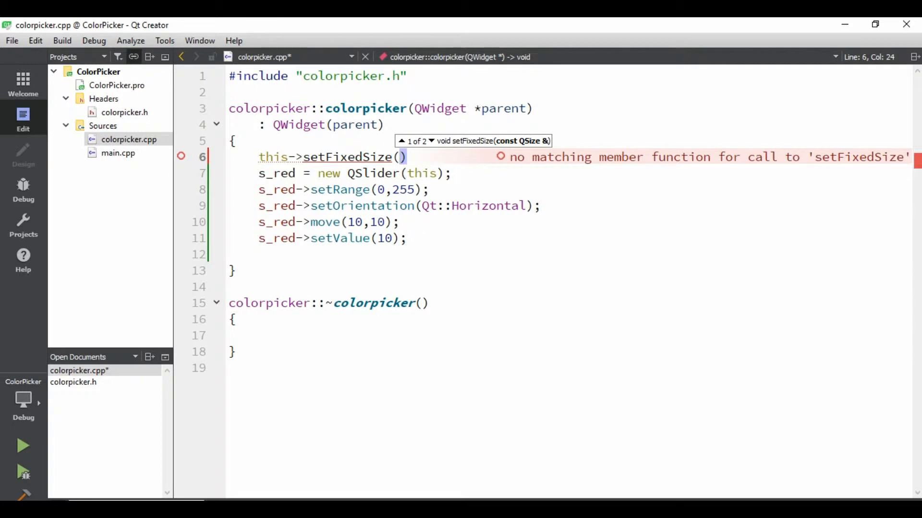
type("400,")
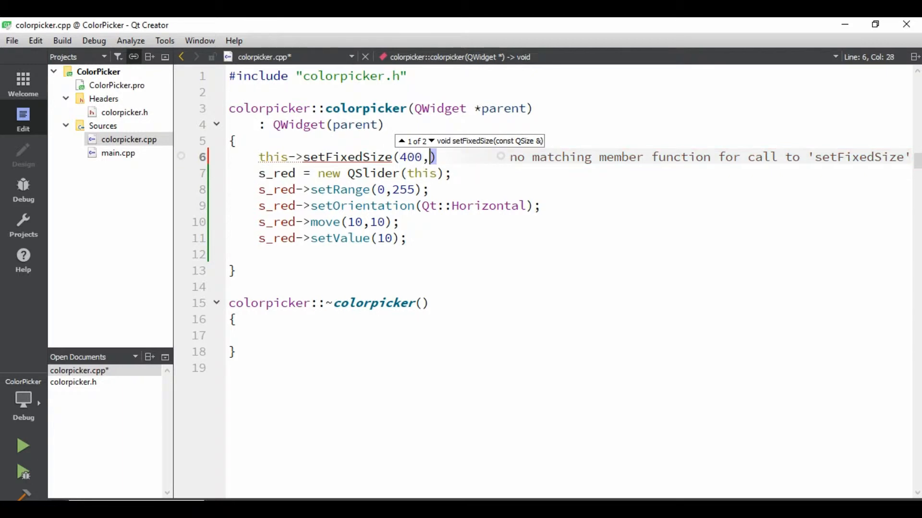
type("300")
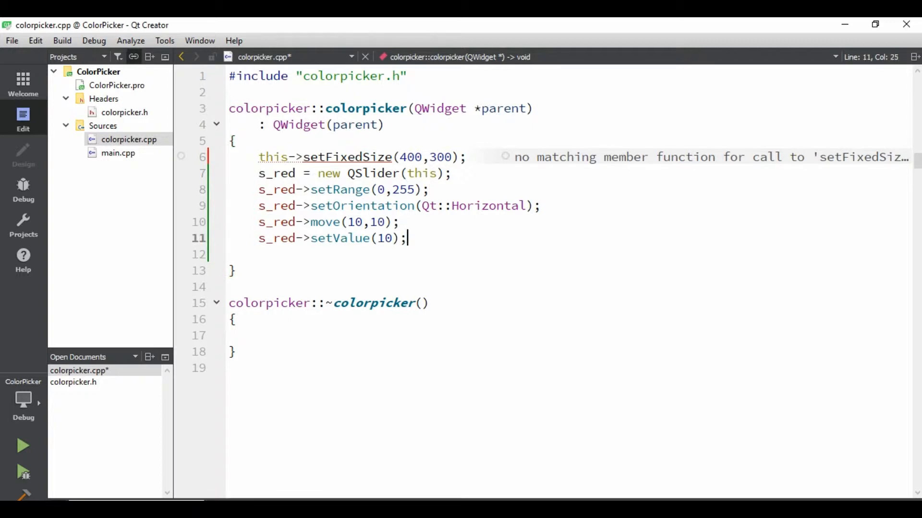
Give the red slider a fixed size of 300 by 20 at position (50,10) and save
type("s_r")
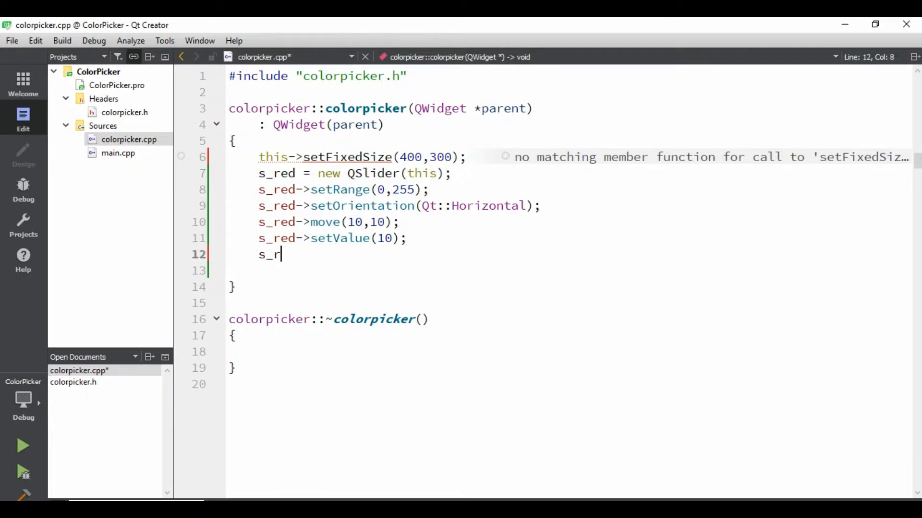
type("ed->")
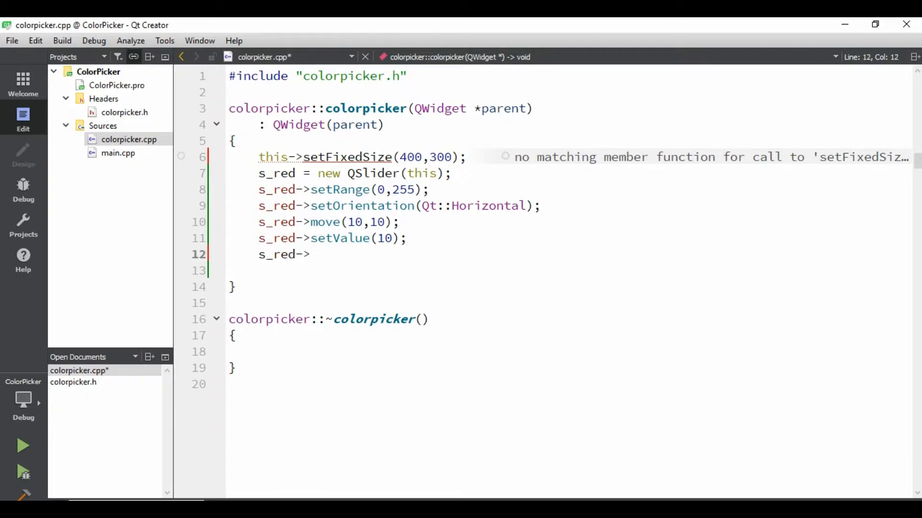
type("setF")
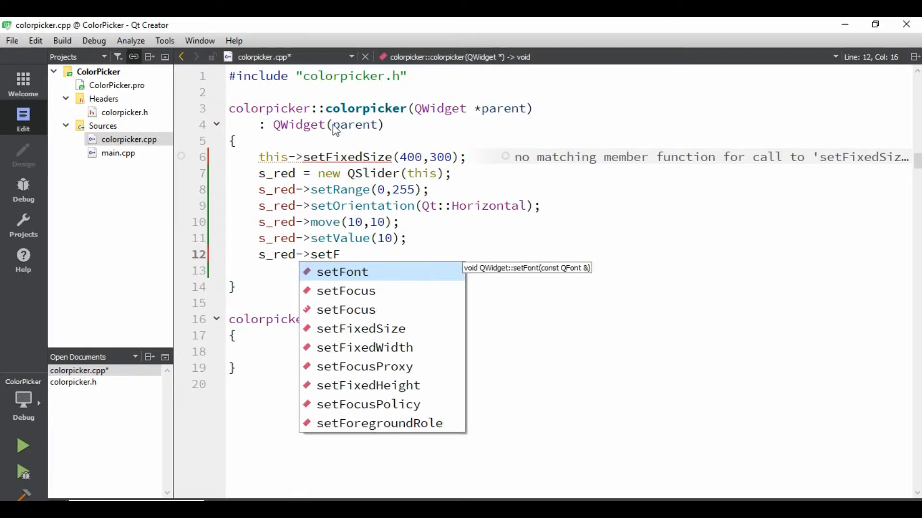
type("ixedSize(")
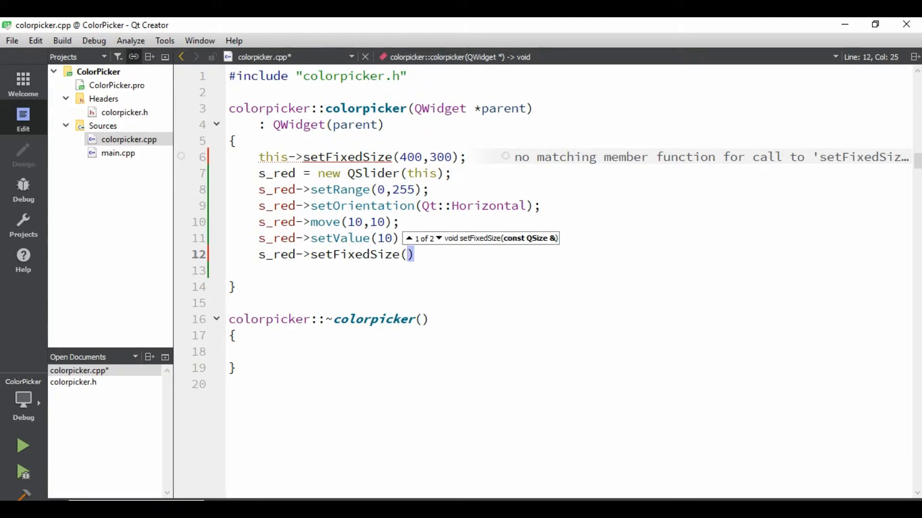
type("3")
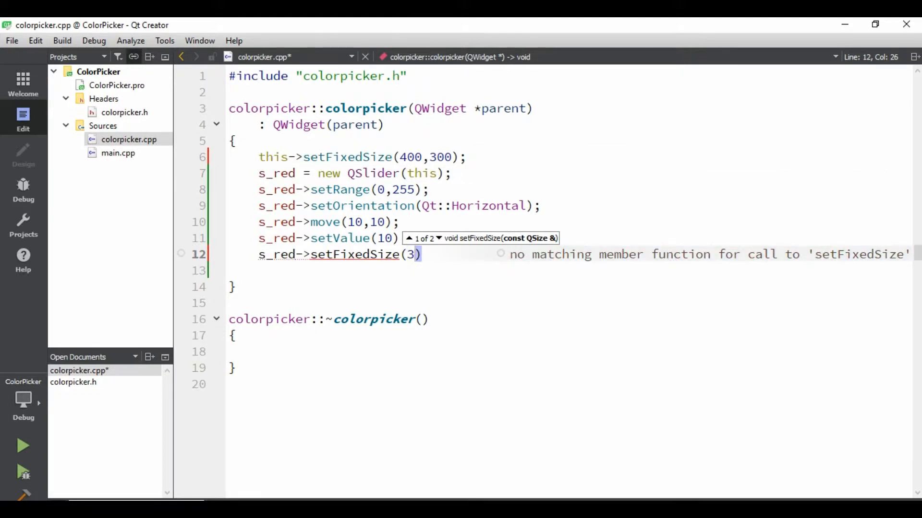
type("00,")
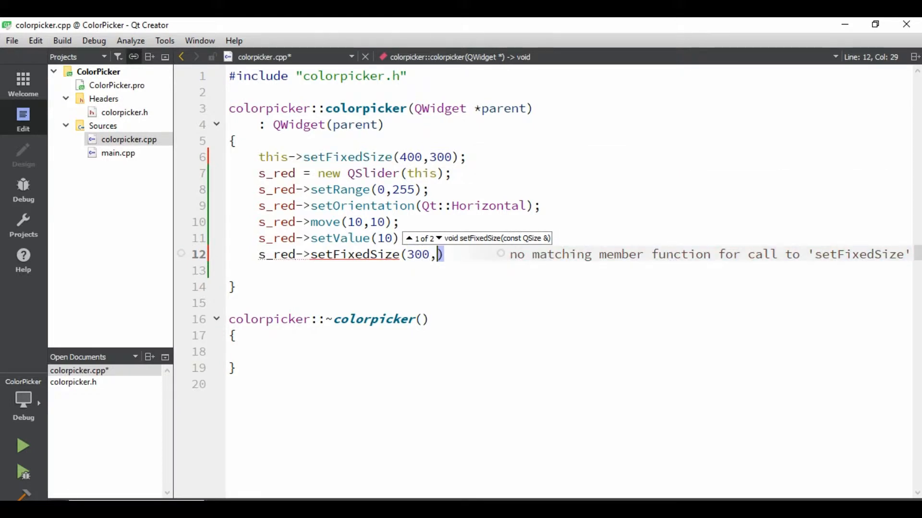
type("20")
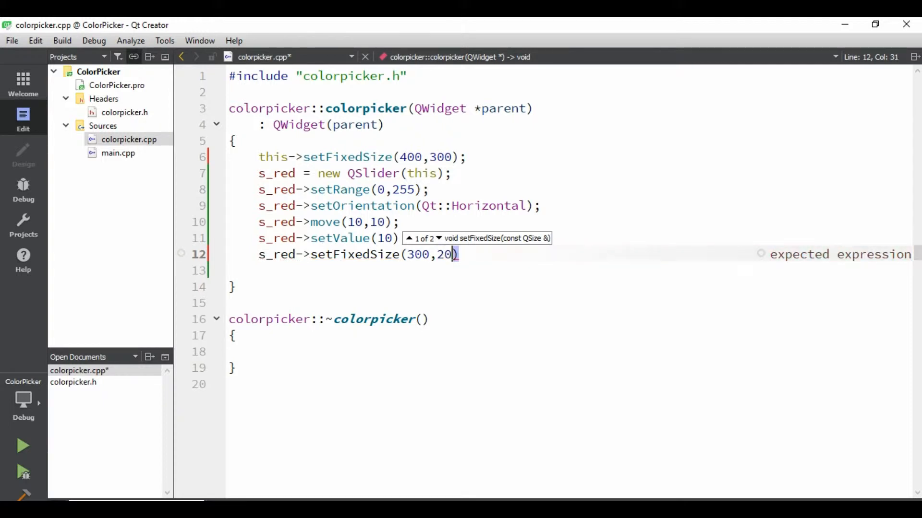
type(";")
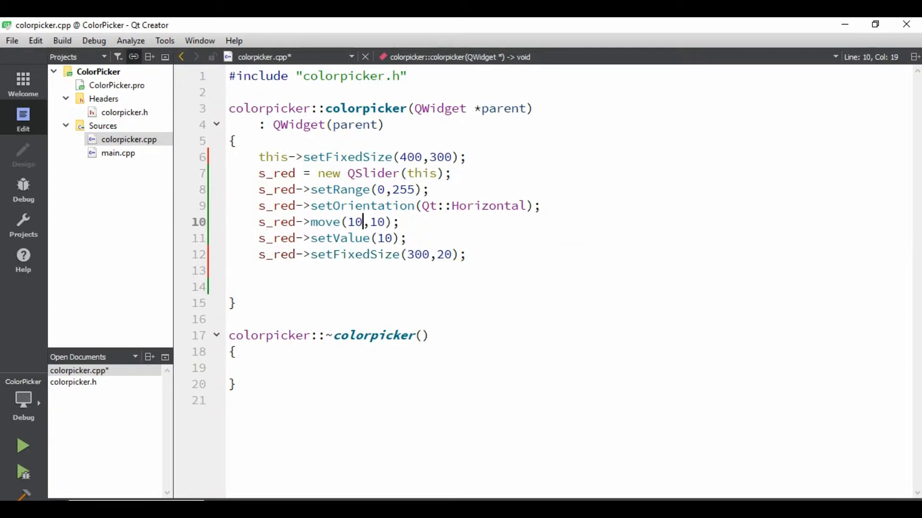
type("50")
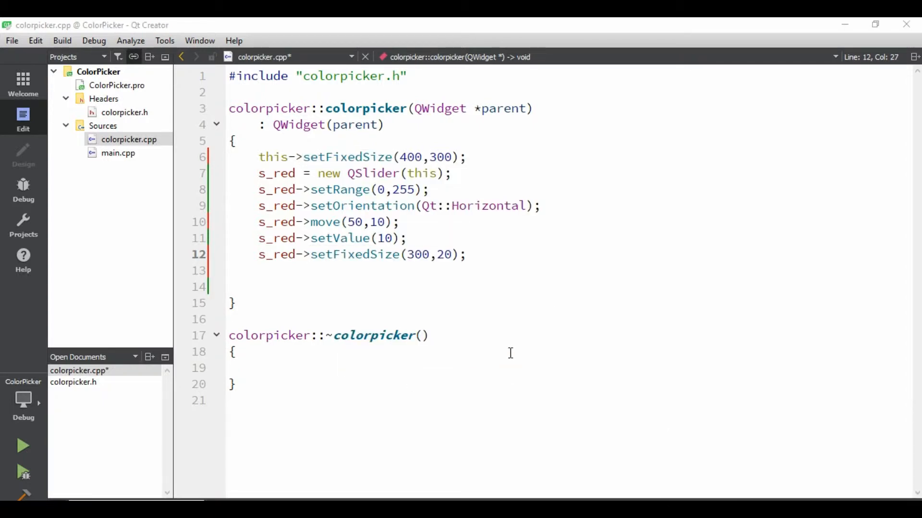
mouse_move(484, 278)
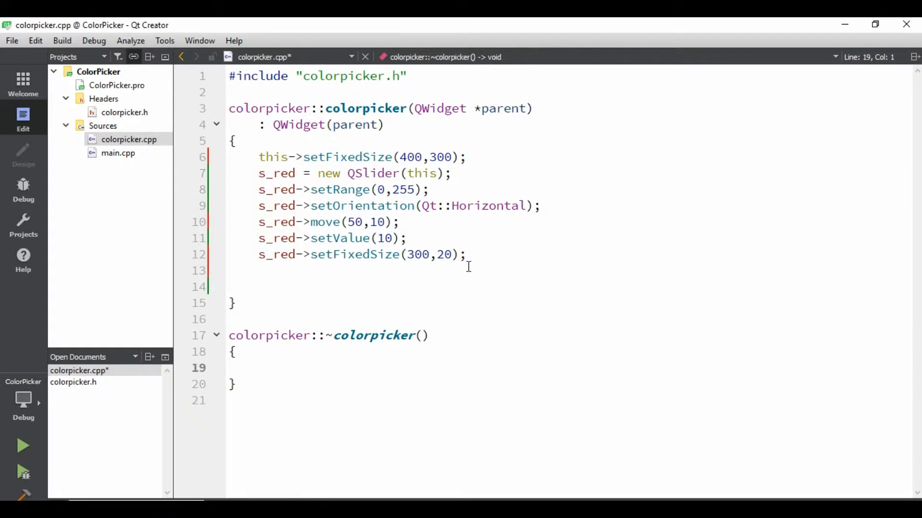
left_click(468, 254)
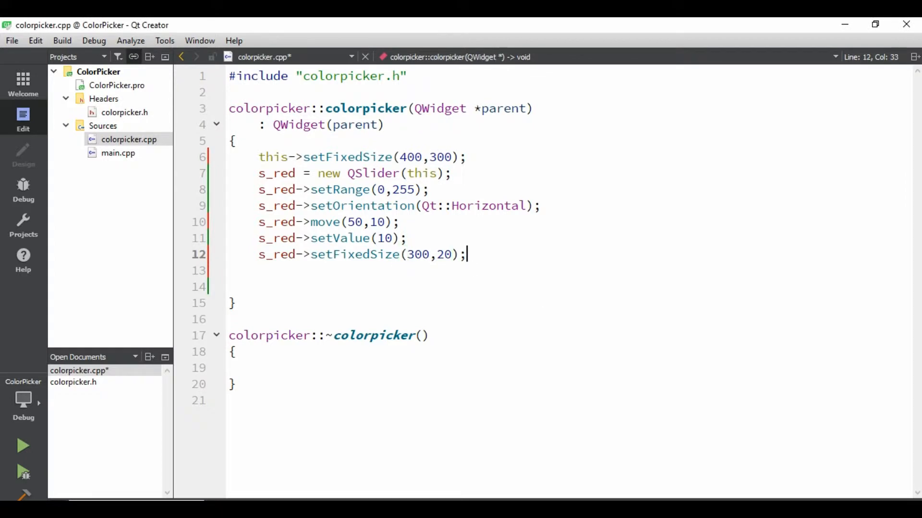
key("Ctrl+S")
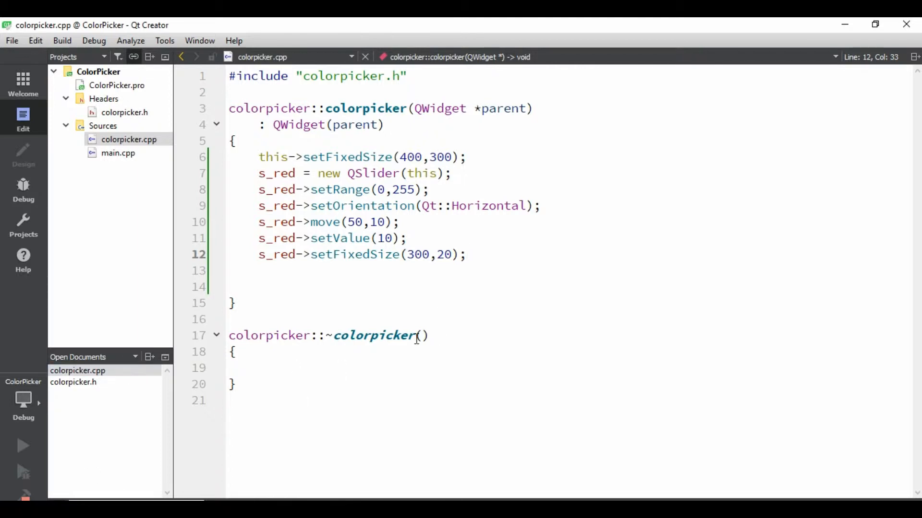
Run the ColorPicker app to check the wider slider, then close its window
left_click(21, 447)
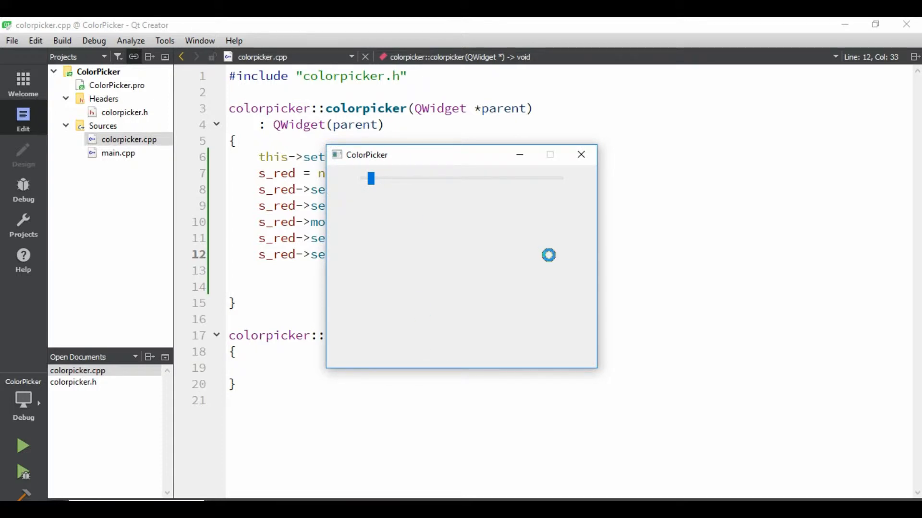
mouse_move(581, 155)
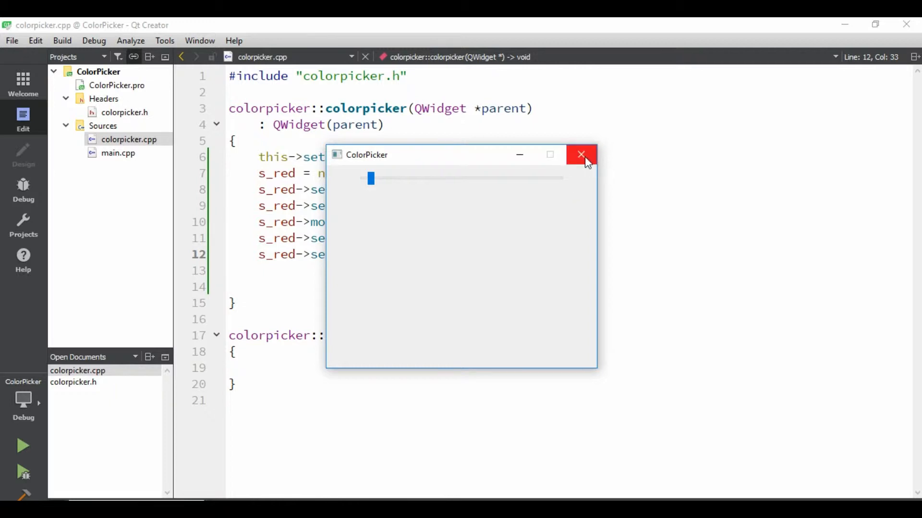
left_click(582, 155)
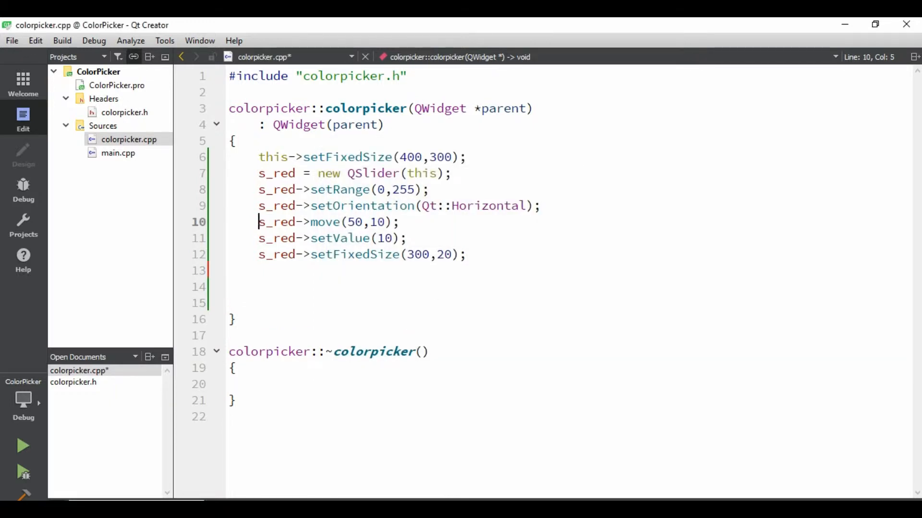
Copy the red slider block for s_green and s_blue at heights 50 and 100
left_click_drag(258, 173, 258, 255)
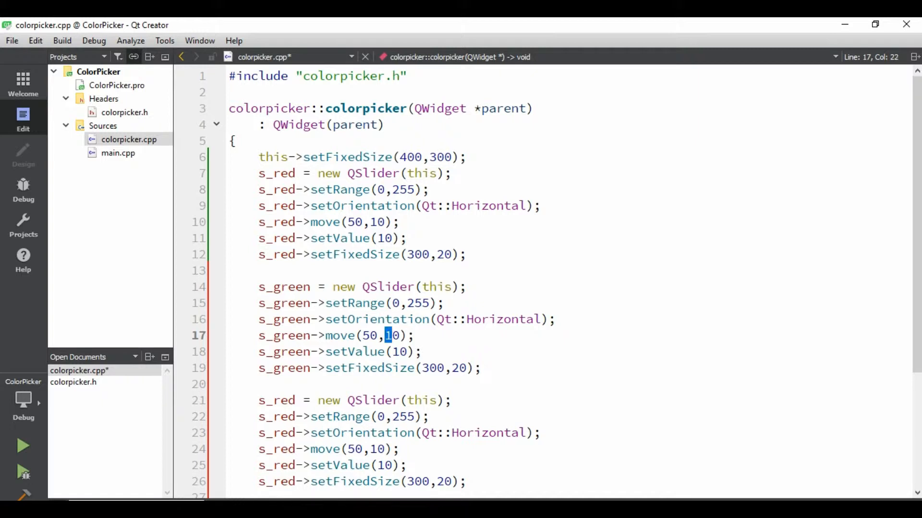
type("50")
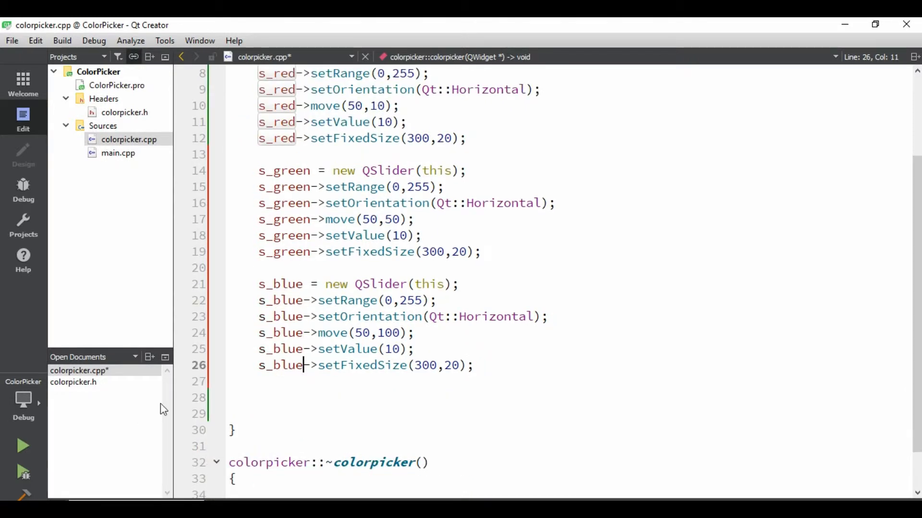
double_click(280, 365)
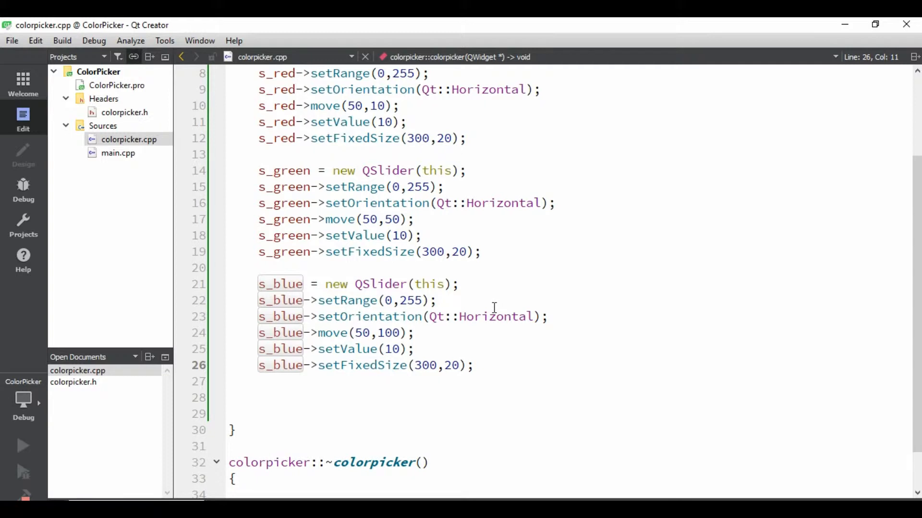
Run the rebuilt ColorPicker app and drag a slider to confirm the three sliders work
left_click(21, 447)
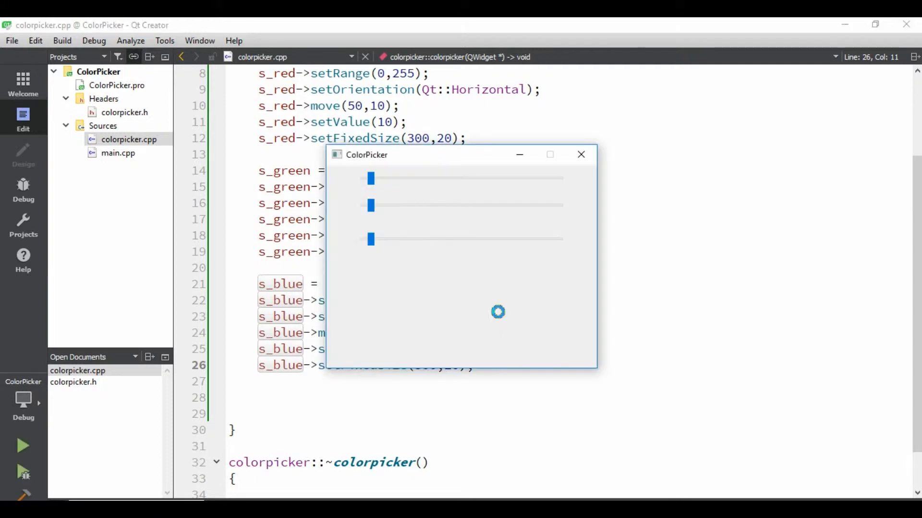
mouse_move(396, 212)
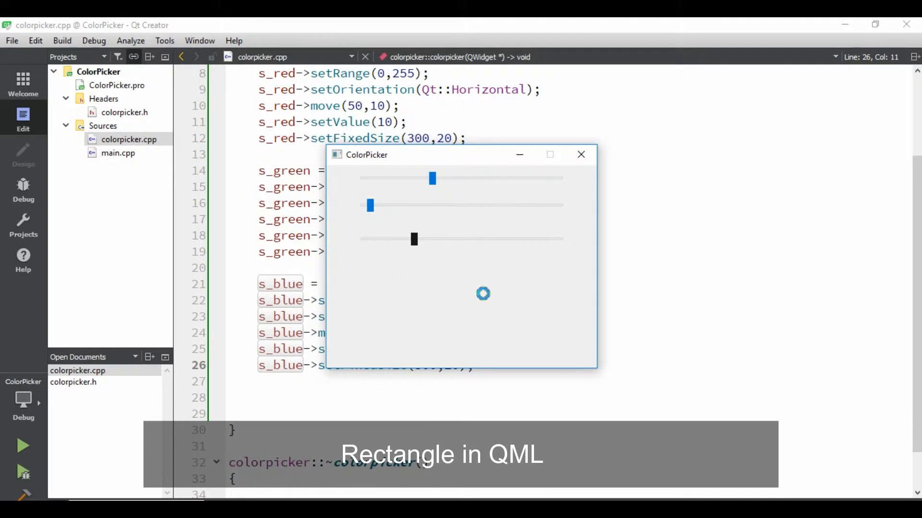
left_click_drag(412, 239, 419, 239)
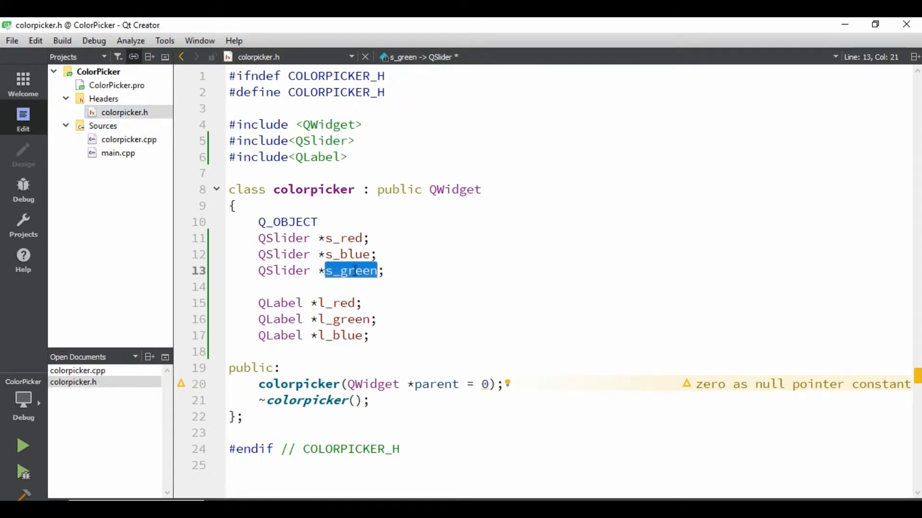
Declare a QLabel pointer named res after l_blue in colorpicker.h, then return to colorpicker.cpp
key("Enter")
type("QLabel")
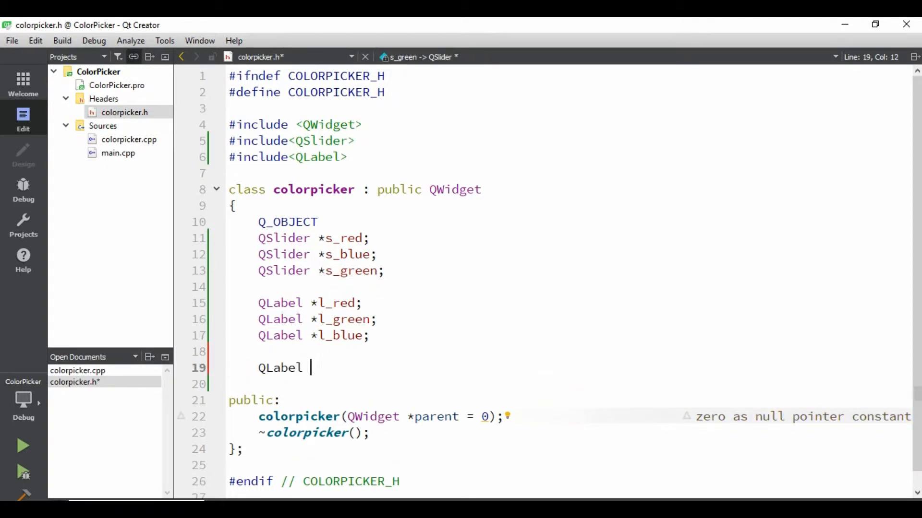
type("*")
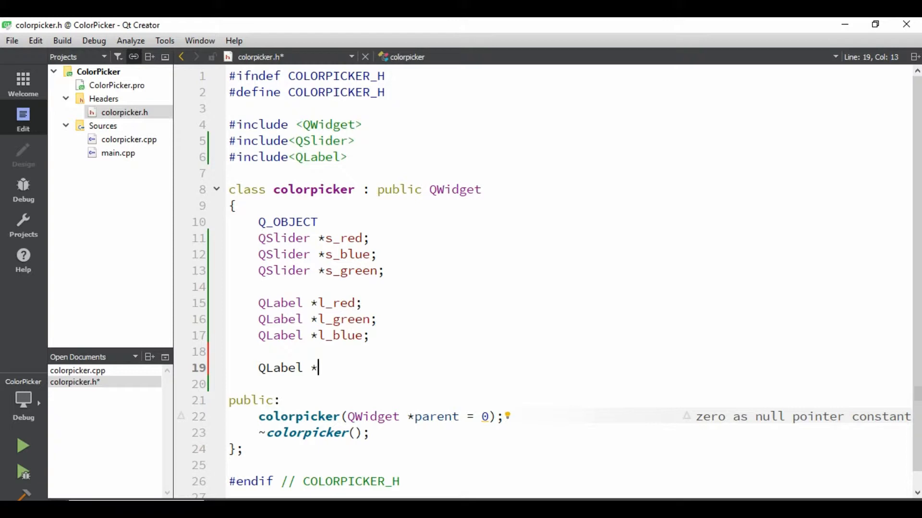
type("res")
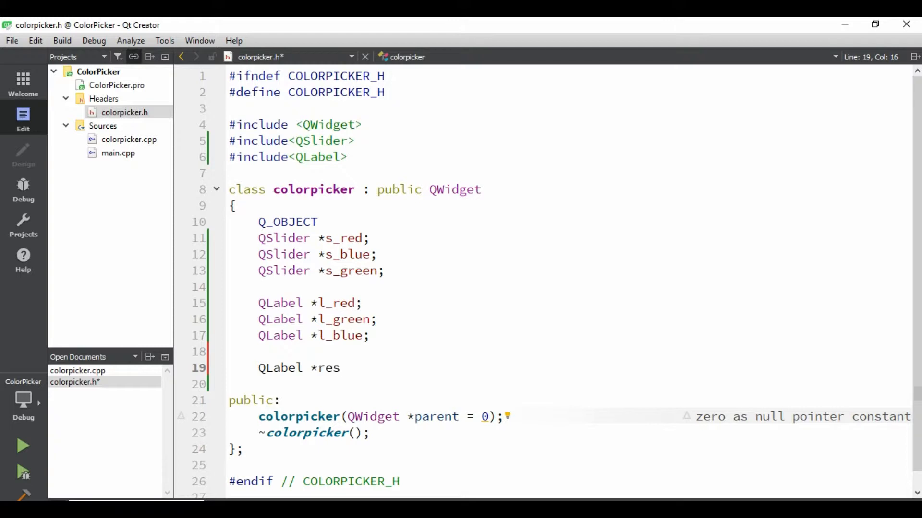
double_click(328, 369)
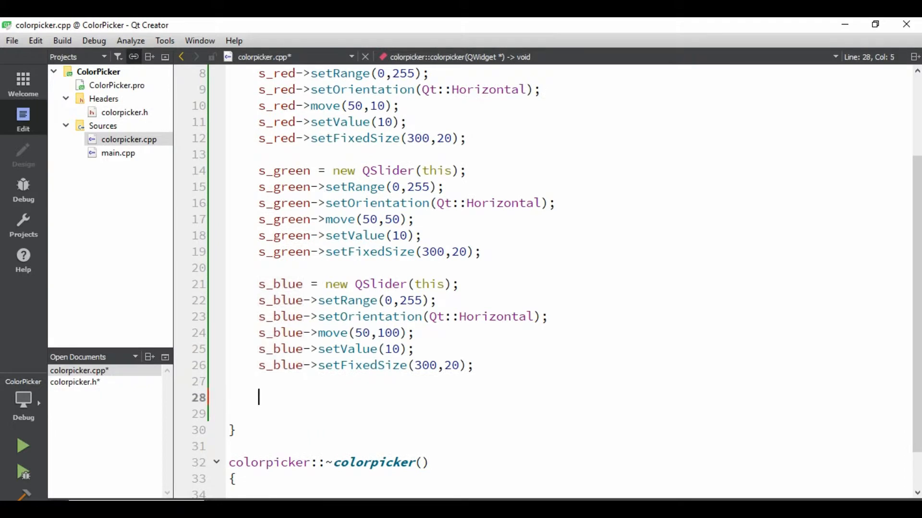
Create res as a new QLabel in the constructor with a fixed size of 300 by 100
type("res = new")
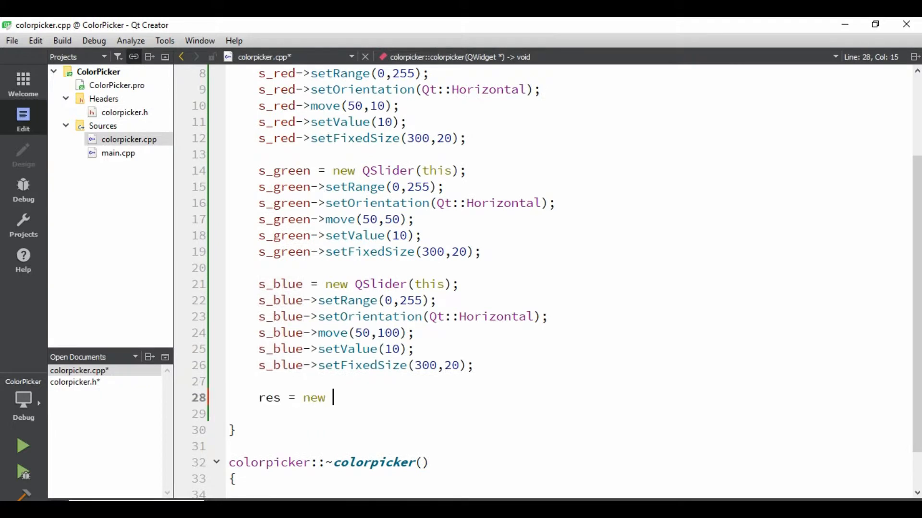
type("Qlab")
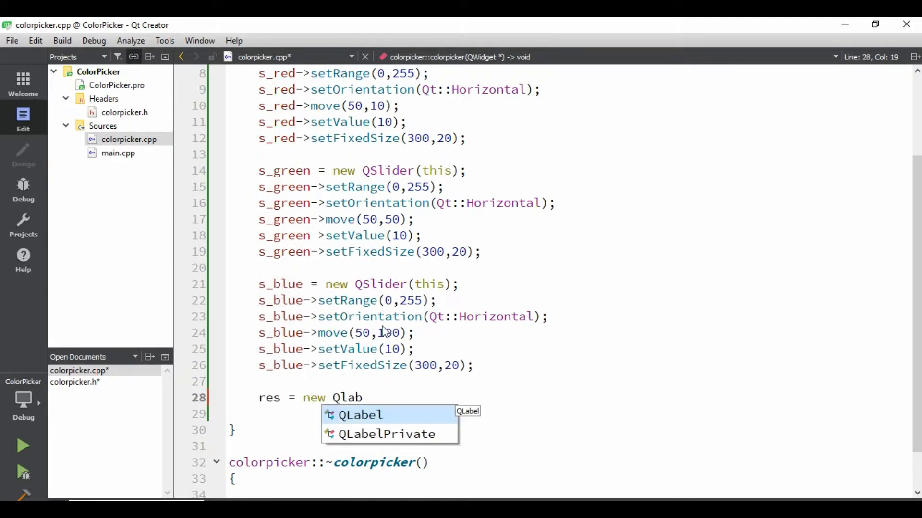
left_click(360, 415)
type("res->set")
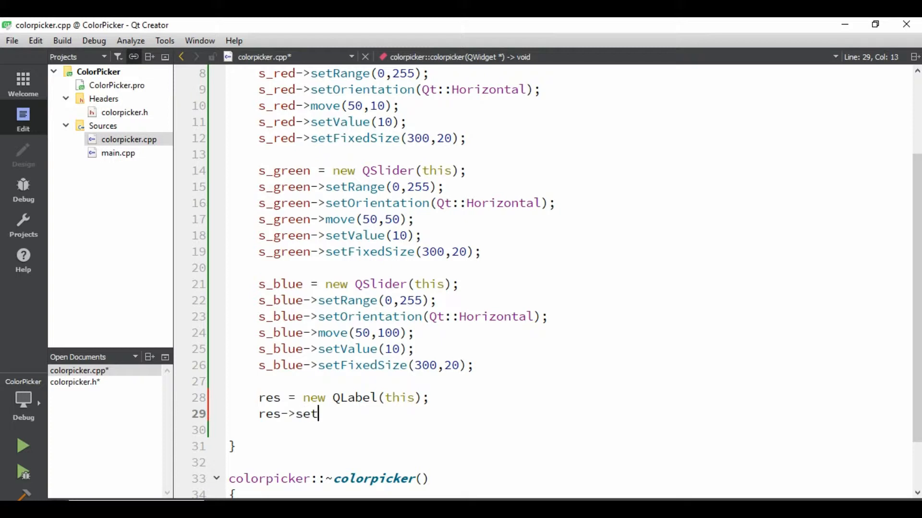
type("FixedSize(")
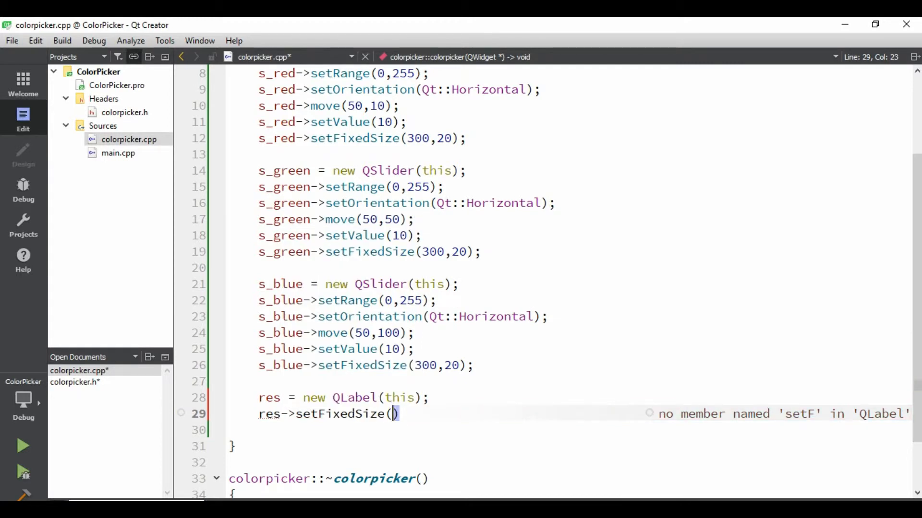
type("300,")
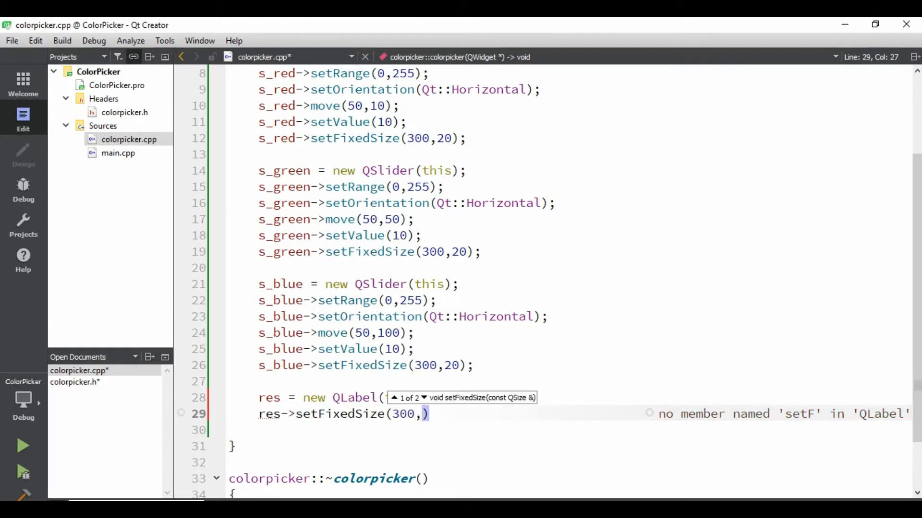
type("100")
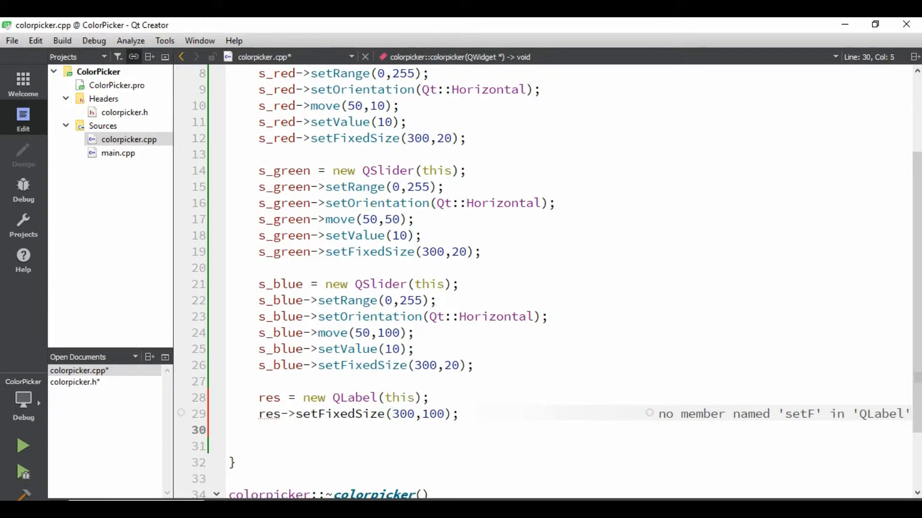
Move the res label to position (50, 150)
type("res->")
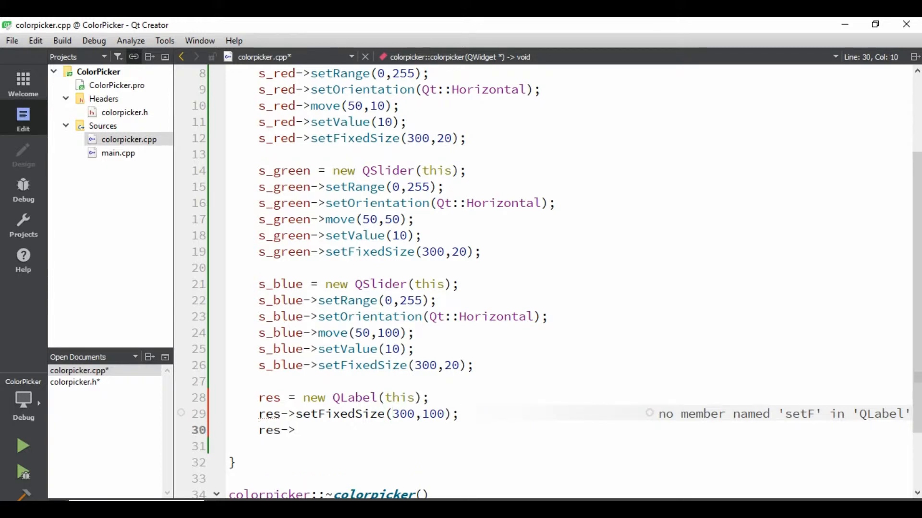
type("move()")
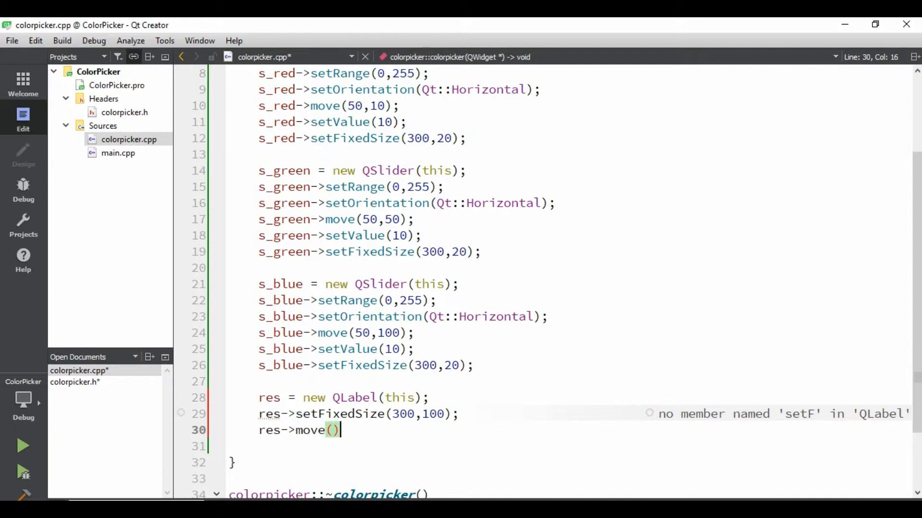
type(";")
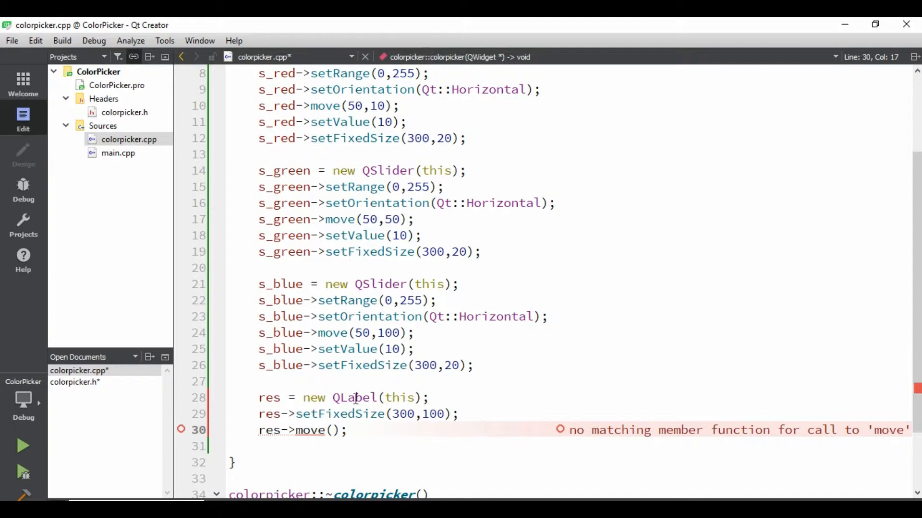
type("50,")
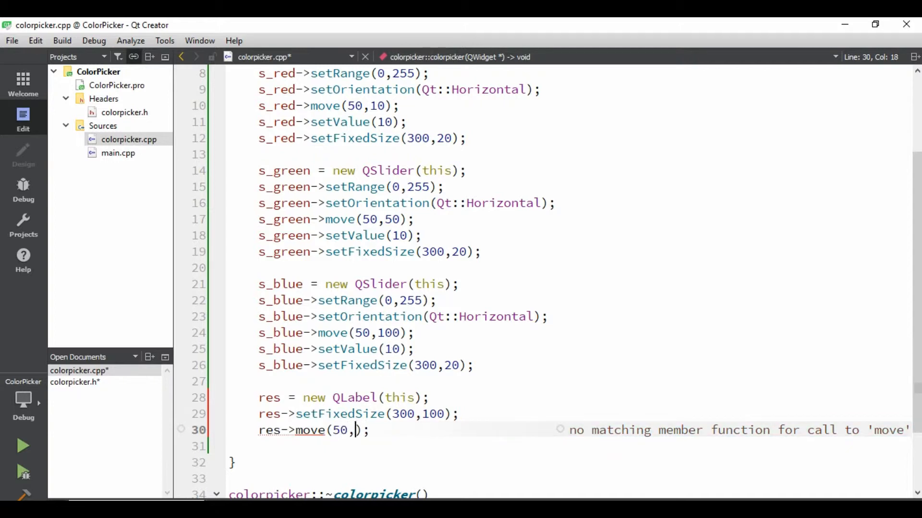
type("150)")
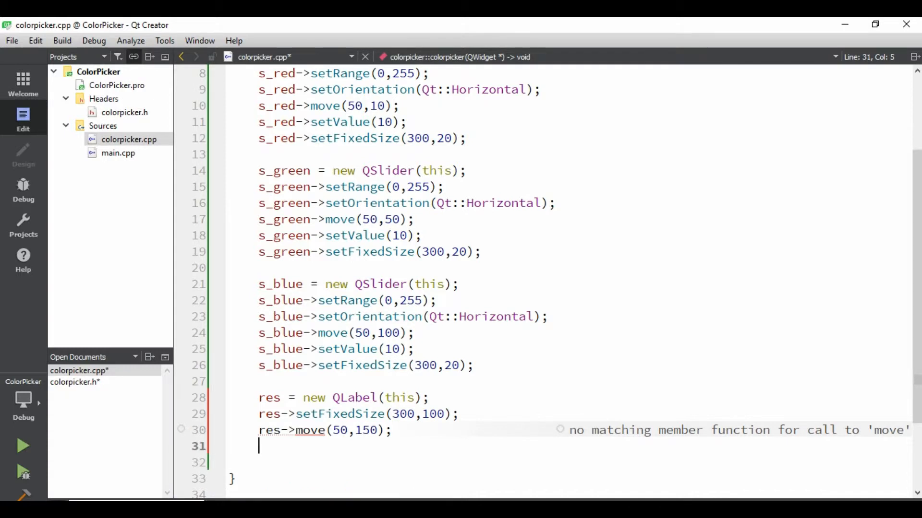
Set the res label's style sheet to QLabel{border:2px solid red}
type("res->")
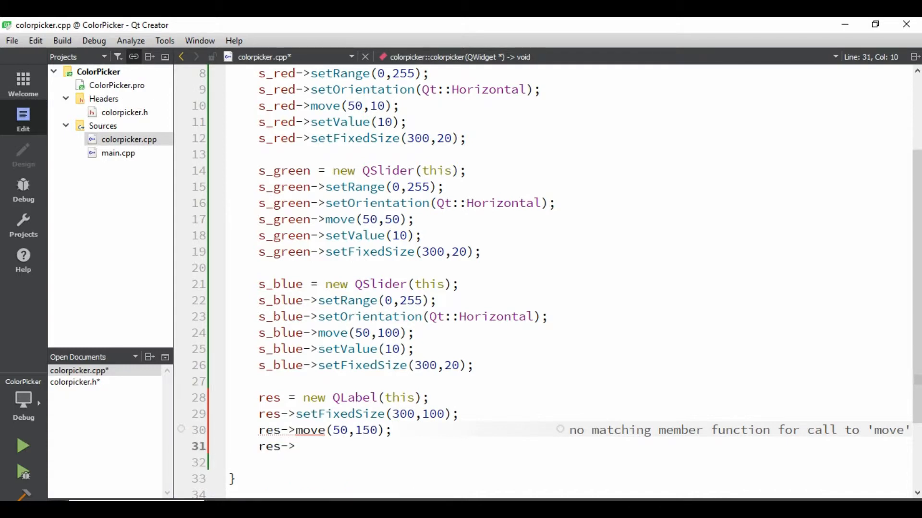
type("setStyleSheet(\"\")")
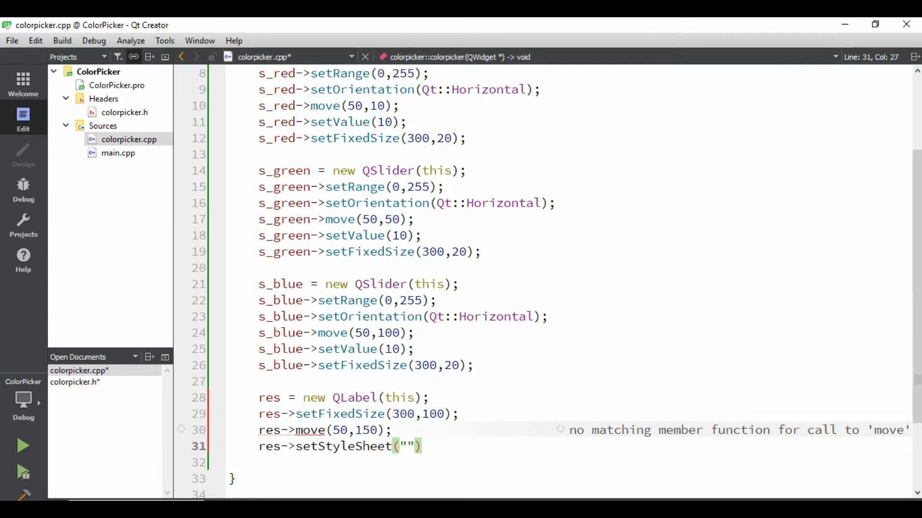
type("QLab")
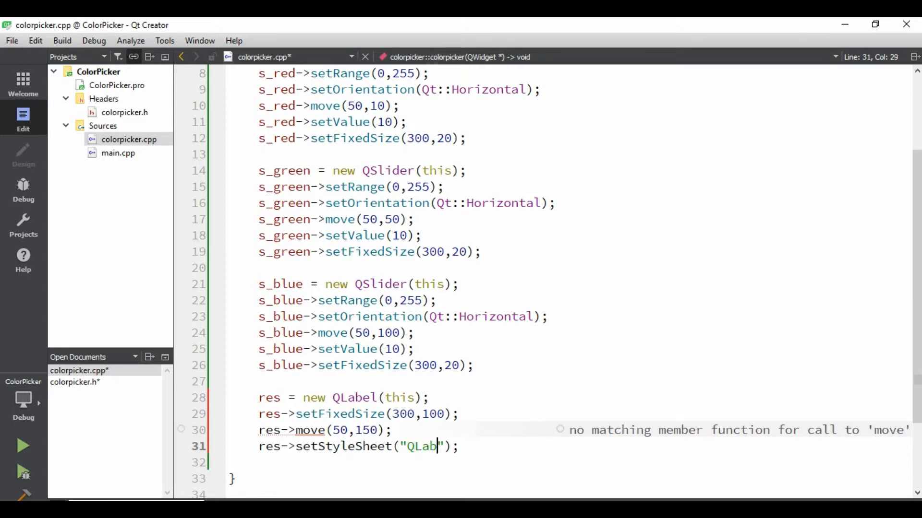
type("el")
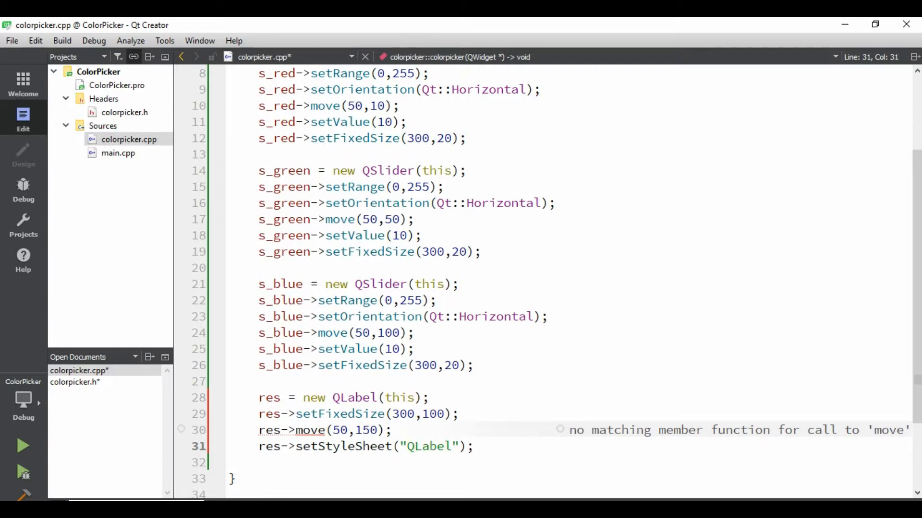
type("{")
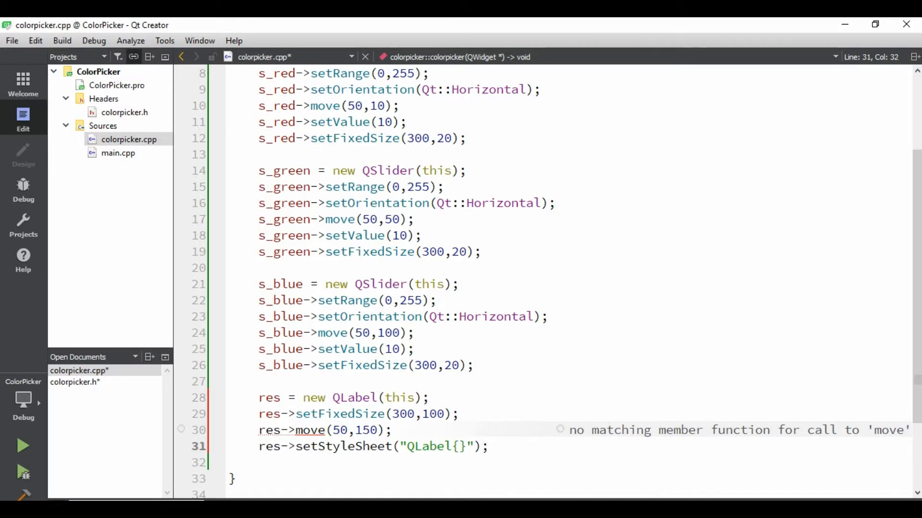
type("bo")
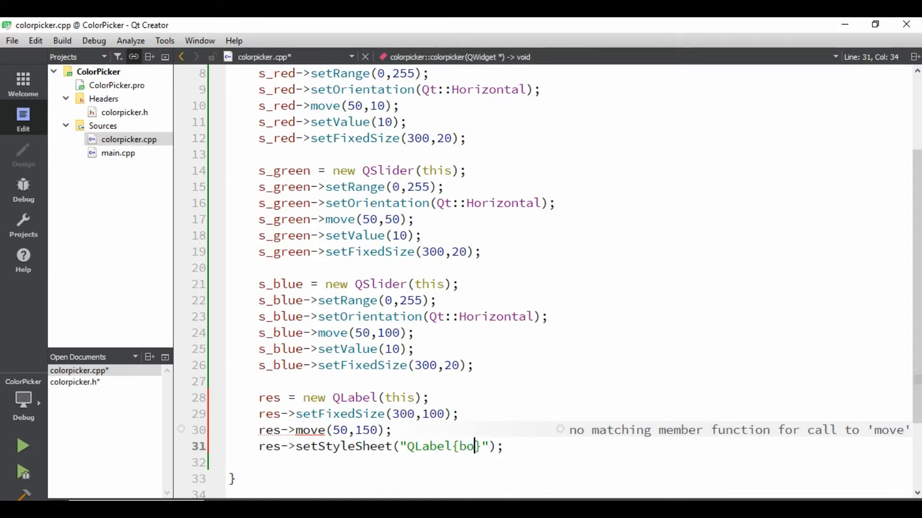
type("rder:2px")
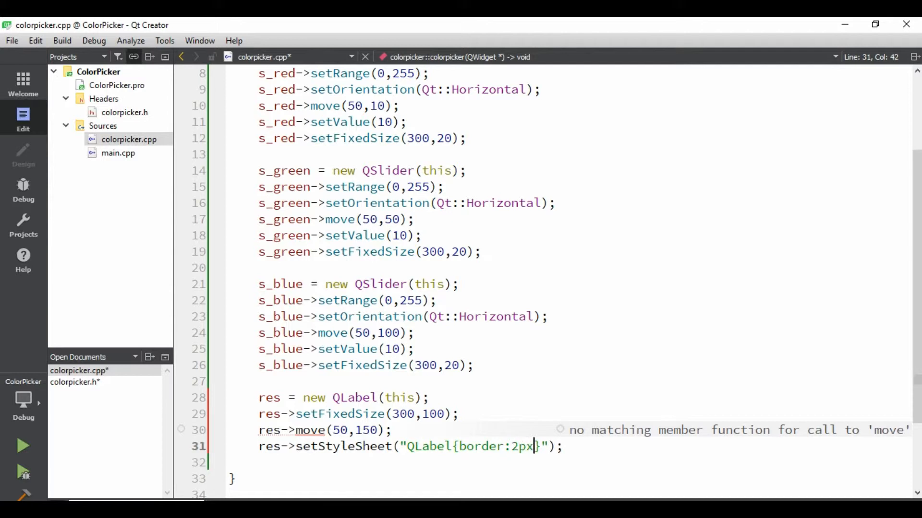
type("solid re")
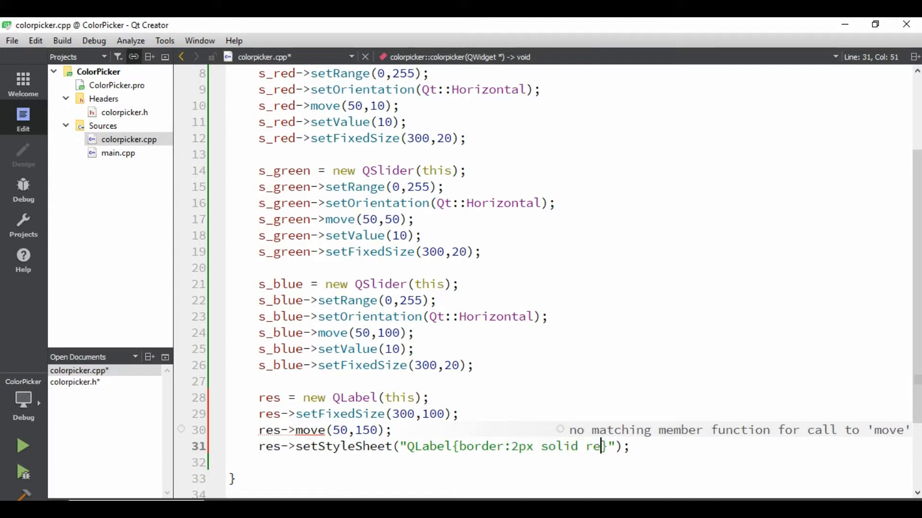
type("d;")
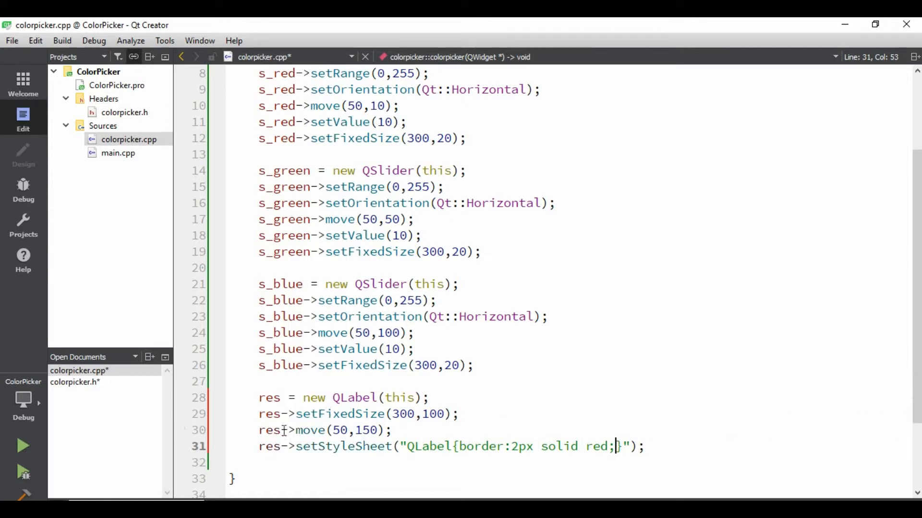
mouse_move(37, 444)
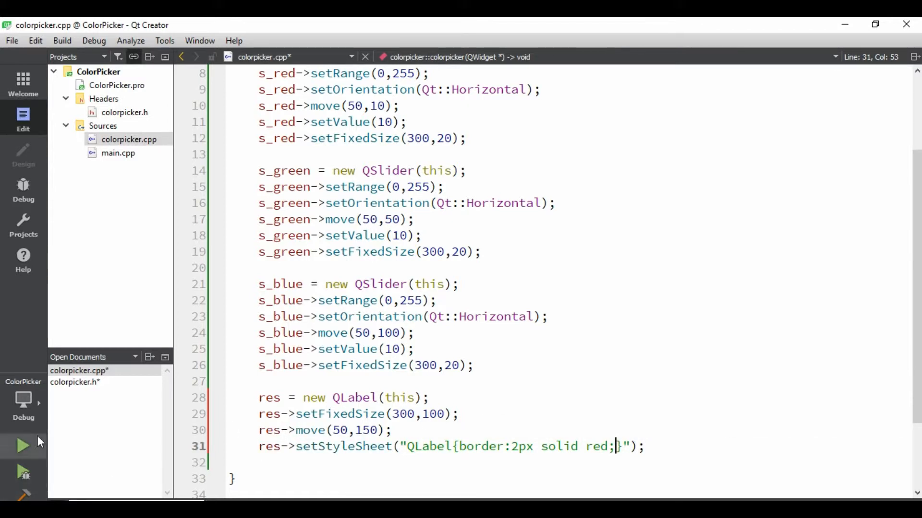
Run the ColorPicker app and drag the red and green sliders above the red-bordered label
left_click(21, 447)
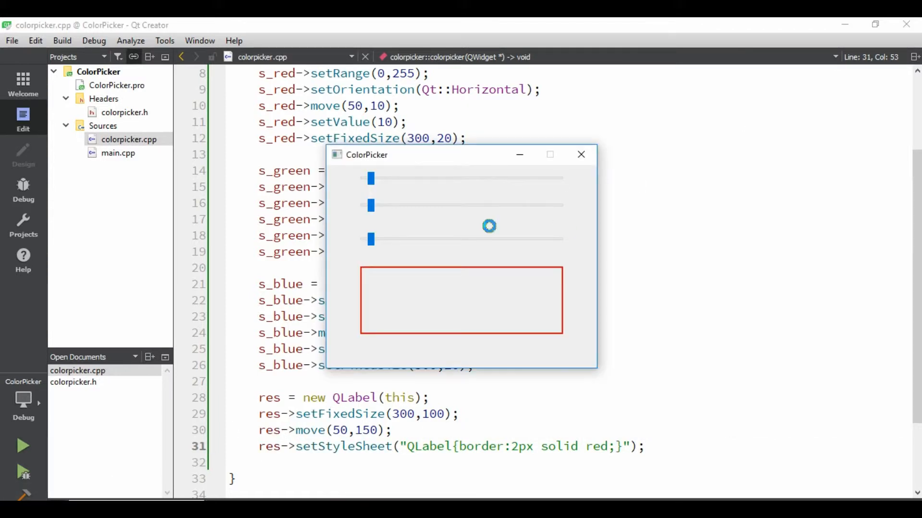
mouse_move(384, 190)
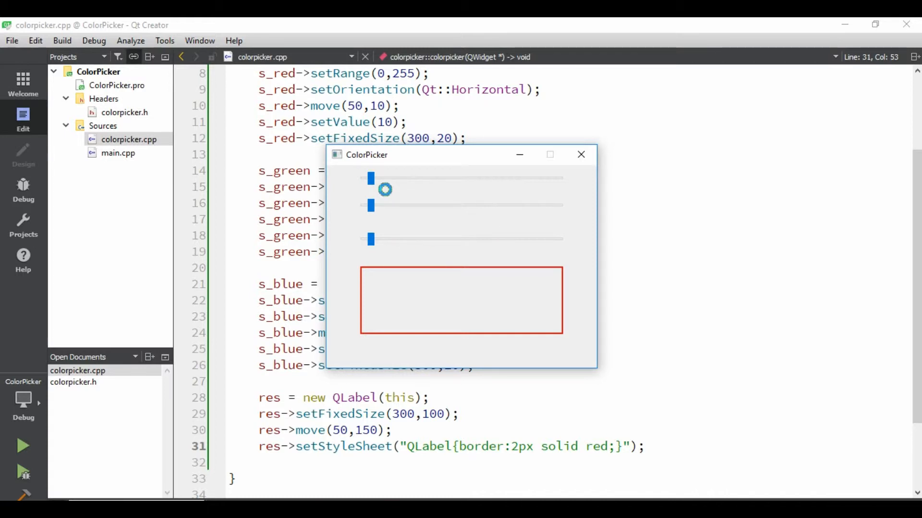
left_click_drag(371, 178, 390, 179)
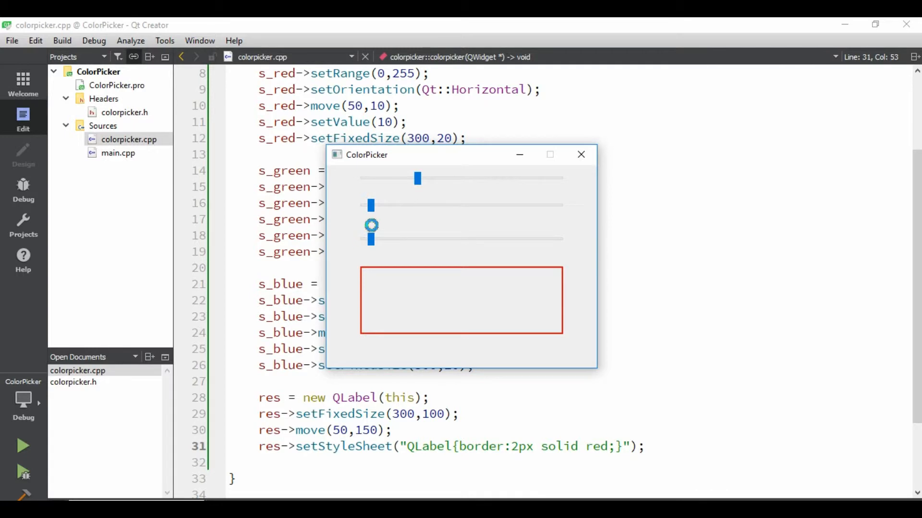
left_click_drag(370, 206, 456, 206)
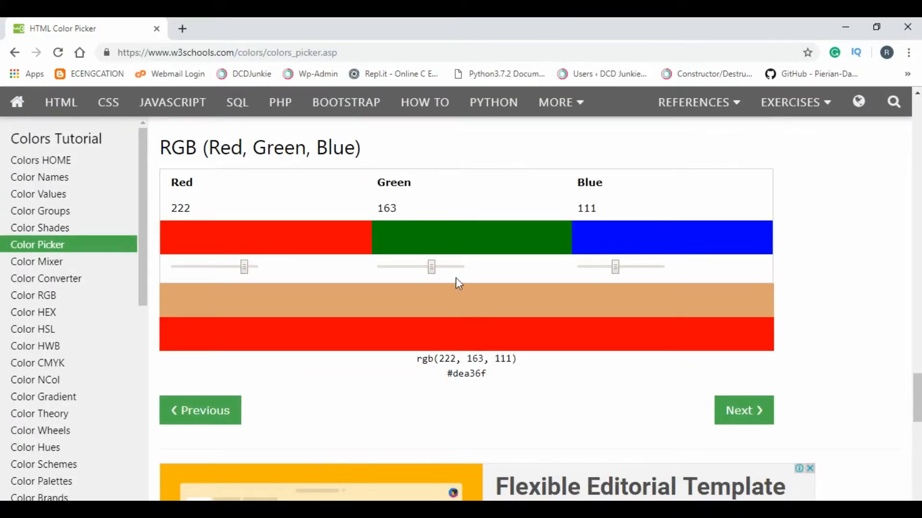
mouse_move(432, 267)
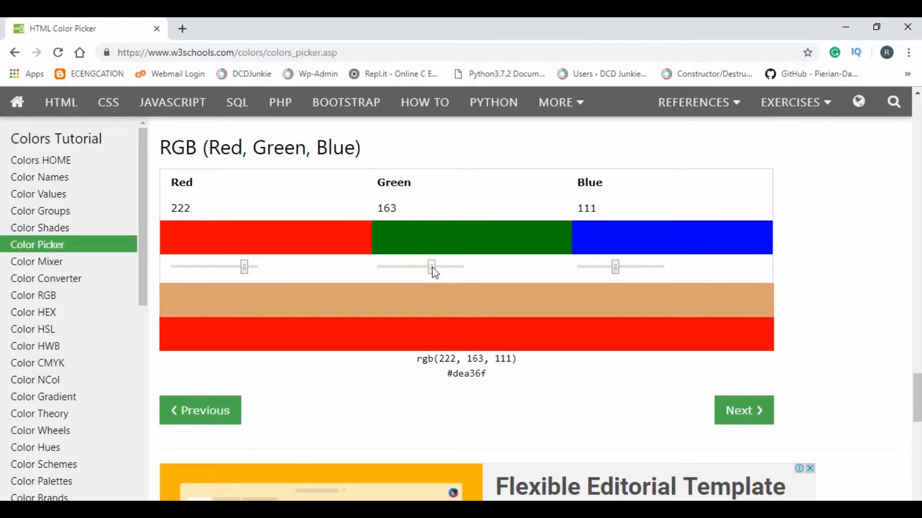
Lower the W3Schools green slider to 116 and select the resulting rgb(222, 116, 111) notation
left_click_drag(431, 266, 417, 266)
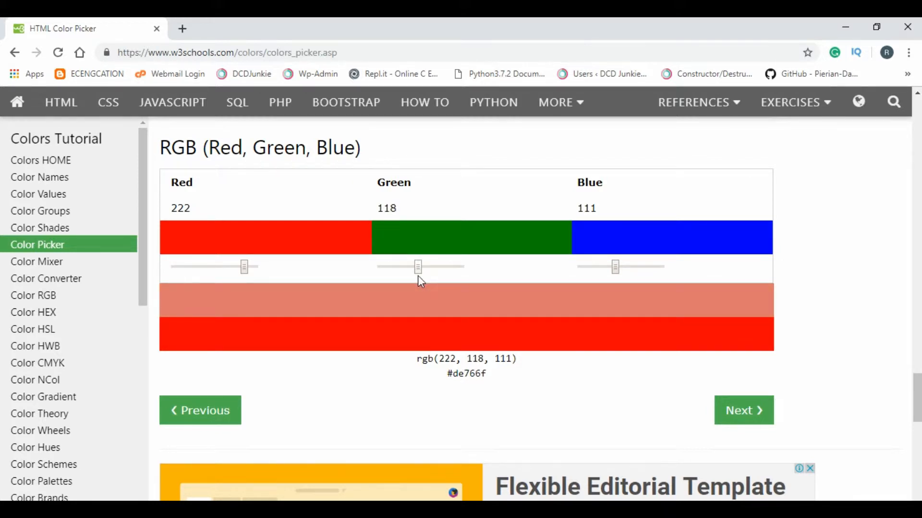
left_click_drag(418, 265, 416, 266)
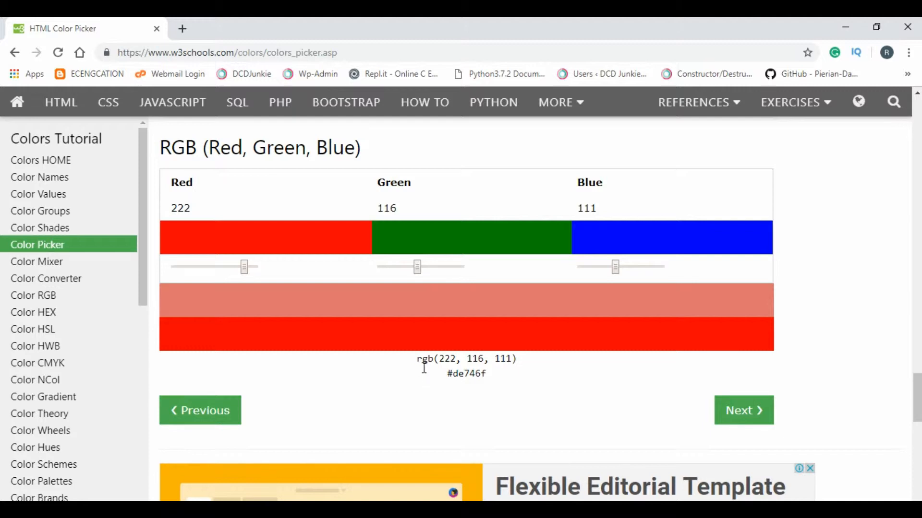
double_click(467, 359)
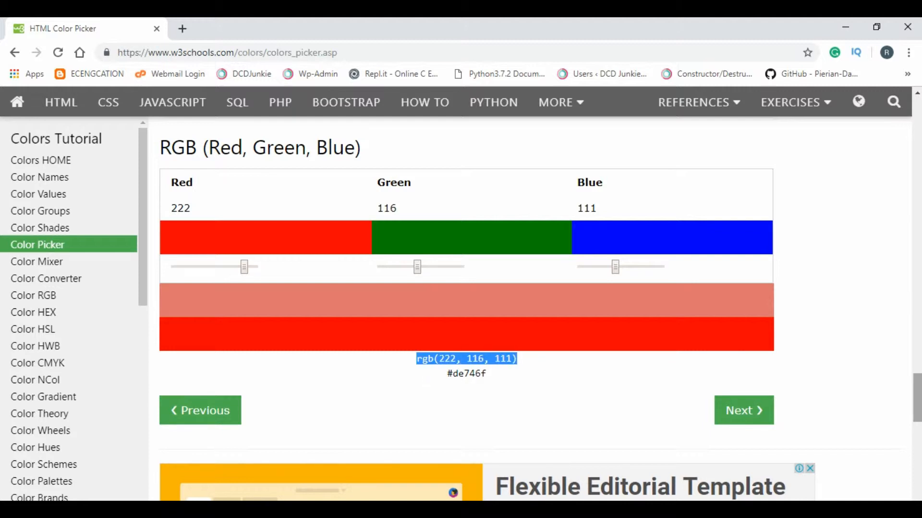
scroll("down", 3)
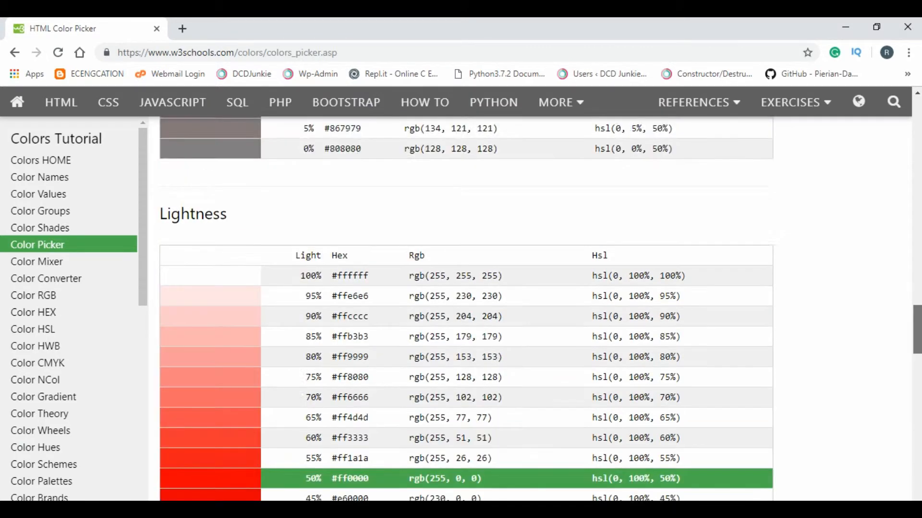
scroll("down", 3)
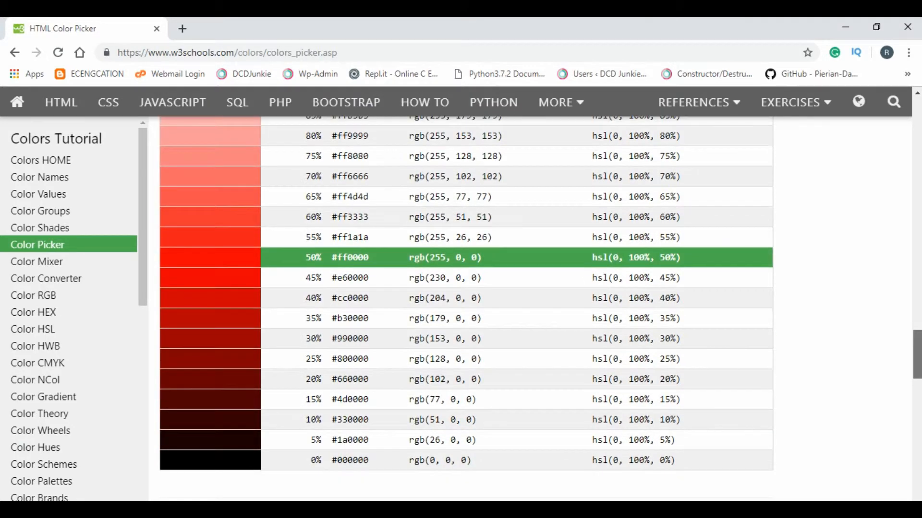
scroll("down", 3)
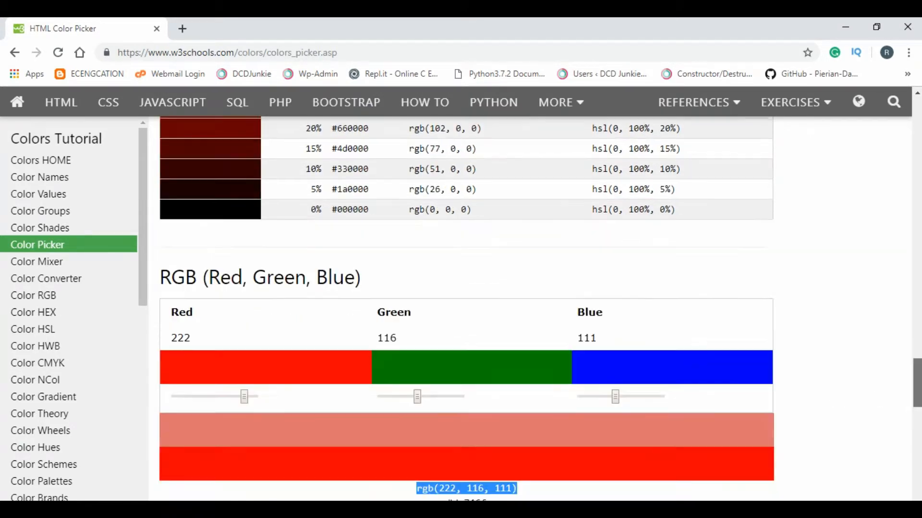
scroll("down", 3)
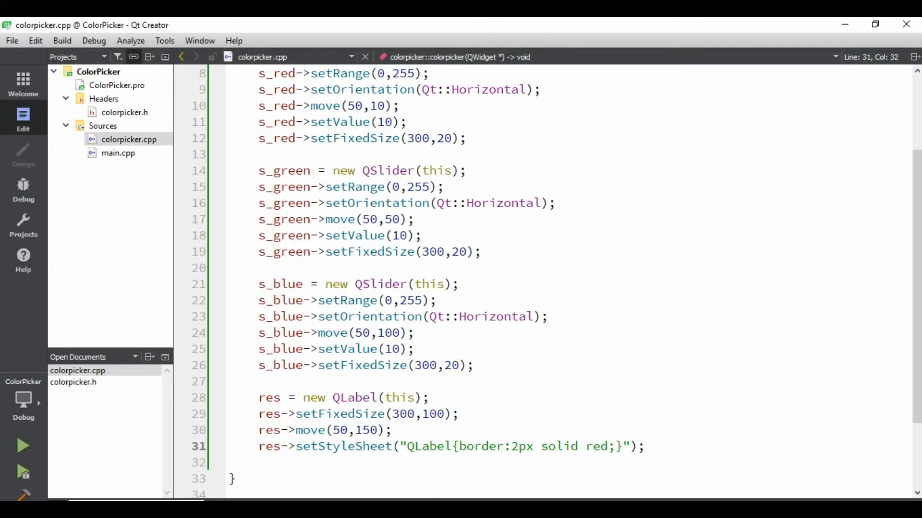
Add background-color:rgb(255,0,0) to the res label's QLabel style sheet
type(";")
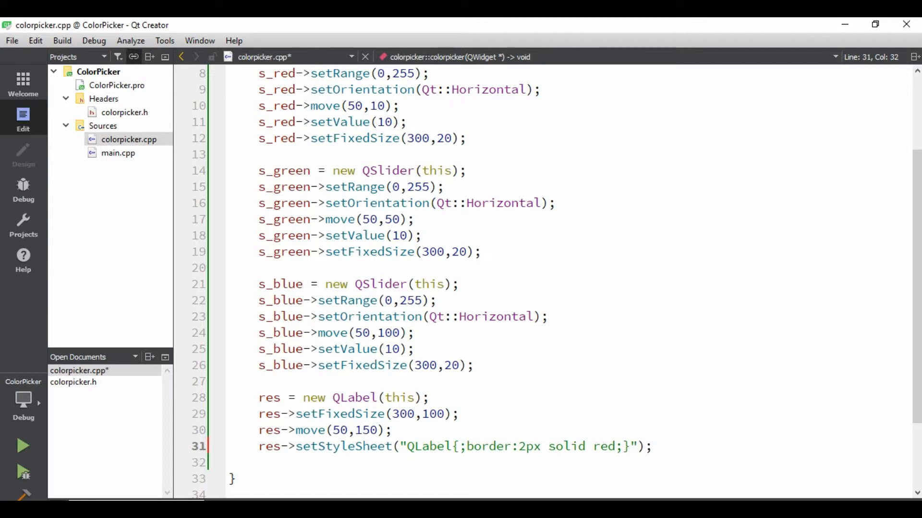
type("bakc")
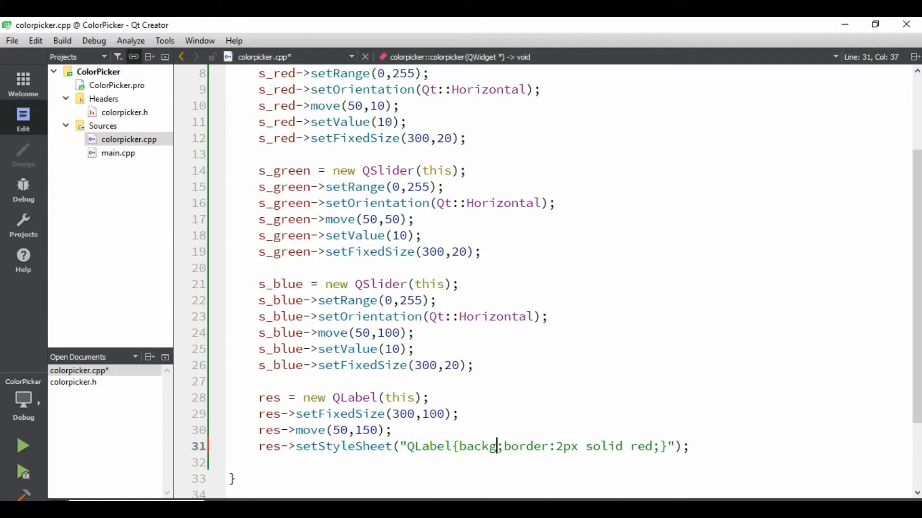
type("round-color:r")
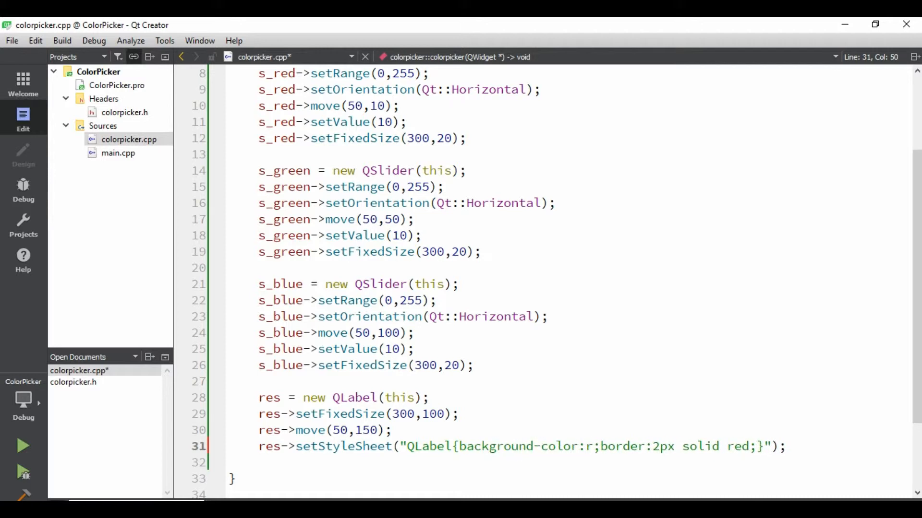
type("gb()")
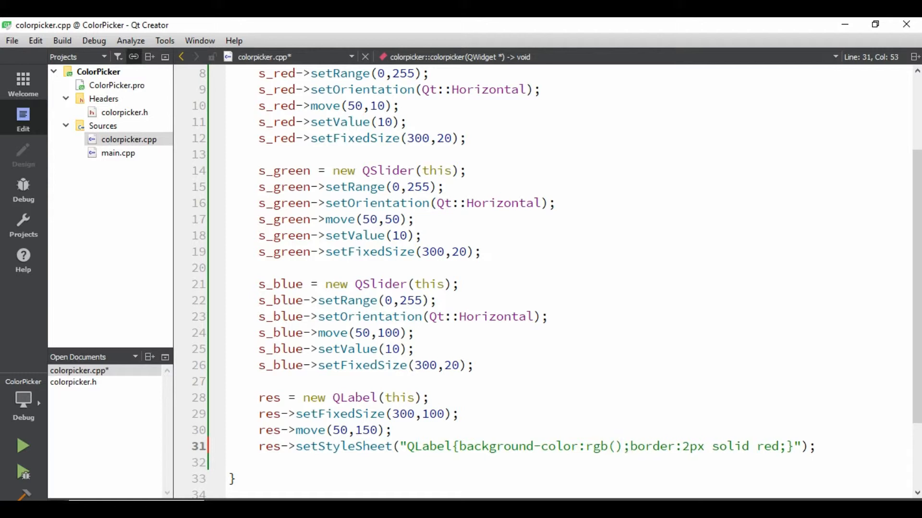
type("2")
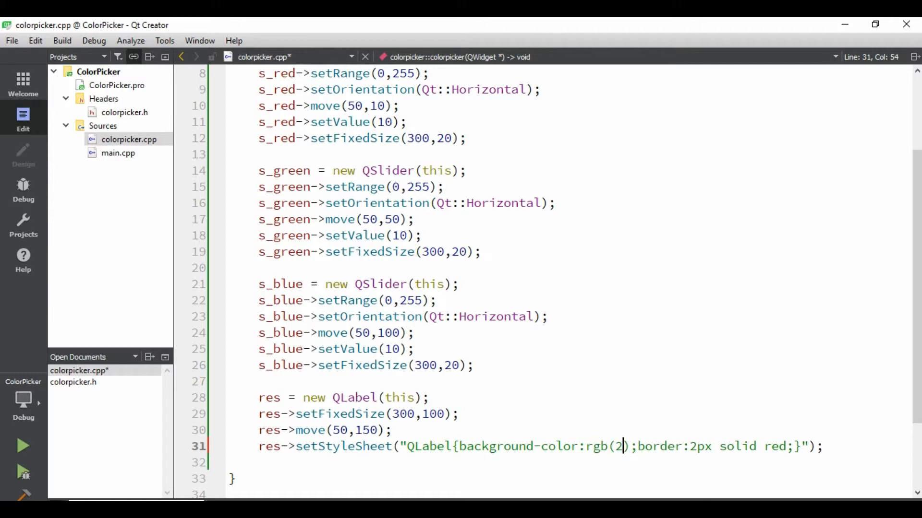
type("55,0,0")
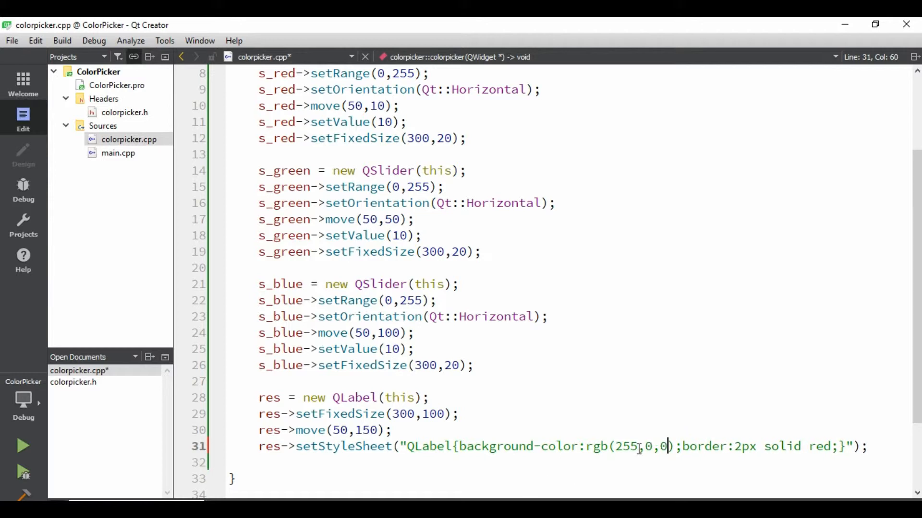
double_click(626, 447)
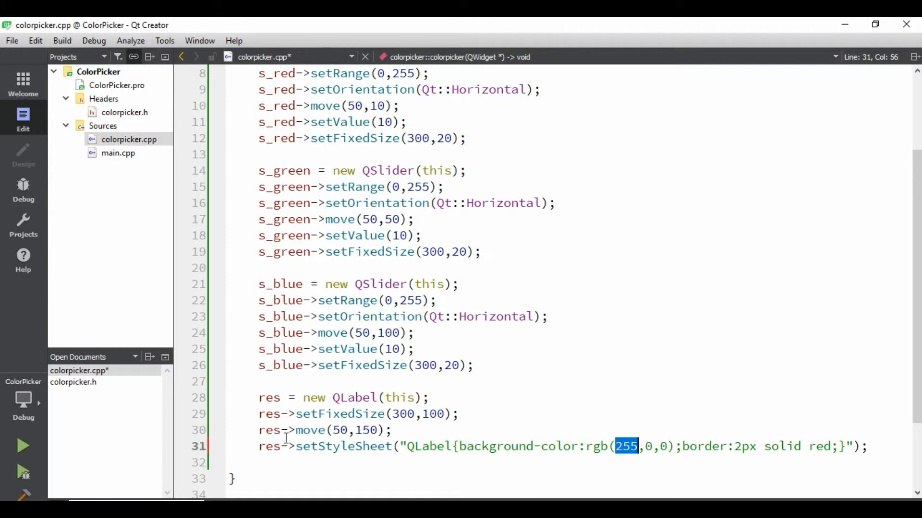
mouse_move(23, 457)
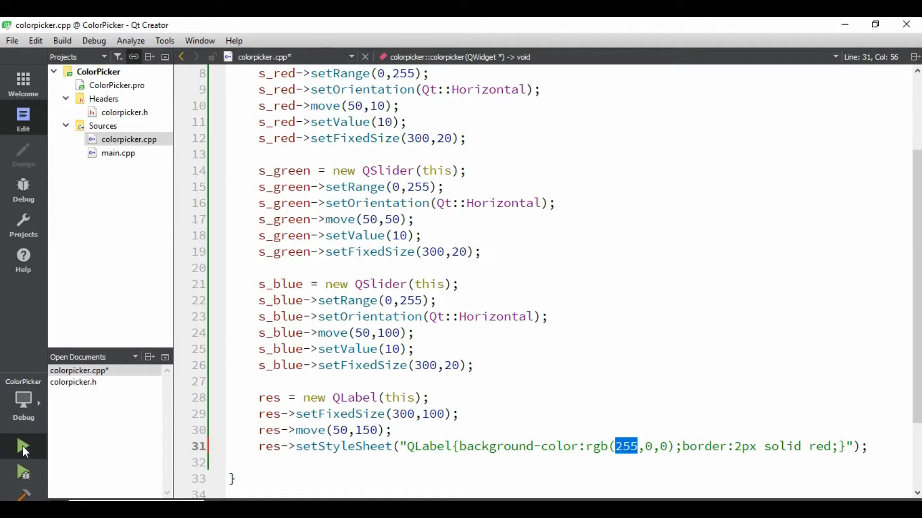
Save and run the app, drag the blue and green sliders over the solid red label, then close it
key("Ctrl+S")
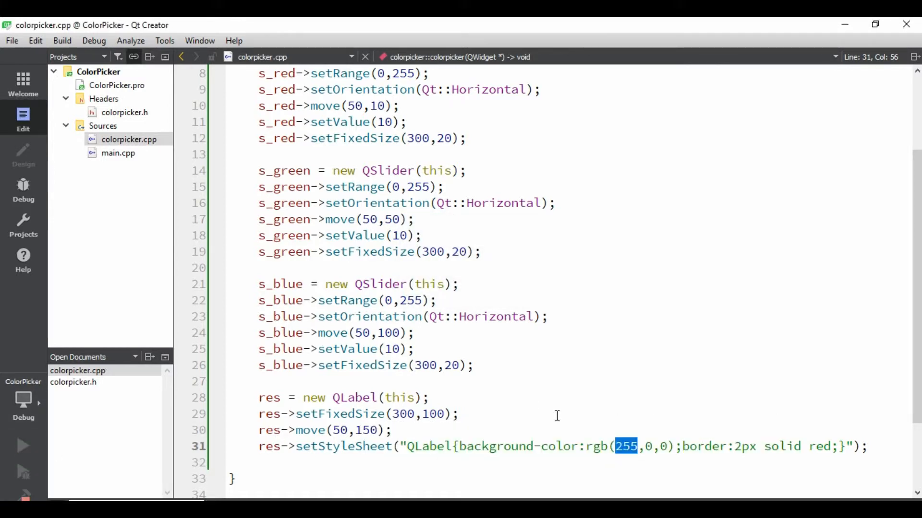
left_click(21, 447)
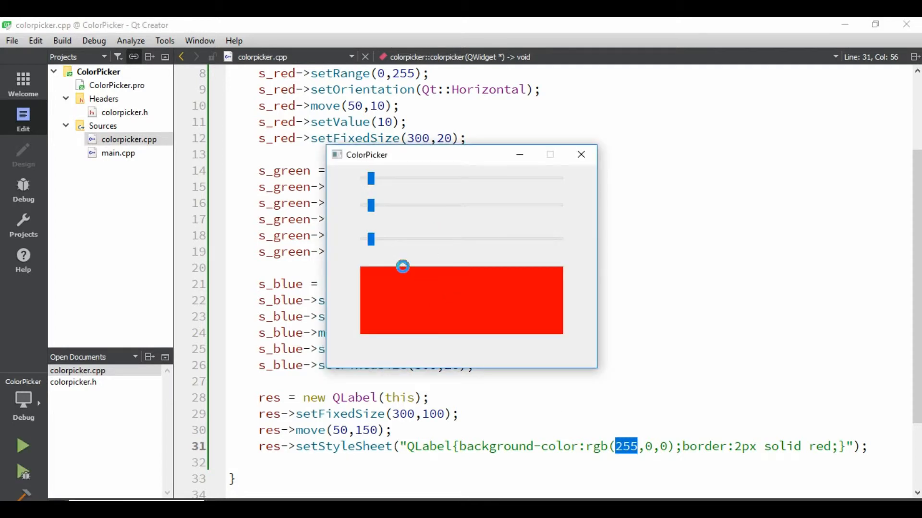
left_click_drag(371, 239, 444, 239)
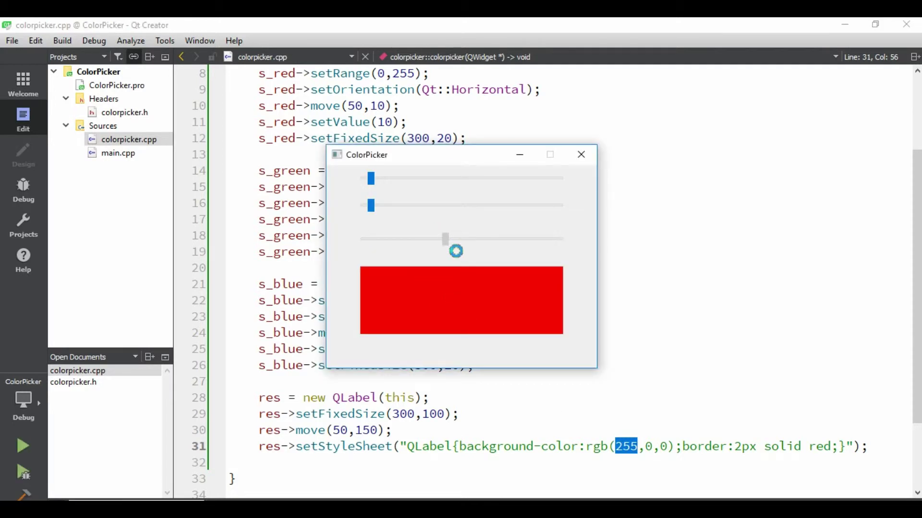
left_click_drag(444, 239, 444, 239)
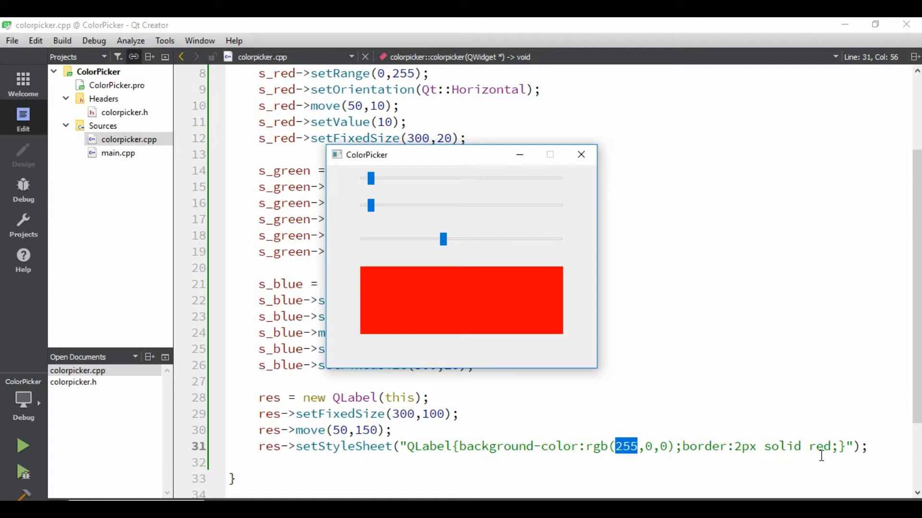
mouse_move(403, 246)
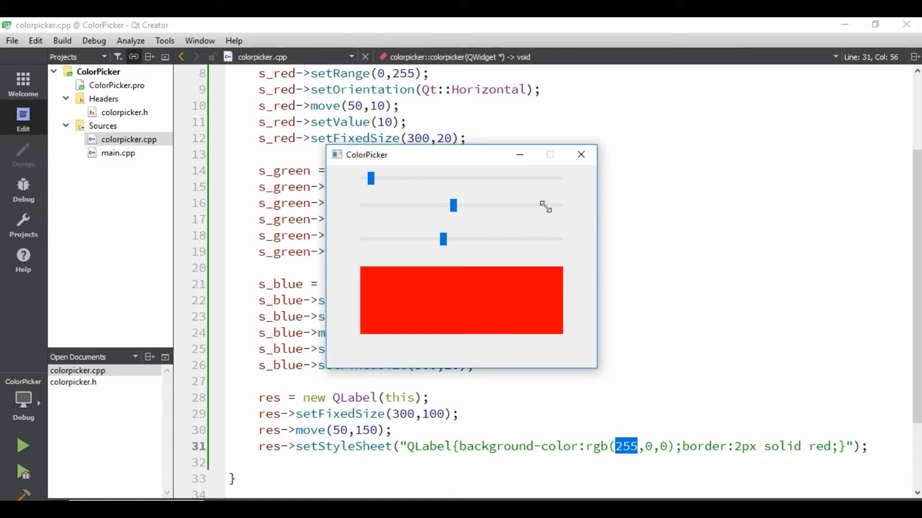
left_click(581, 155)
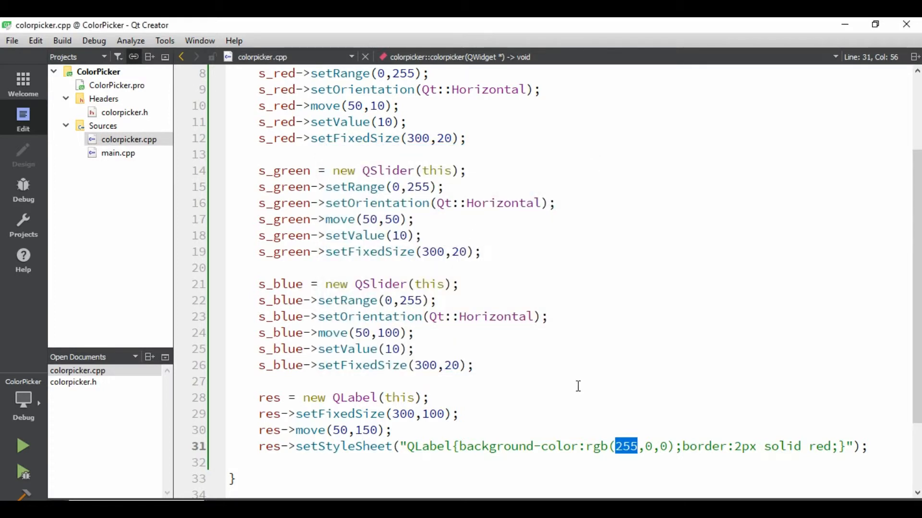
mouse_move(641, 459)
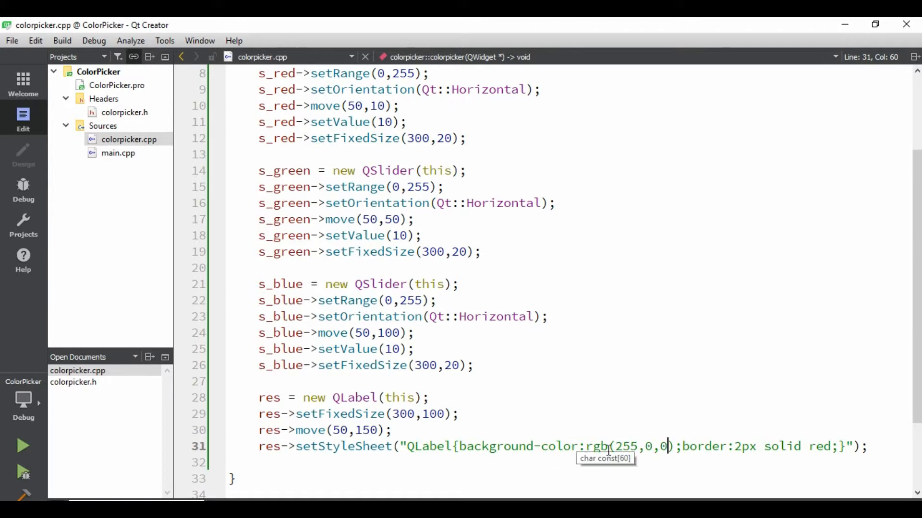
mouse_move(455, 441)
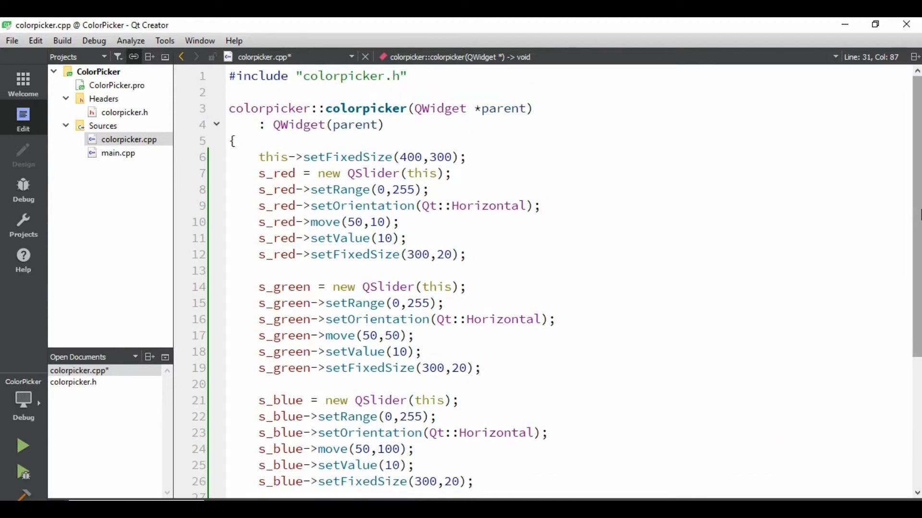
Check colorpicker.h for the res declaration and return to the style sheet line in colorpicker.cpp
scroll("down", 3)
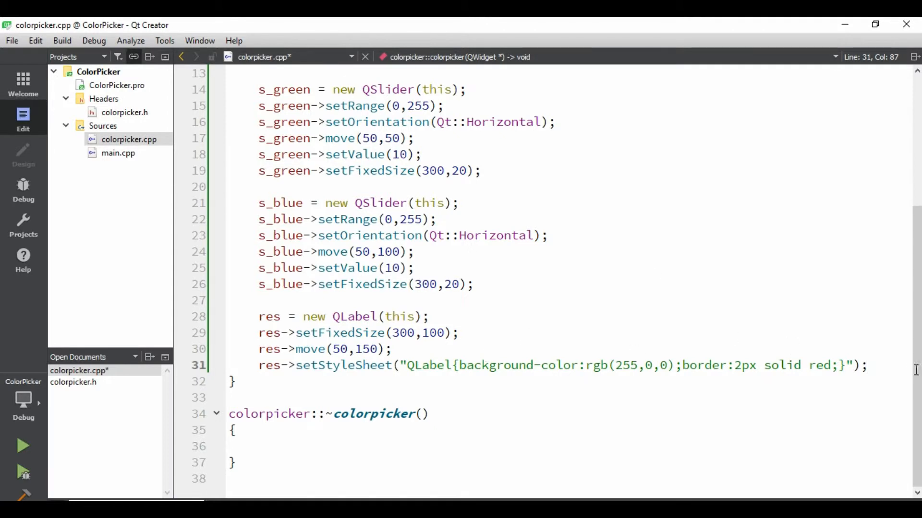
left_click(123, 113)
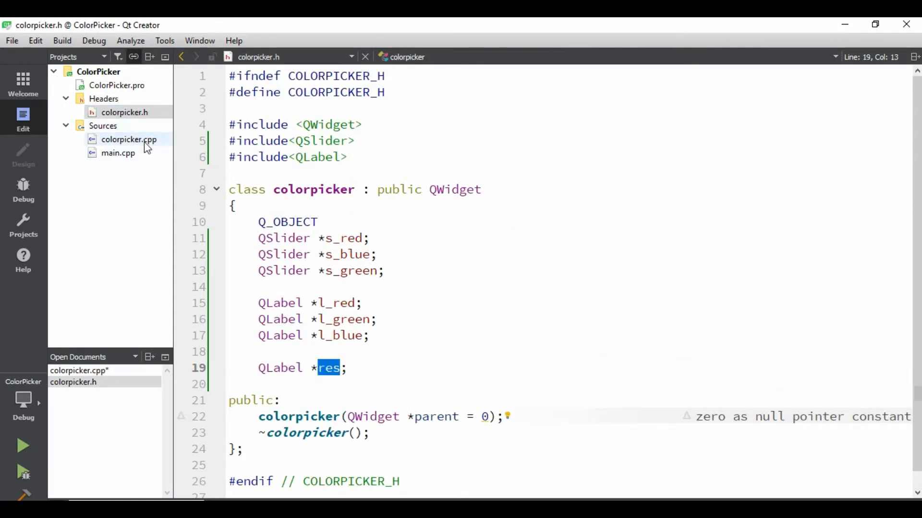
left_click(128, 139)
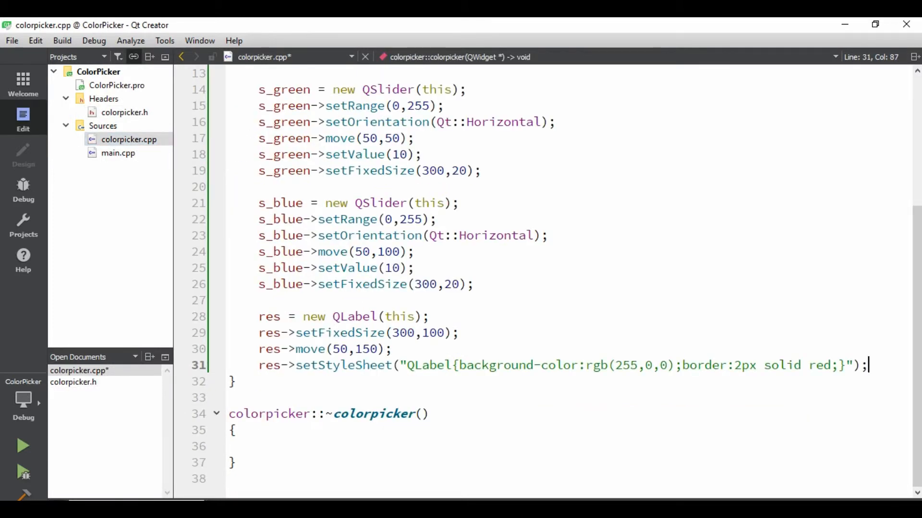
Begin a connect call wiring s_red's SIGNAL(valueChanged(int)) in the constructor
type("Q")
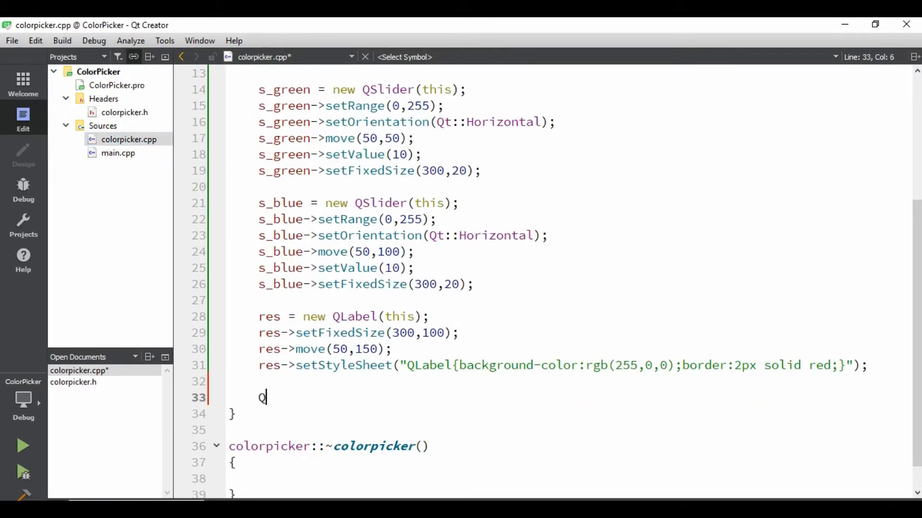
type("connect(")
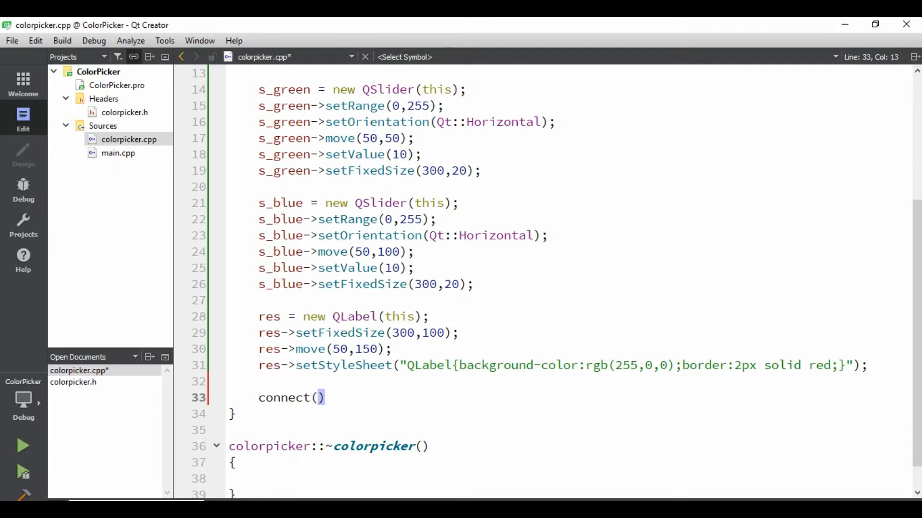
type("s")
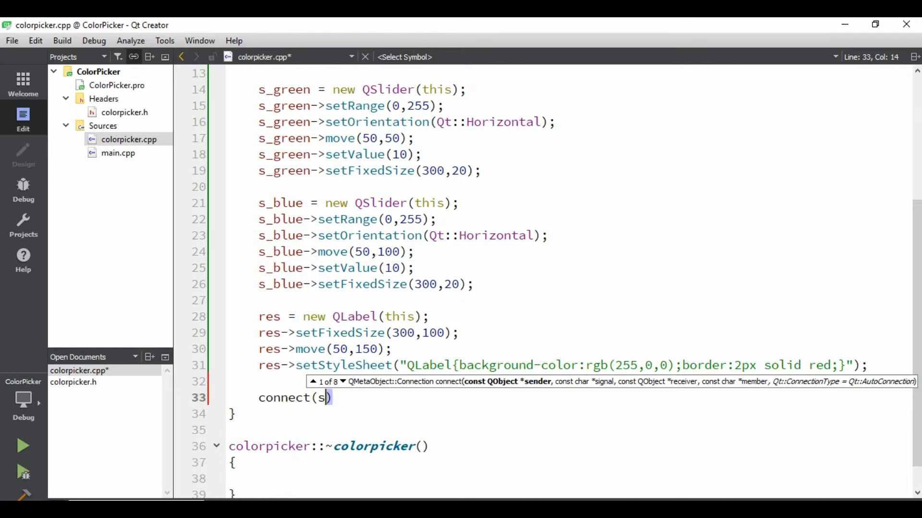
type("_red,")
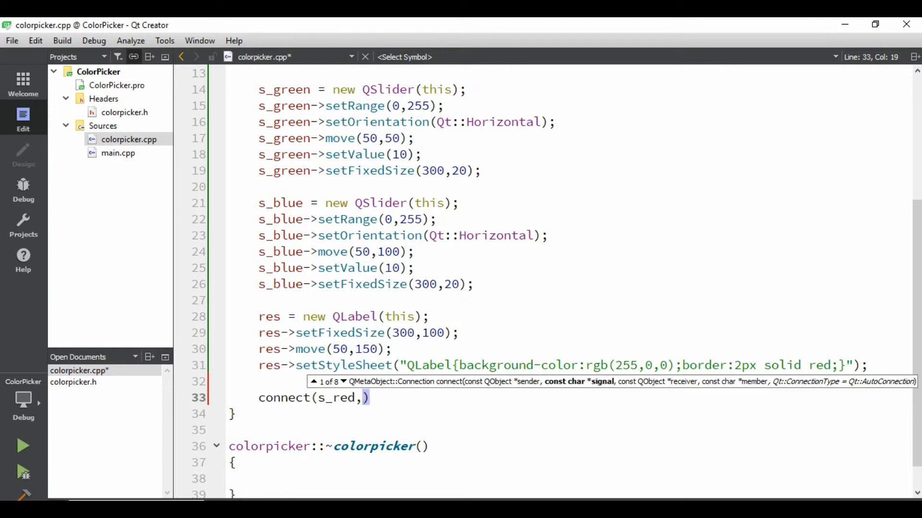
type("SIGNAL(")
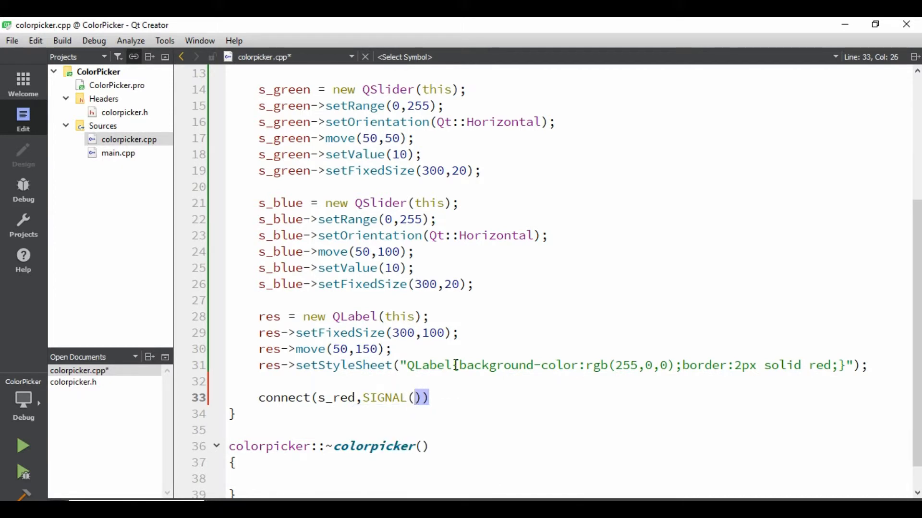
type("set")
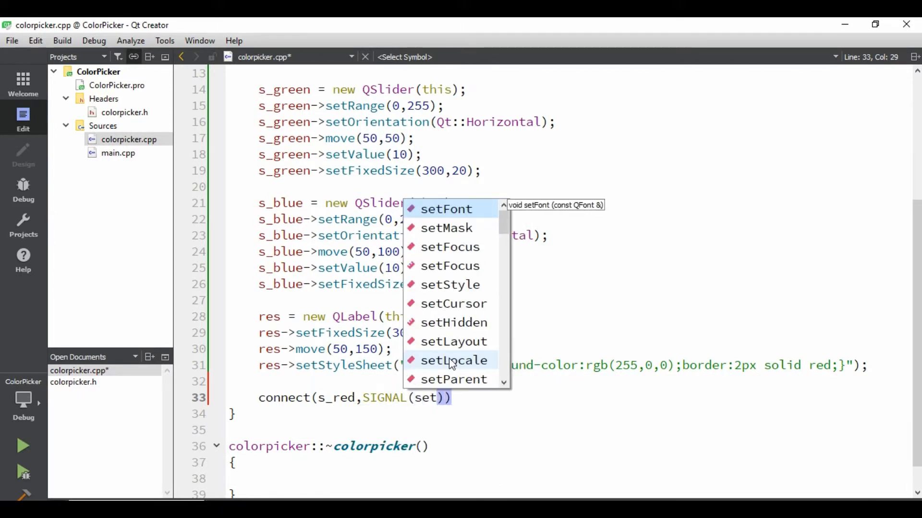
type("valu")
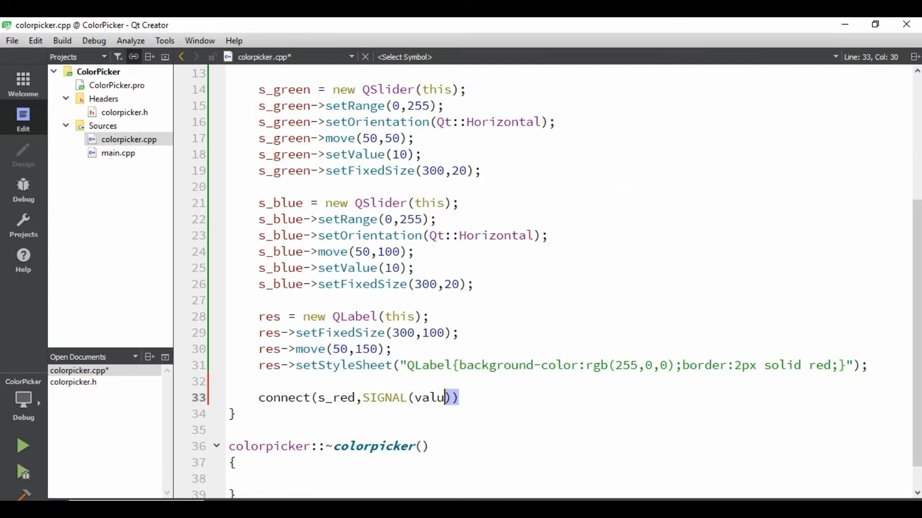
key("BackSpace")
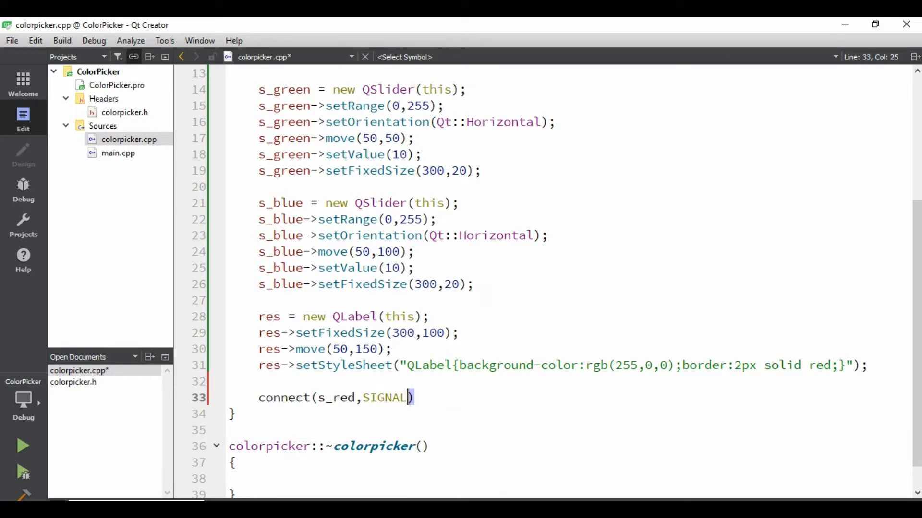
type("(valueCh")
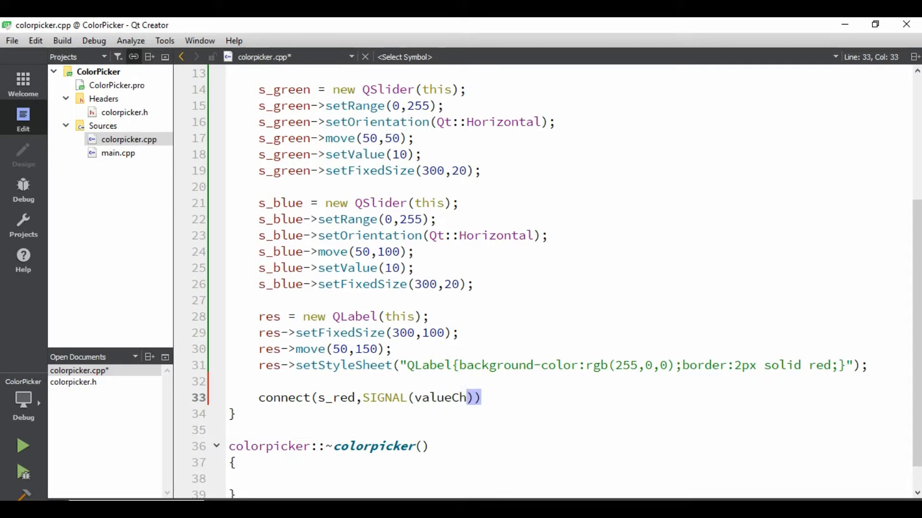
type("anged()")
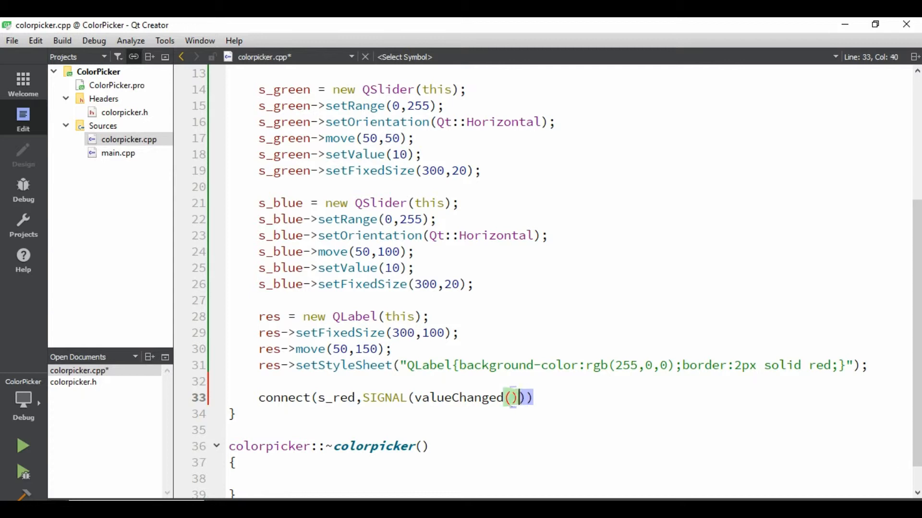
type("int")
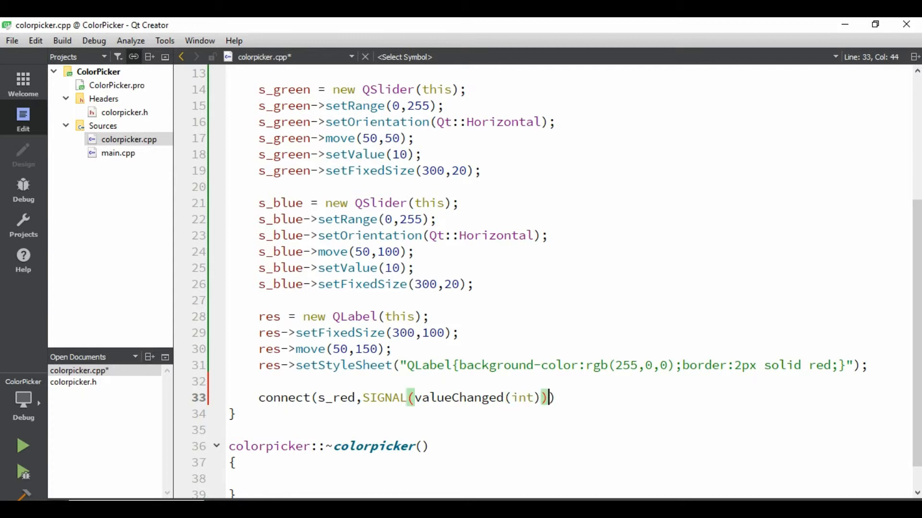
type(",")
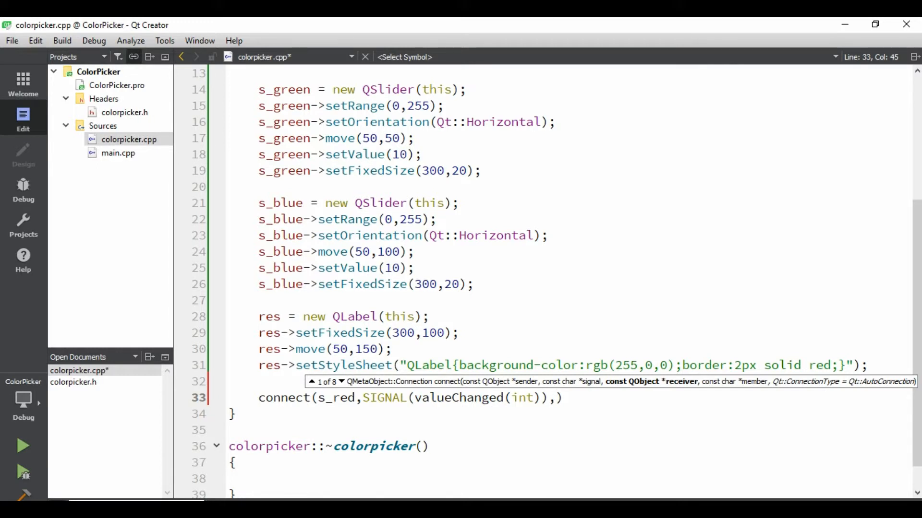
Complete the connect call with this and SLOT(red_change())
type("this,")
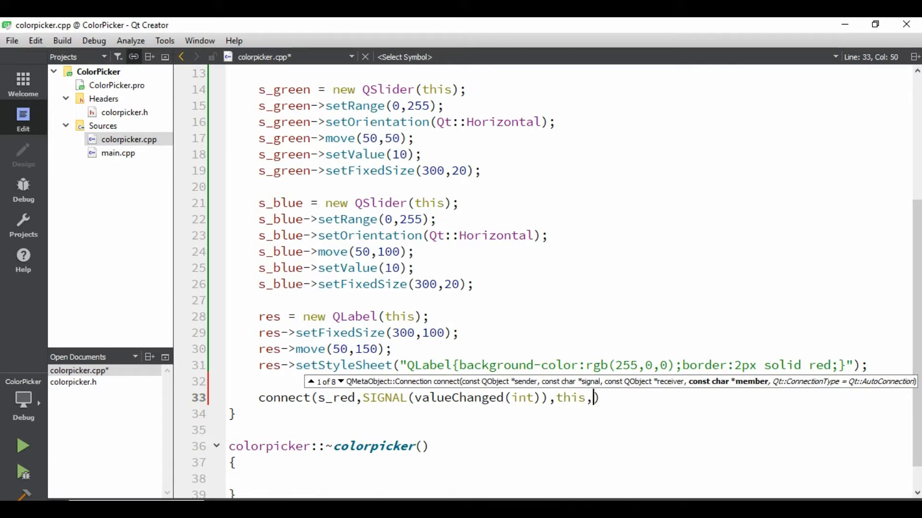
type("SLO")
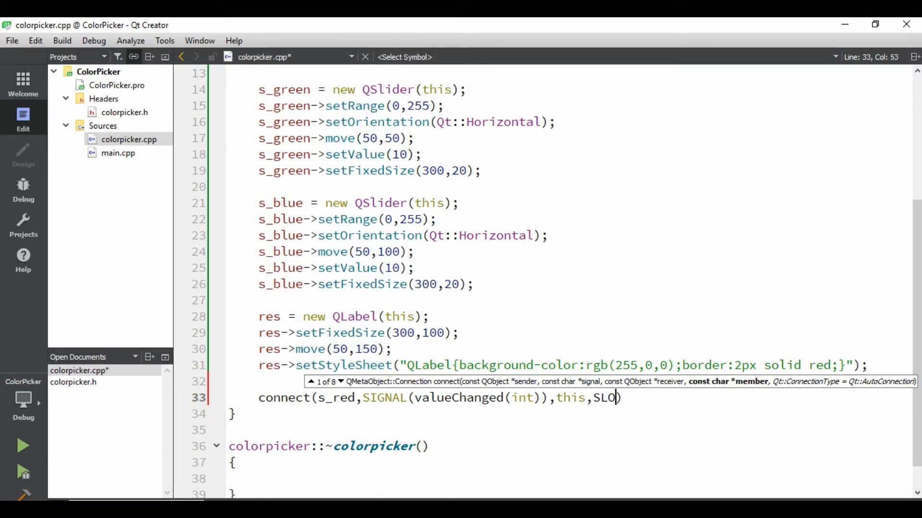
type("T()")
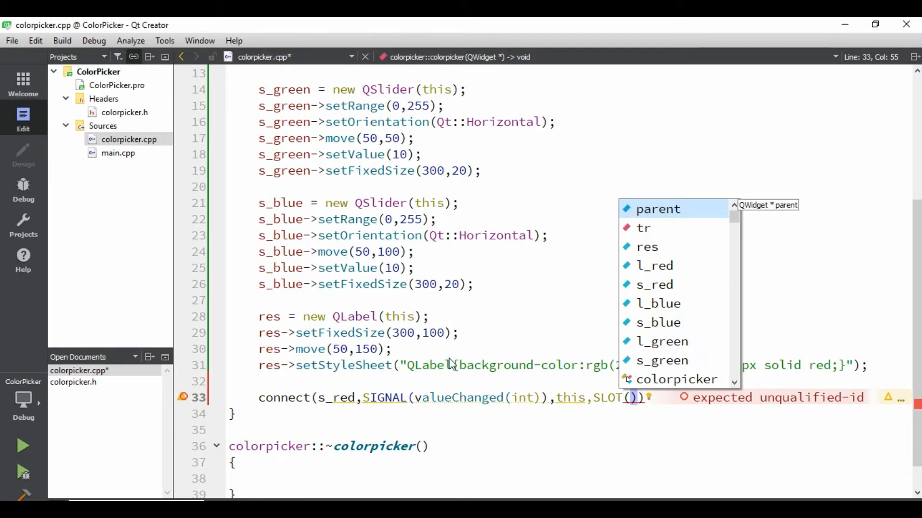
type("r")
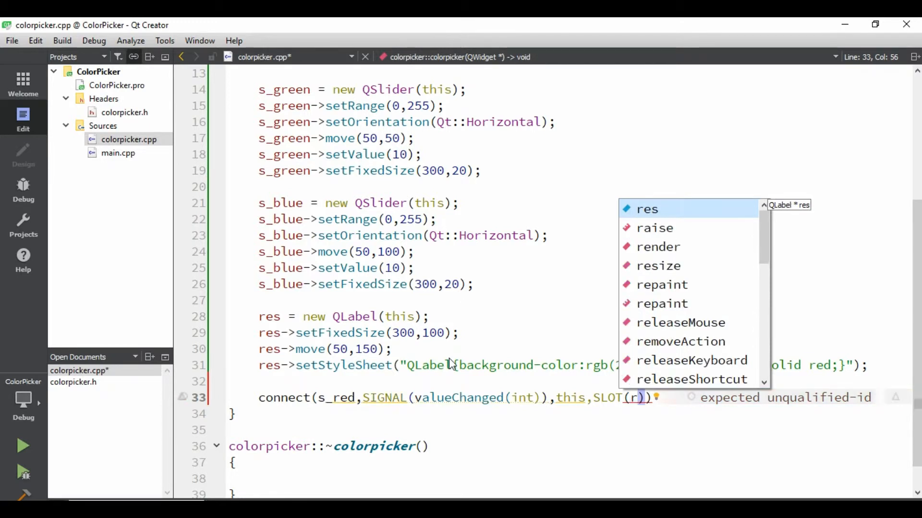
type("ed_chang")
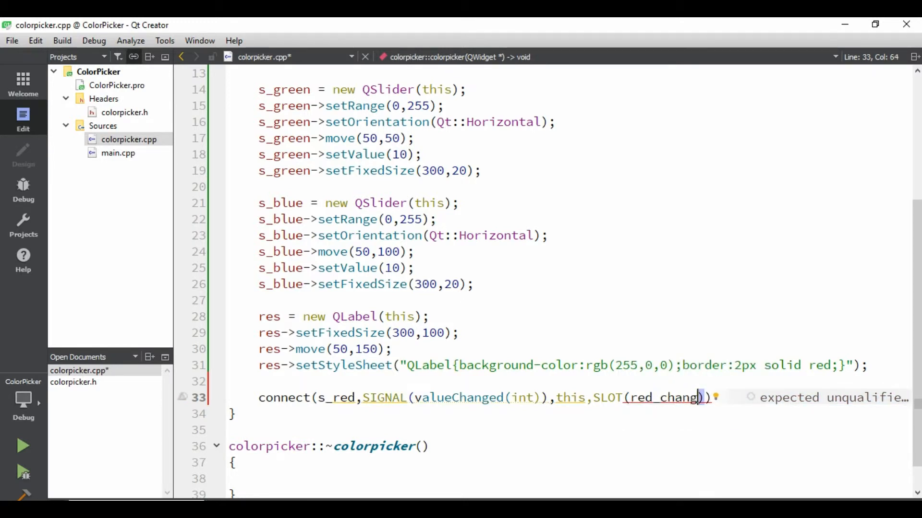
type("()")
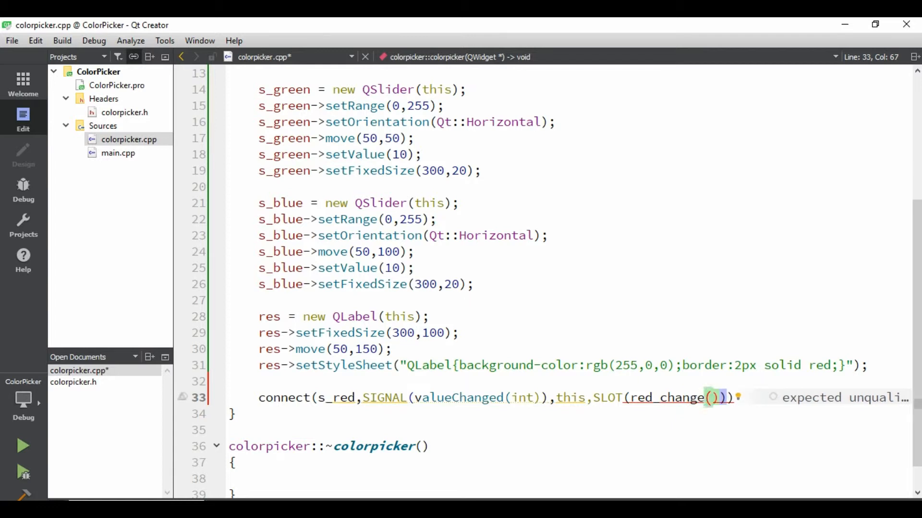
type(";")
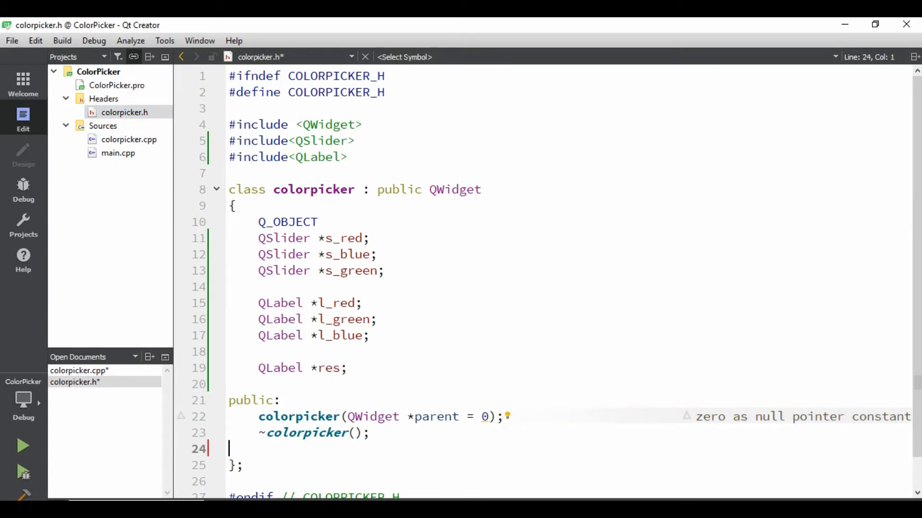
Add a public slots section in colorpicker.h declaring red_change() and a blue change slot
type("public slots")
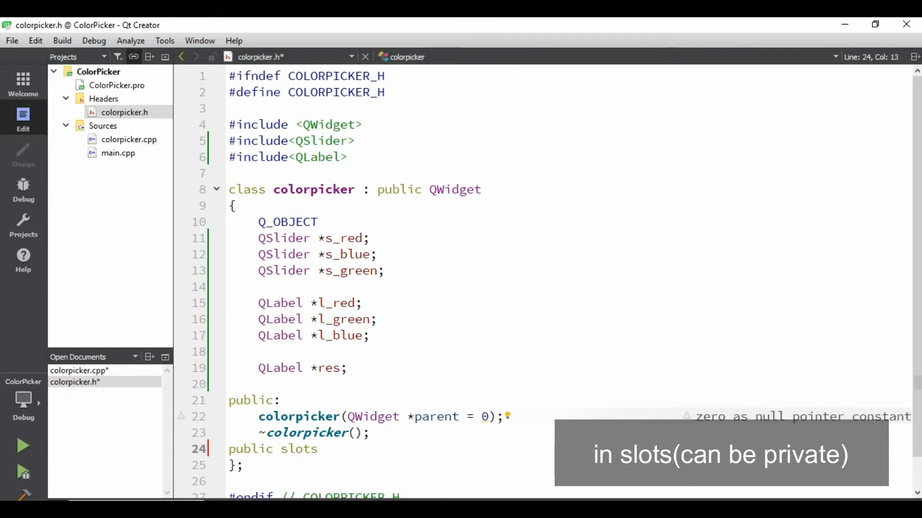
type(":")
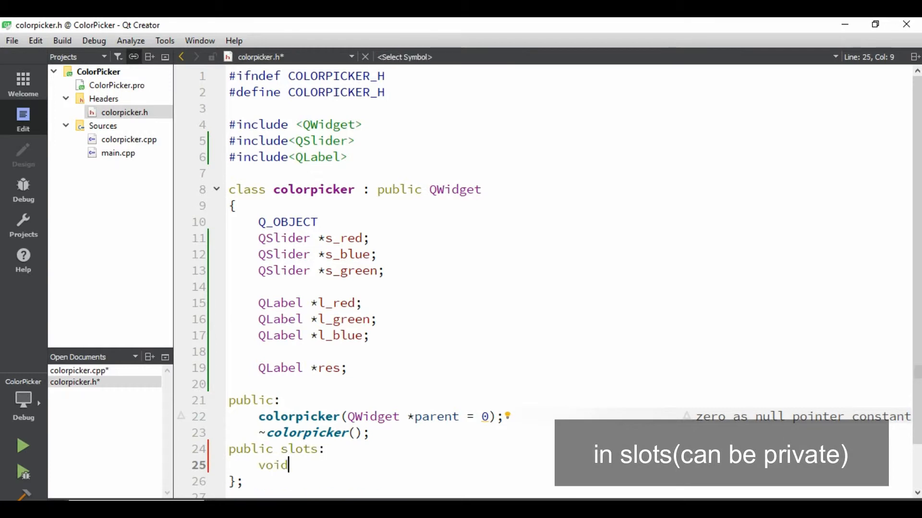
type("red_change();")
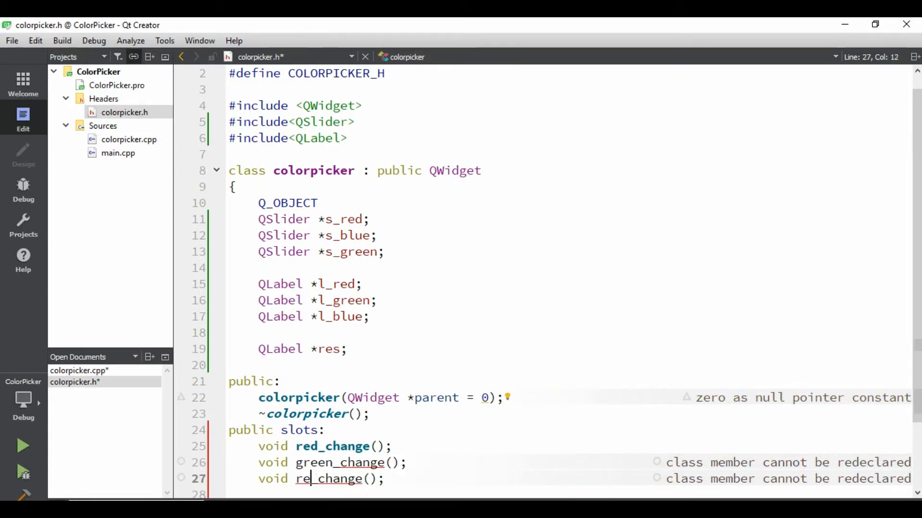
type("blue")
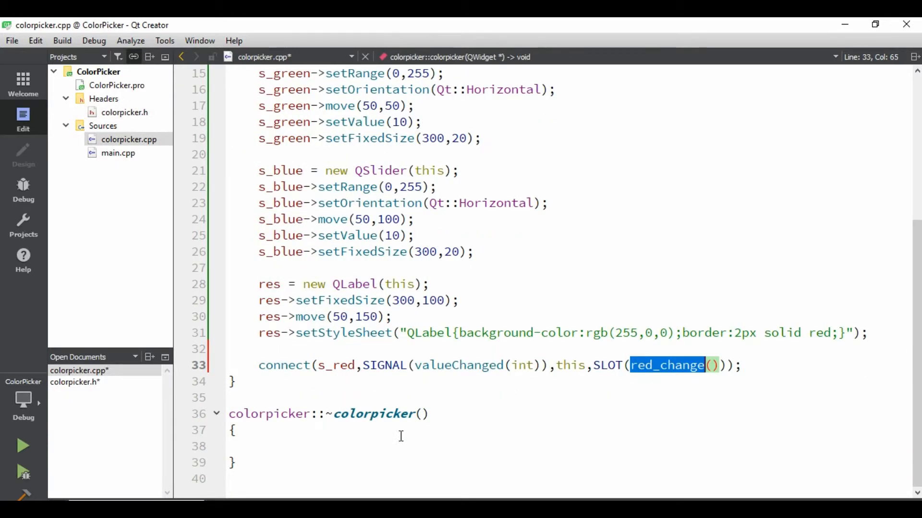
Write another void colorpicker::red_change() definition and rename the duplicate to blue_change
type("void col")
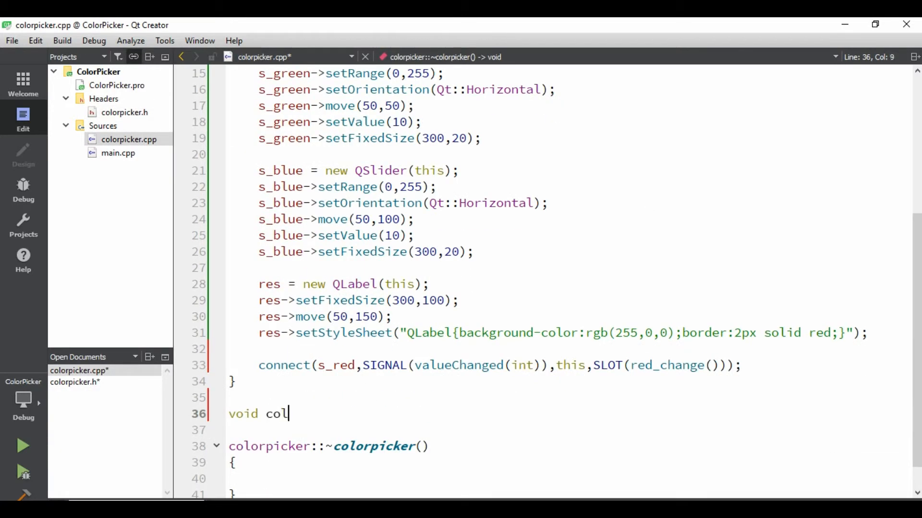
type("orpicker")
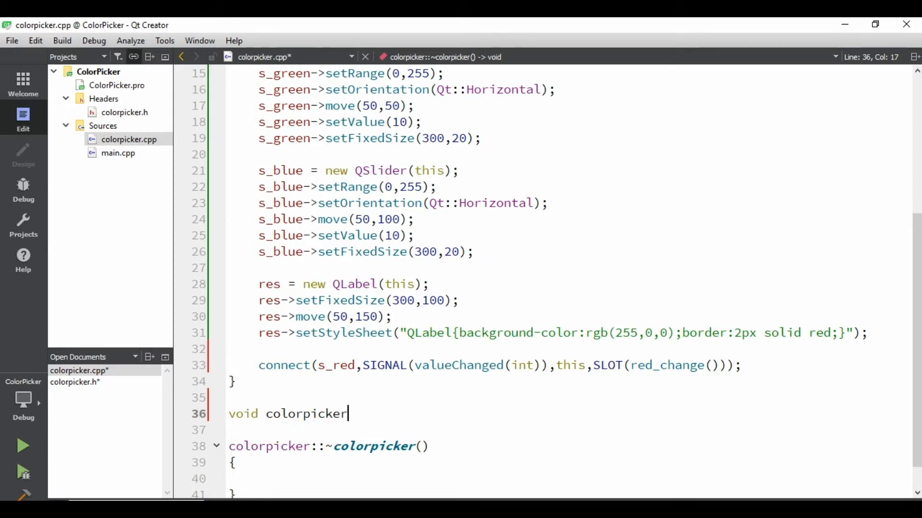
type("::")
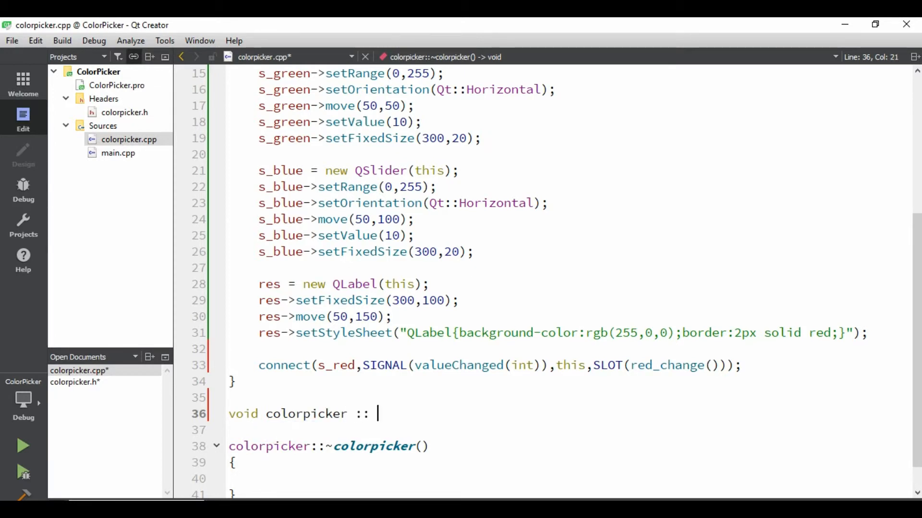
type("red_change()")
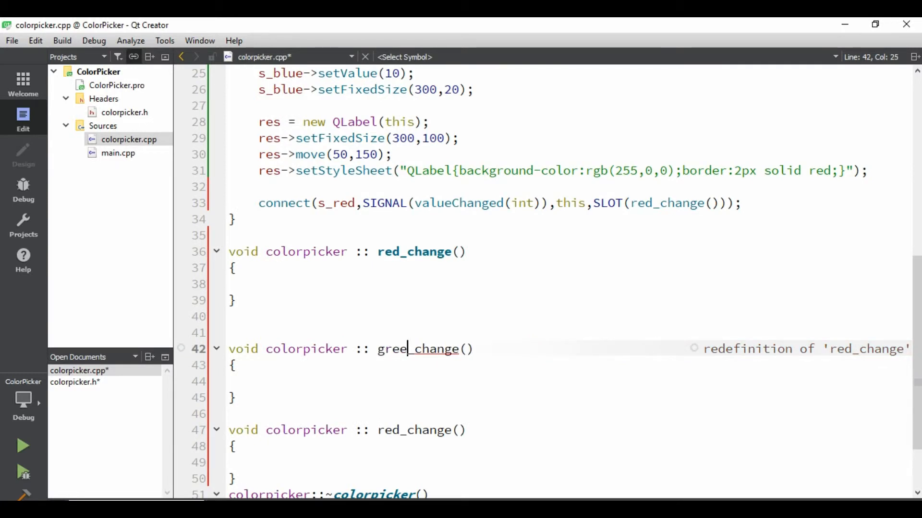
type("n")
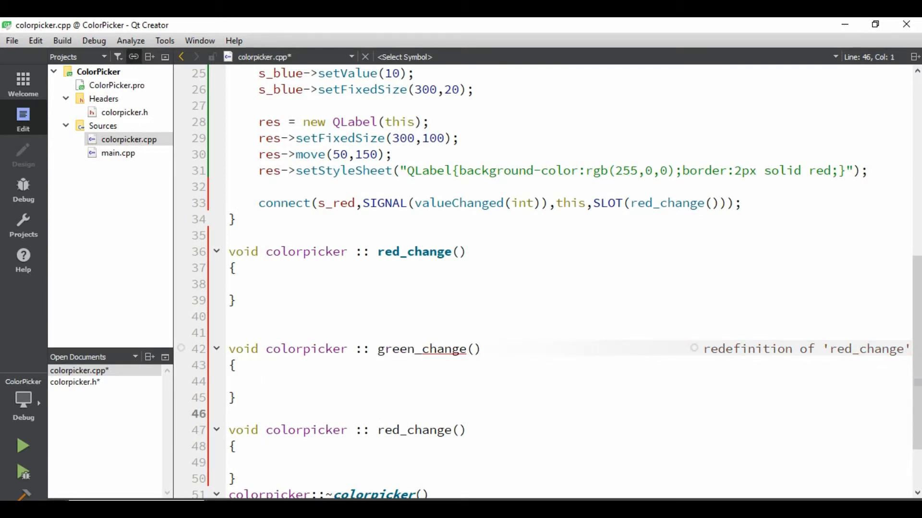
left_click(231, 414)
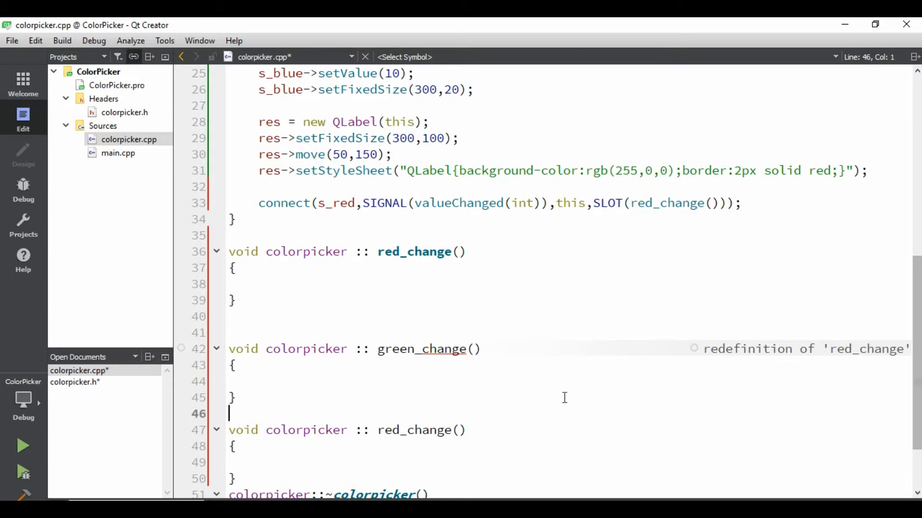
left_click(402, 430)
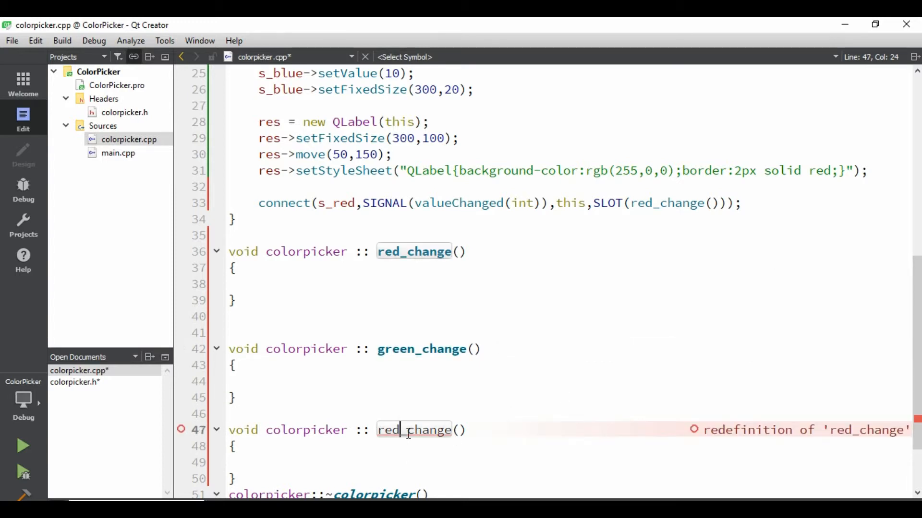
type("bl")
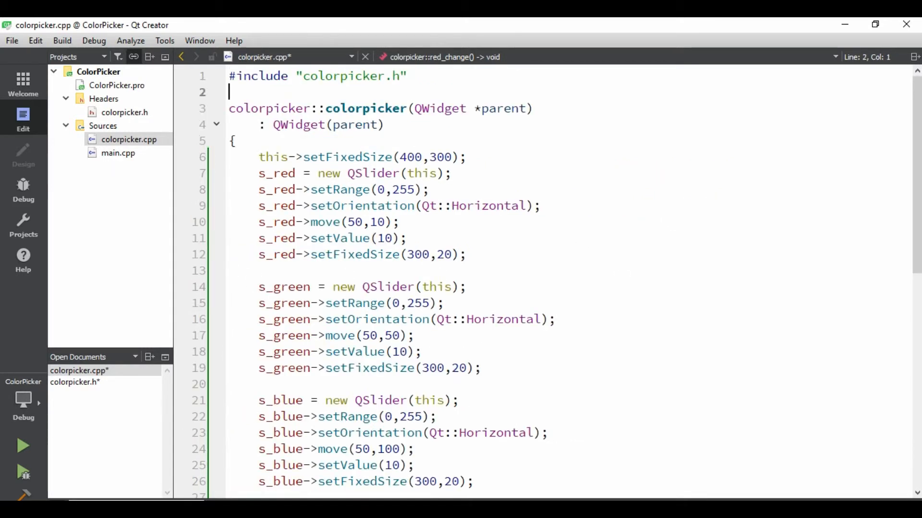
Begin an #include <QDebug> directive at the top of colorpicker.cpp
type("#include")
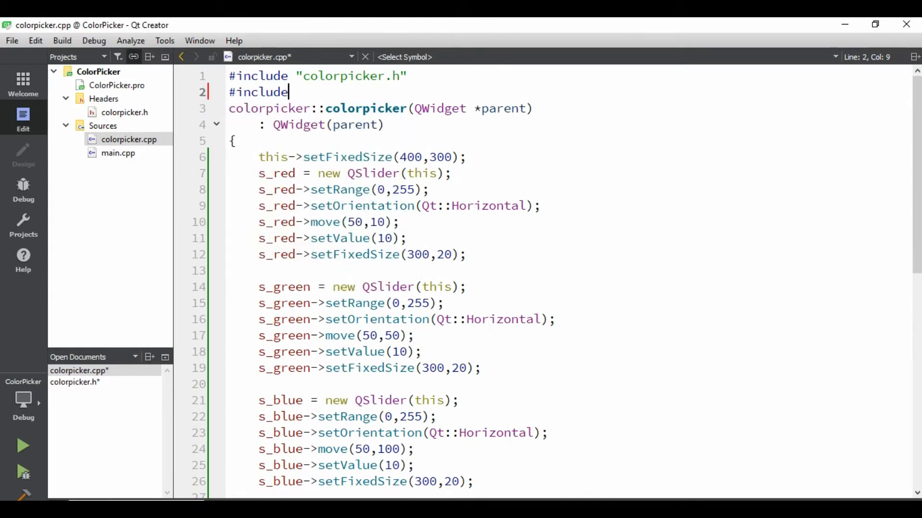
type("<qde")
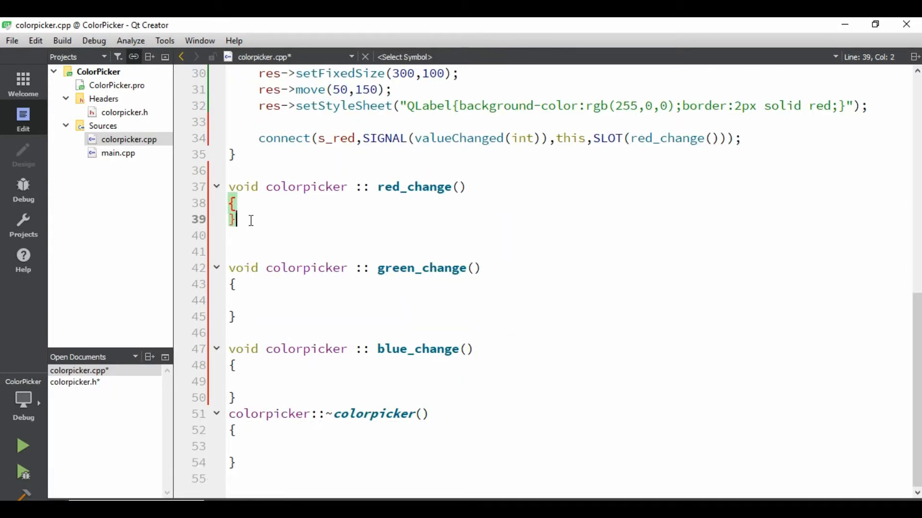
Add qDebug() << s_red->value(); inside red_change() to log the red slider value
type("qDe")
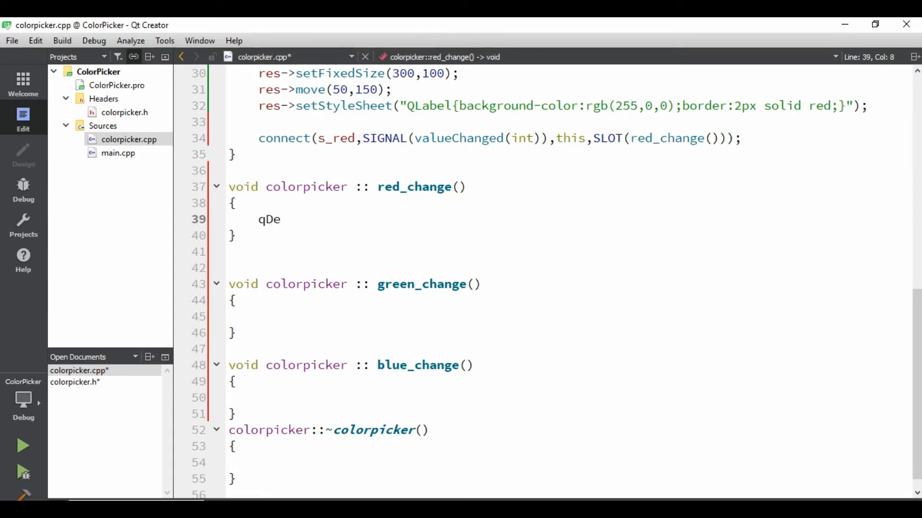
type("bug() <<")
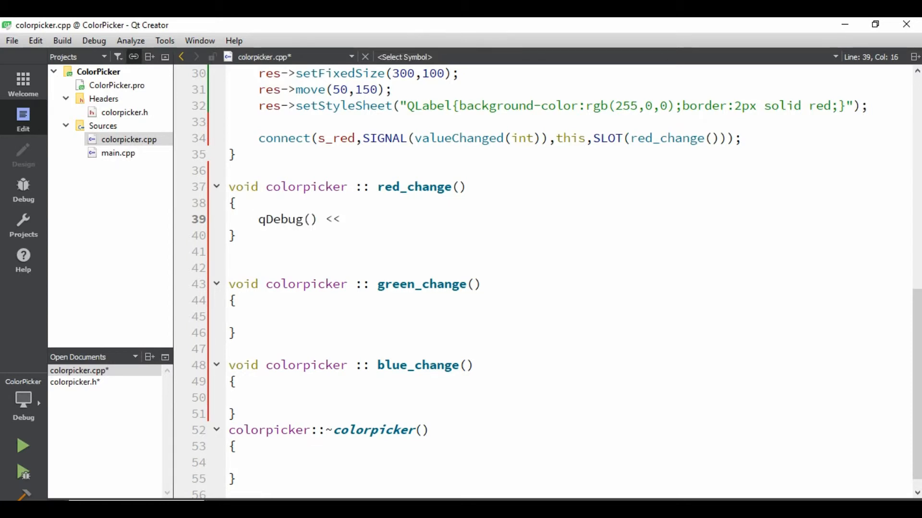
type(";")
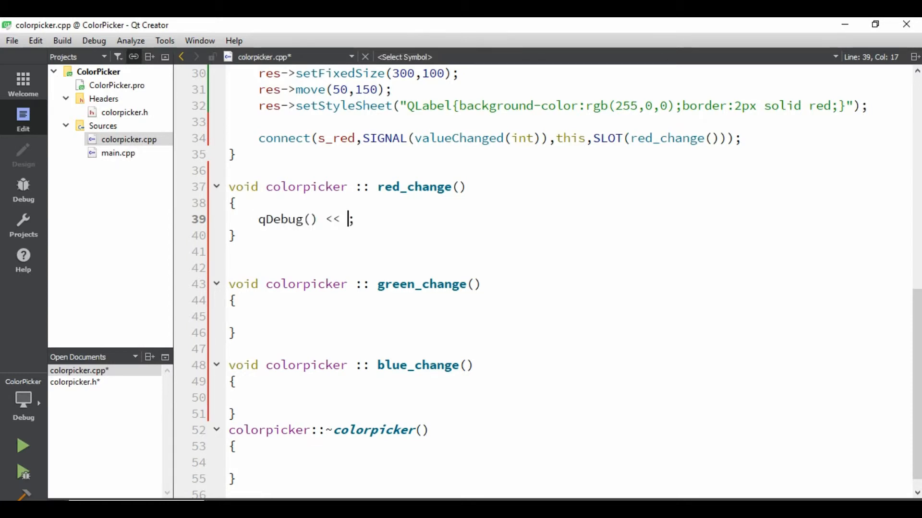
type("red")
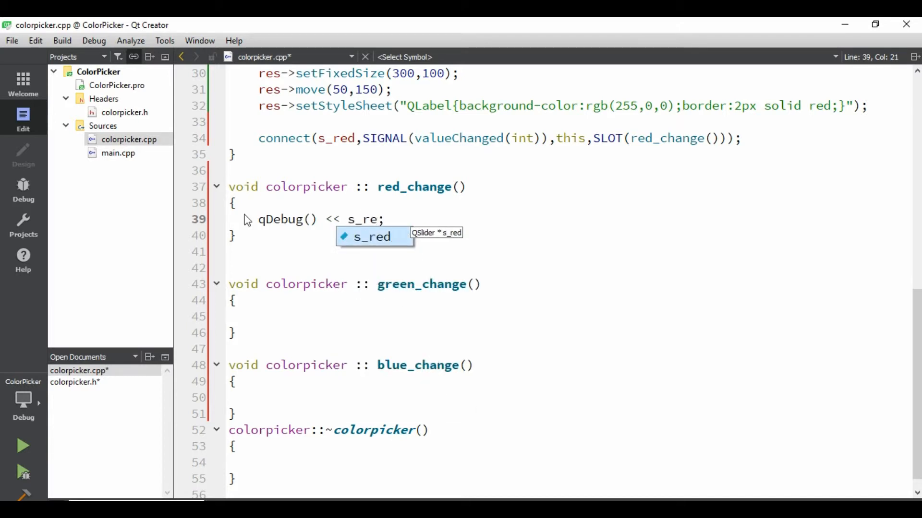
type("->")
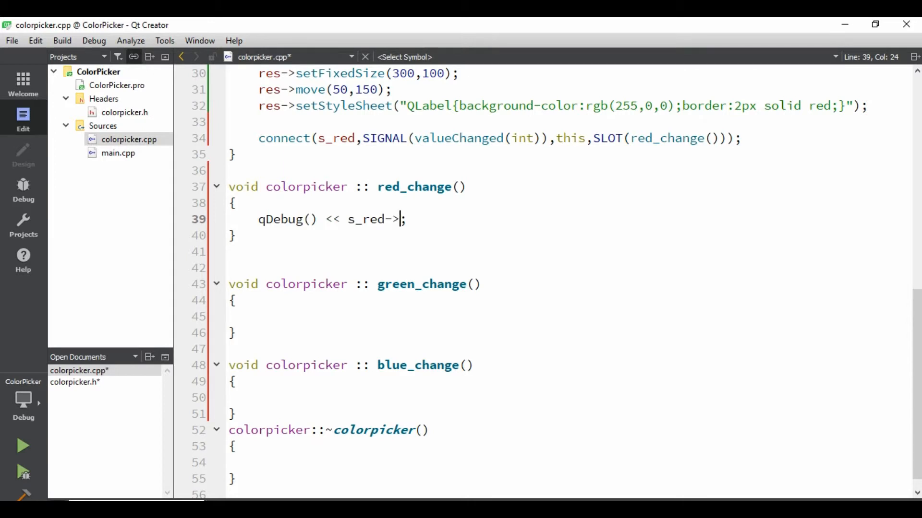
type("value()")
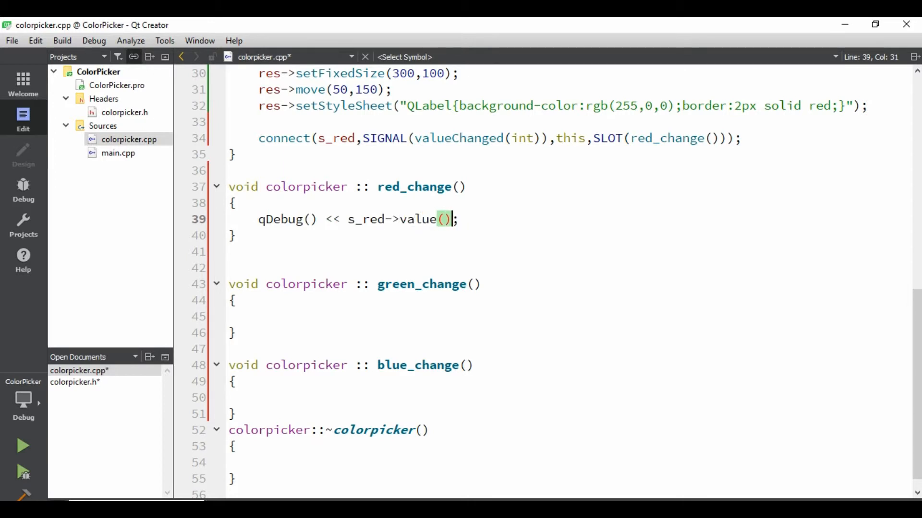
Run ColorPicker and drag the red slider between 0 and 255, watching its values print in Application Output
left_click(22, 448)
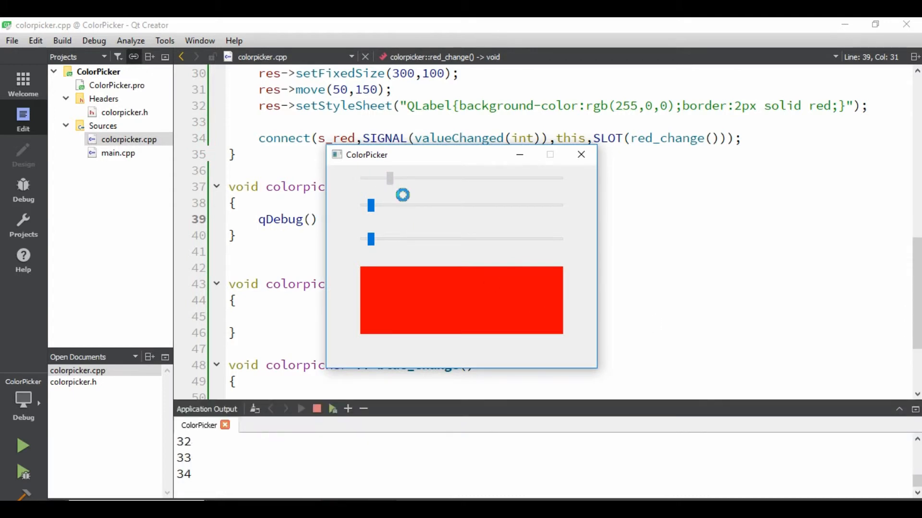
left_click_drag(390, 179, 405, 179)
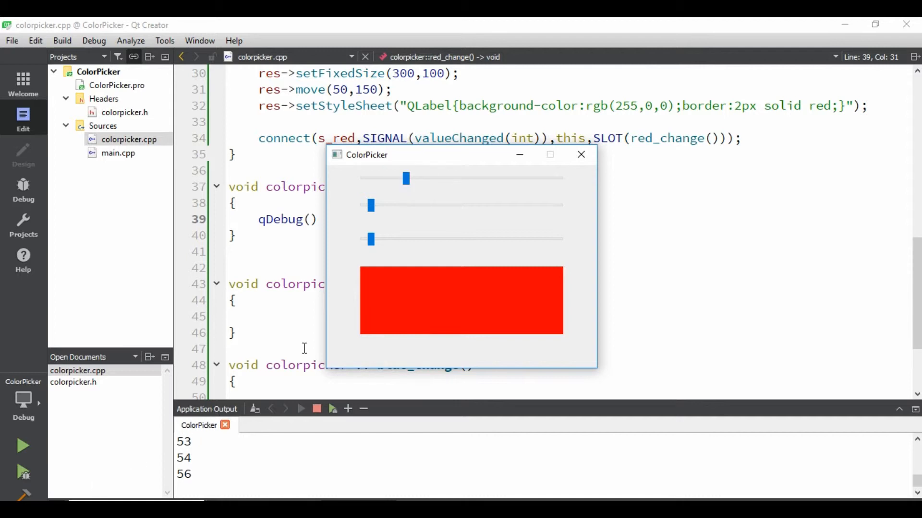
left_click_drag(405, 178, 413, 178)
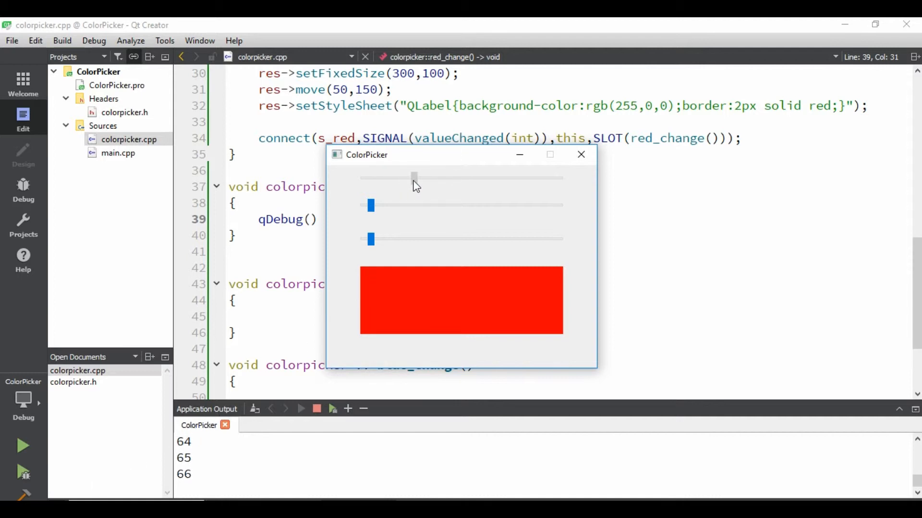
left_click_drag(413, 178, 536, 177)
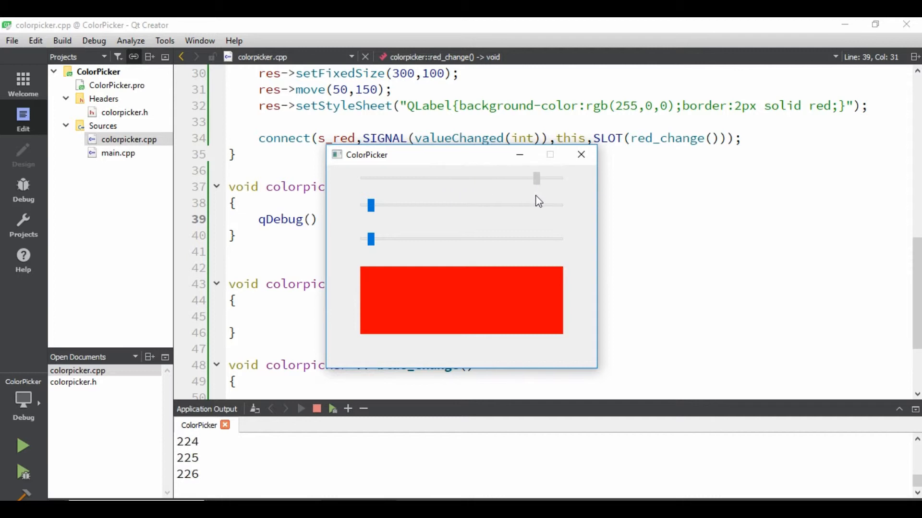
left_click_drag(535, 179, 559, 178)
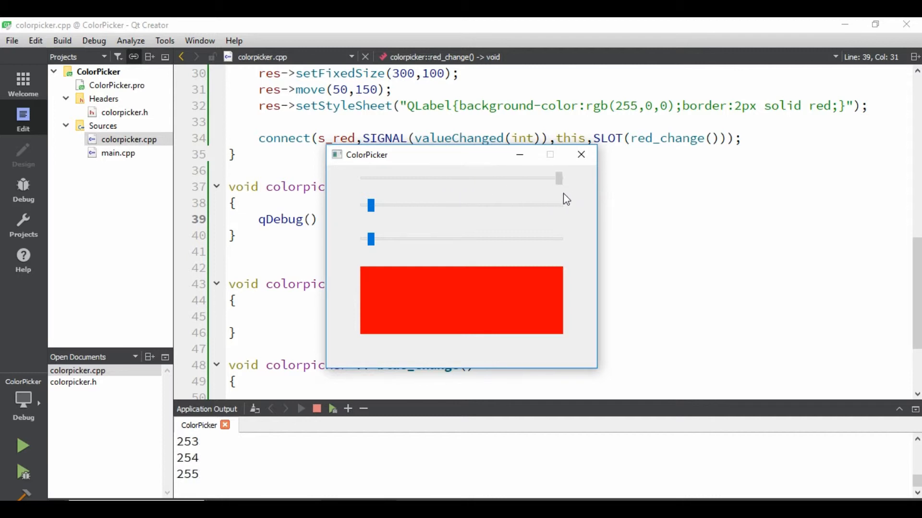
left_click_drag(557, 179, 441, 179)
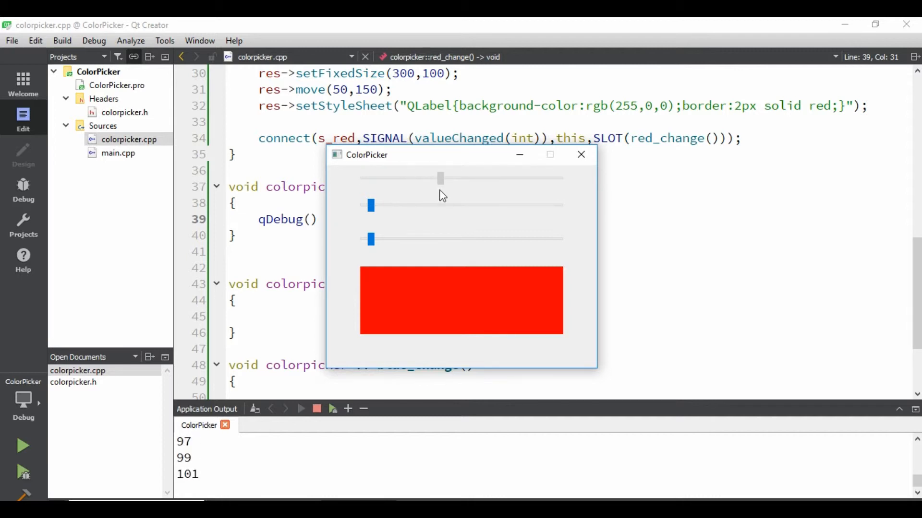
left_click_drag(441, 178, 514, 177)
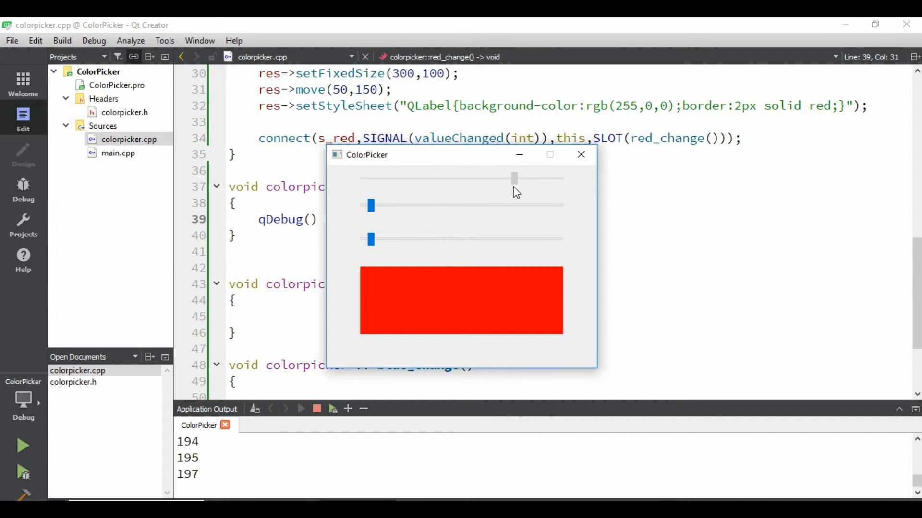
left_click_drag(514, 178, 420, 179)
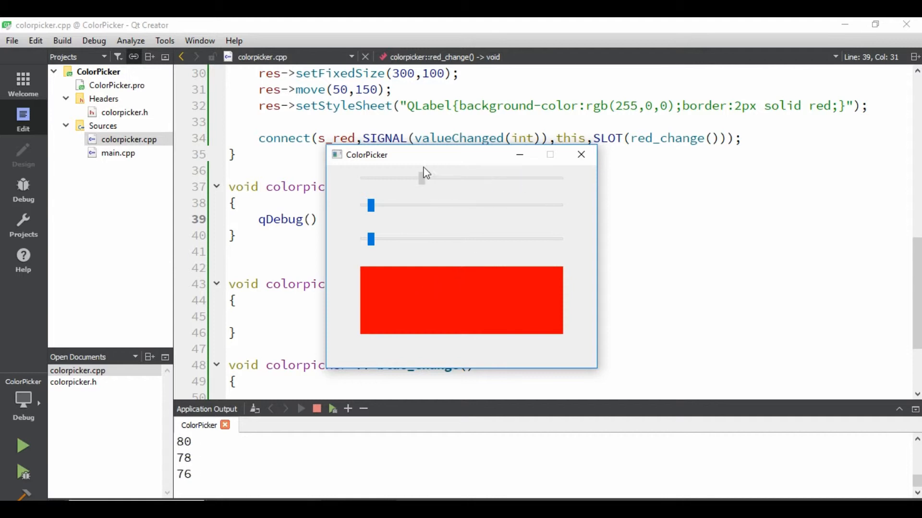
left_click_drag(420, 178, 363, 177)
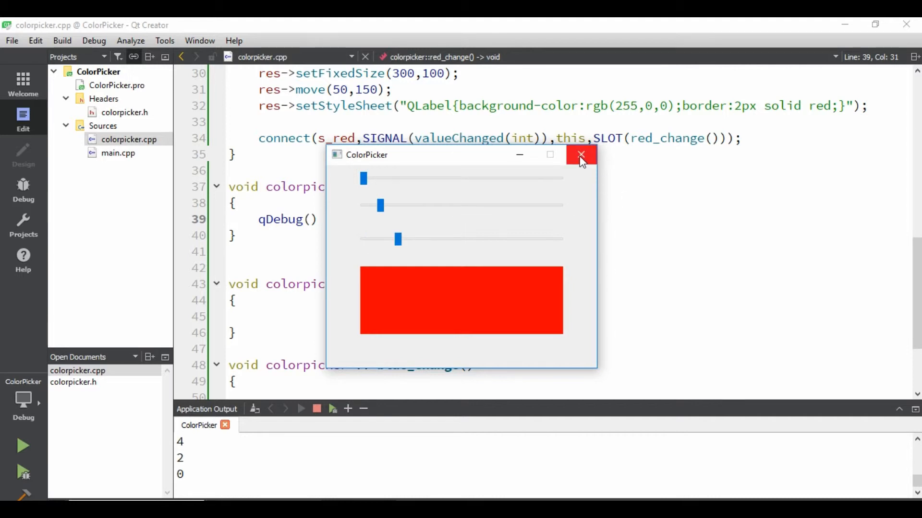
Close the app, then in colorpicker.h declare QString r; and begin an #include <QS... directive
left_click(581, 155)
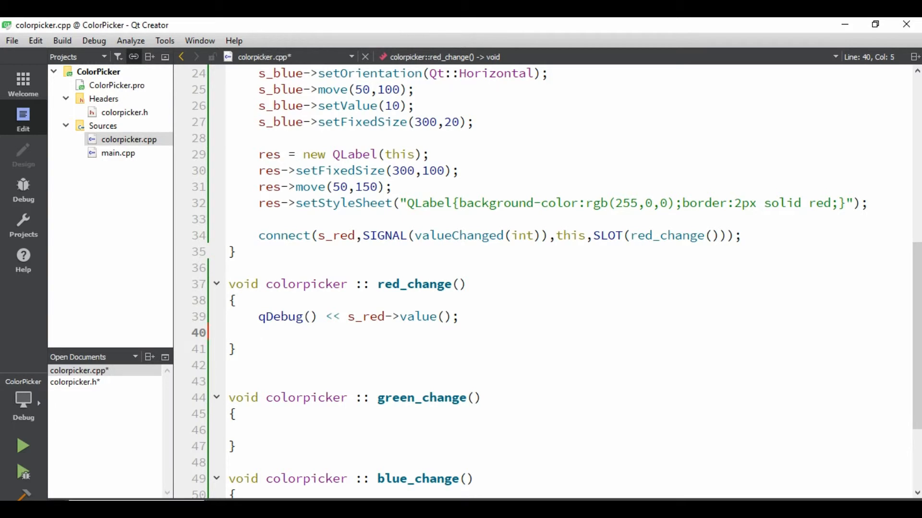
left_click(124, 113)
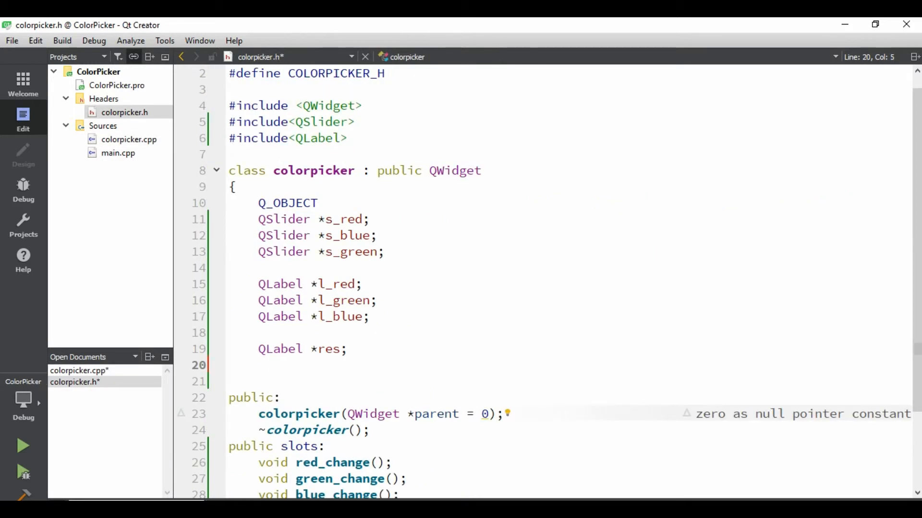
type("QString")
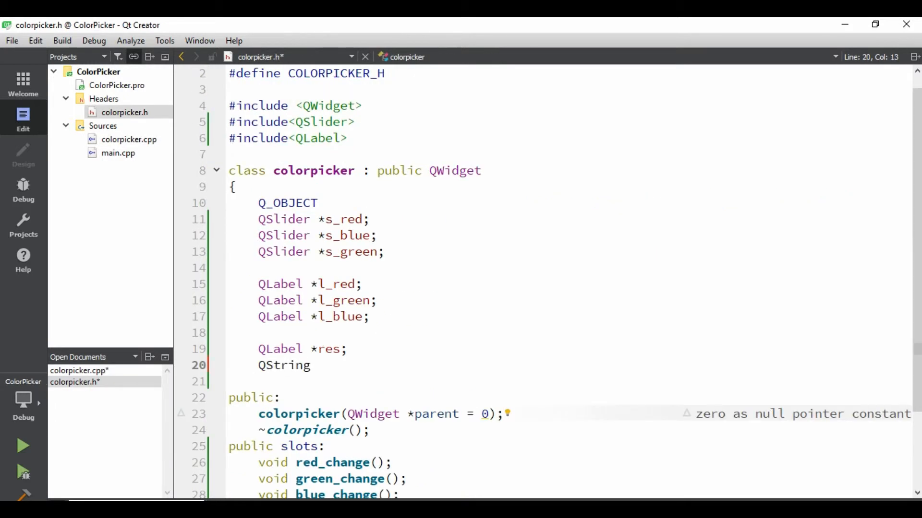
type("r;")
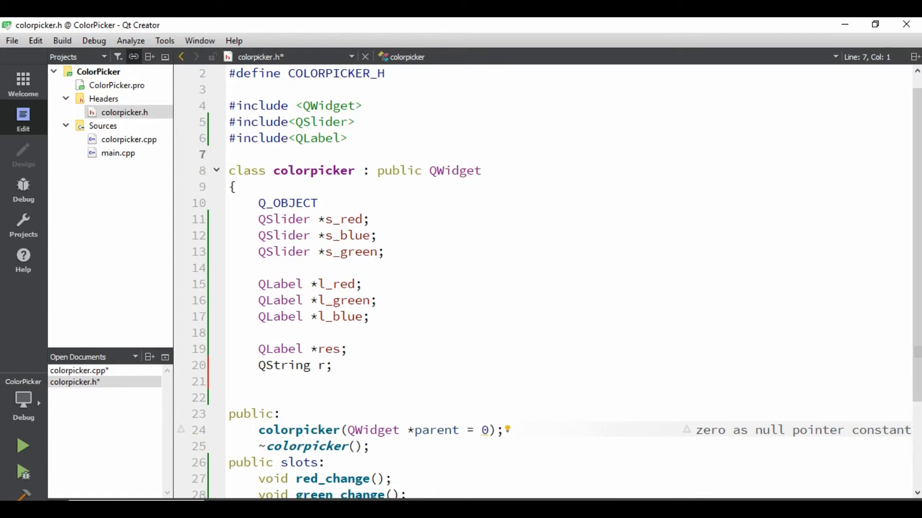
type("#")
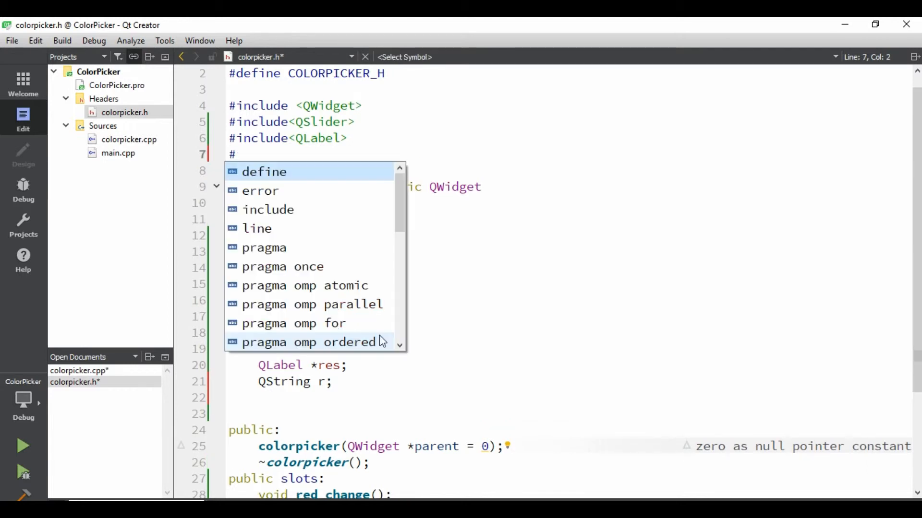
type("include <QS")
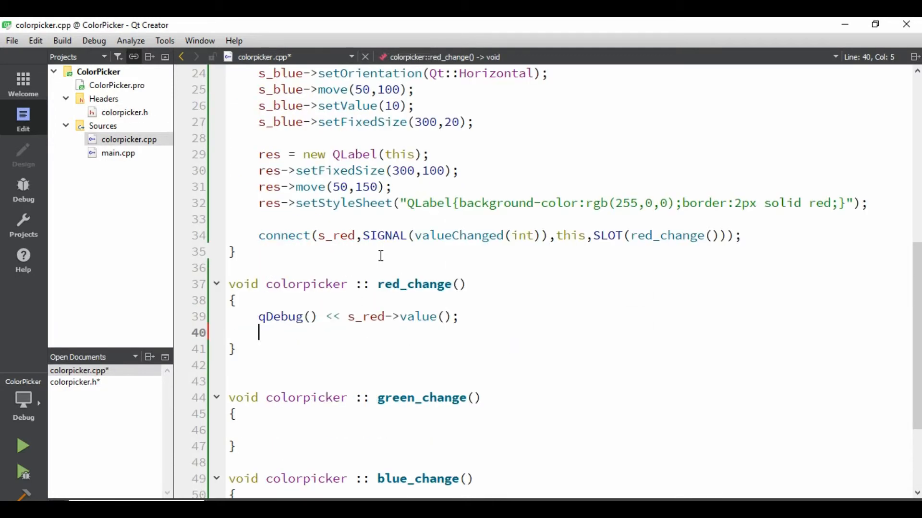
Add r = QString::number(s_red->value()); below the qDebug line in red_change()
type("r")
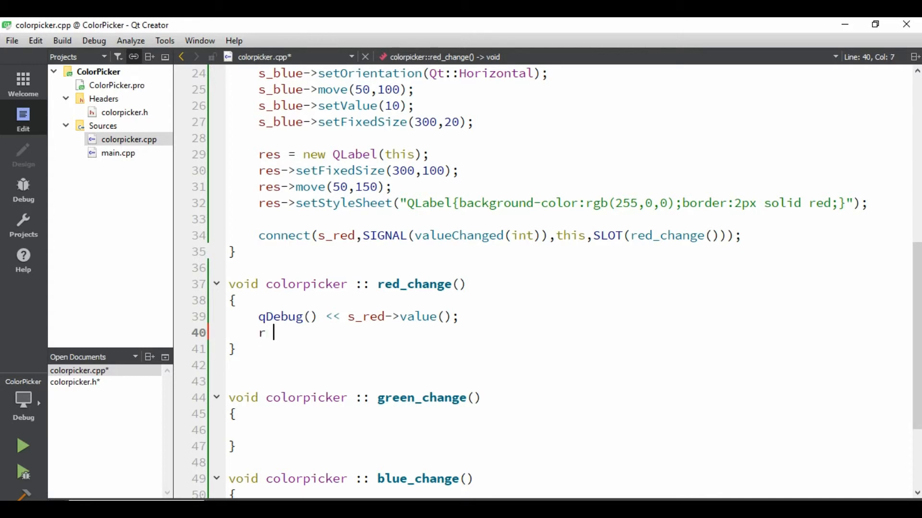
type("= QS")
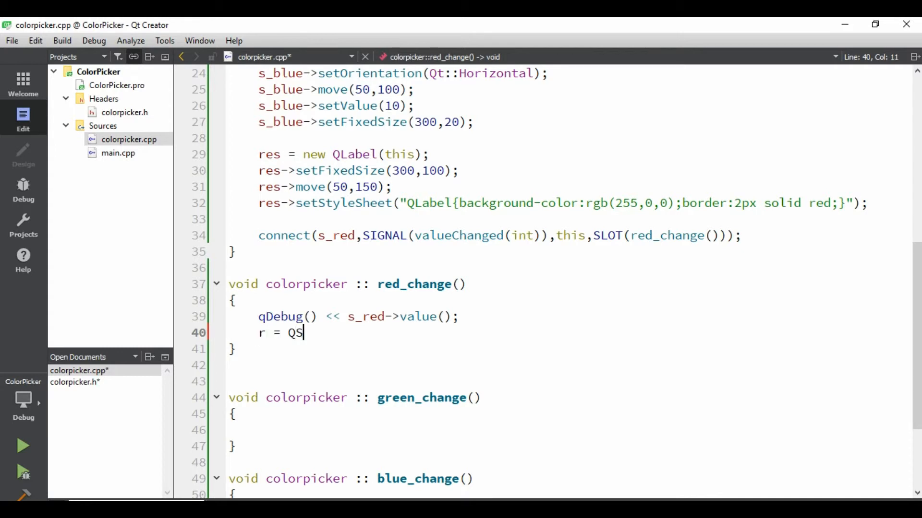
type("tring::nu")
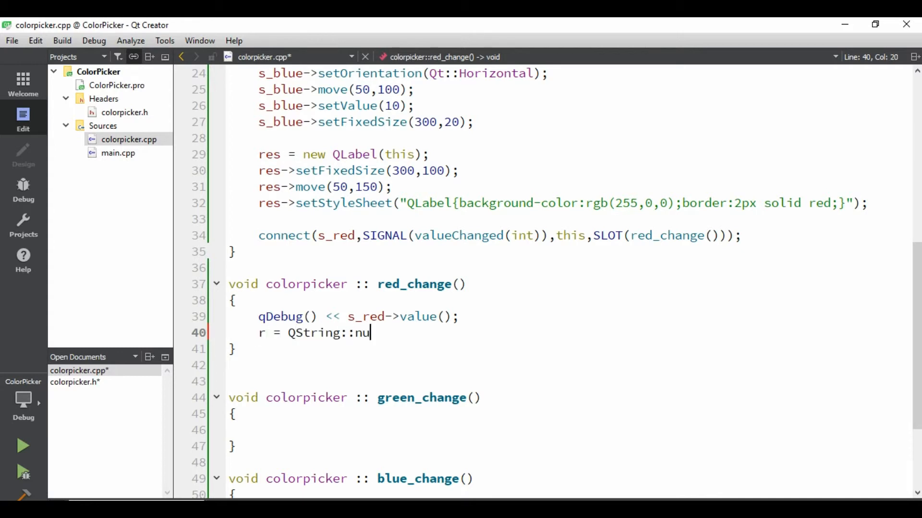
type("mber(s")
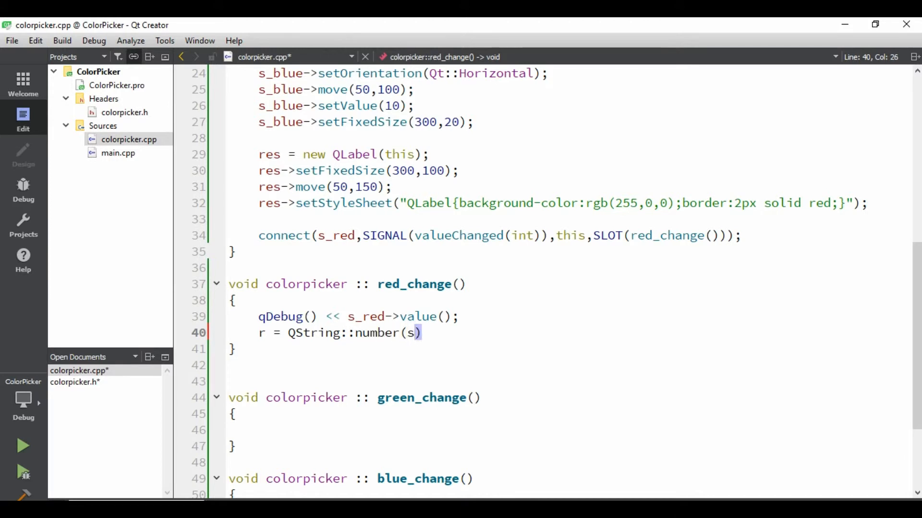
type("_red-")
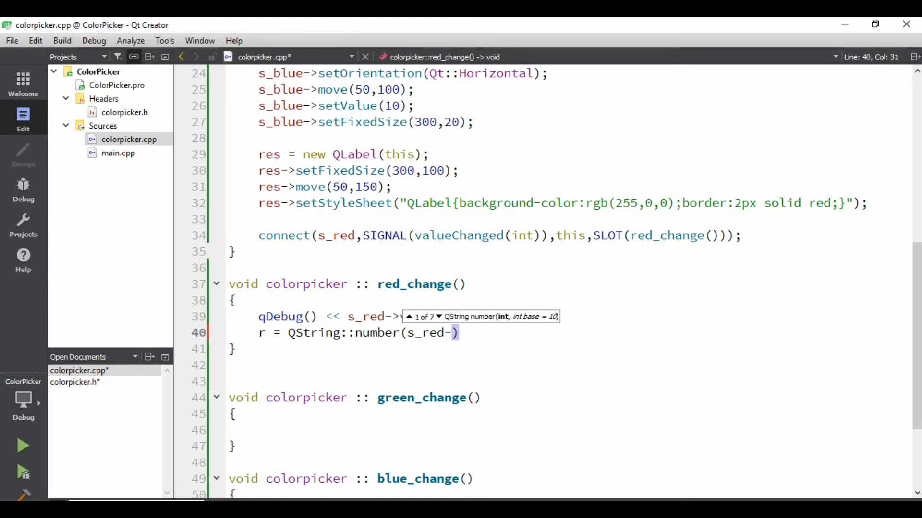
type("value(")
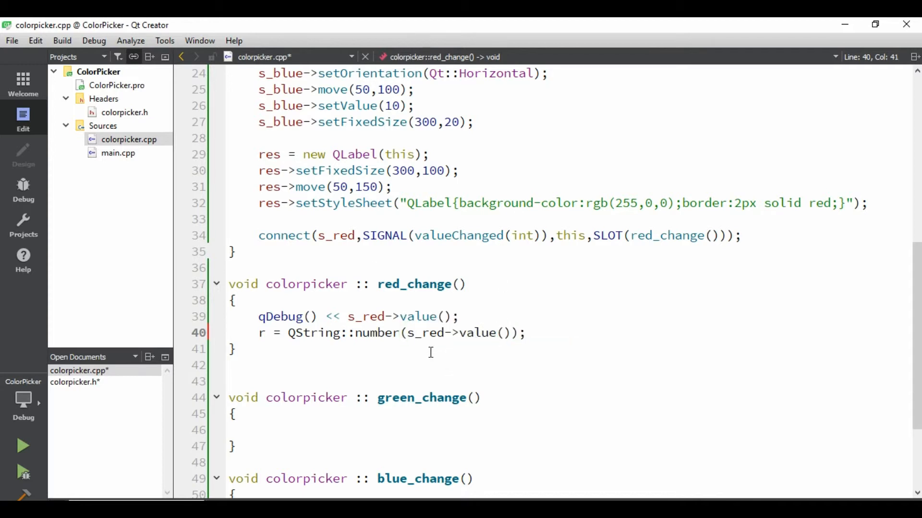
left_click(526, 334)
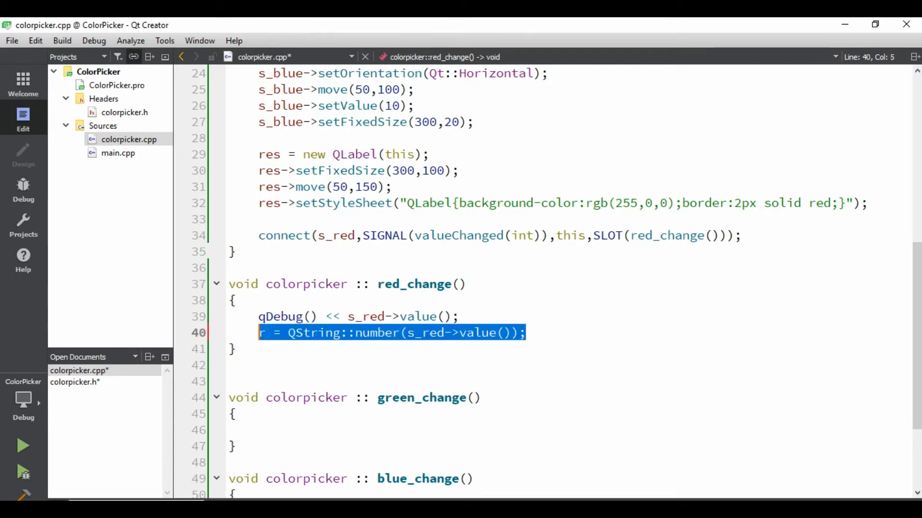
Copy red_change's body into green_change and blue_change with s_green/s_blue, and add connect lines for the green and blue sliders
left_click(256, 430)
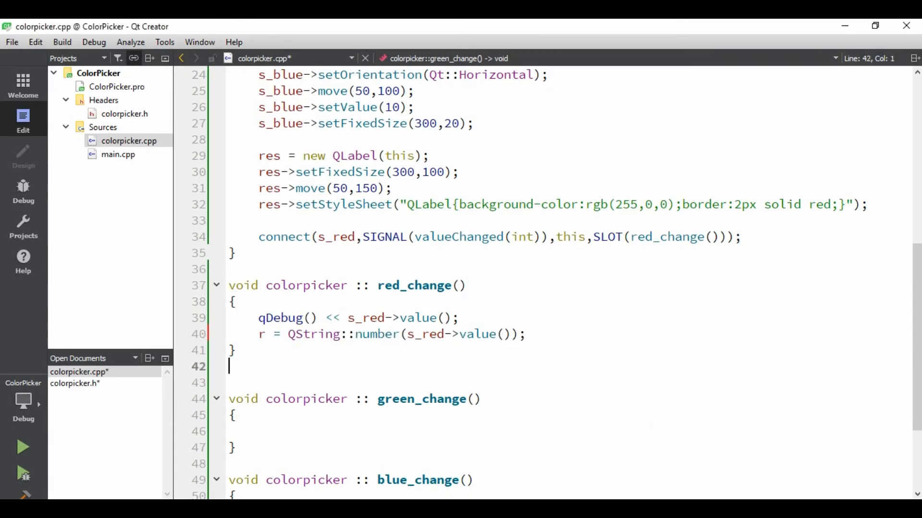
left_click_drag(258, 318, 525, 335)
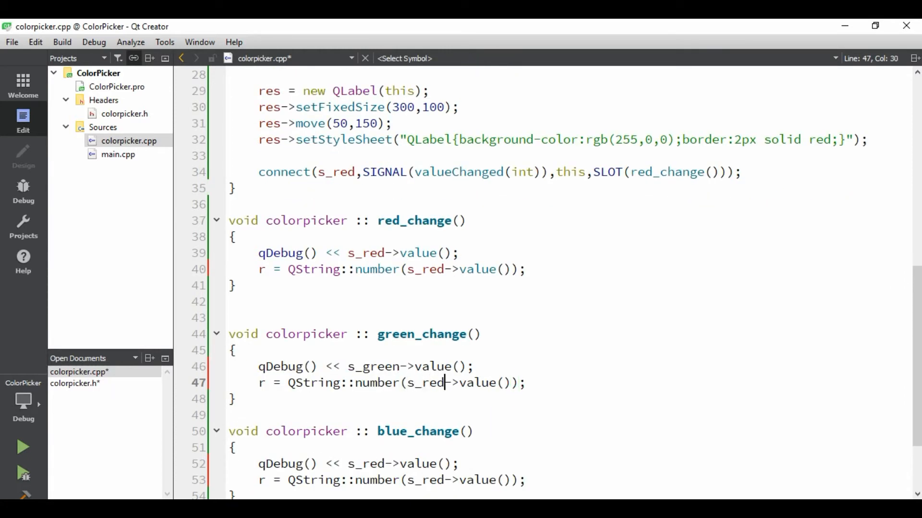
type("green")
left_click(392, 463)
type("blu")
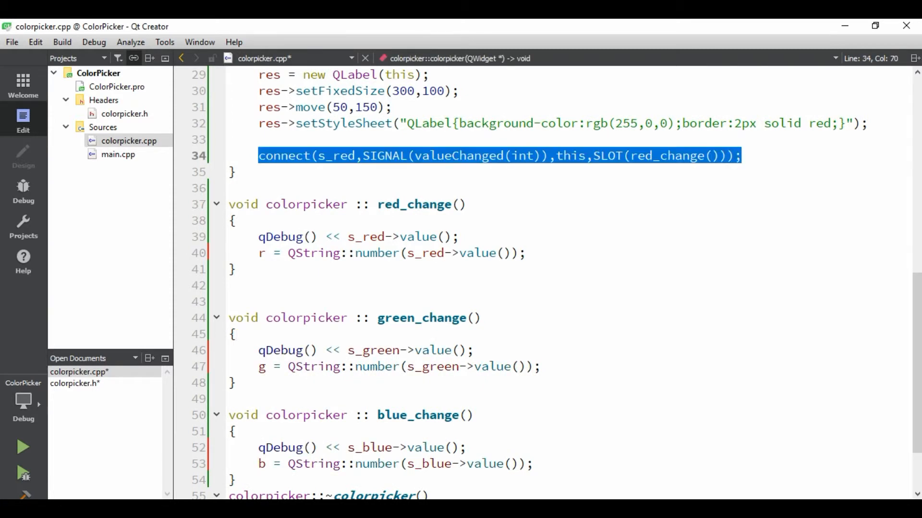
type("connect(s_green,SIGNAL(valueChanged(int)),this,SLOT(green_change()));")
type("connect(s_blue,SIGNAL(valueChanged(int)),this,SLOT(blue_change()));")
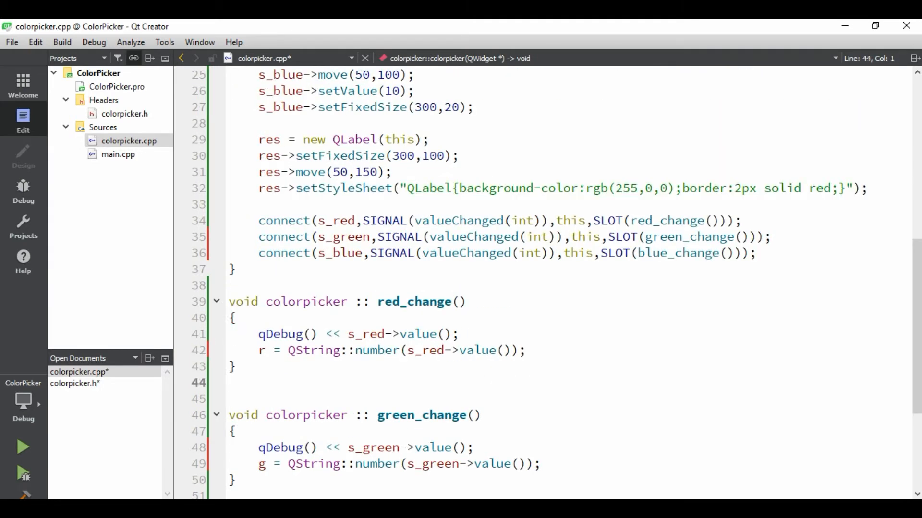
Make red_change set res's style sheet to background-color:rgb("+r+","+g+","+b+") with the border rule removed
type("res->setStyleSheet(\"QLabel{background-color:rgb(255,0,0);border:2px solid red;}\");")
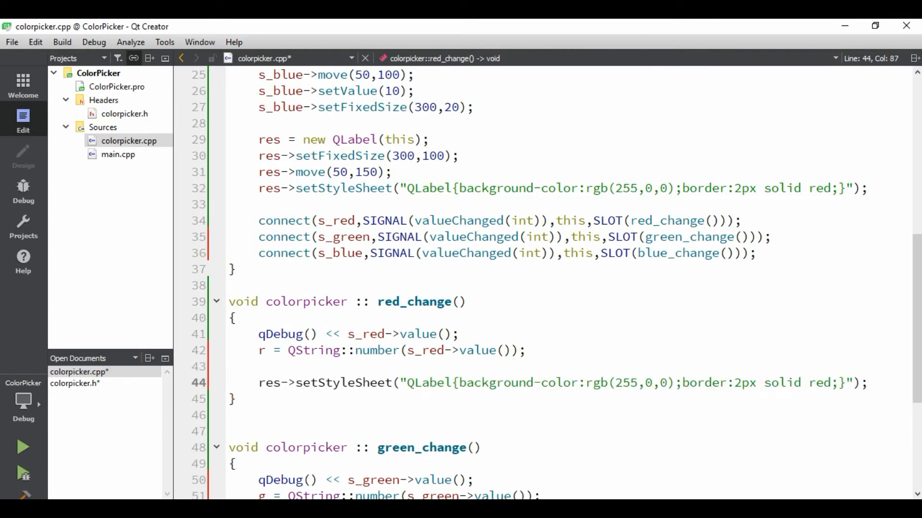
left_click(682, 383)
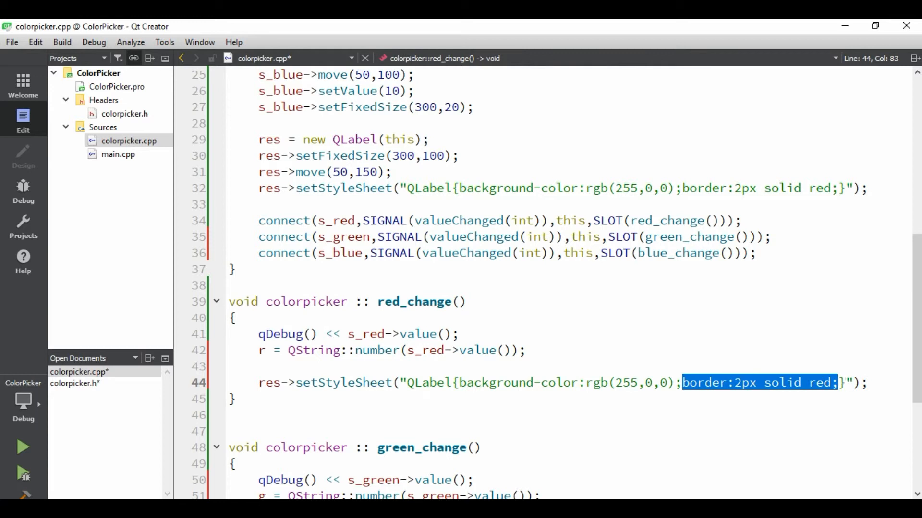
key("Delete")
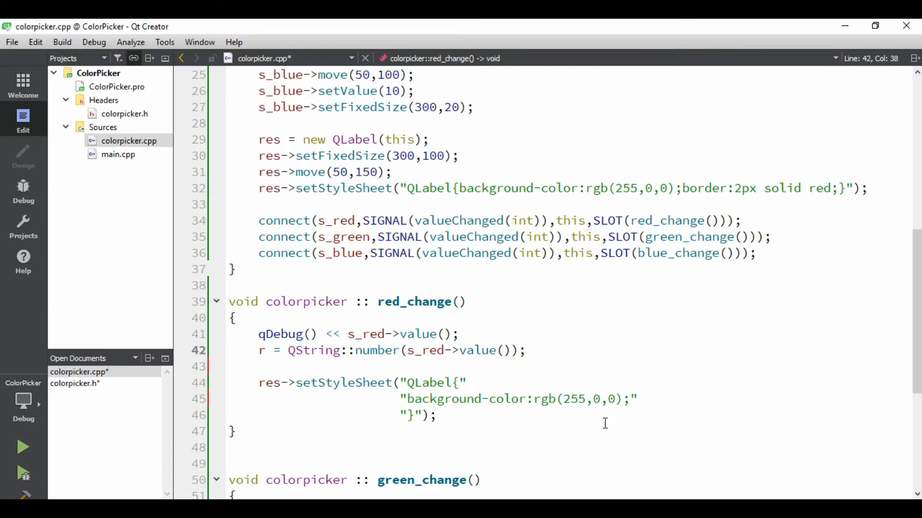
double_click(571, 400)
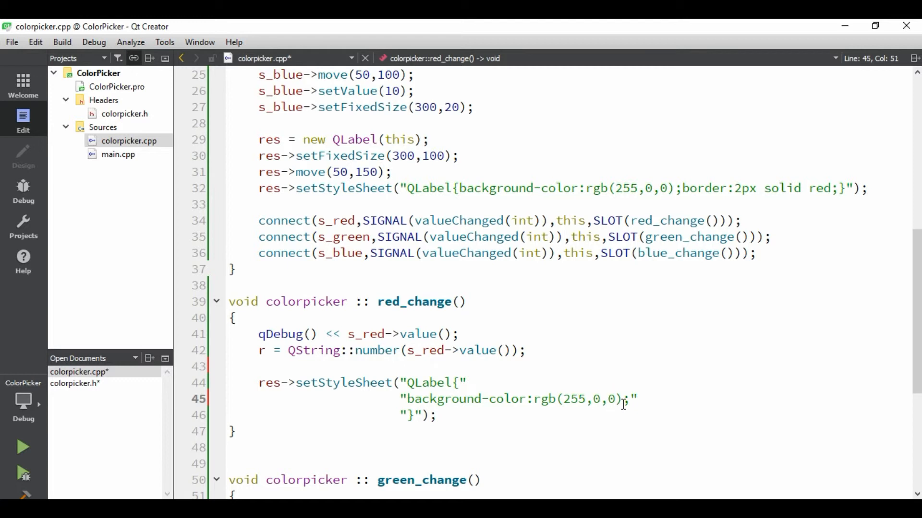
double_click(573, 399)
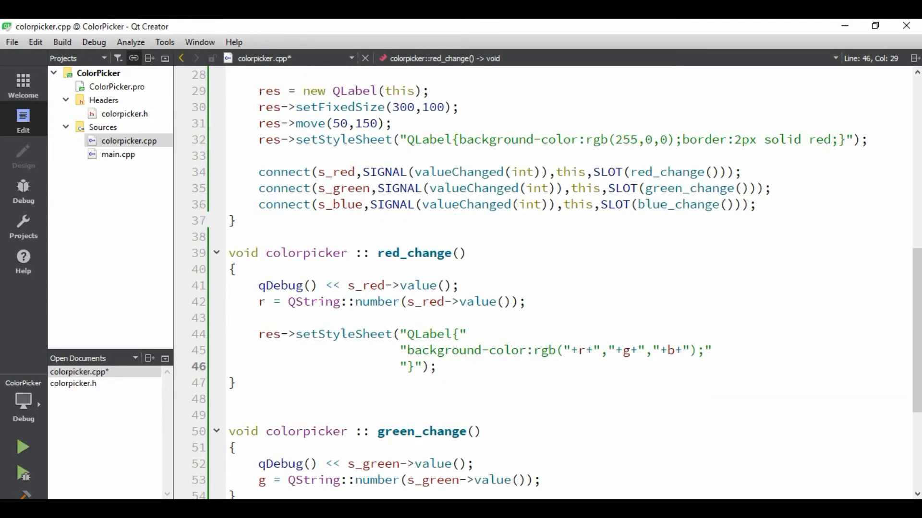
After the connect calls, assign r, g and b from QString::number of each slider's value()
left_click(432, 205)
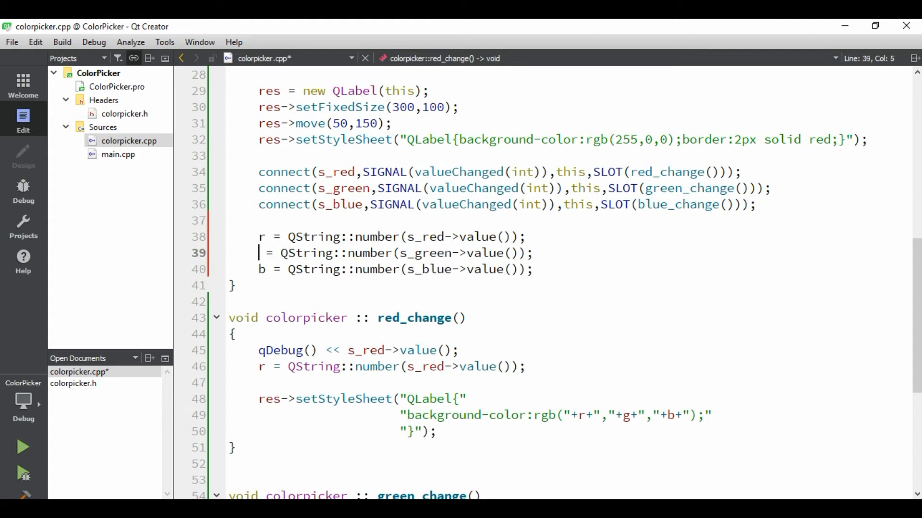
type("g")
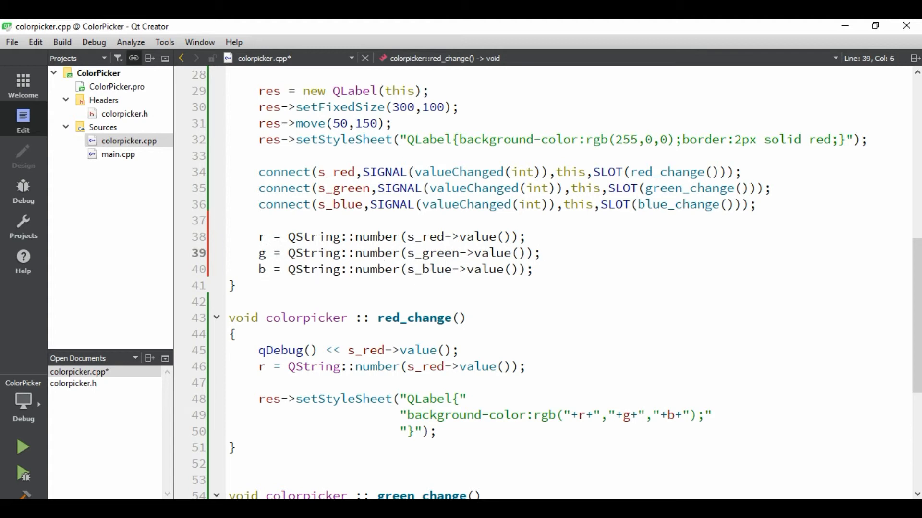
left_click(263, 253)
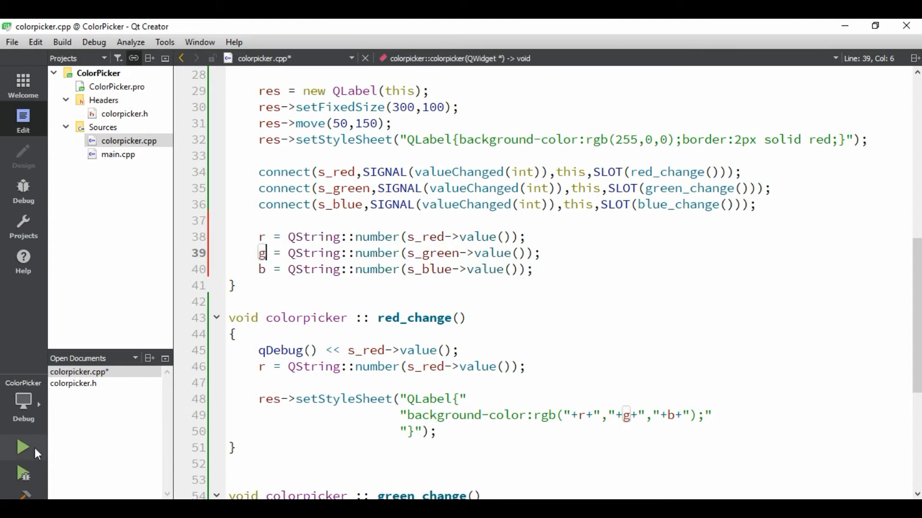
Run ColorPicker, drag the red slider to see the label turn red and black, then close the app
left_click(21, 448)
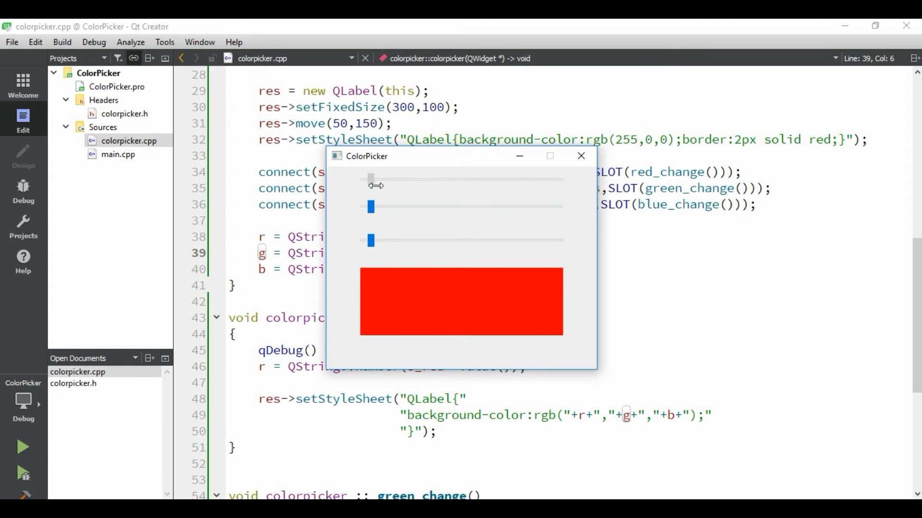
left_click_drag(372, 179, 517, 179)
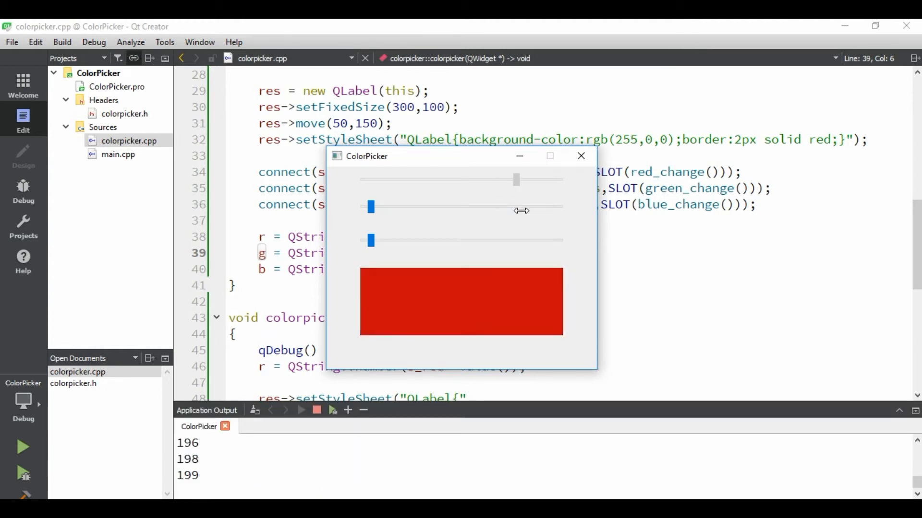
left_click_drag(516, 179, 379, 179)
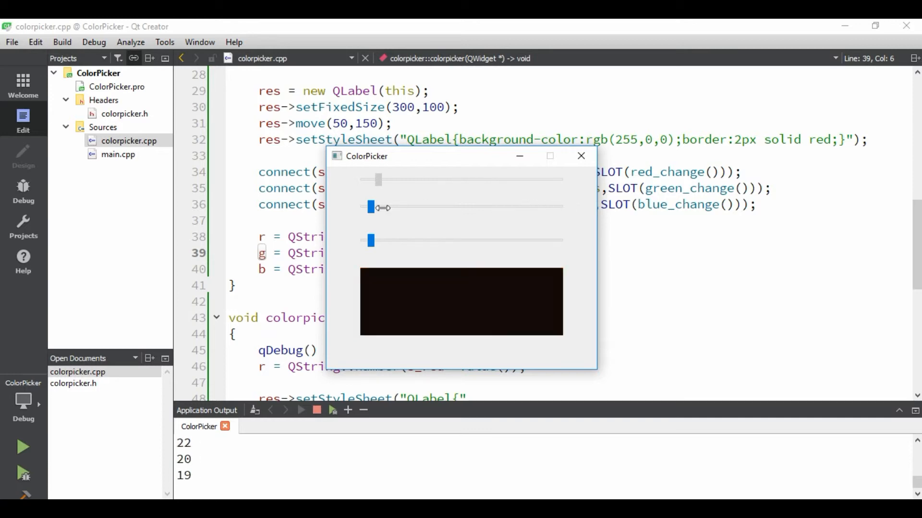
left_click_drag(377, 180, 509, 180)
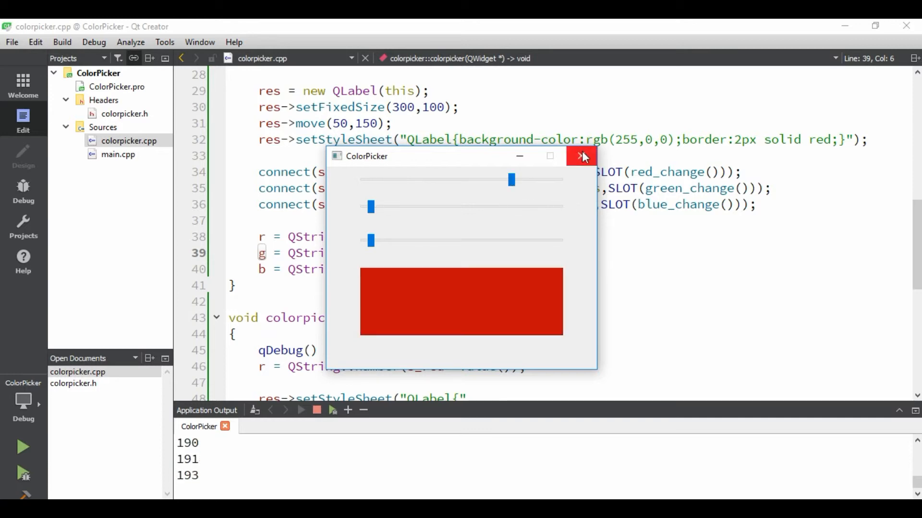
left_click(580, 155)
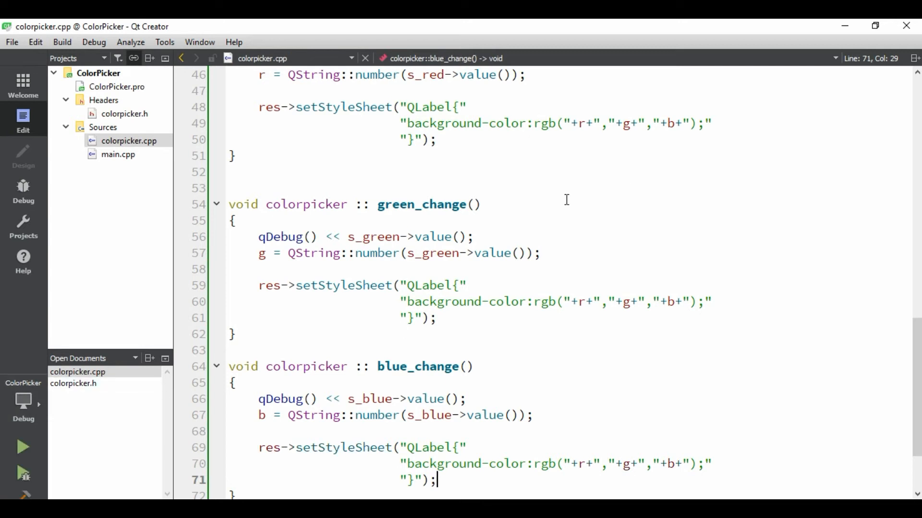
Run ColorPicker and raise red, green then blue, the label turning dark red, olive, then slate grey
left_click(21, 446)
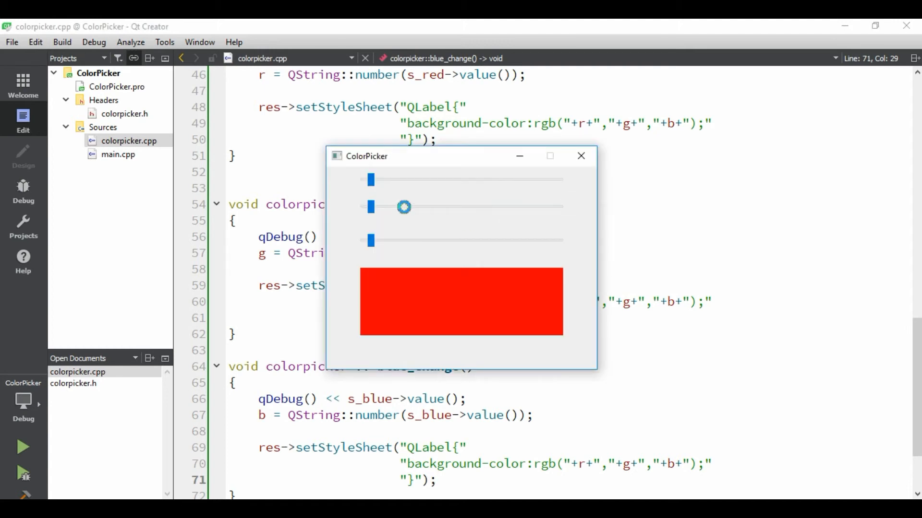
left_click_drag(372, 180, 412, 179)
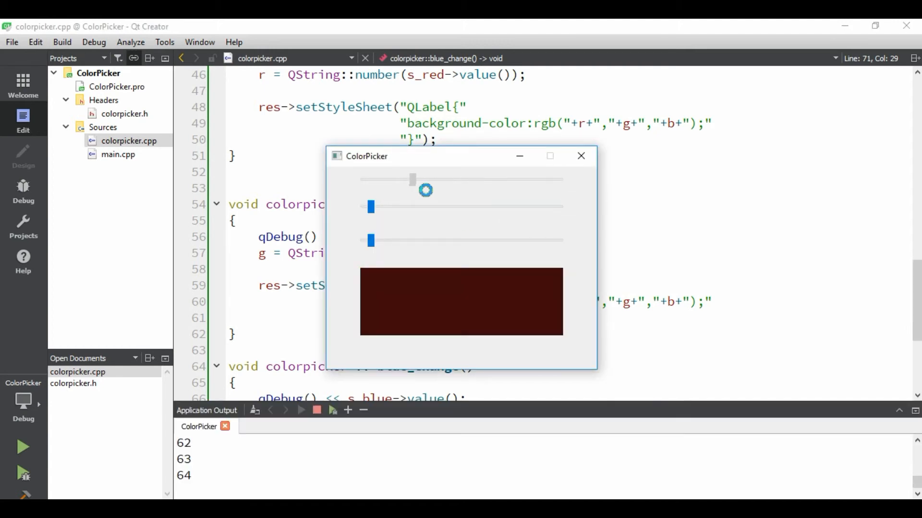
left_click_drag(412, 179, 449, 180)
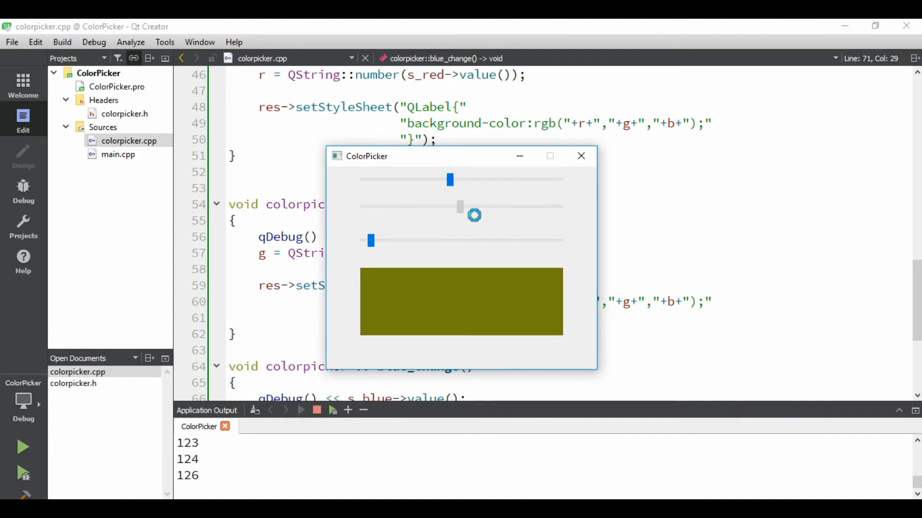
left_click_drag(459, 207, 464, 206)
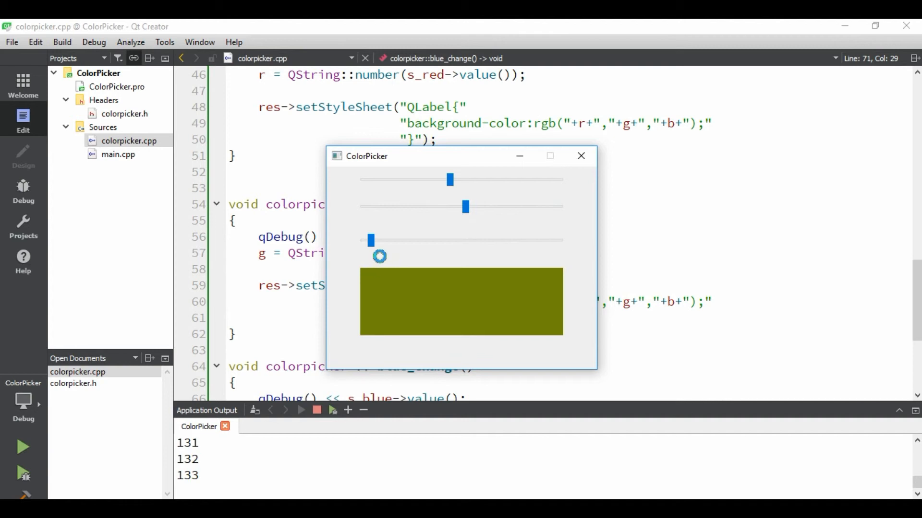
left_click_drag(371, 240, 397, 243)
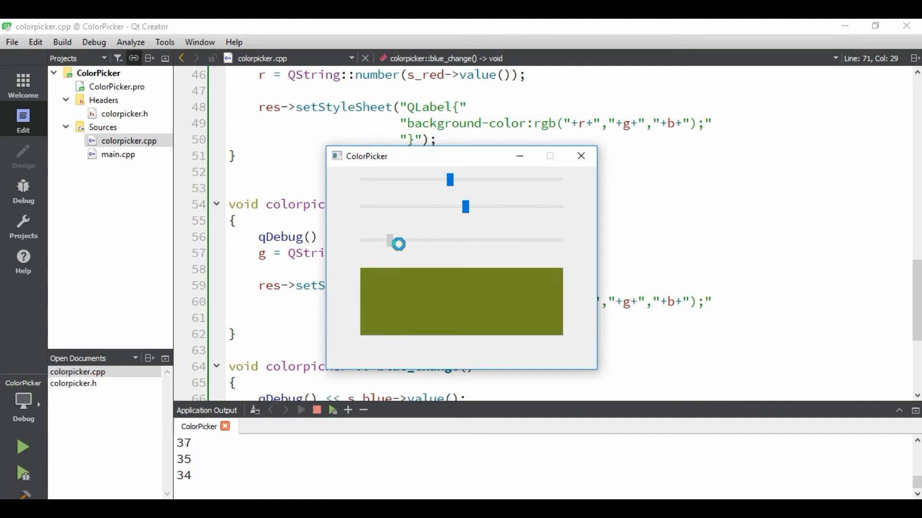
left_click_drag(397, 243, 479, 240)
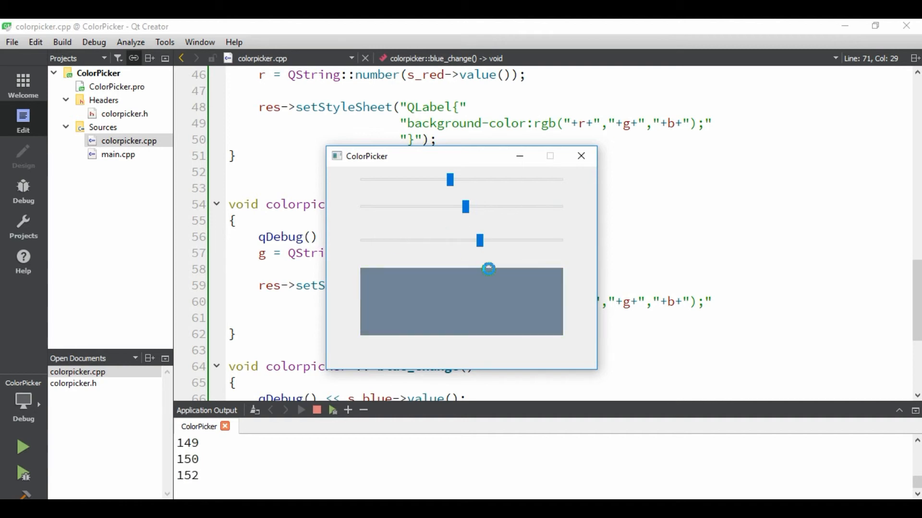
mouse_move(563, 197)
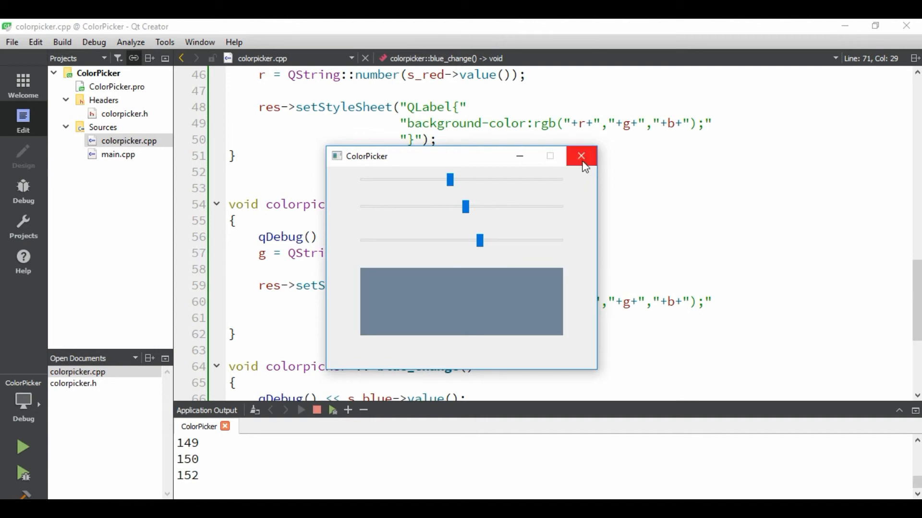
Close the ColorPicker app and load the DCD Junkie home page in a new Chrome tab
left_click(580, 156)
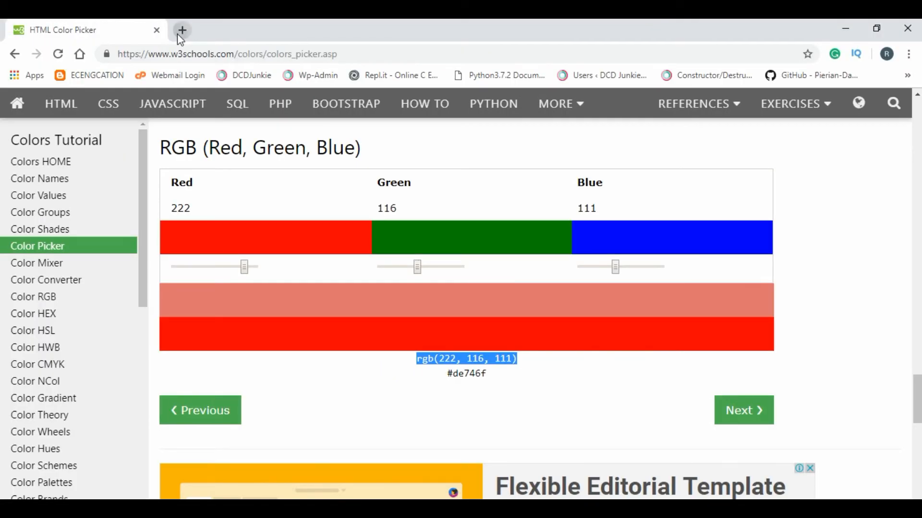
left_click(182, 29)
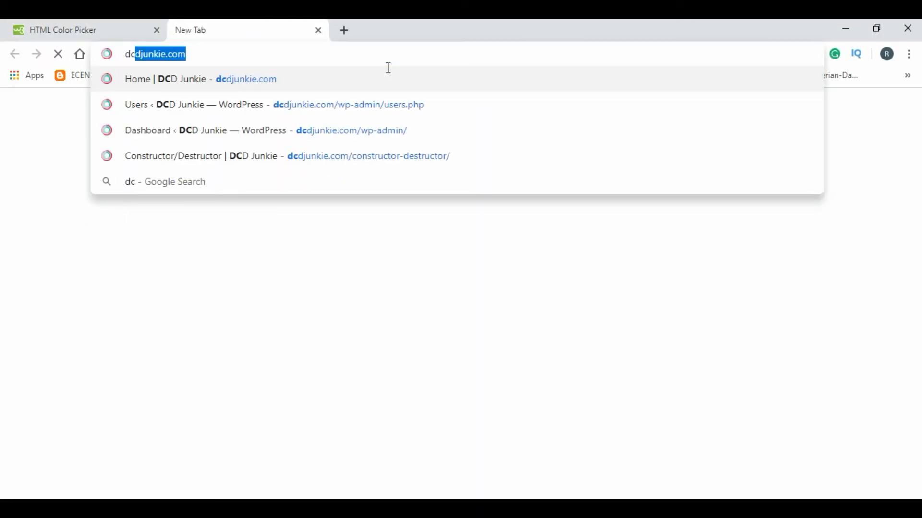
left_click(190, 78)
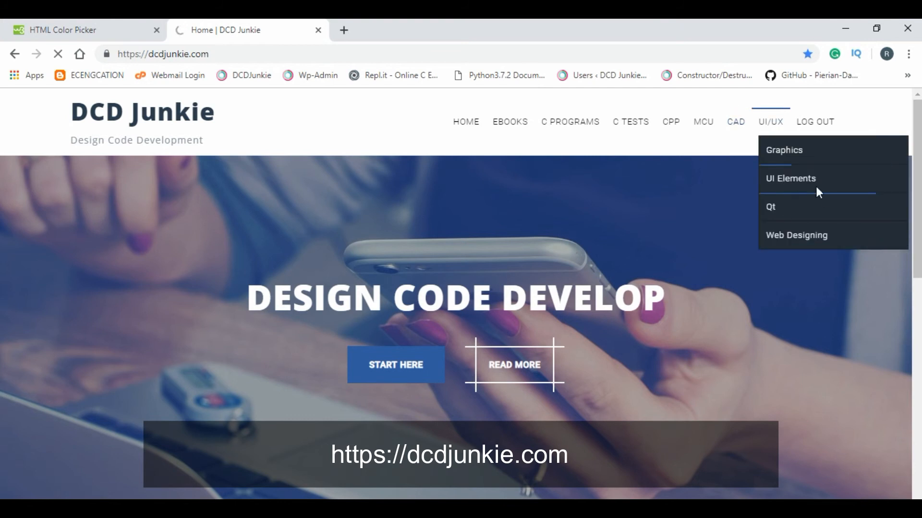
Show the Qt category archive, scrolling to its posts including Color Picker using Qt
left_click(770, 207)
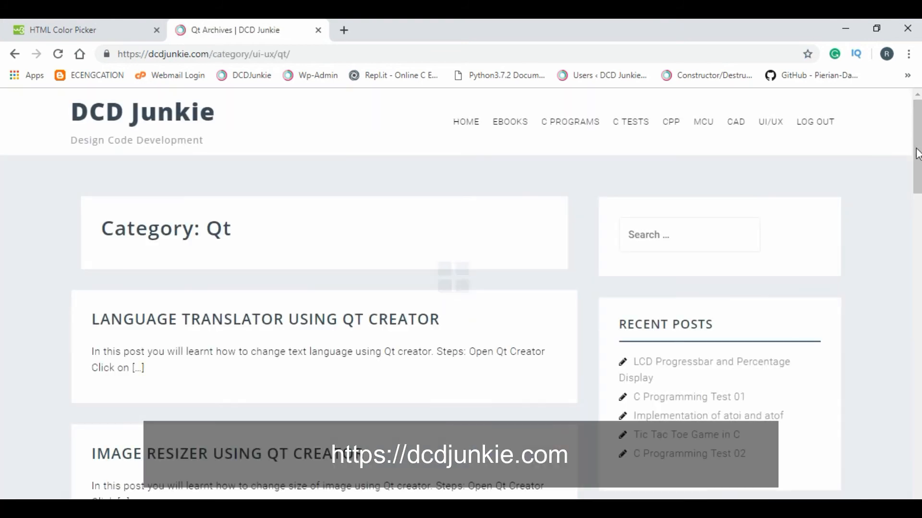
scroll("down", 3)
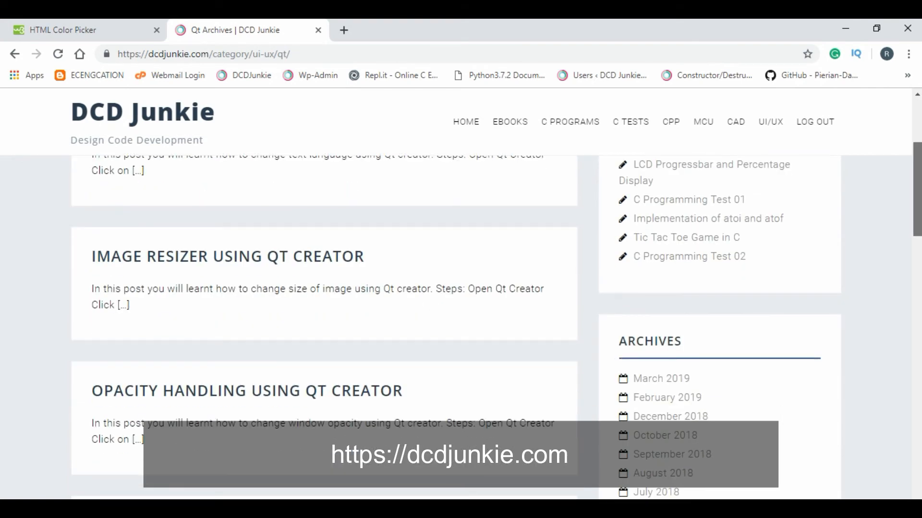
scroll("down", 3)
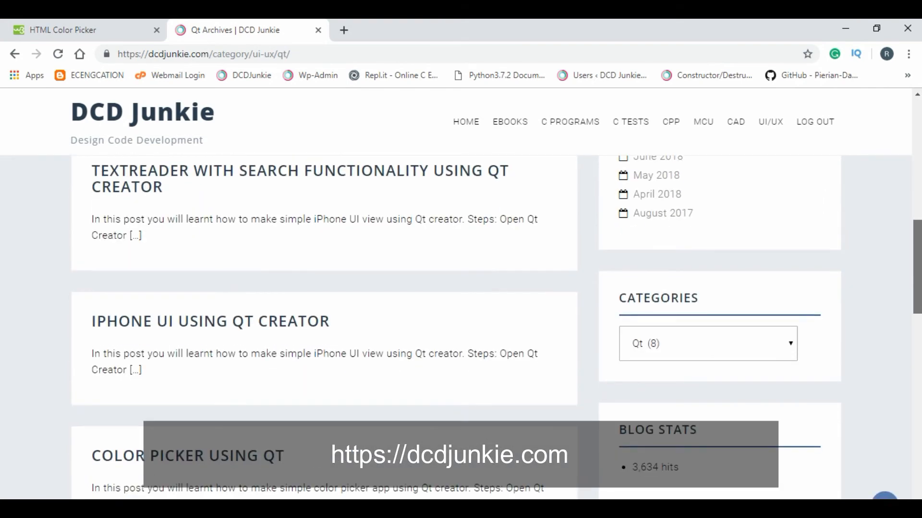
mouse_move(225, 470)
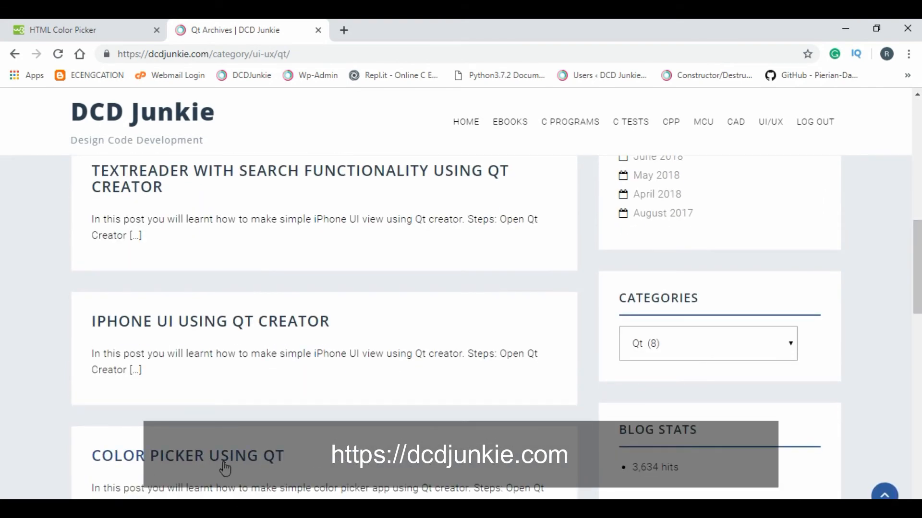
Go into the Color Picker using Qt post and scroll past its code listings to the Video section
left_click(222, 456)
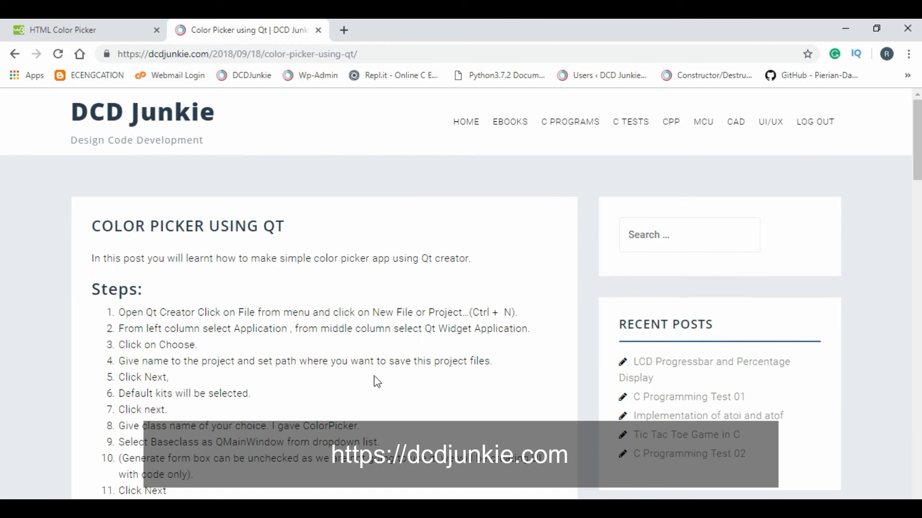
mouse_move(906, 164)
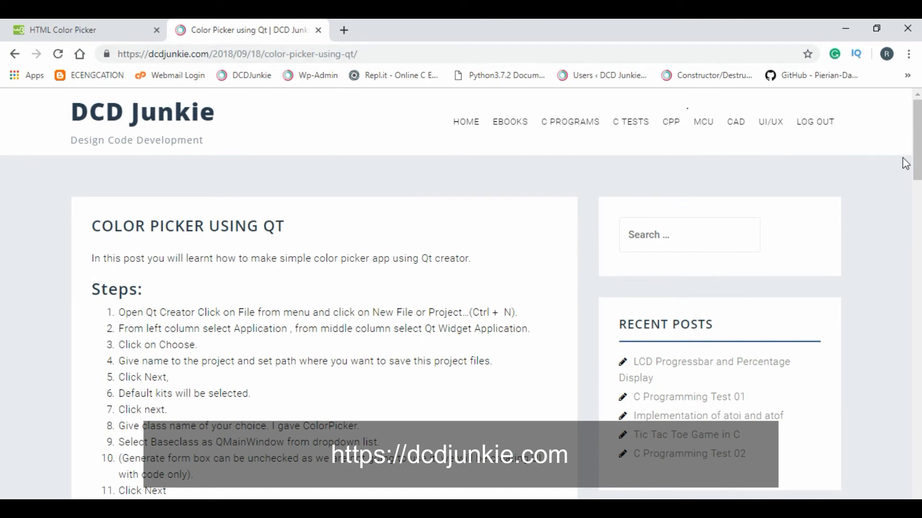
scroll("down", 3)
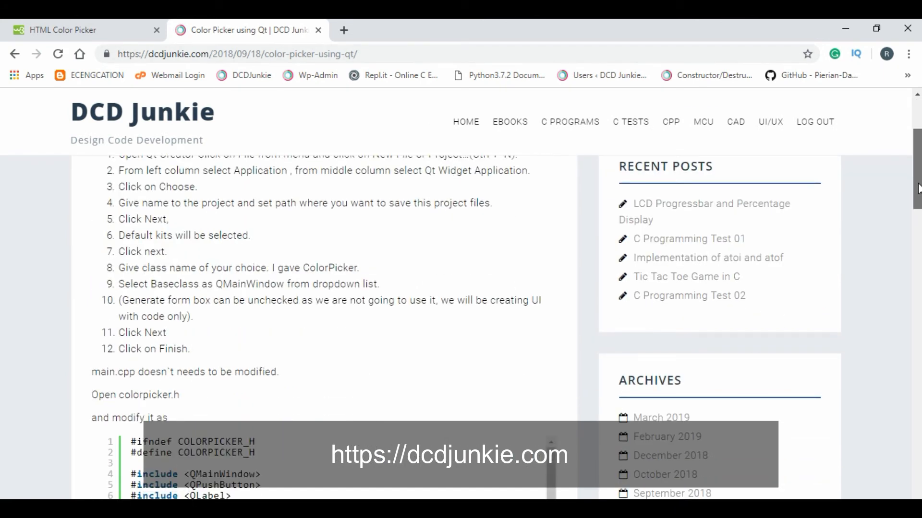
scroll("down", 3)
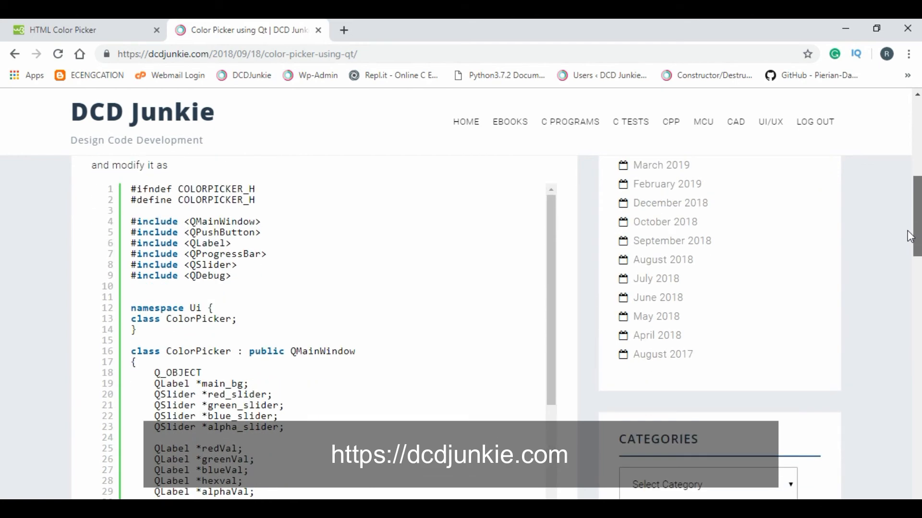
scroll("down", 3)
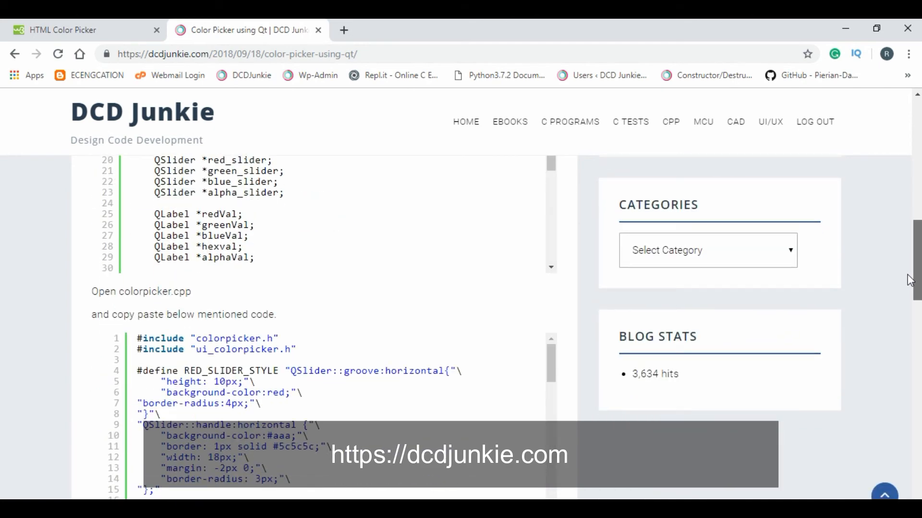
scroll("down", 3)
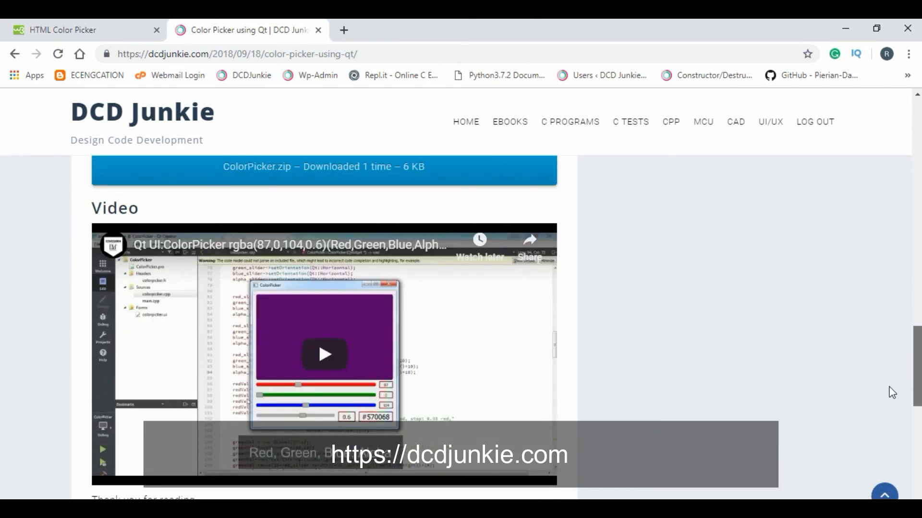
scroll("down", 3)
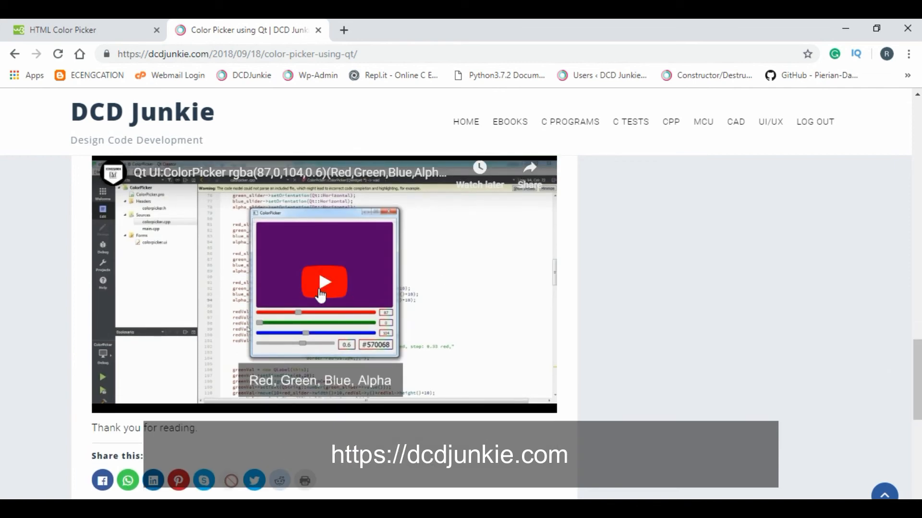
Play the embedded demo video, which drags the red, green, blue and alpha sliders upward
left_click(324, 280)
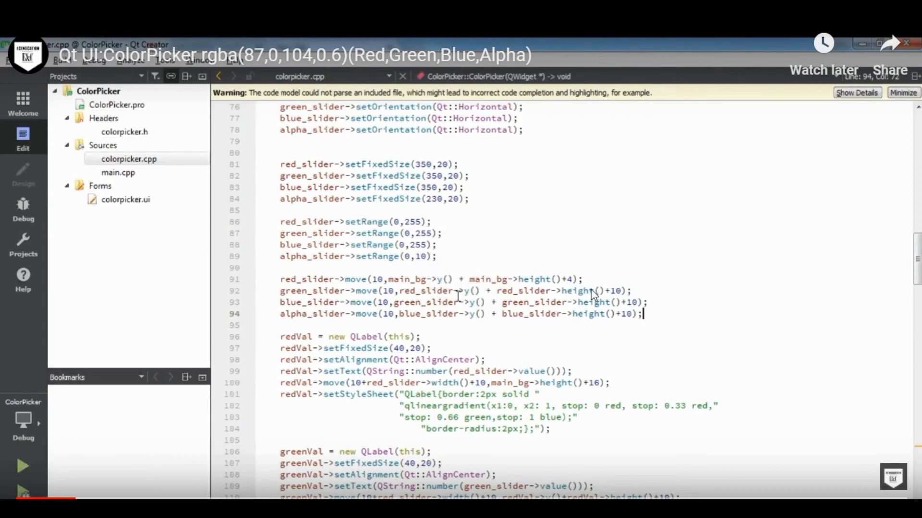
left_click(21, 467)
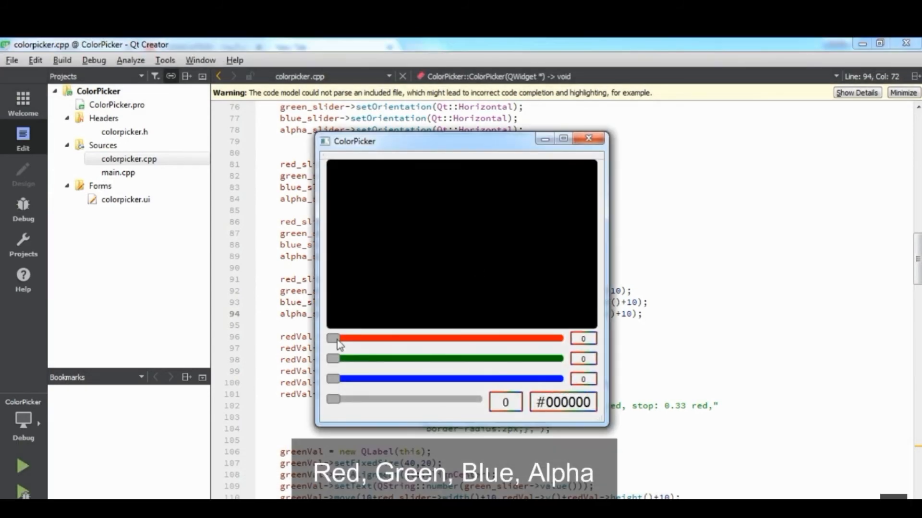
left_click_drag(335, 338, 410, 338)
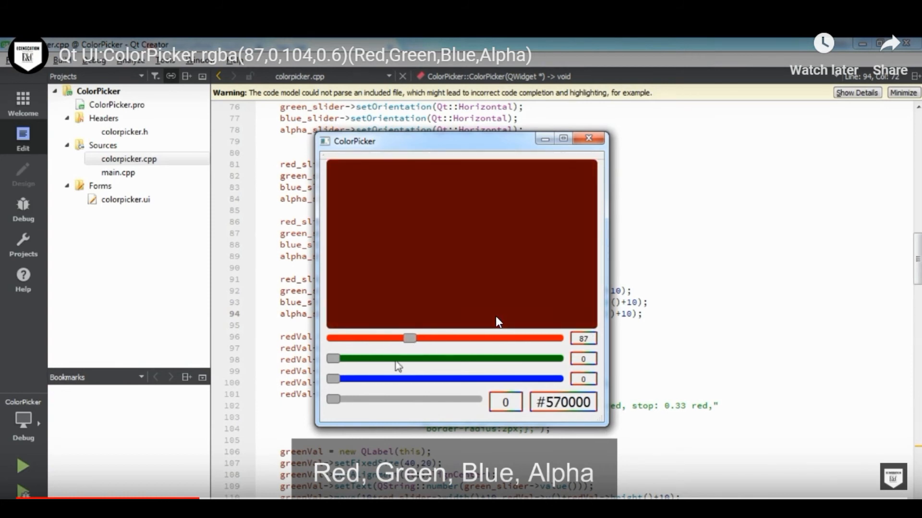
left_click_drag(332, 358, 449, 358)
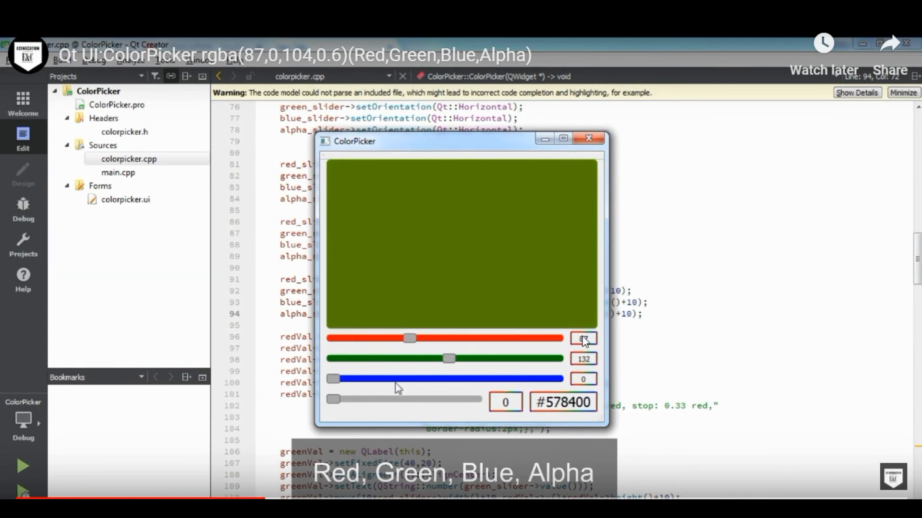
left_click_drag(334, 378, 425, 379)
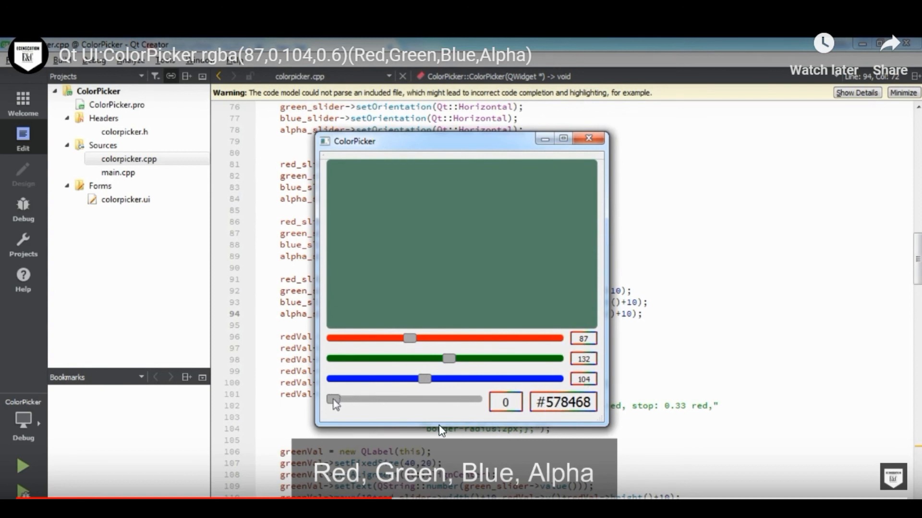
left_click_drag(334, 402, 432, 403)
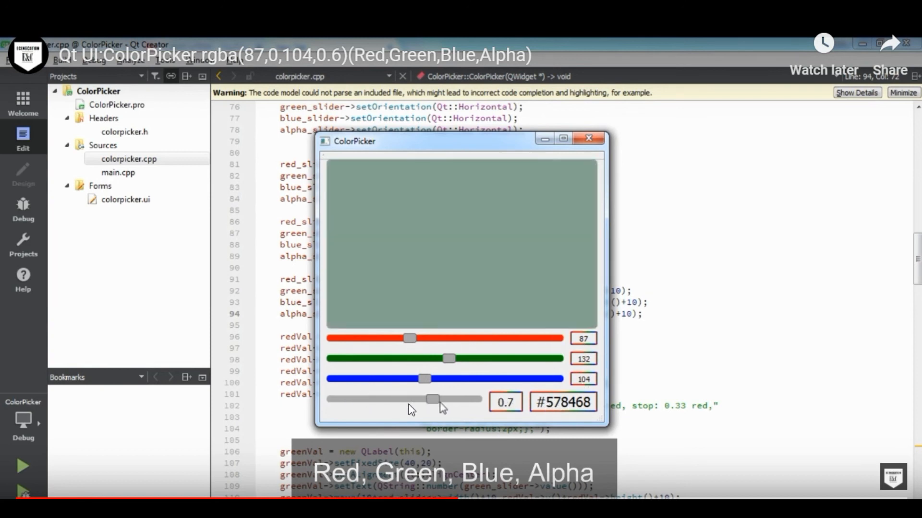
Watch the demo move the sliders back and forth until the video finishes
left_click_drag(430, 400, 418, 399)
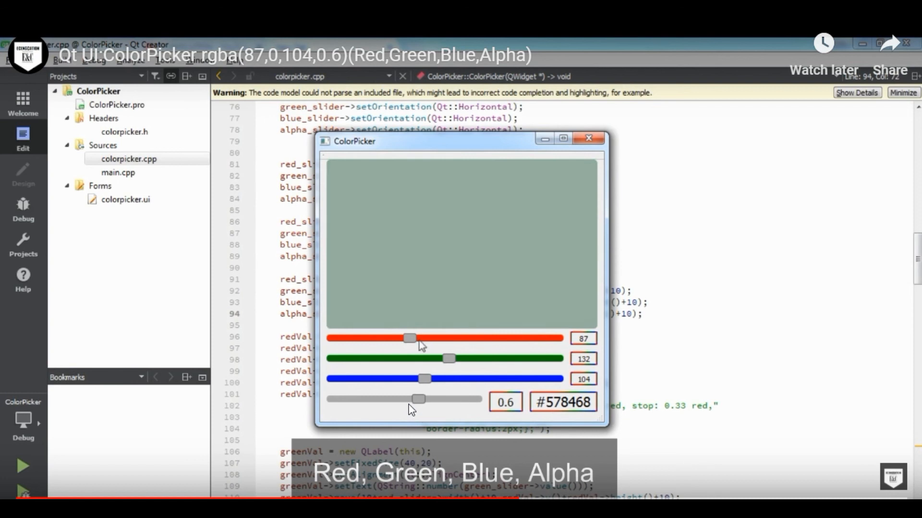
left_click_drag(448, 358, 332, 358)
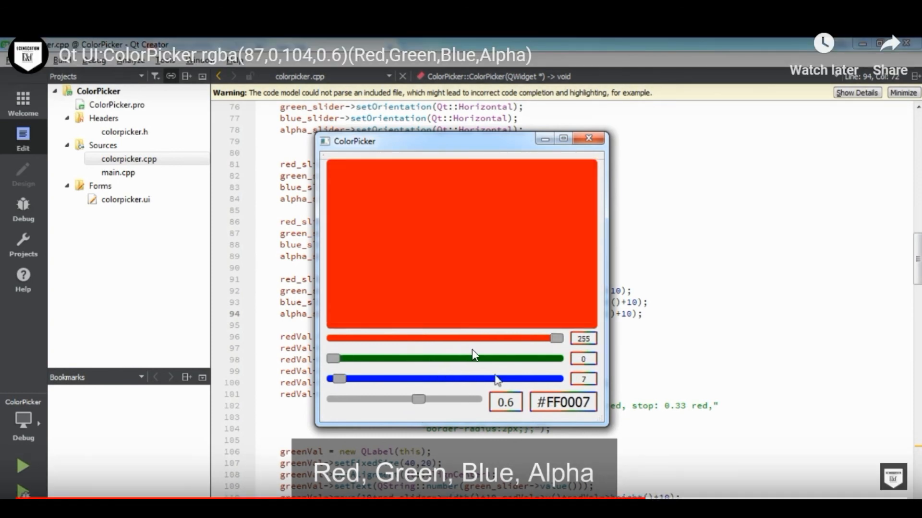
left_click_drag(417, 399, 361, 399)
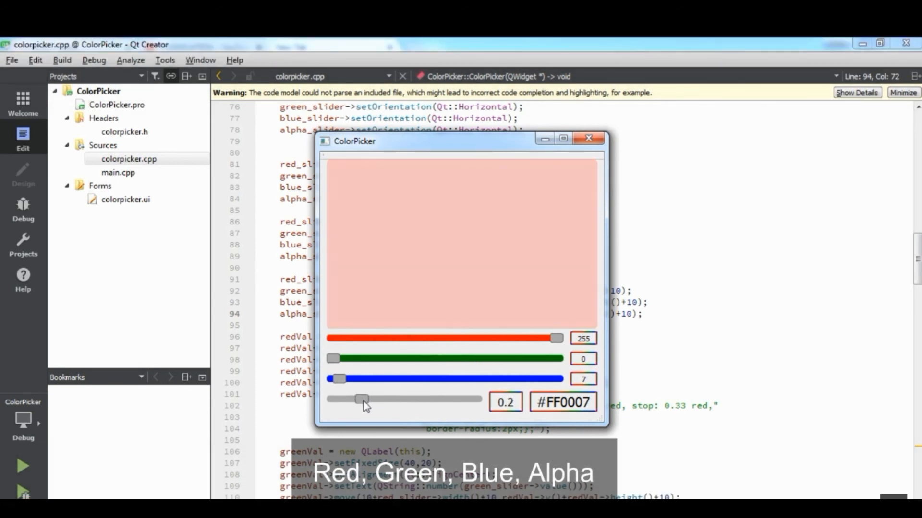
left_click_drag(360, 400, 446, 399)
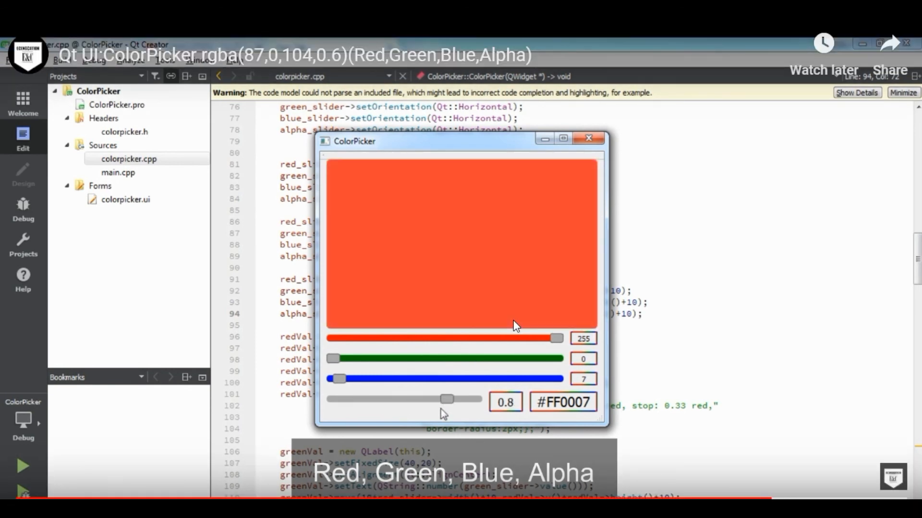
left_click_drag(446, 399, 362, 400)
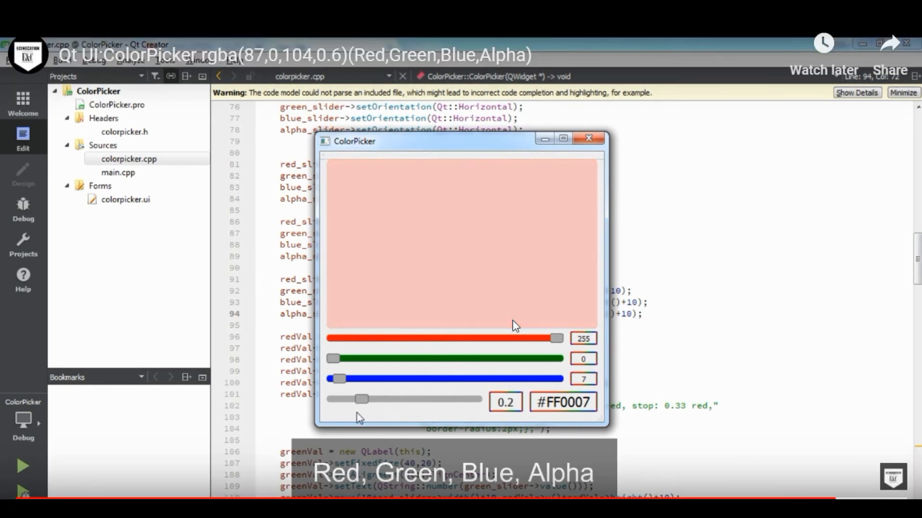
left_click(589, 138)
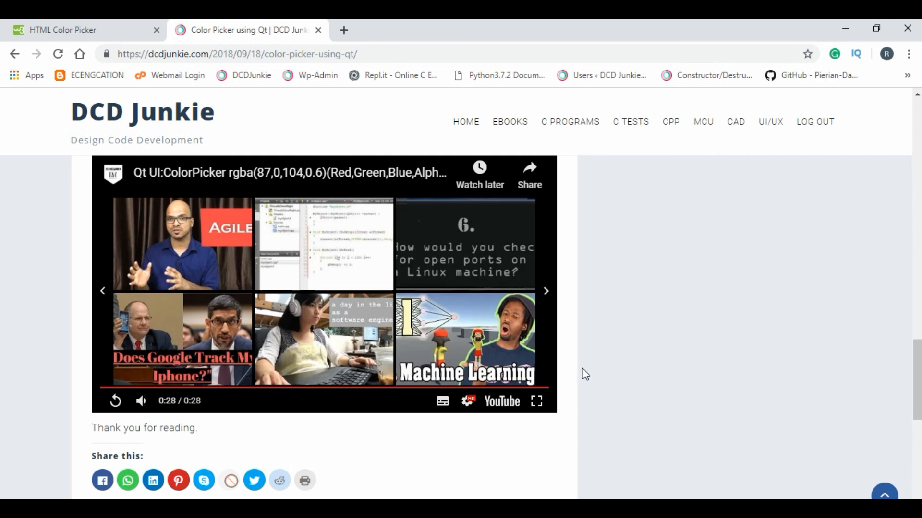
Scroll the post back up to its title and Steps list
scroll("down", 3)
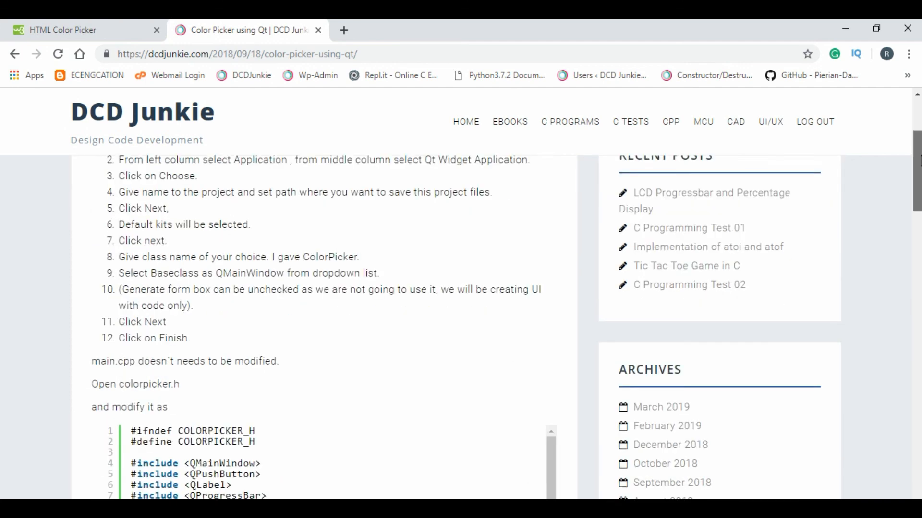
scroll("down", 3)
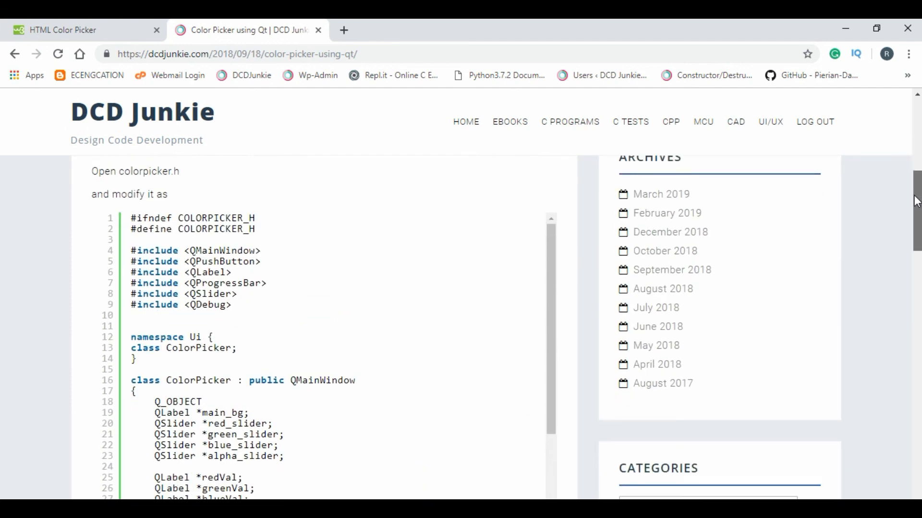
scroll("up", 3)
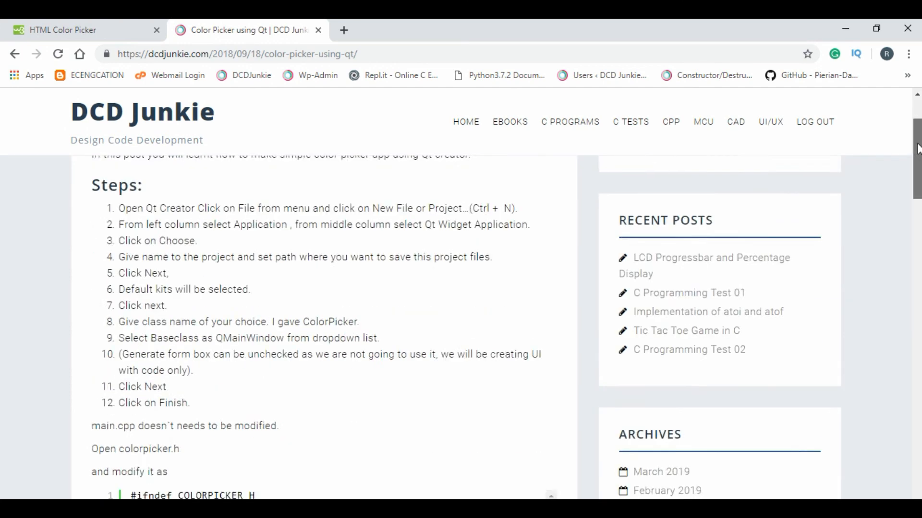
scroll("up", 3)
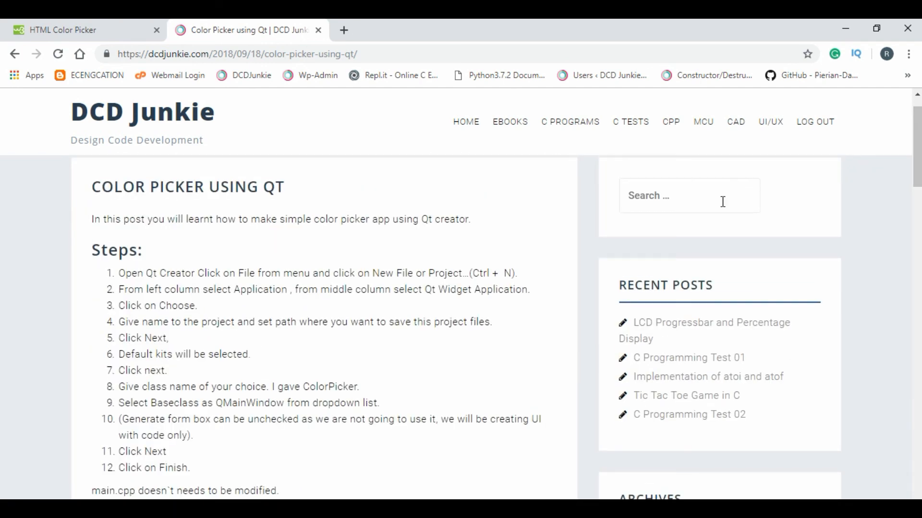